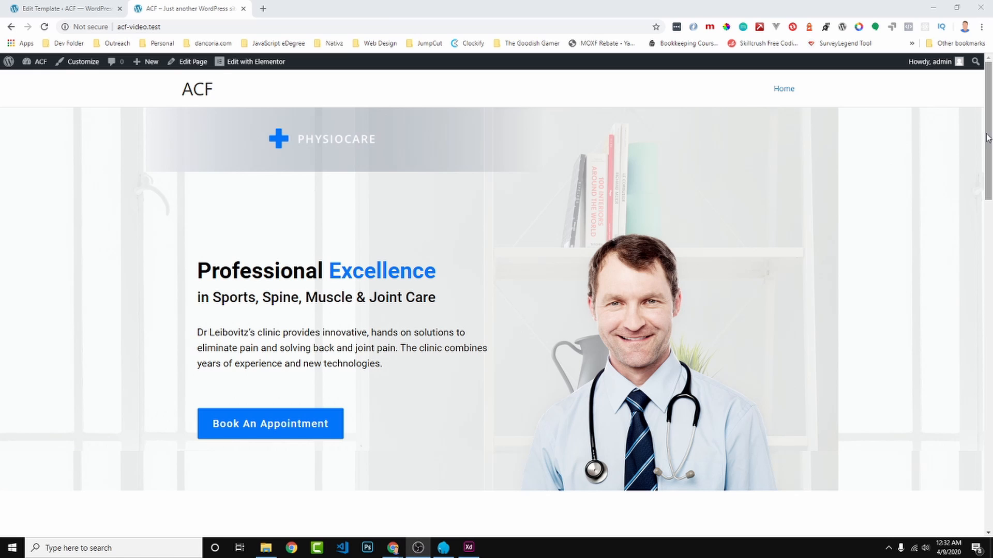
Step: Add a new page named 'Doctor's Page' from the dashboard and publish it
scroll("down", 3)
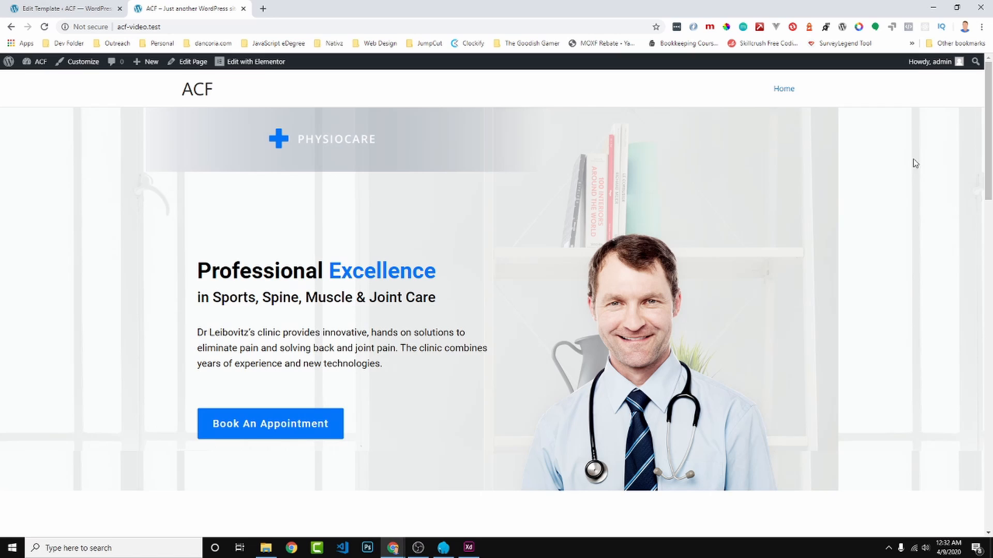
mouse_move(614, 230)
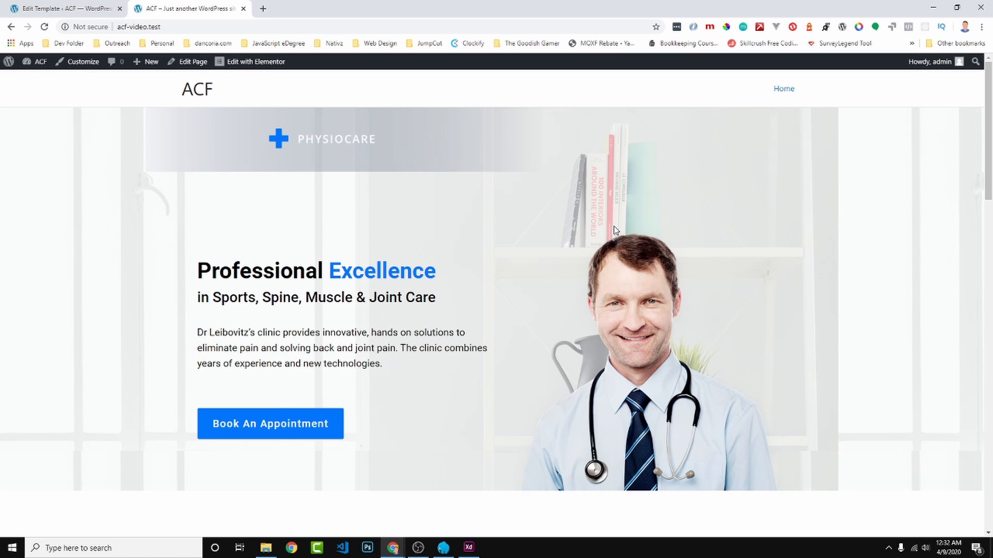
mouse_move(506, 270)
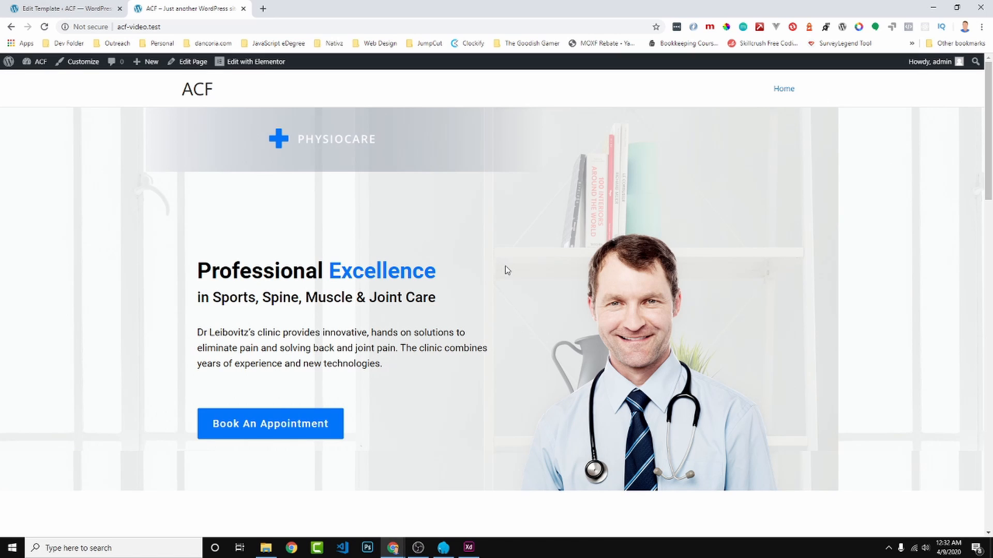
mouse_move(834, 82)
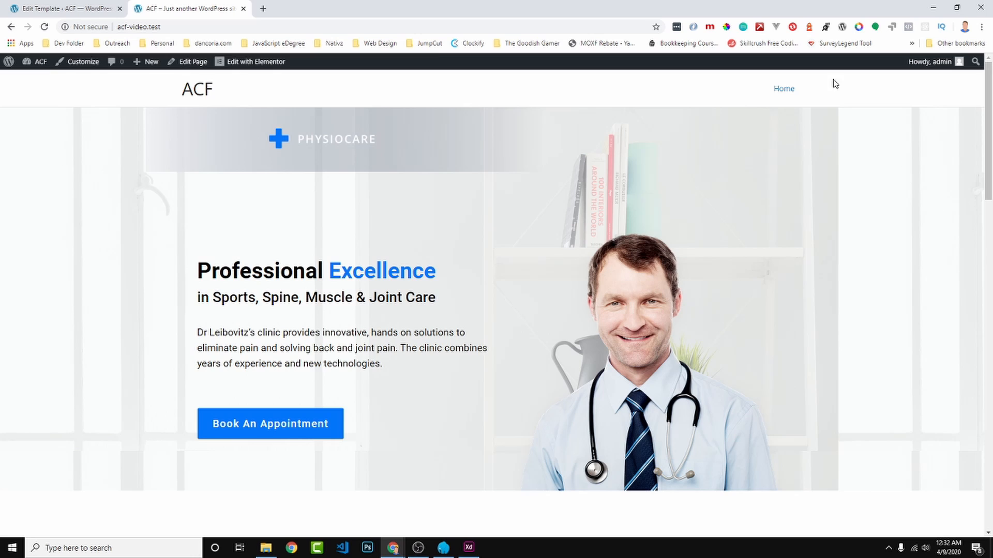
mouse_move(788, 170)
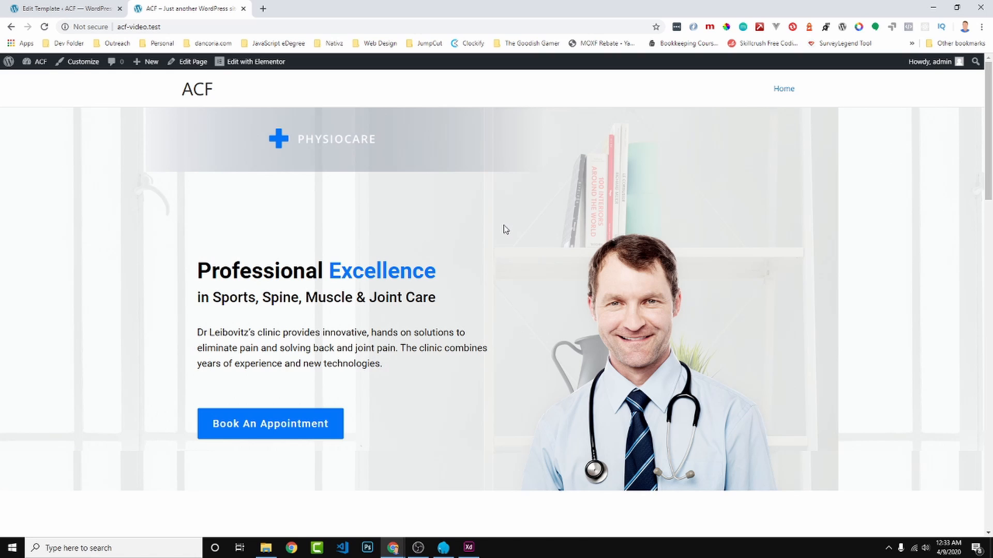
left_click(67, 9)
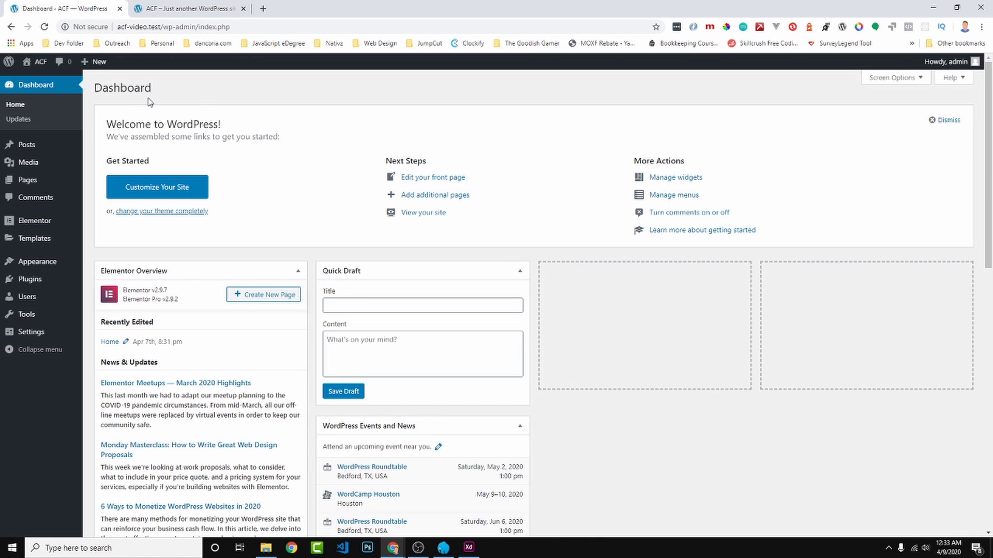
mouse_move(27, 180)
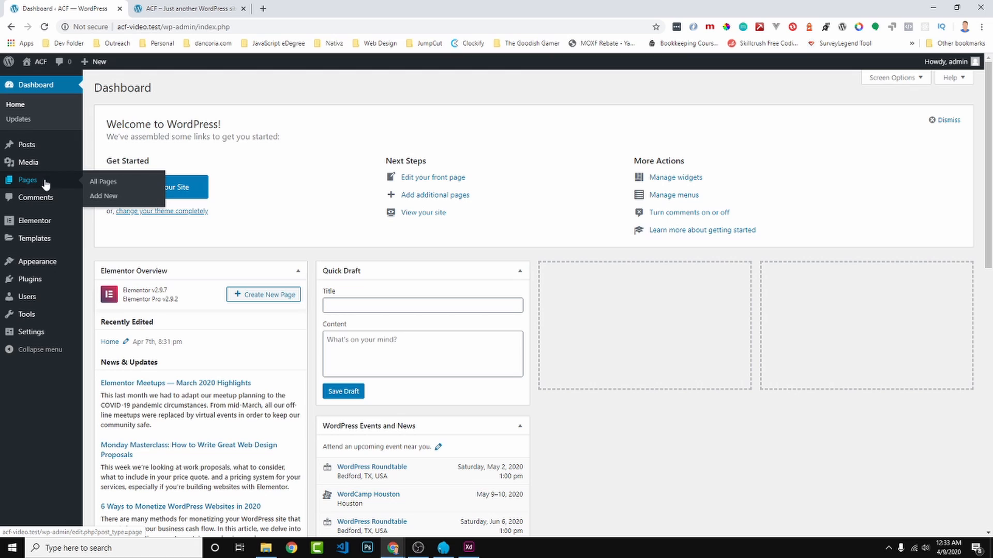
left_click(103, 196)
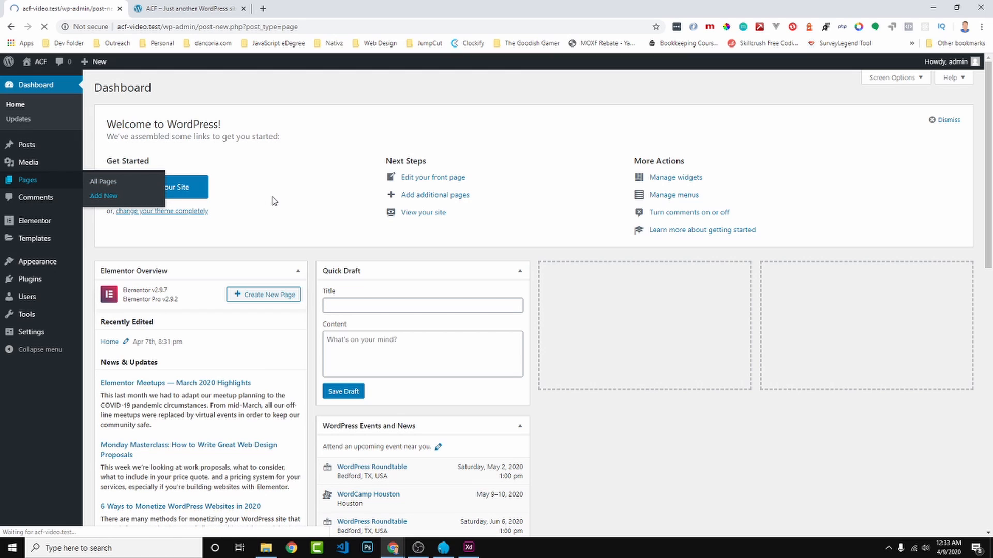
type("Do")
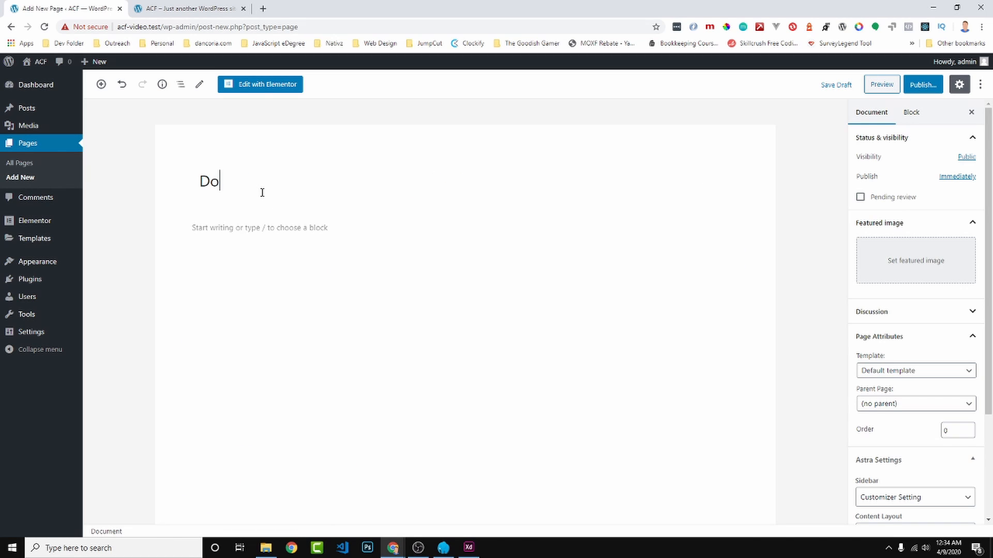
type("ctor's Page")
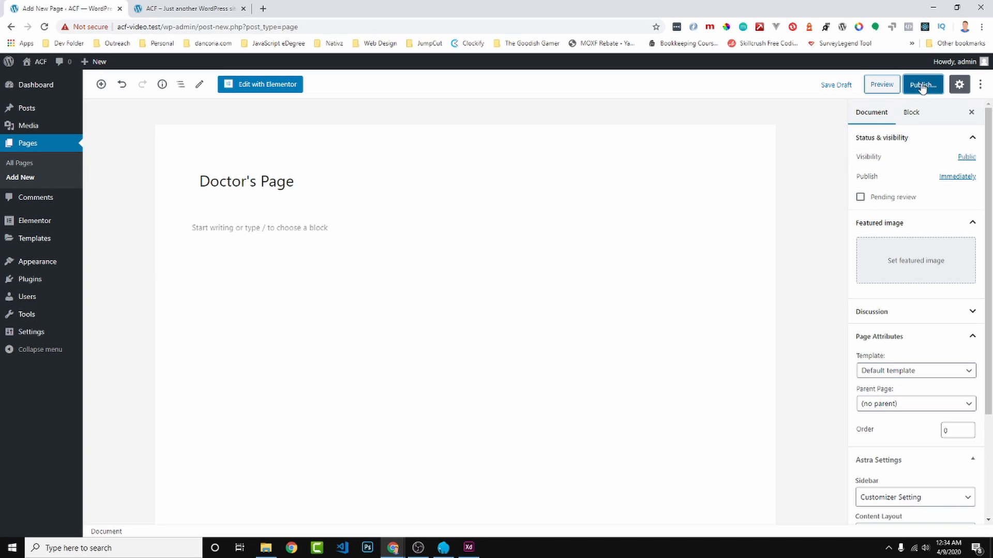
left_click(921, 84)
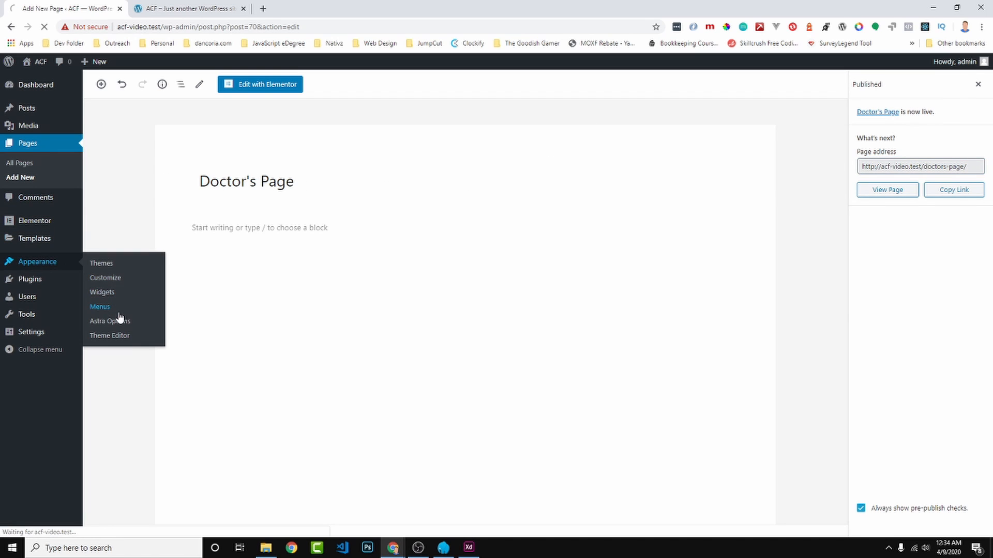
Step: Add Doctor's Page to the main menu and save the menu
left_click(99, 307)
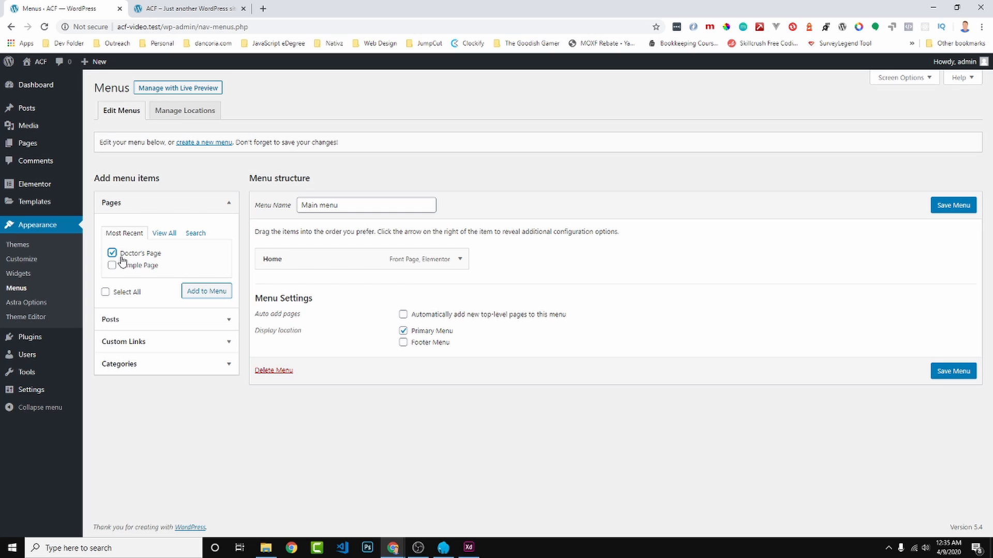
left_click(207, 291)
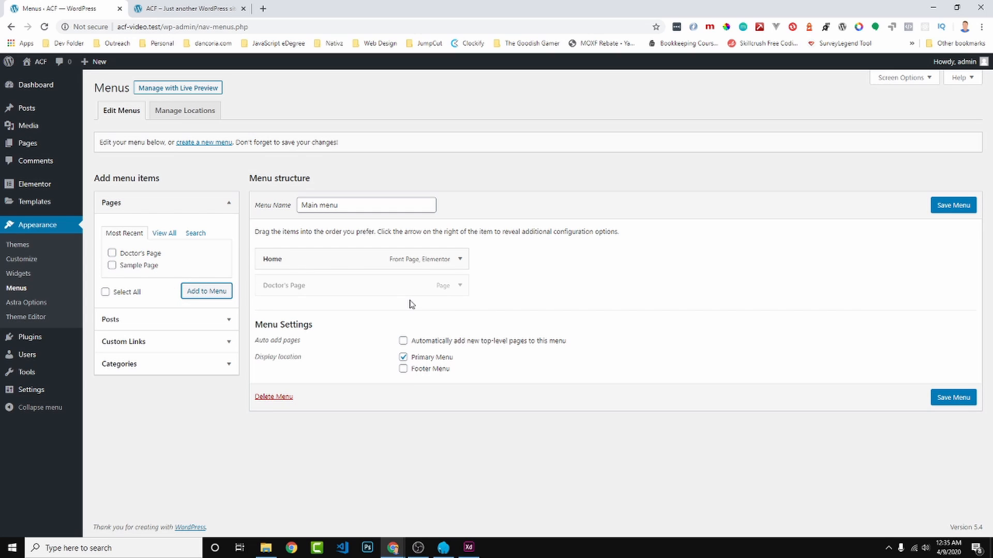
left_click(953, 204)
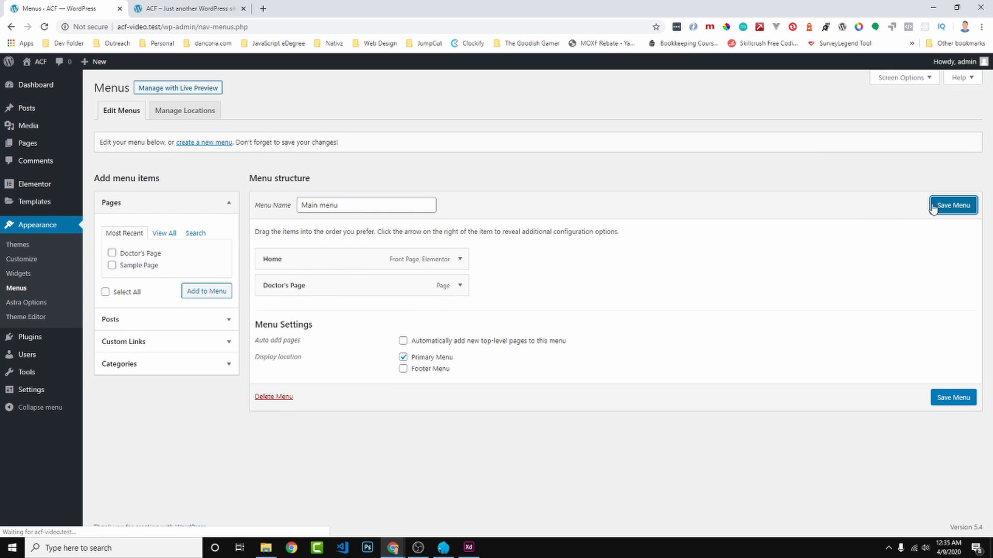
Step: Confirm Doctor's Page appears in the live site's navigation and opens, then return to the menu editor
left_click(197, 9)
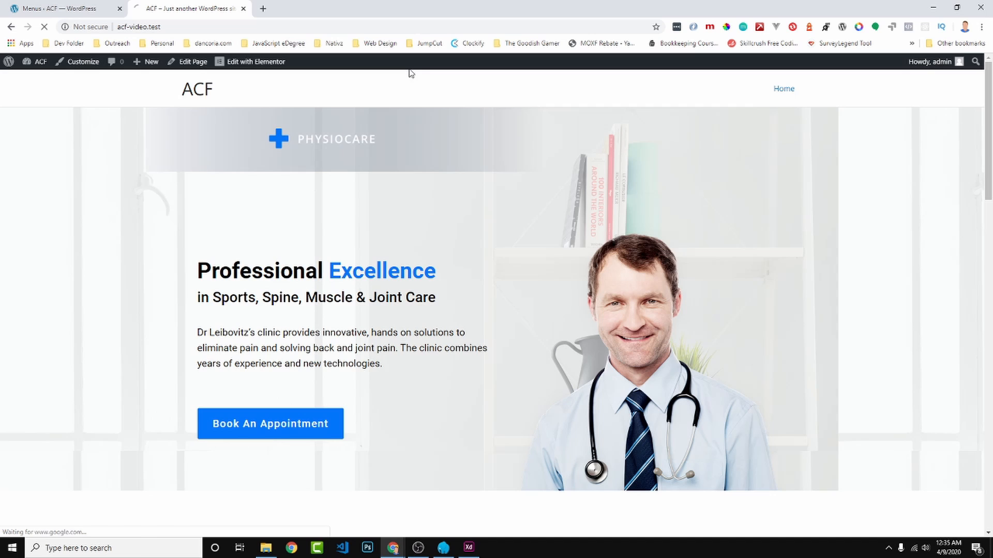
mouse_move(791, 90)
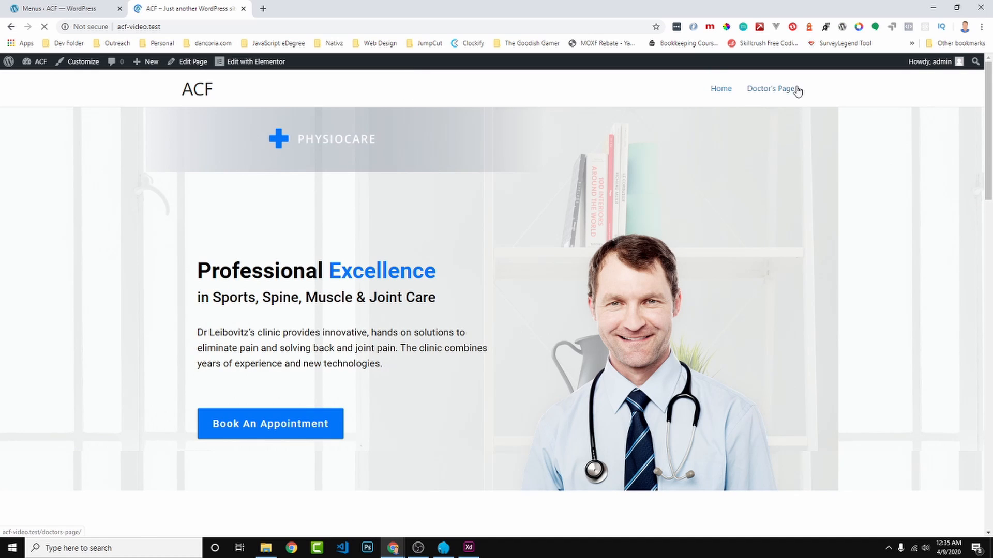
left_click(770, 89)
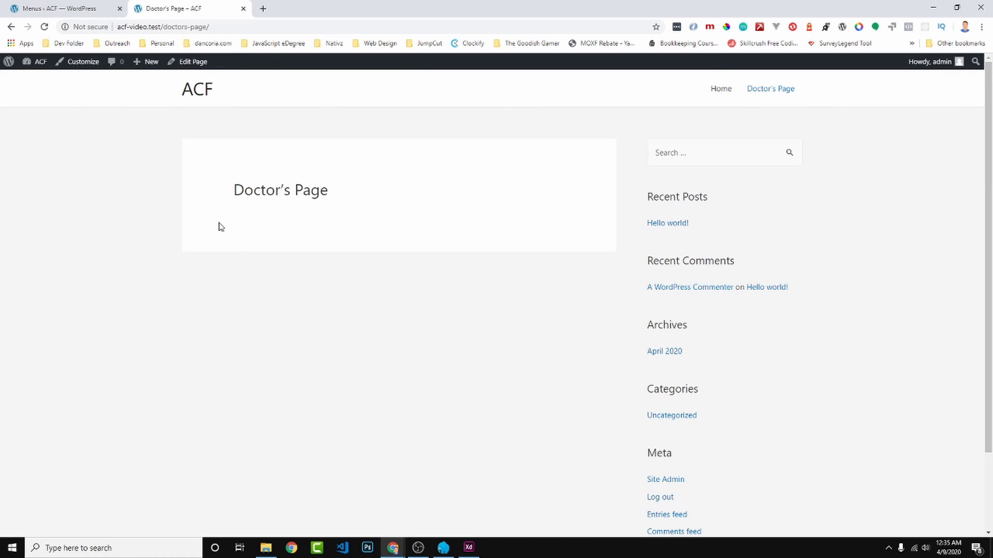
mouse_move(178, 13)
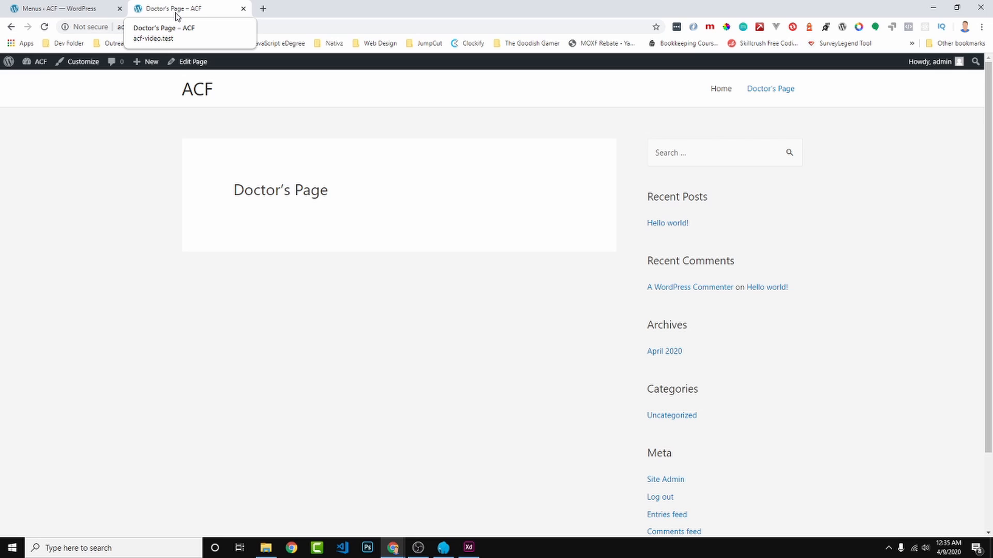
left_click(51, 9)
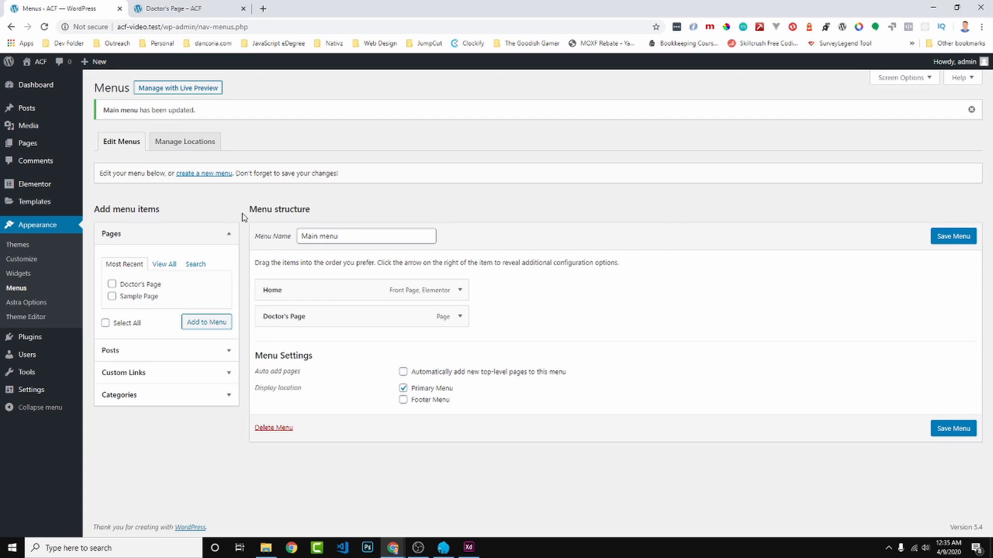
mouse_move(227, 211)
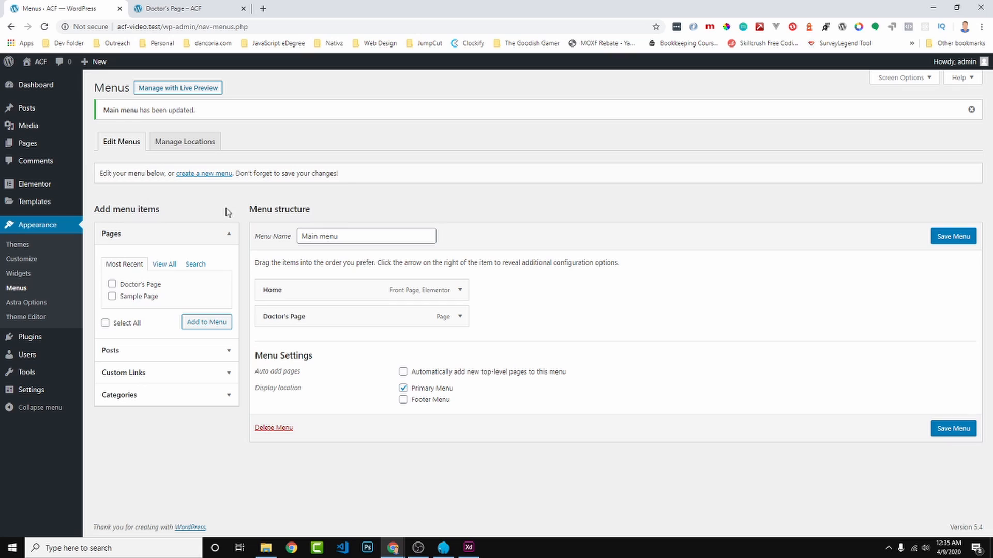
mouse_move(244, 226)
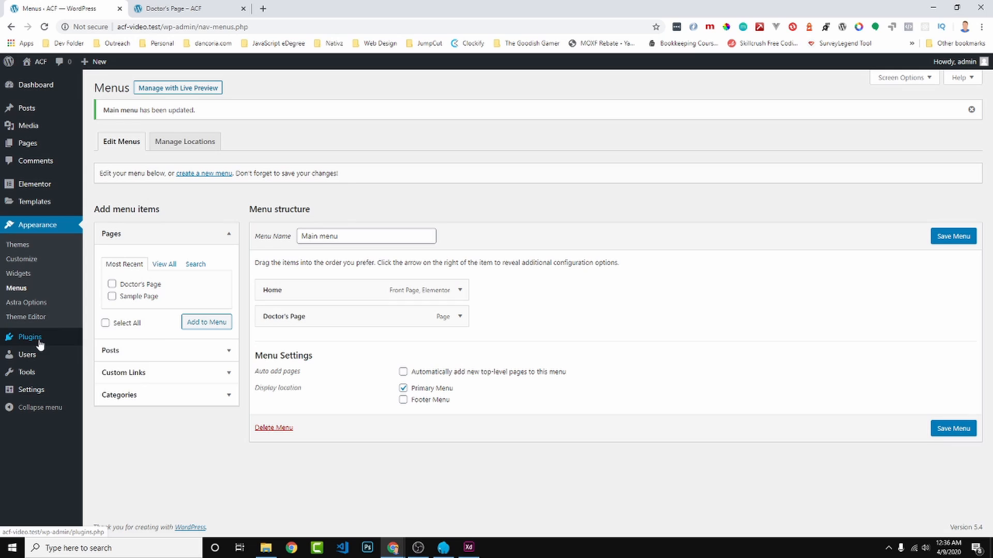
Step: Install the Custom Post Type UI and Advanced Custom Fields plugins from the plugin directory
left_click(28, 337)
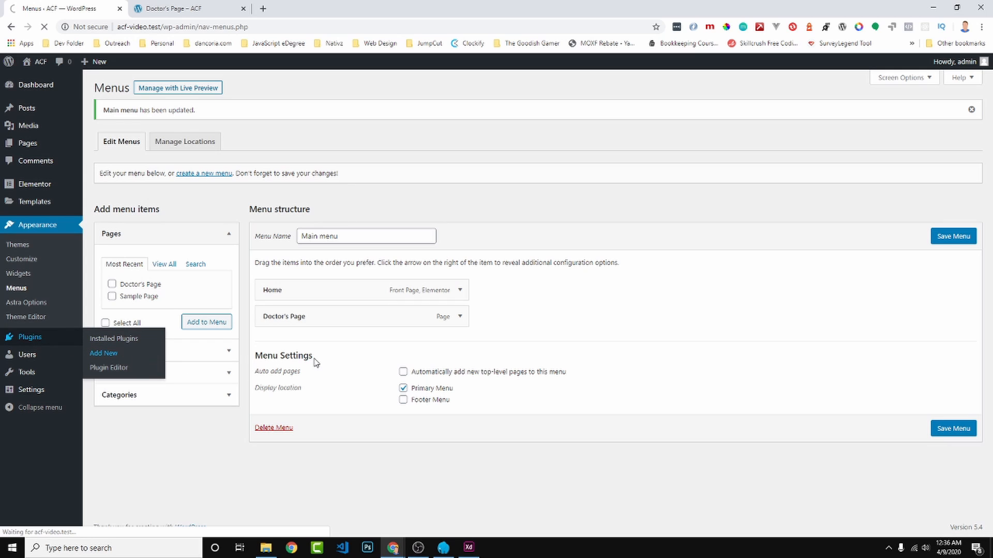
left_click(104, 353)
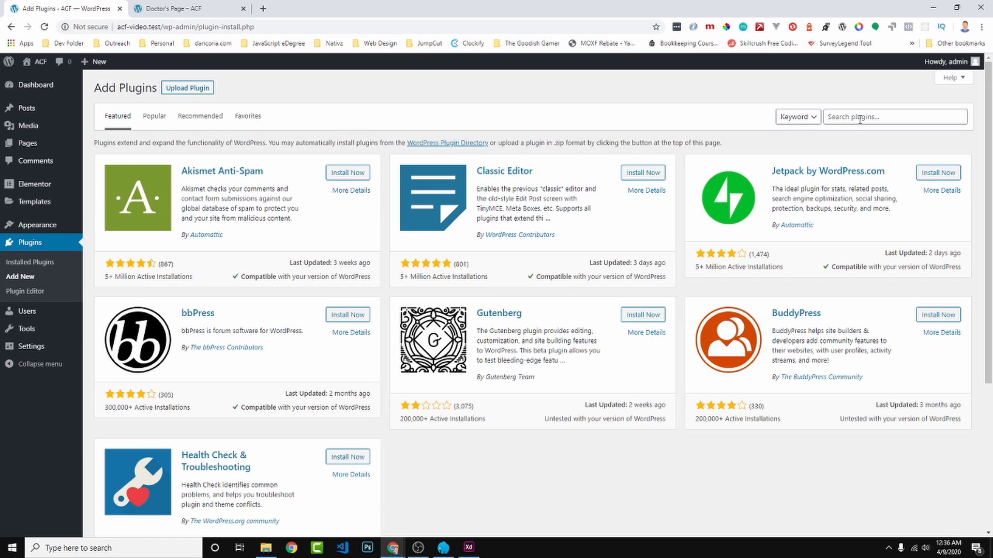
type("cp")
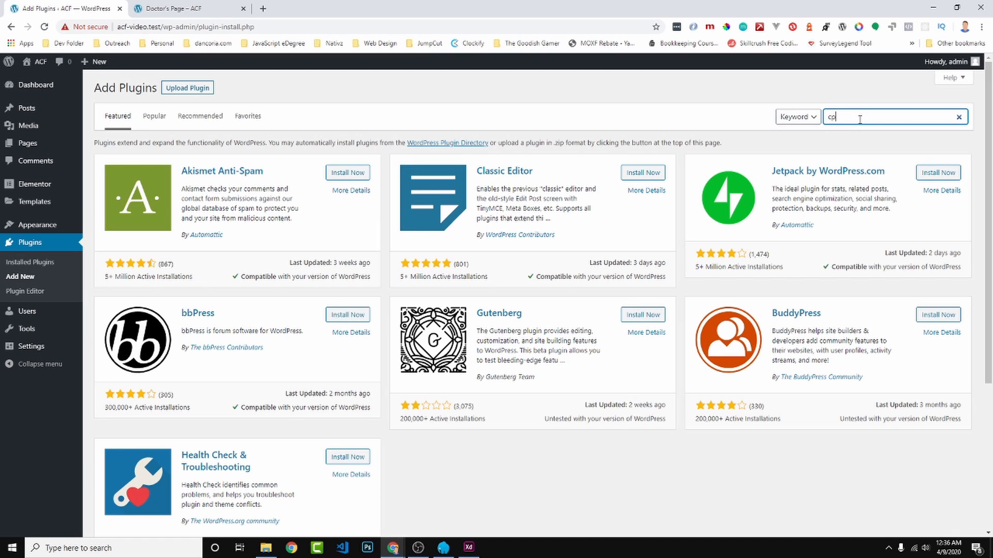
type("cpt")
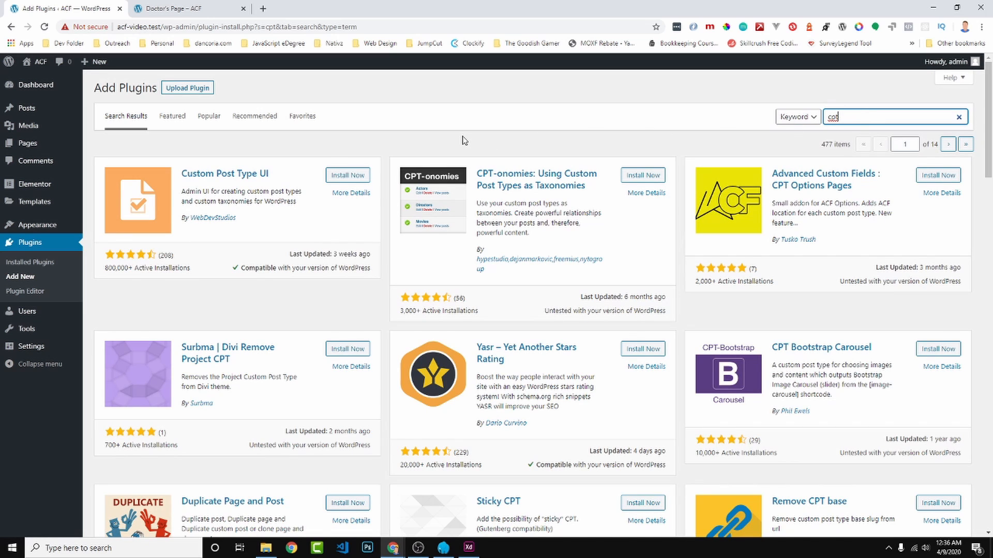
mouse_move(224, 228)
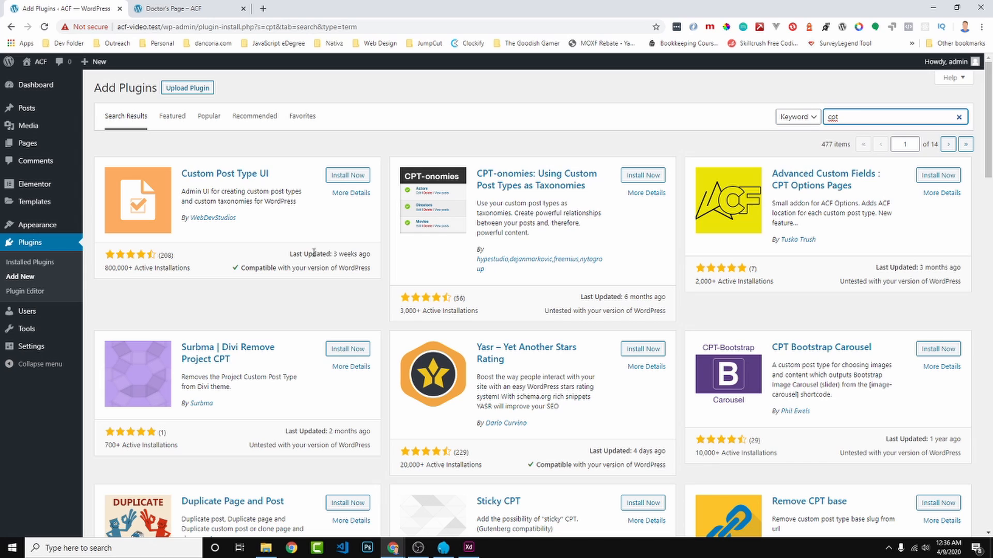
double_click(351, 254)
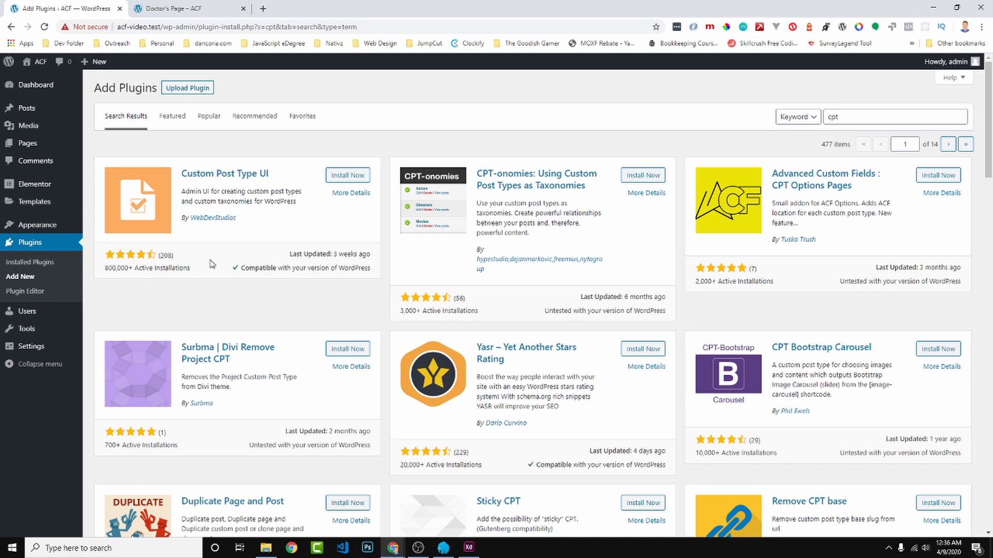
double_click(147, 268)
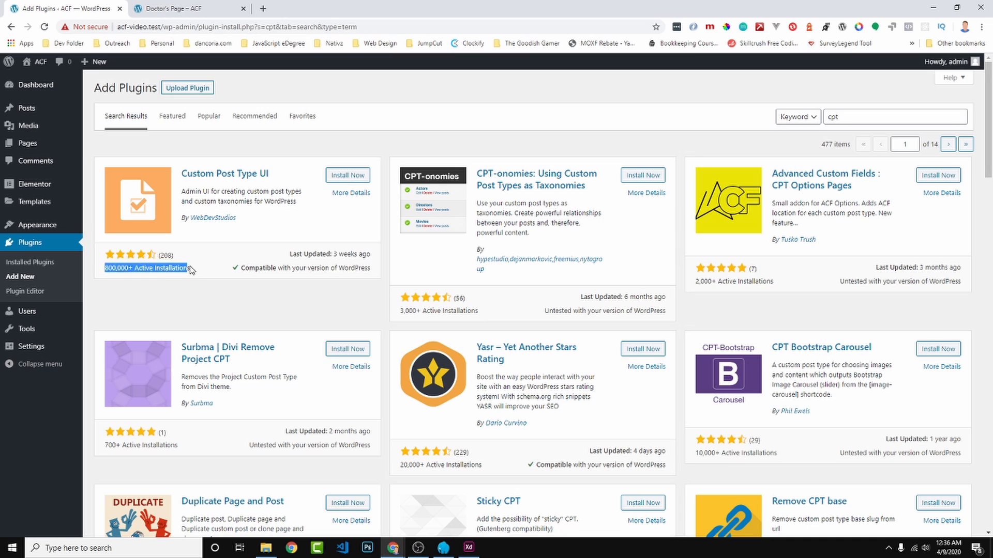
left_click(347, 175)
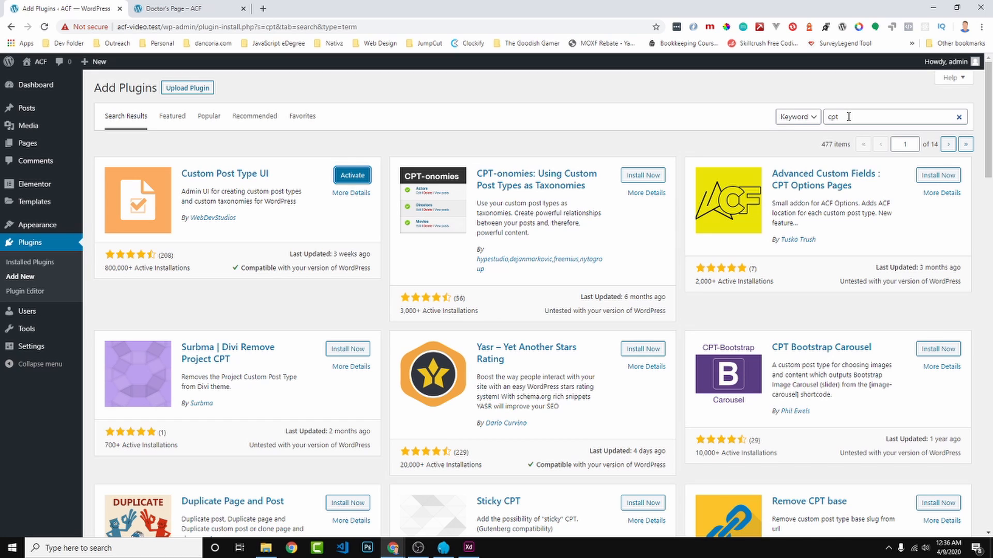
type("advanced custom")
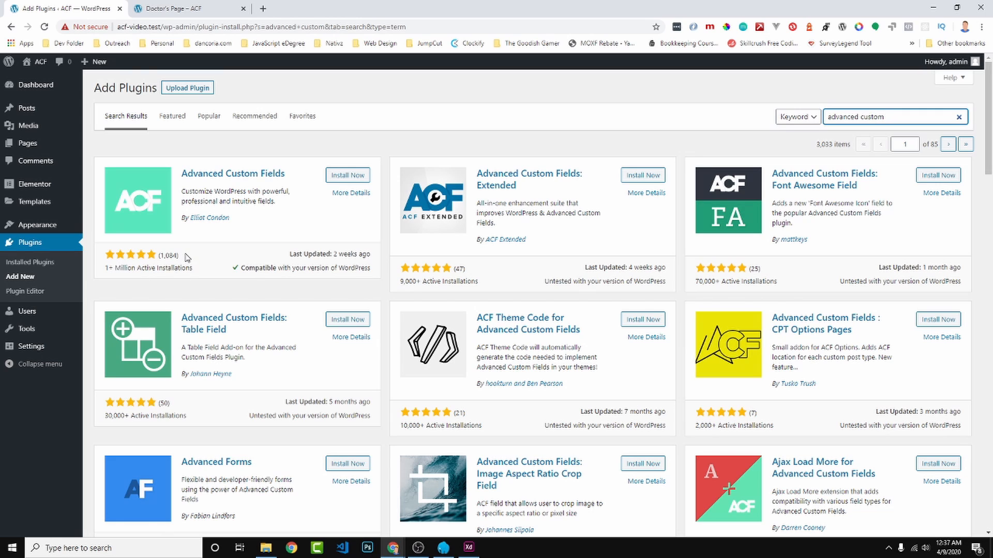
mouse_move(334, 260)
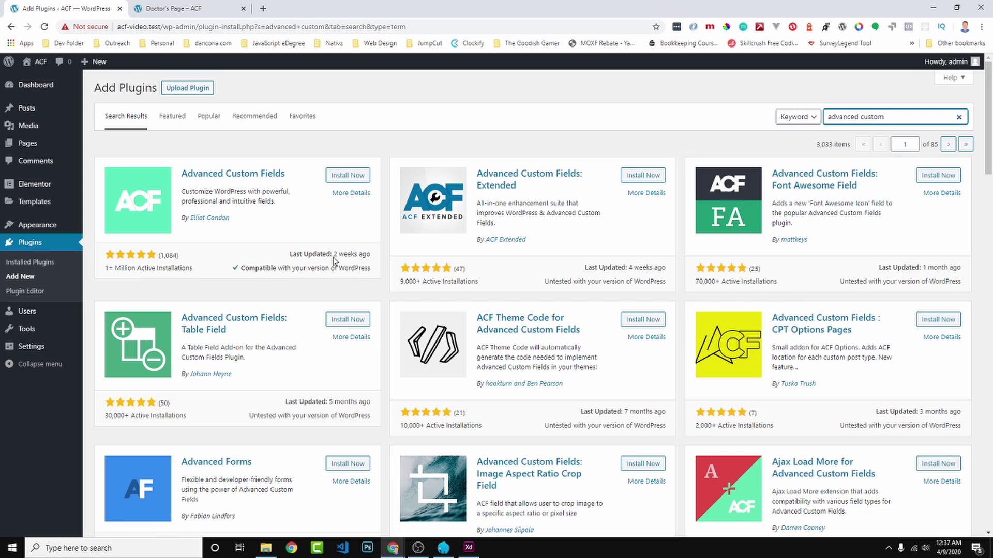
left_click(347, 174)
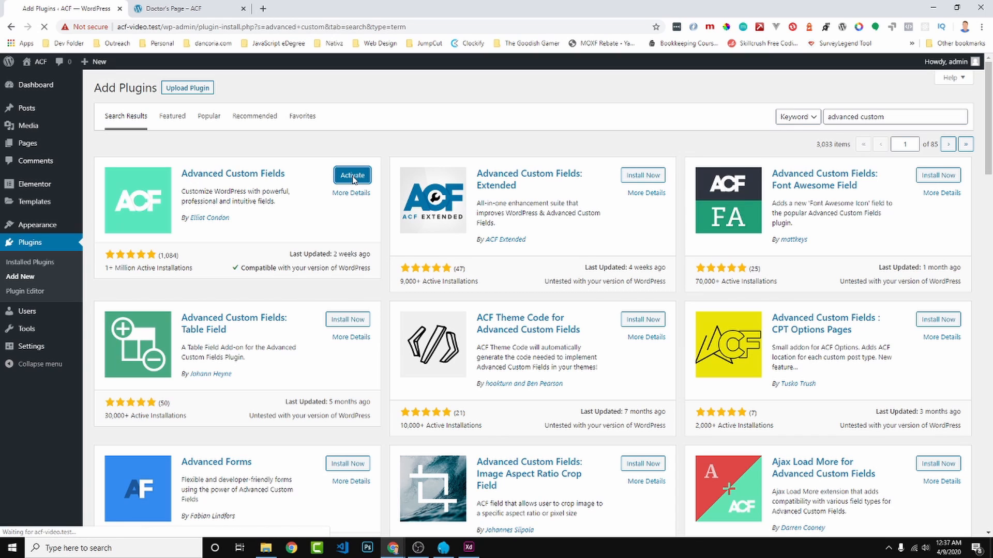
Step: Activate the Advanced Custom Fields and Custom Post Type UI plugins
left_click(352, 176)
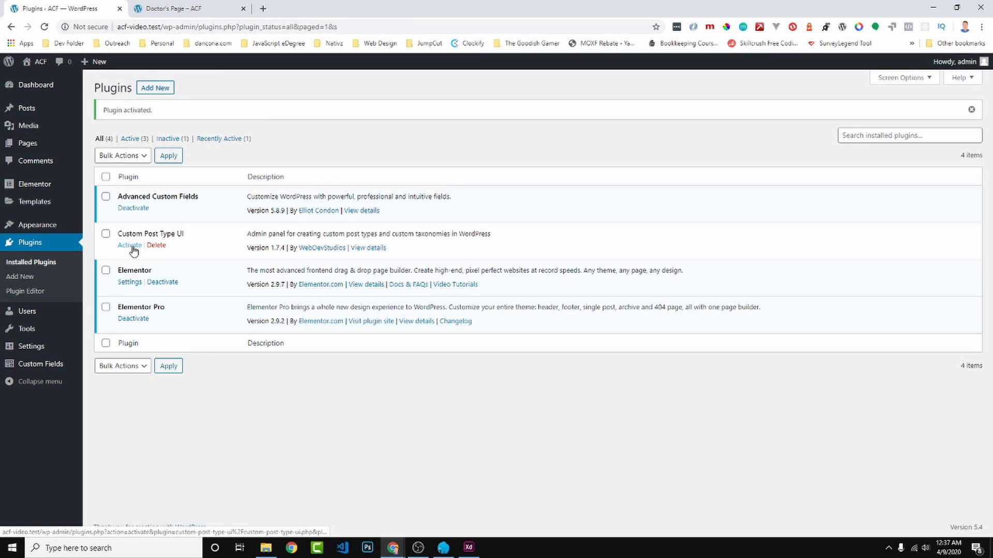
left_click(129, 245)
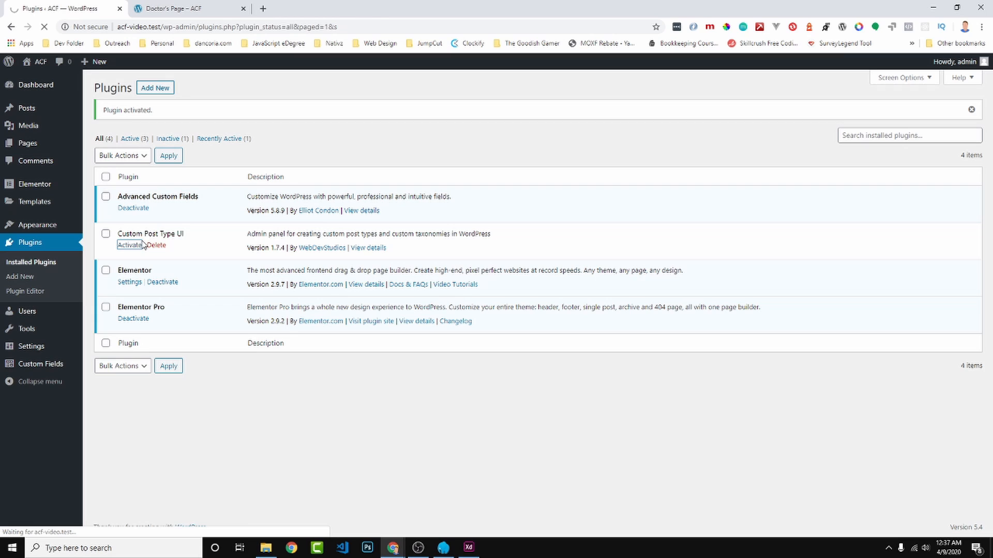
left_click(124, 245)
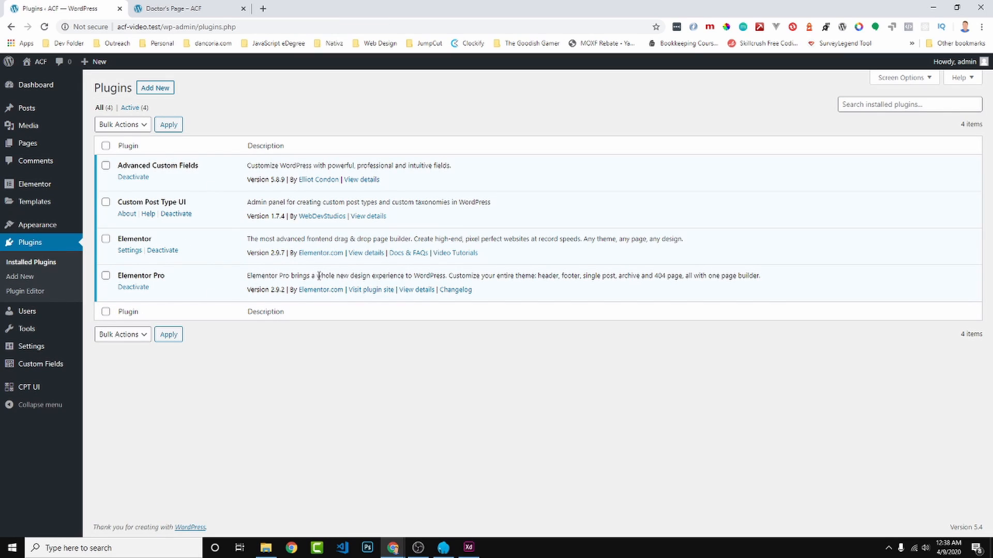
mouse_move(109, 393)
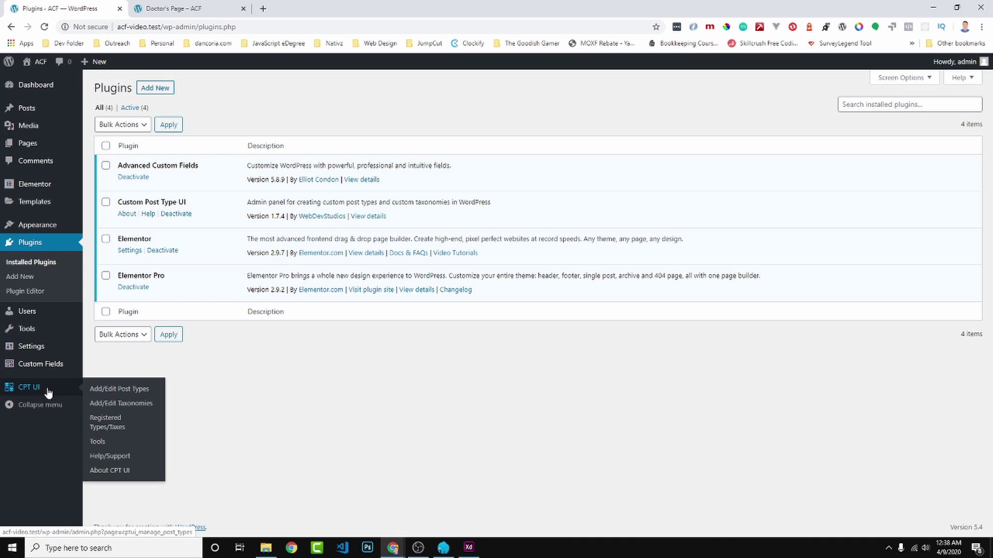
mouse_move(130, 392)
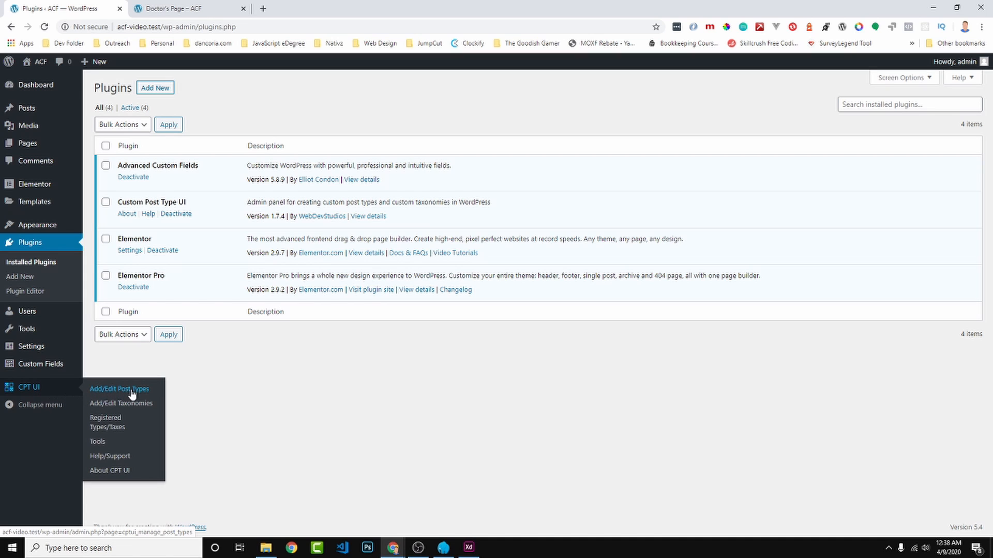
Step: Start a new CPT UI post type with slug 'doctor' and labels 'Doctors' / 'Doctor'
left_click(119, 389)
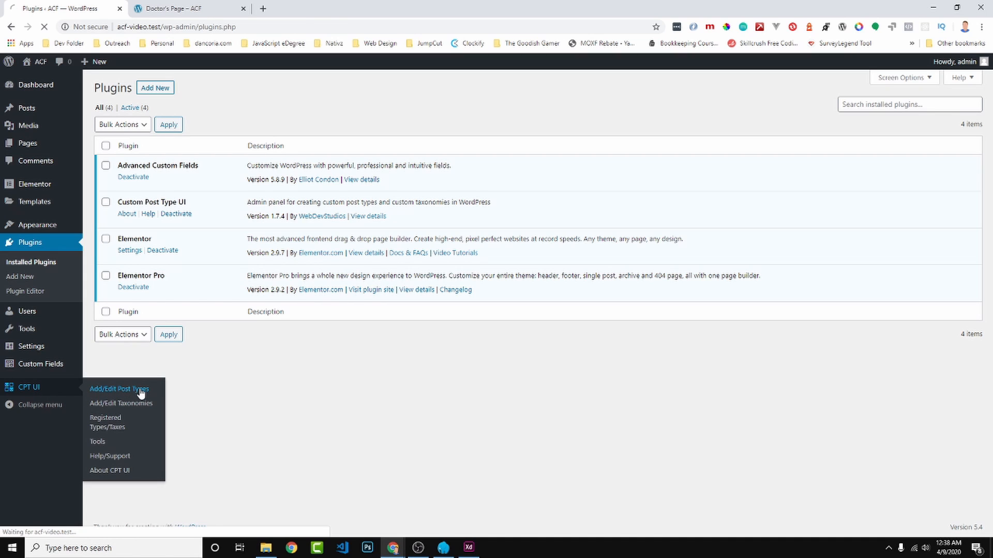
left_click(118, 389)
type("doct")
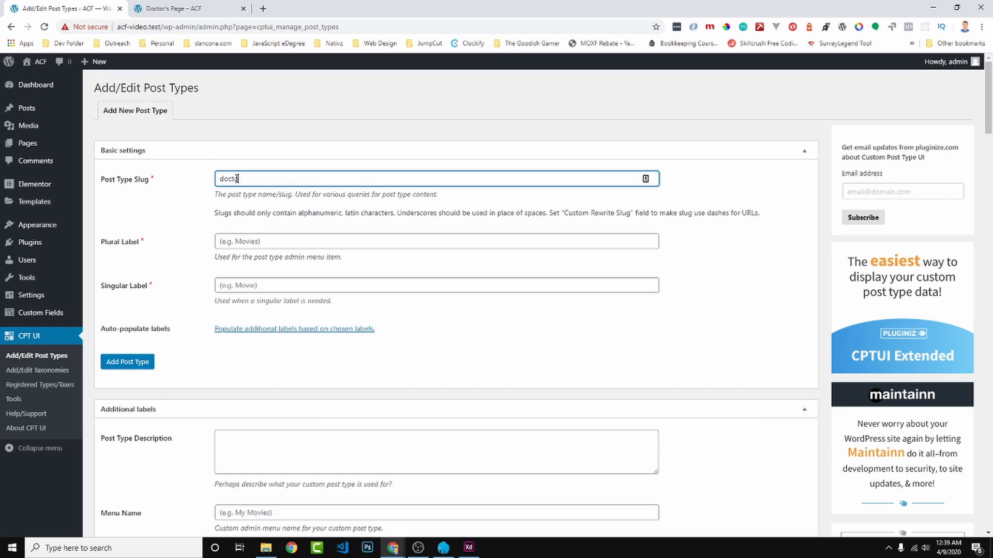
type("r")
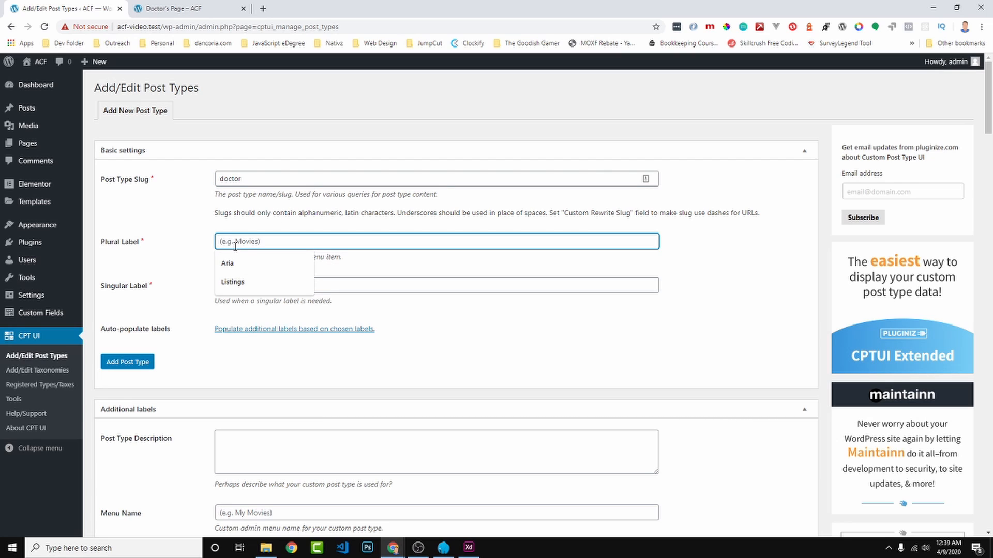
type("Doctors")
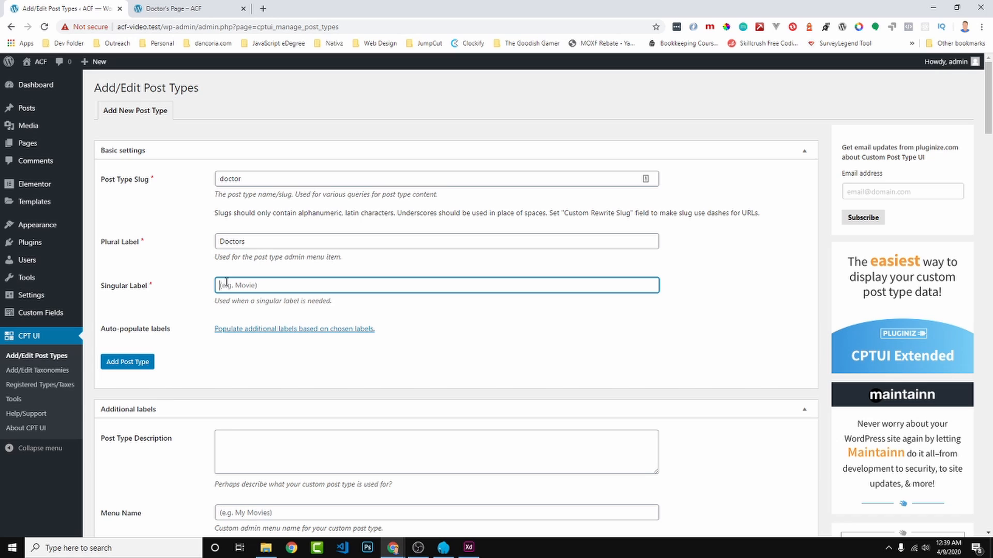
type("Doctor")
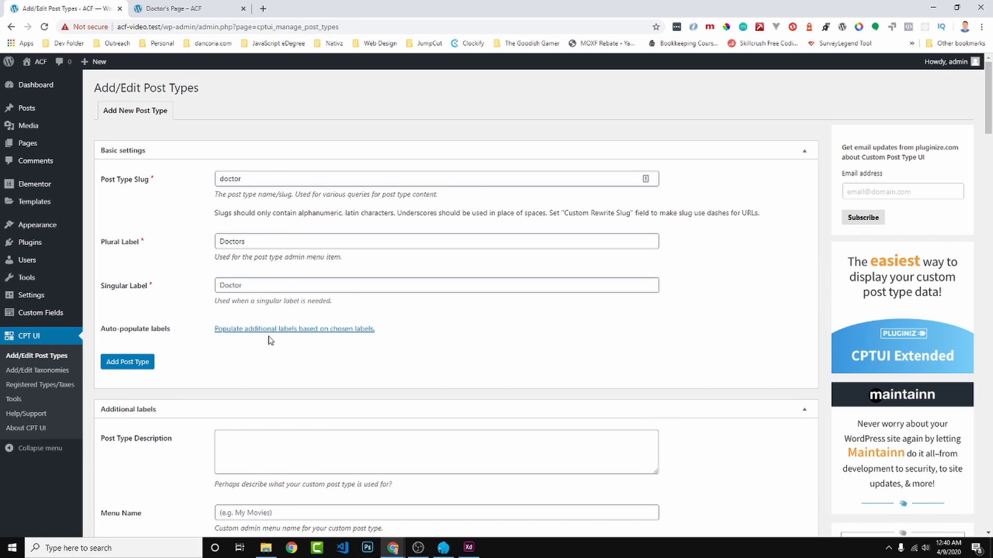
Step: Set the post type's Has Archive option to True
scroll("down", 3)
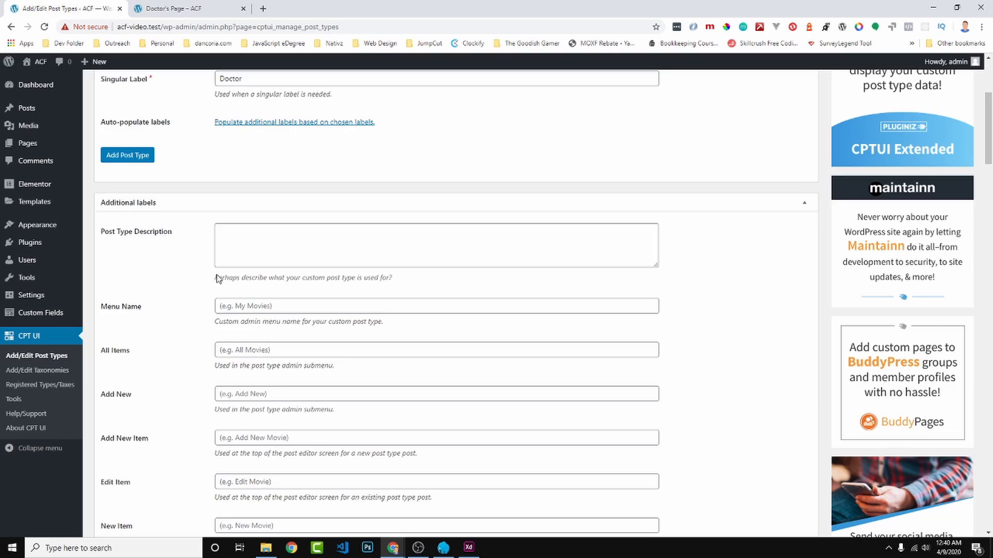
scroll("down", 3)
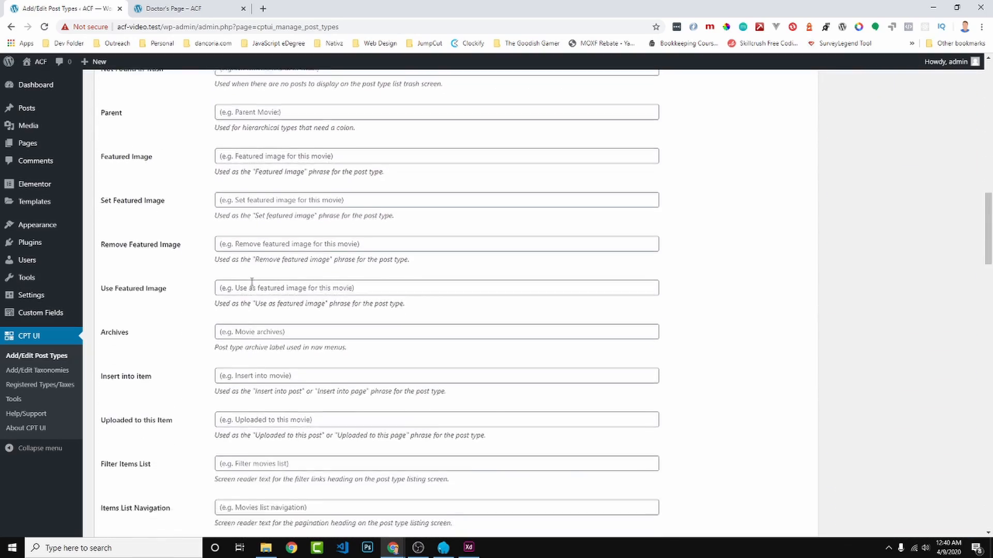
scroll("down", 3)
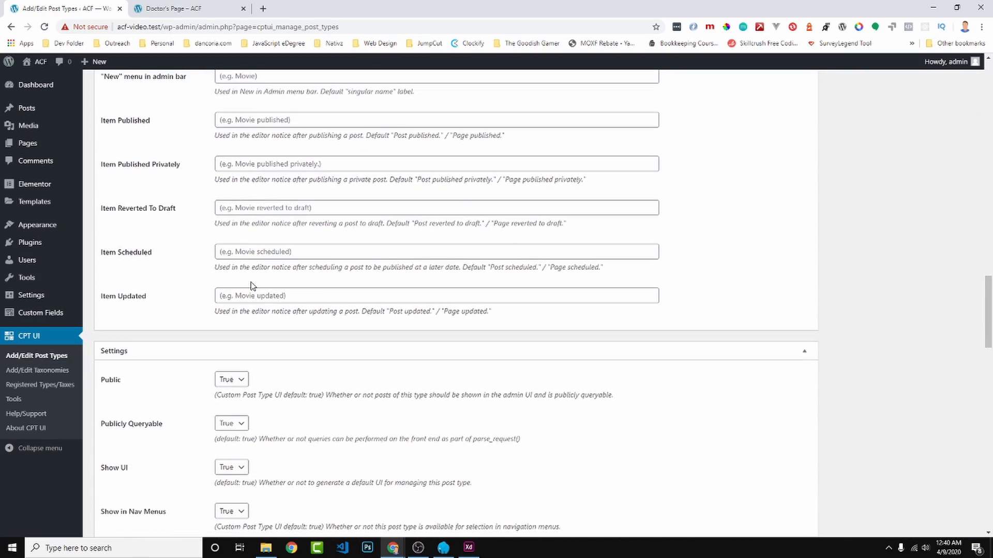
scroll("down", 3)
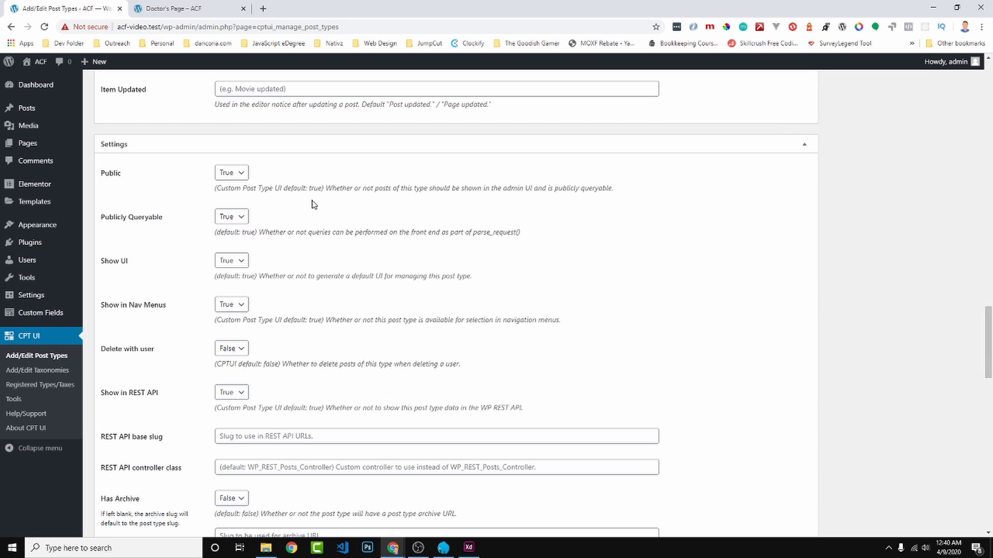
scroll("down", 3)
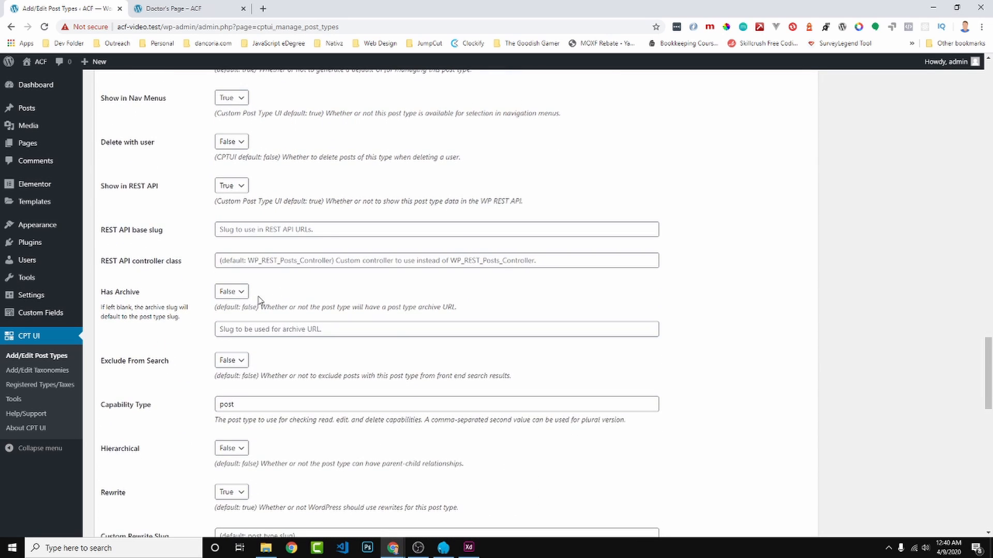
left_click(231, 292)
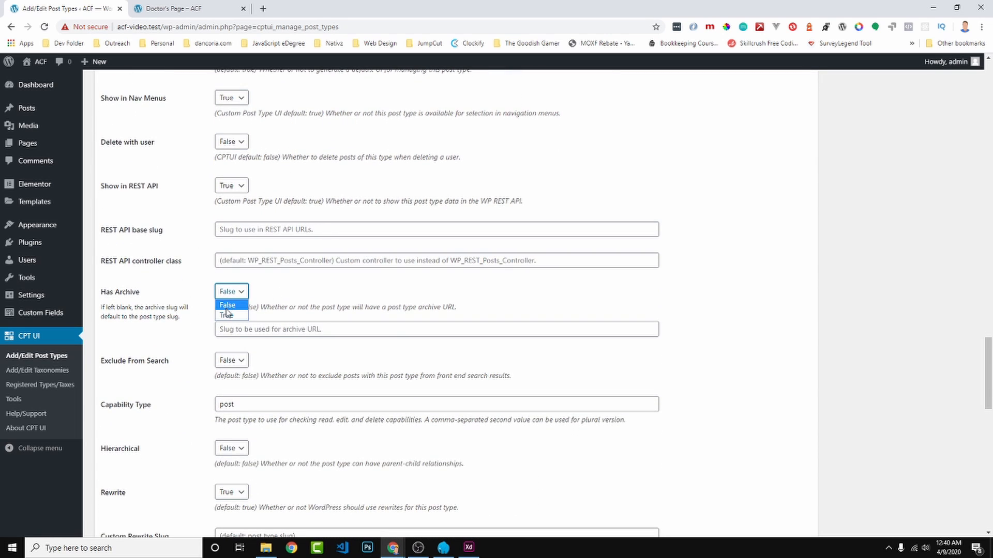
left_click(227, 315)
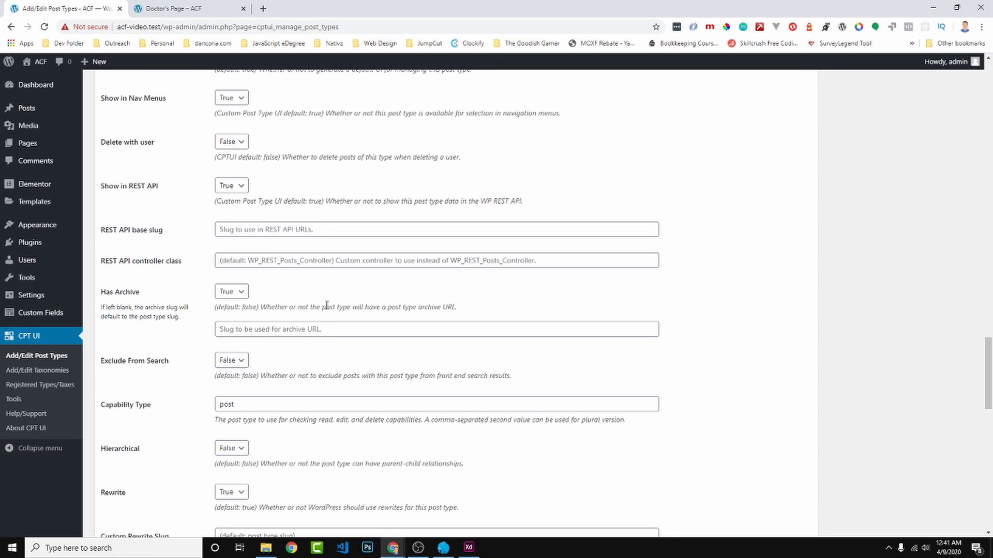
mouse_move(272, 318)
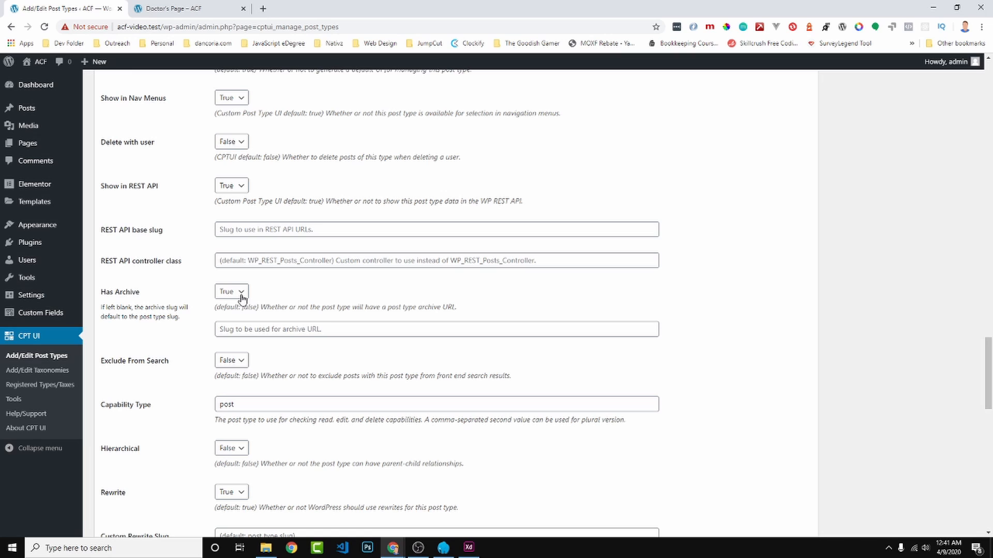
mouse_move(291, 292)
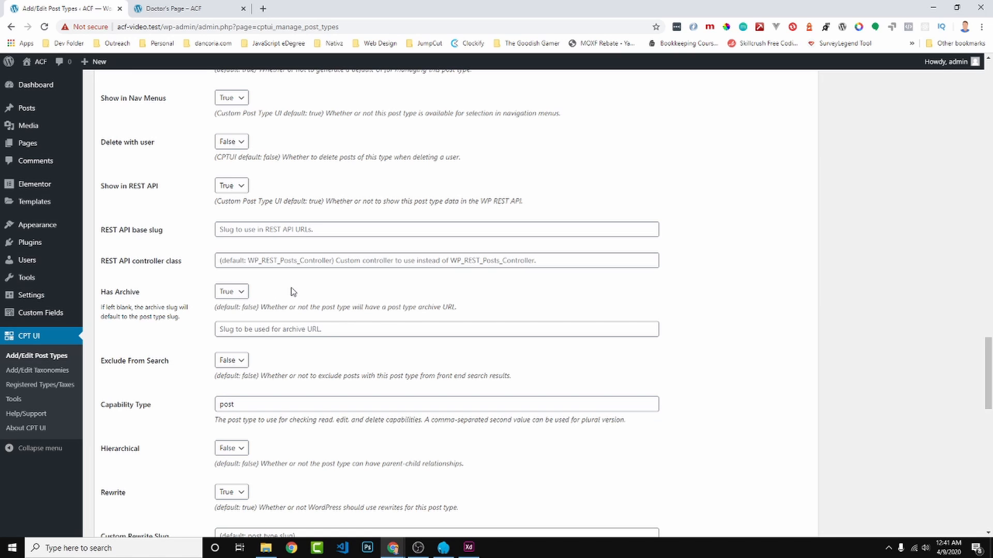
mouse_move(288, 298)
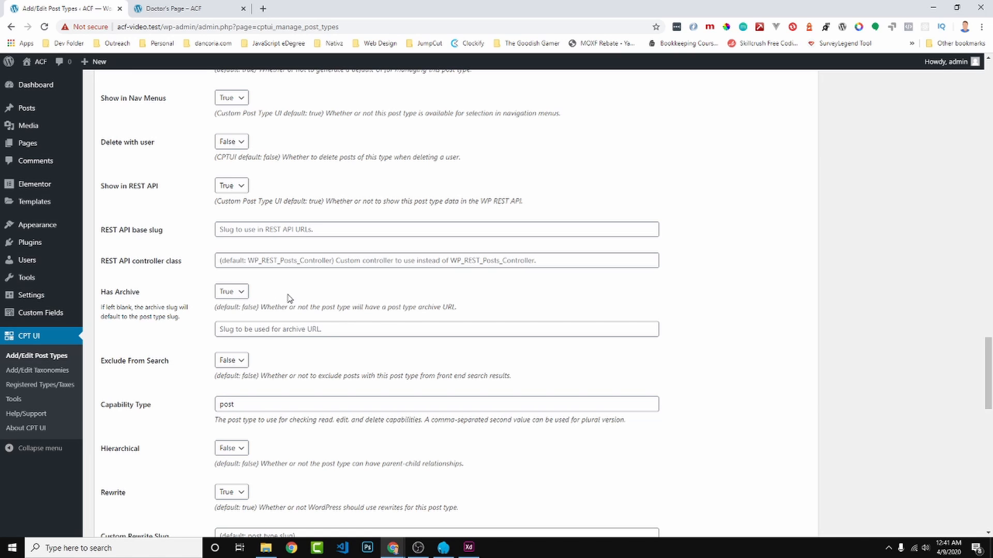
mouse_move(46, 143)
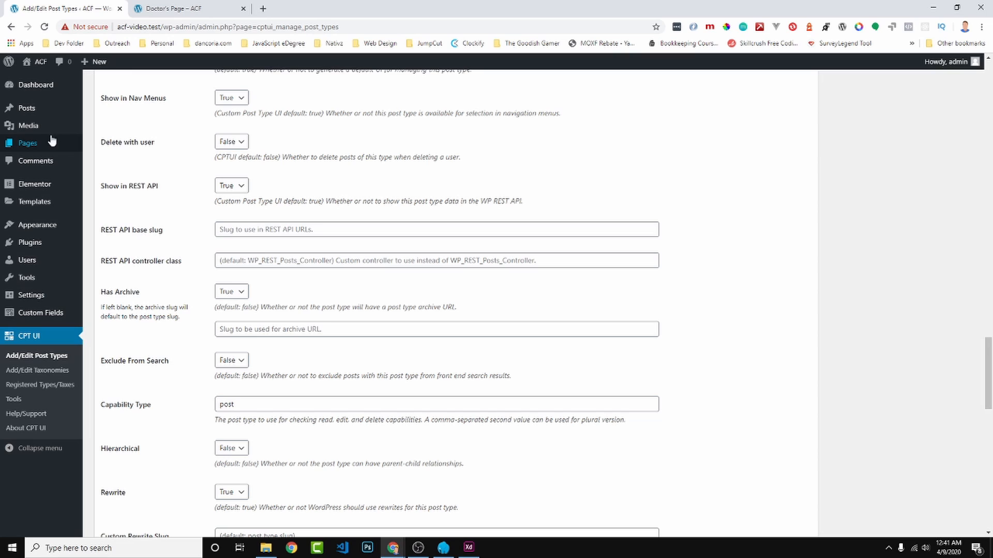
mouse_move(27, 143)
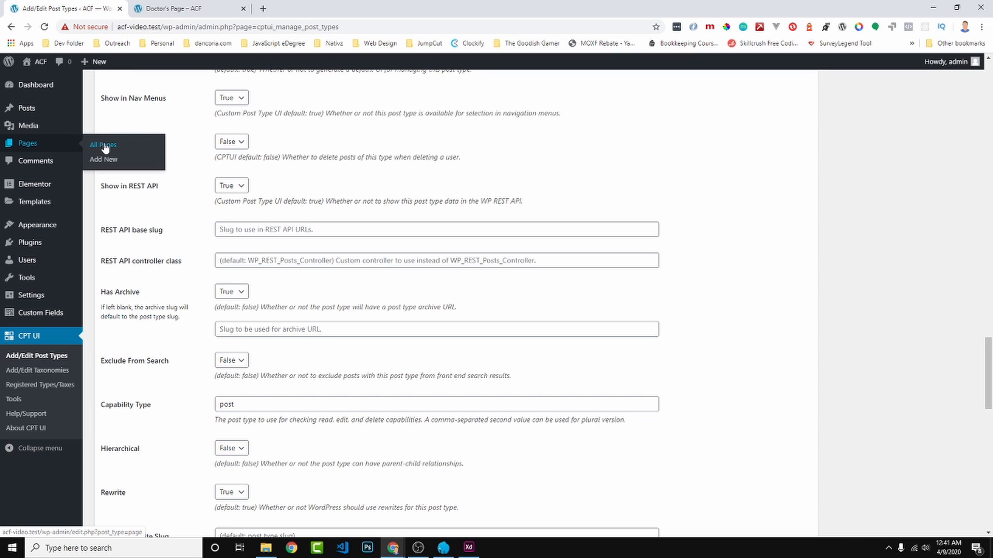
mouse_move(75, 127)
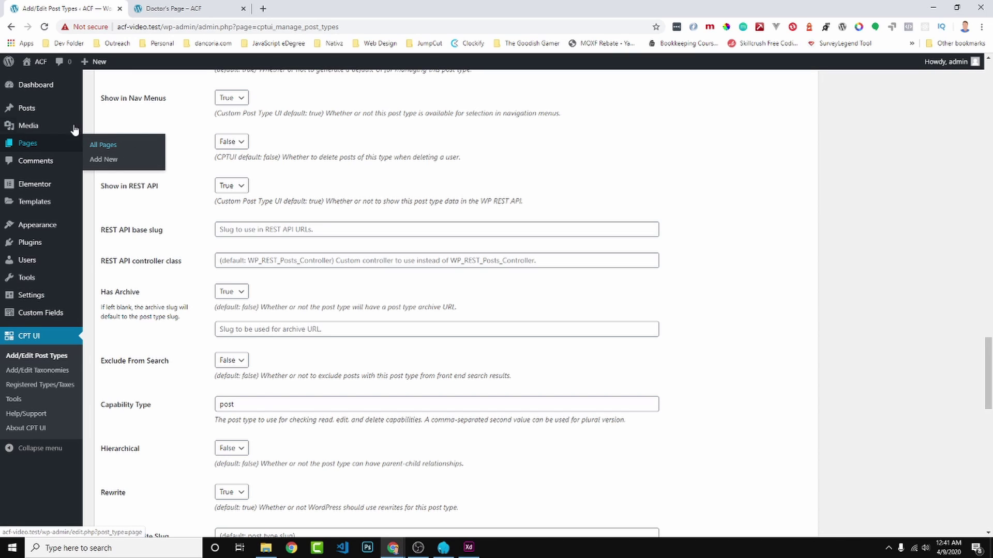
mouse_move(26, 108)
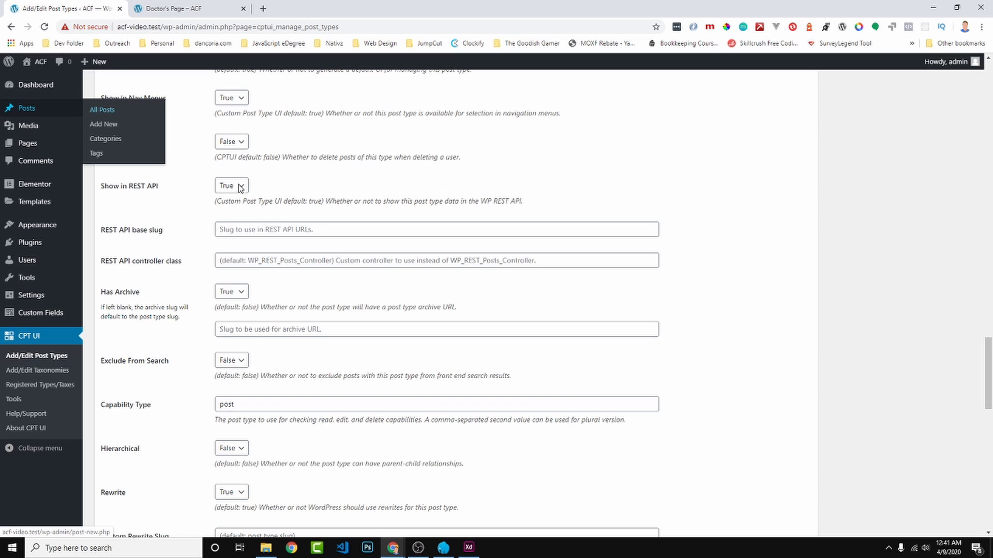
mouse_move(47, 135)
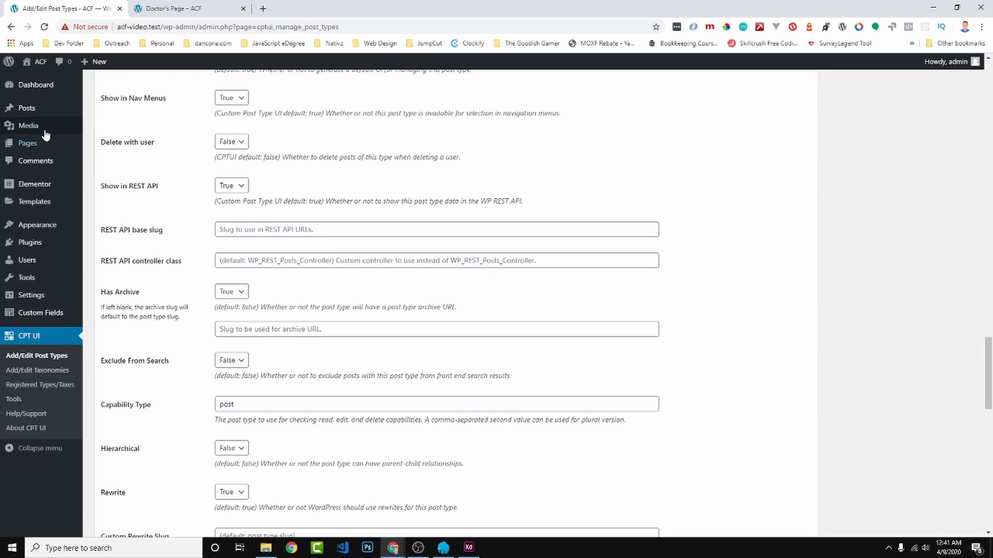
mouse_move(27, 144)
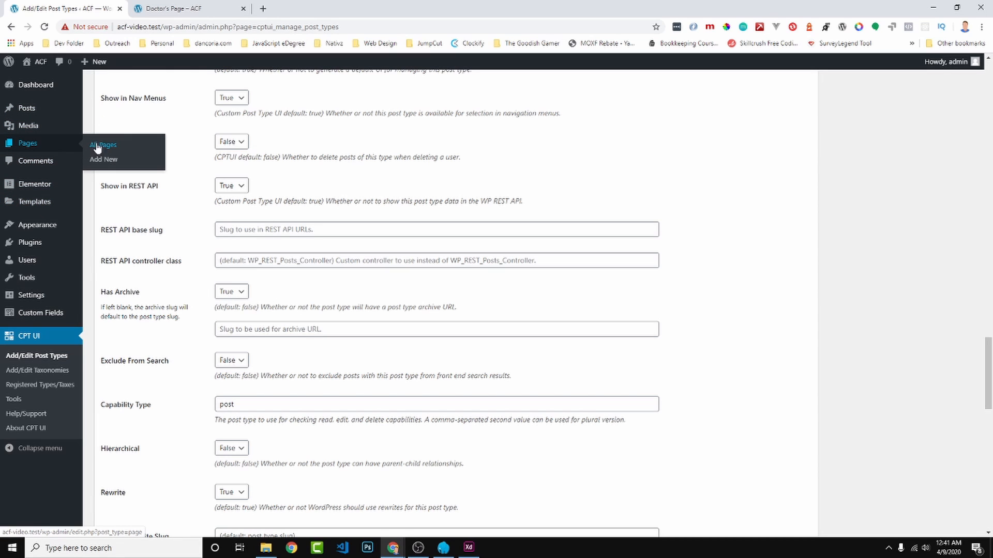
Step: Enter 'dashicons-businessman' as the Doctor post type's menu icon
scroll("down", 3)
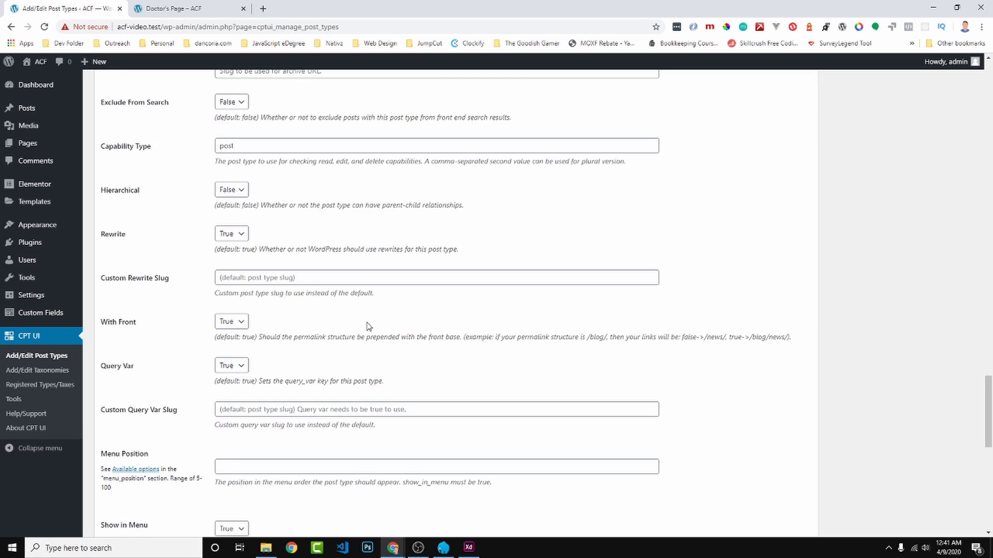
scroll("down", 3)
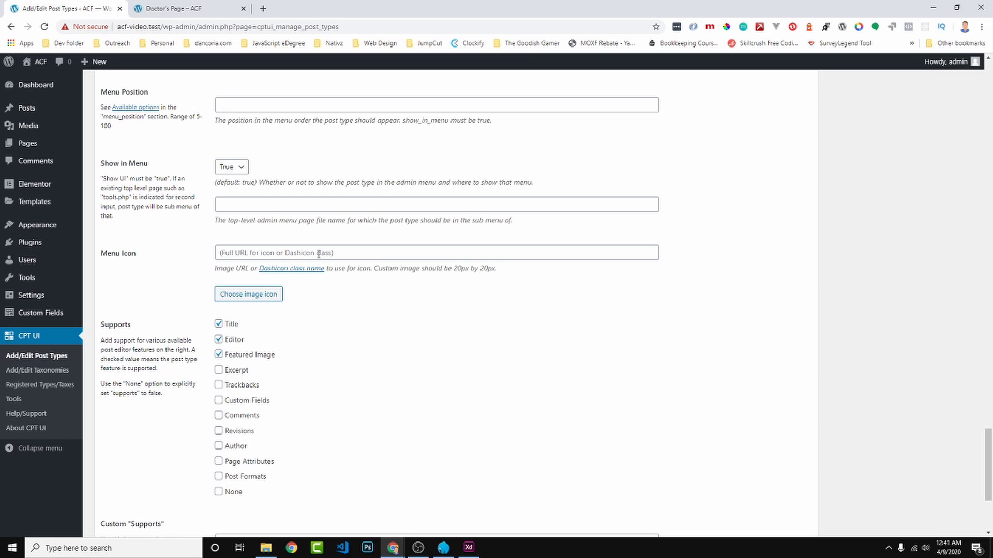
left_click(317, 253)
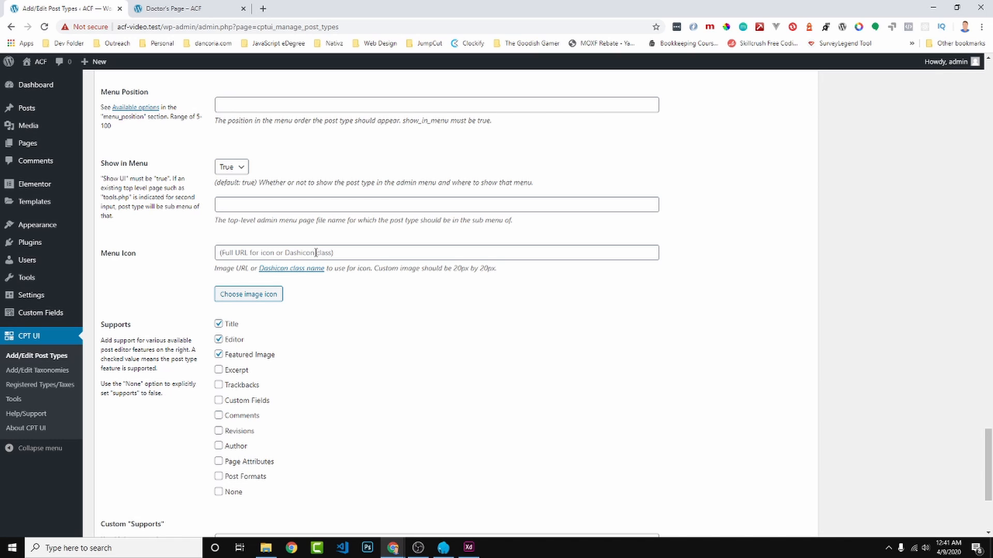
type("dashicons-businessman")
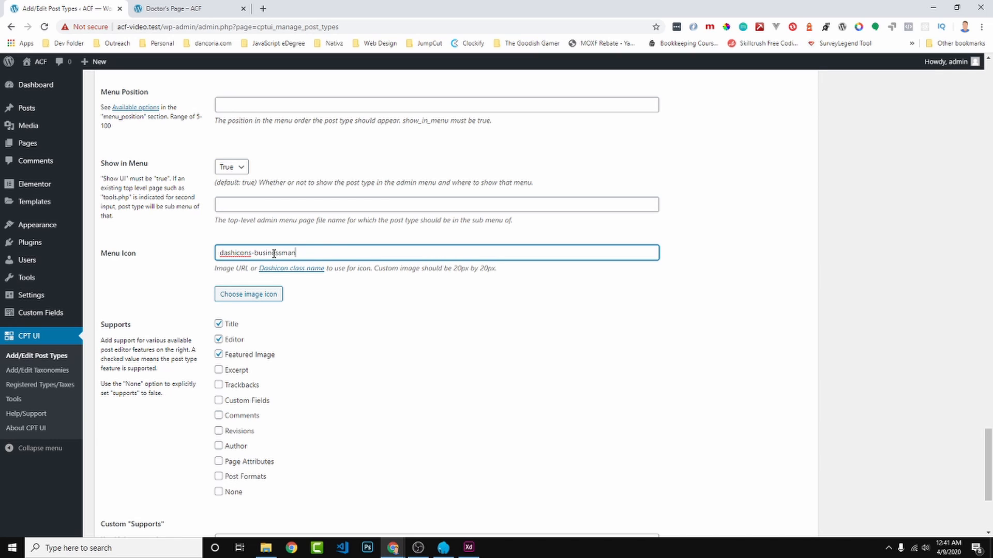
left_click(336, 239)
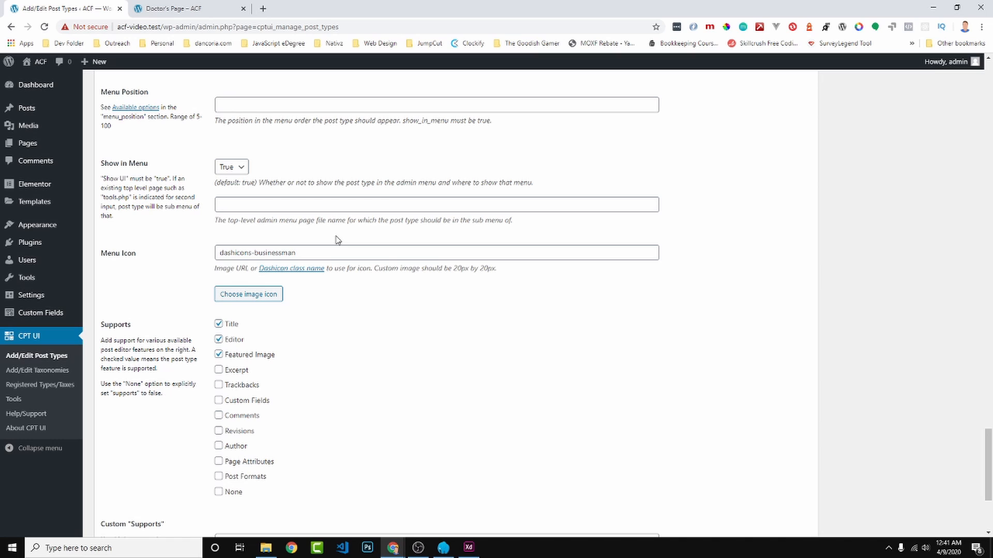
mouse_move(343, 307)
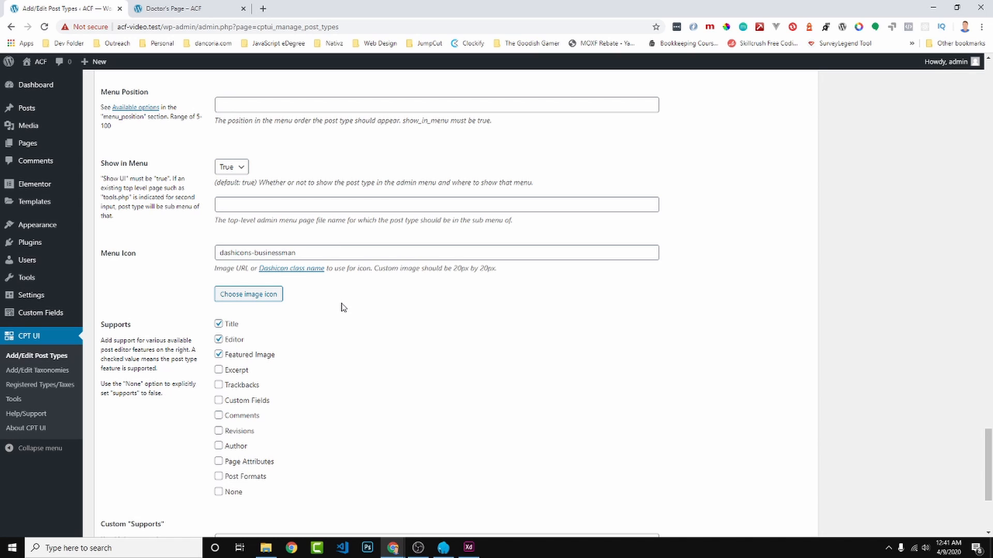
mouse_move(335, 302)
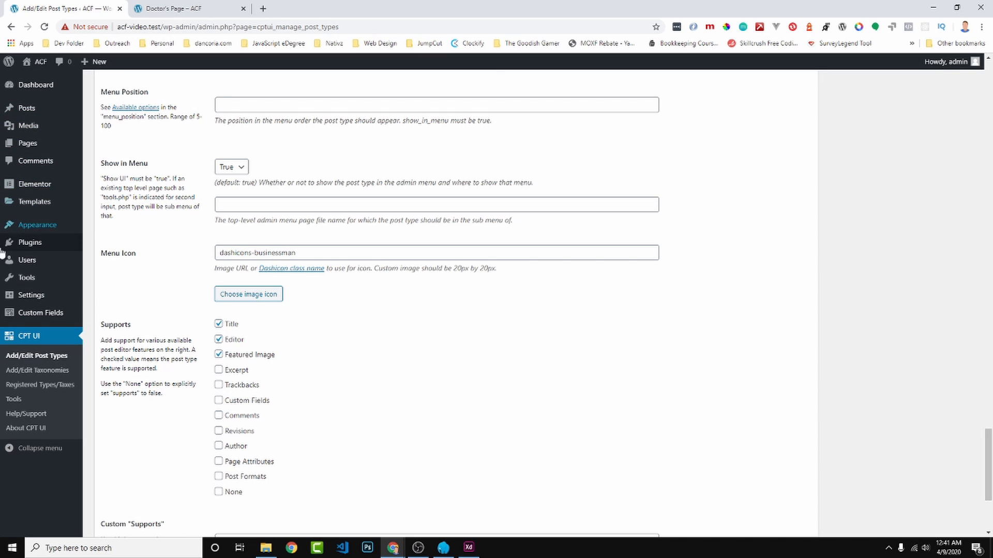
mouse_move(26, 278)
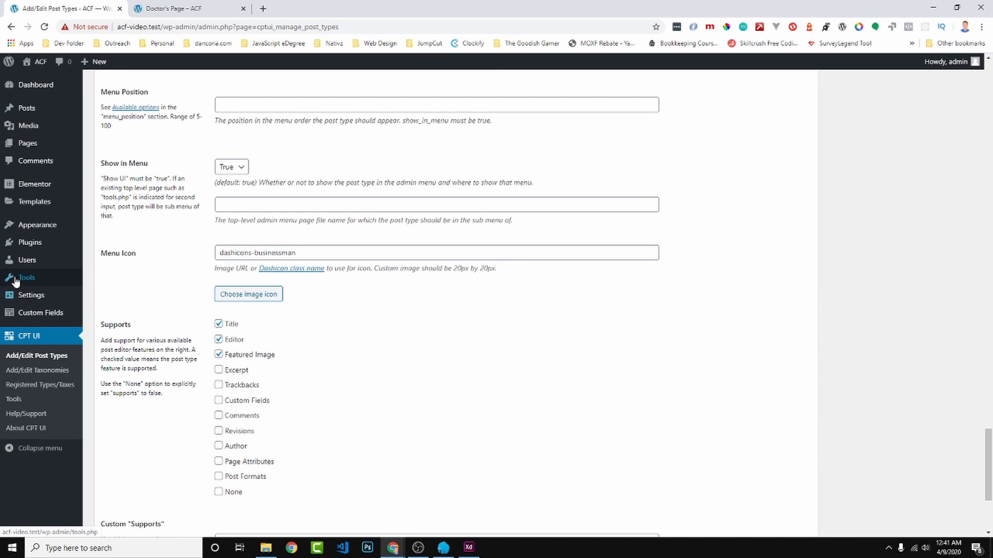
mouse_move(26, 260)
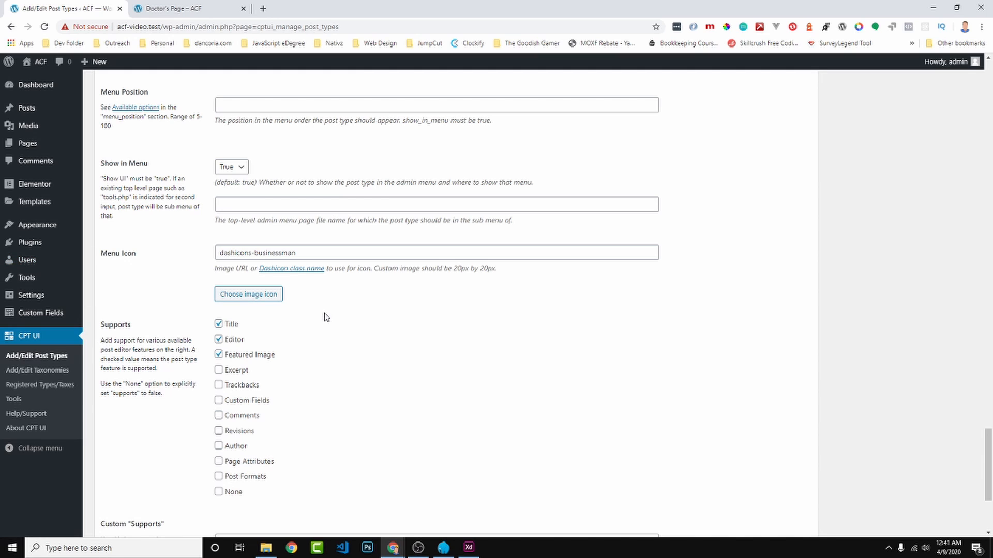
mouse_move(348, 322)
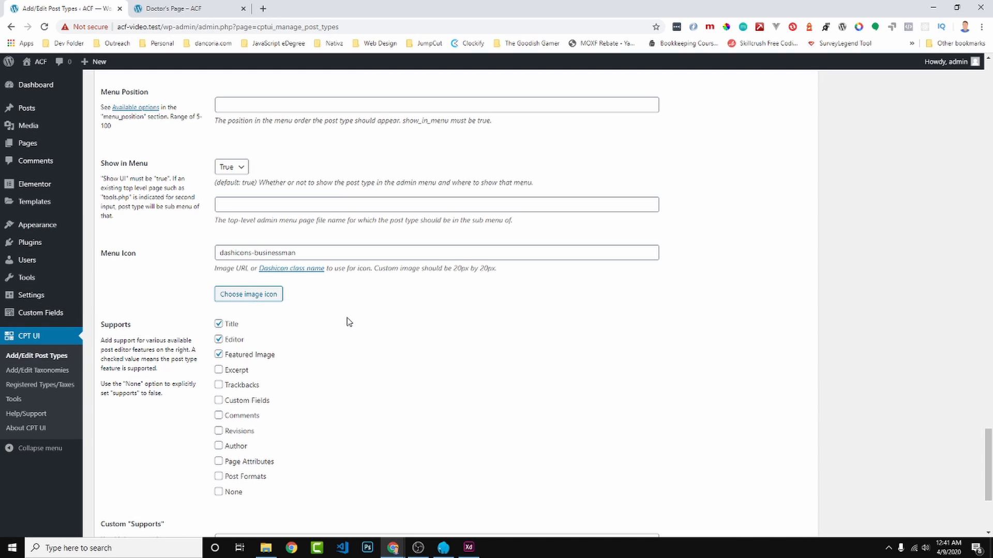
mouse_move(227, 378)
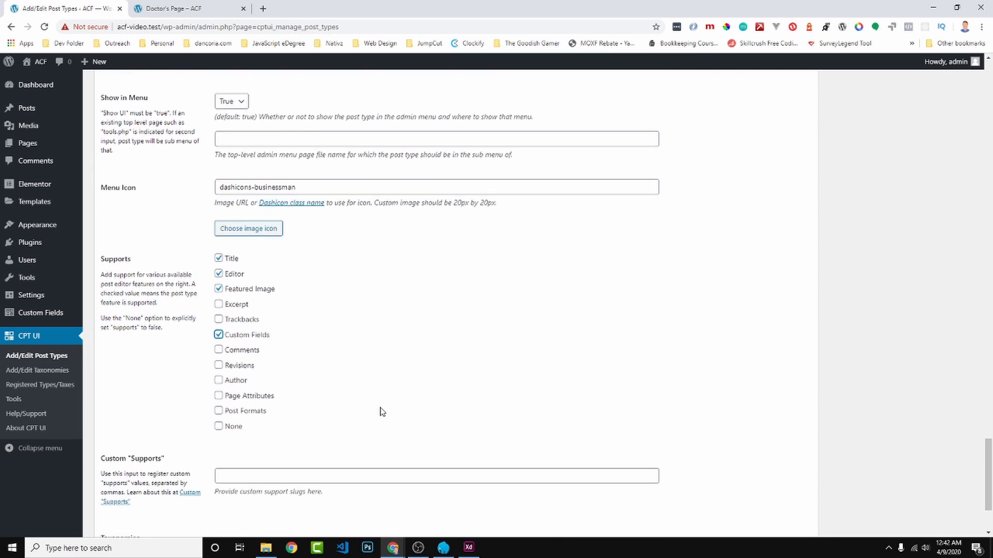
Step: Save the doctor post type and open the empty All Doctors listing
scroll("down", 3)
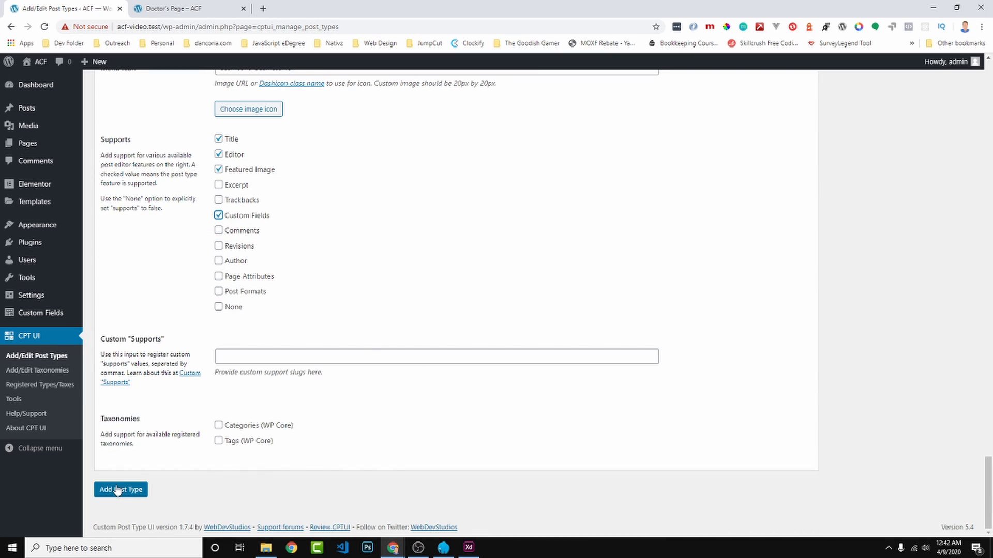
left_click(121, 489)
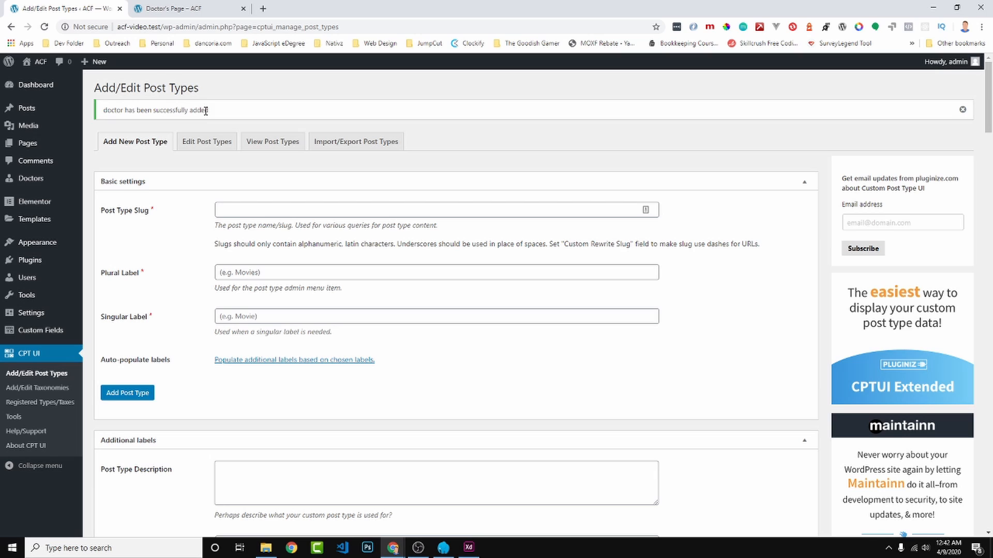
mouse_move(25, 180)
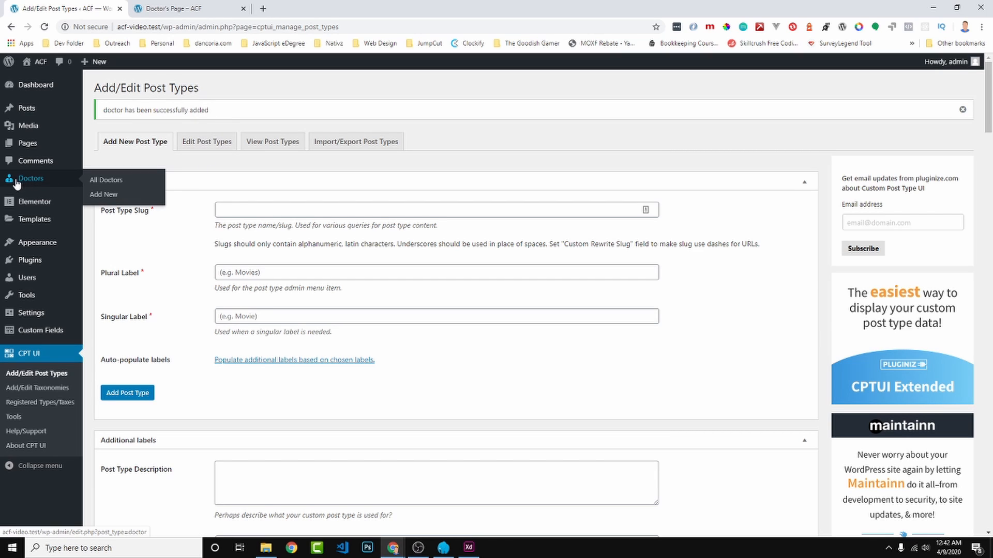
mouse_move(53, 179)
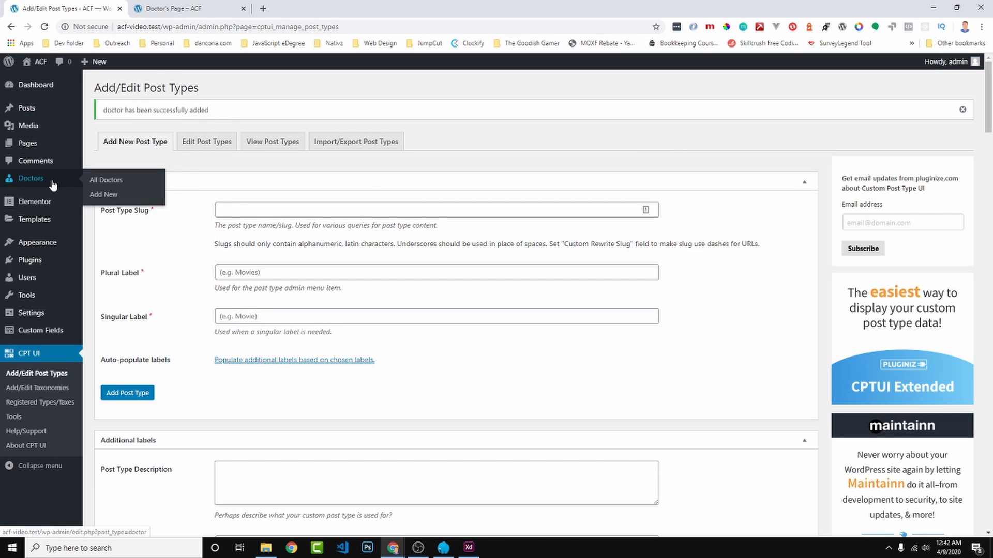
left_click(105, 180)
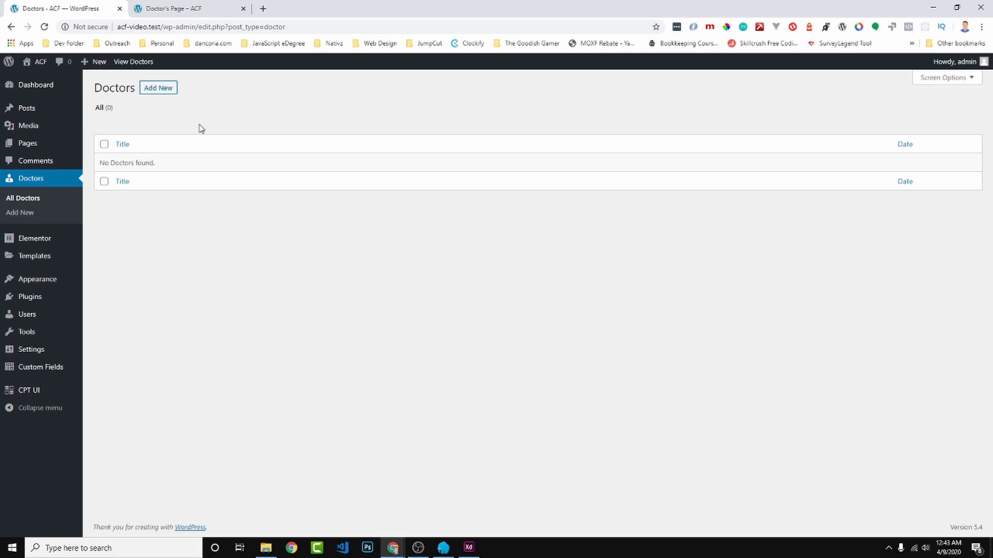
left_click(159, 88)
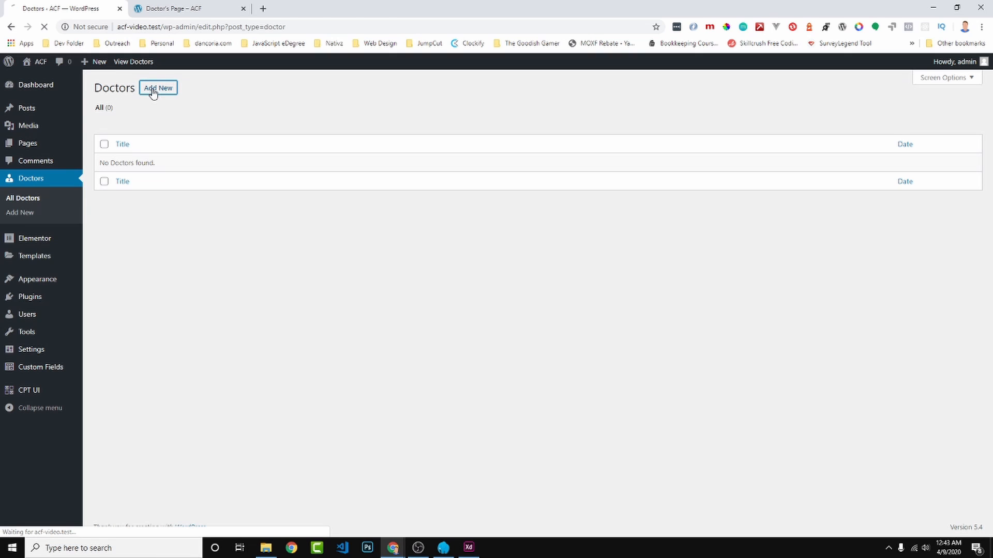
Step: Publish a new Doctor entry titled 'John Doe', confirming in the pre-publish panel
left_click(158, 88)
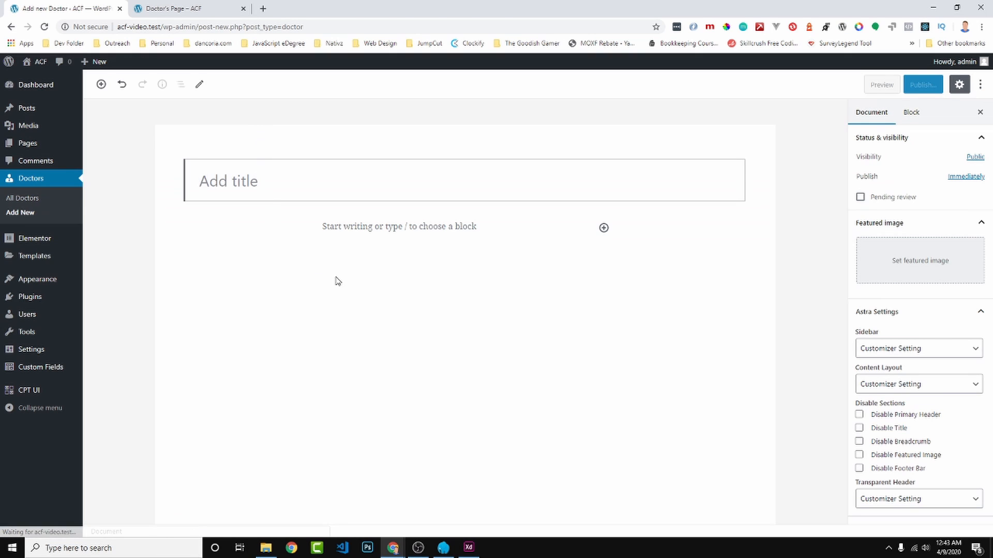
left_click(227, 181)
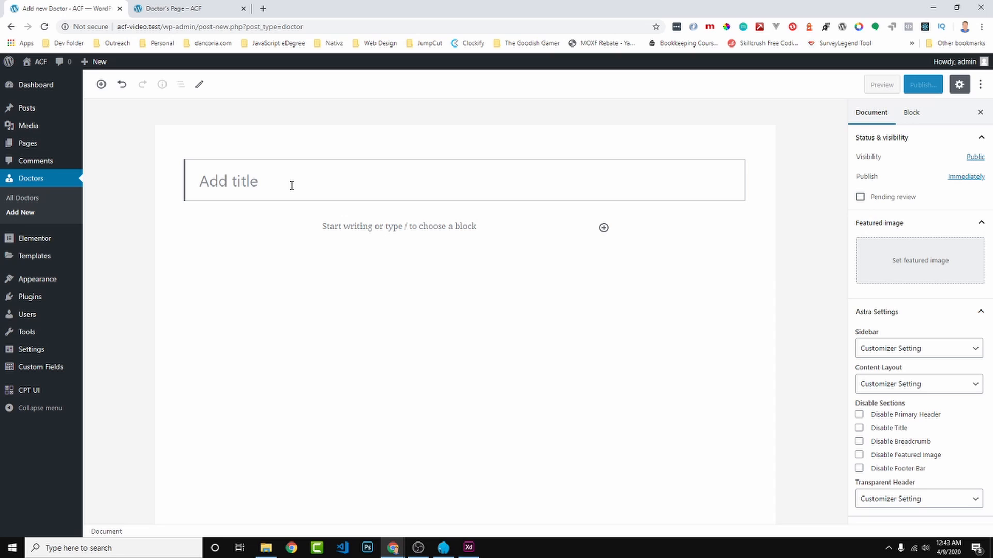
type("John Doe")
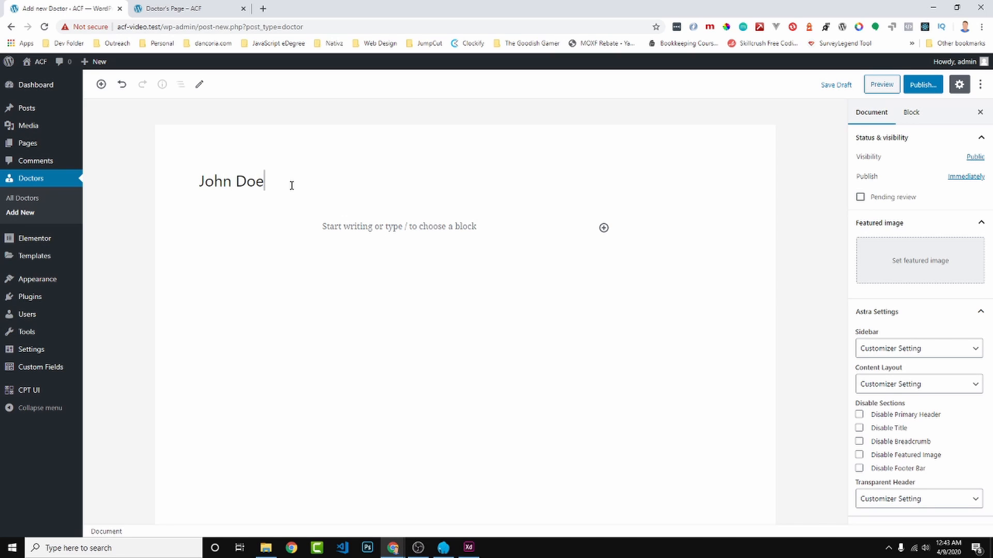
left_click(398, 227)
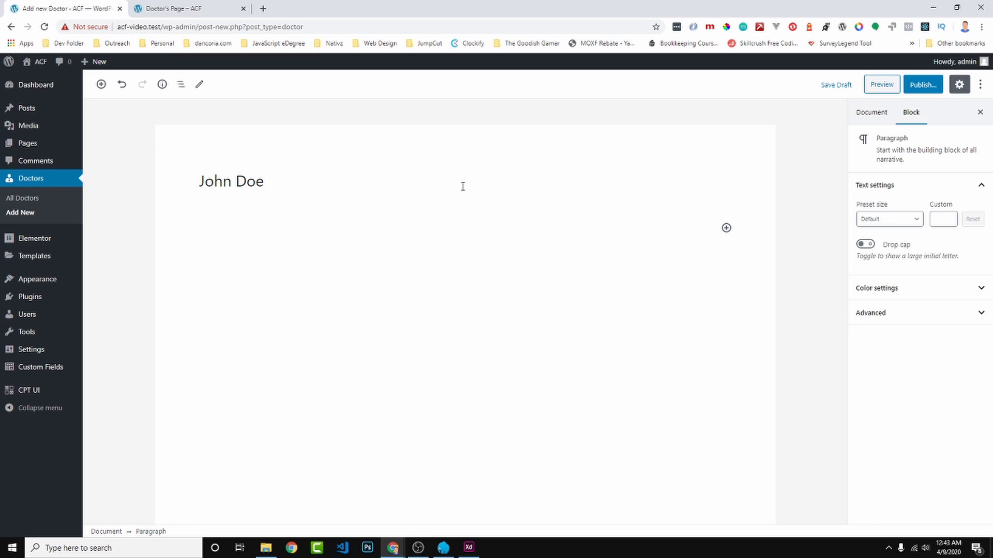
mouse_move(871, 207)
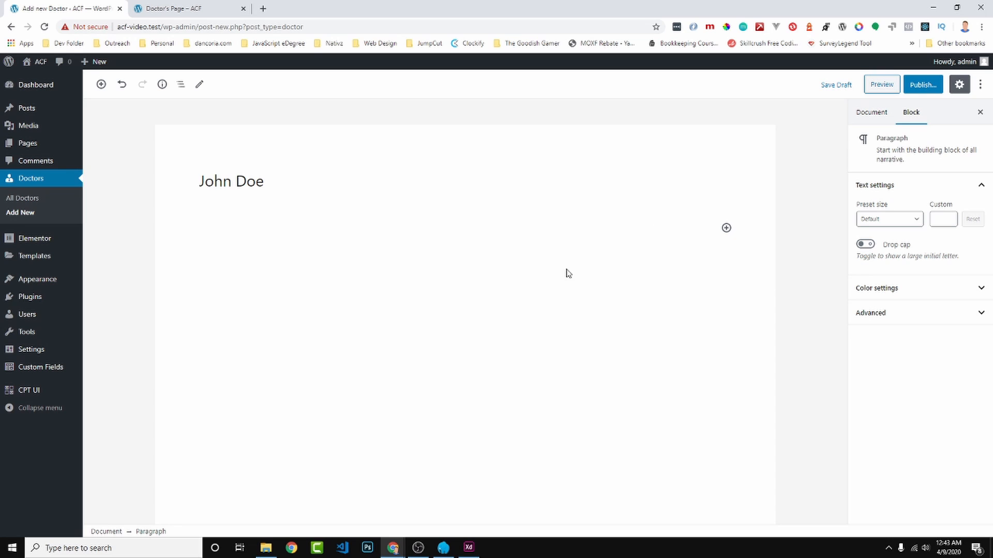
left_click(923, 85)
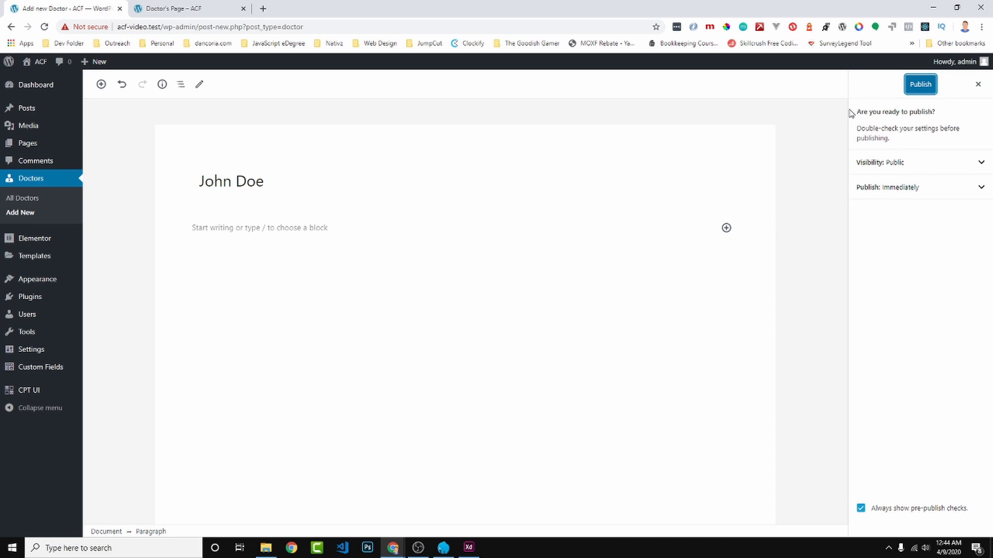
left_click(920, 84)
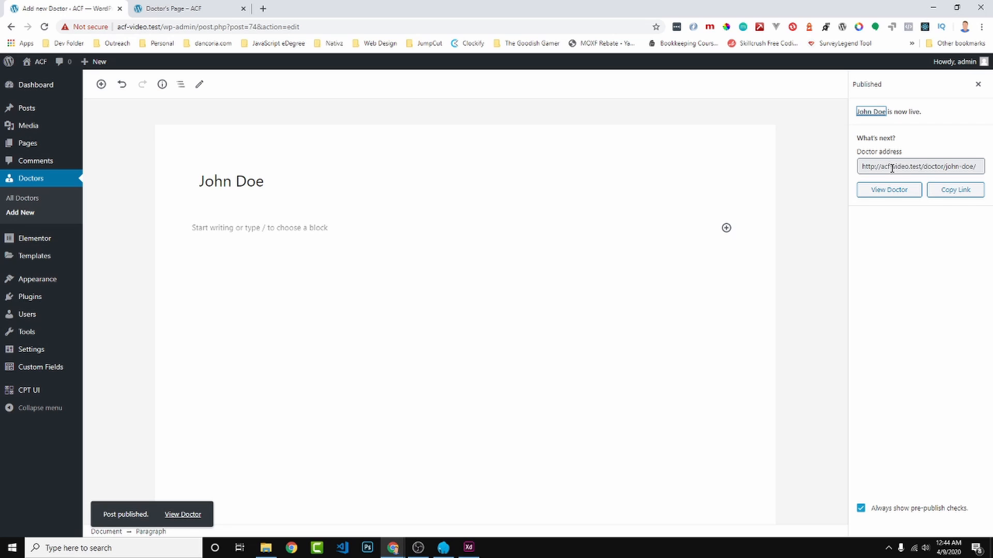
mouse_move(944, 166)
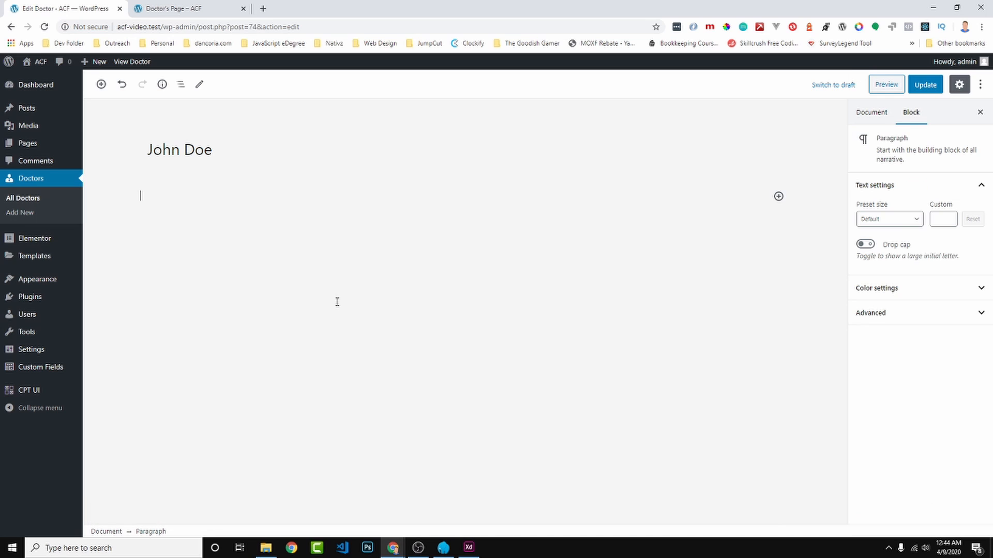
mouse_move(322, 211)
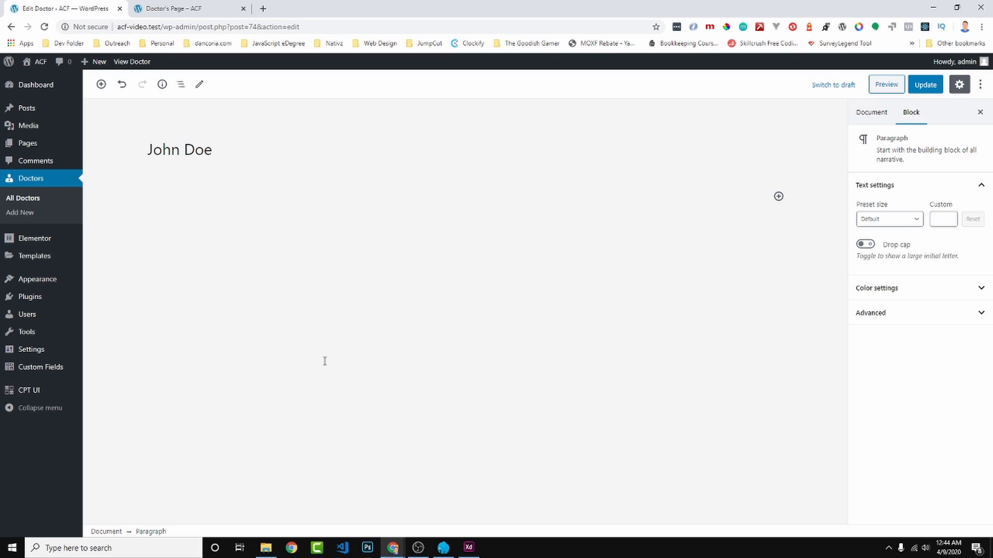
mouse_move(143, 300)
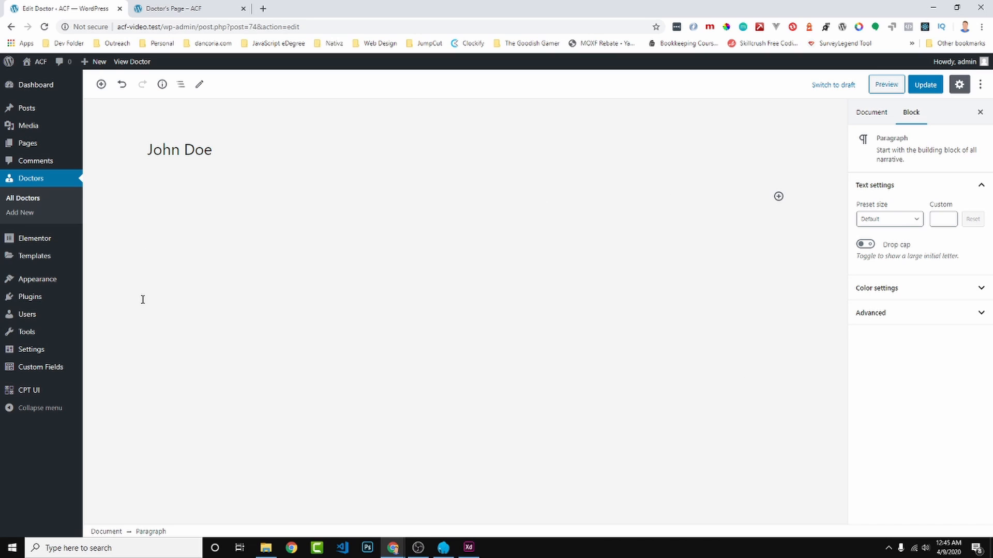
type("asdfasd")
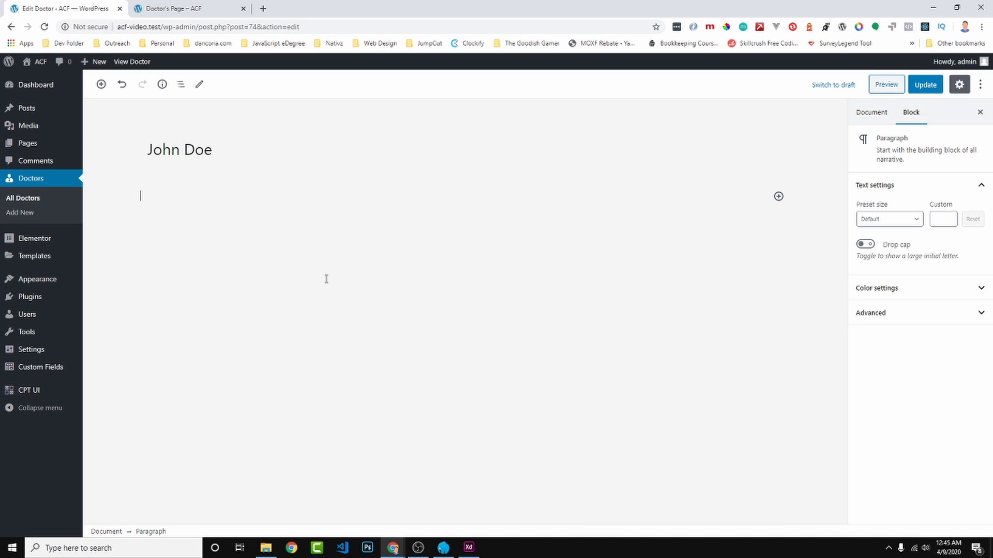
mouse_move(265, 270)
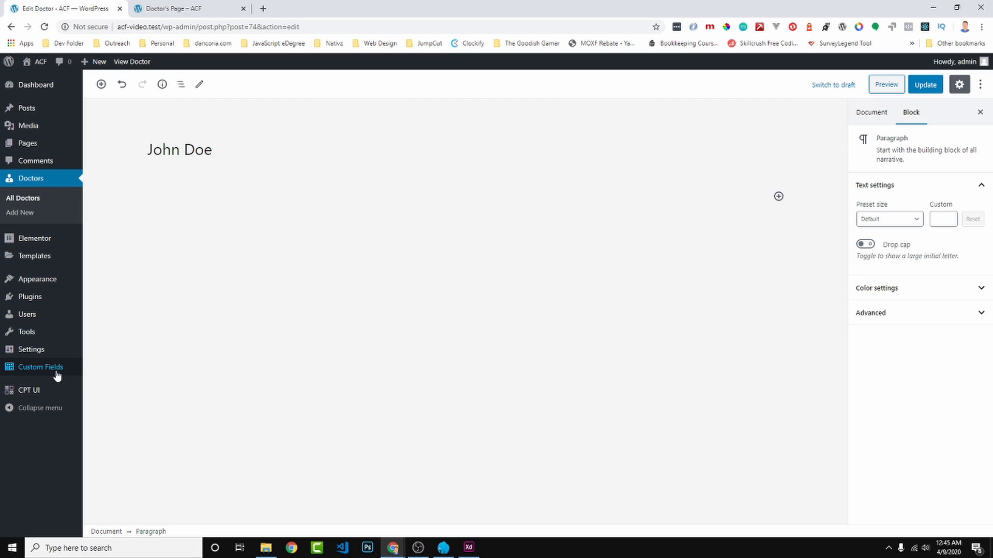
mouse_move(39, 367)
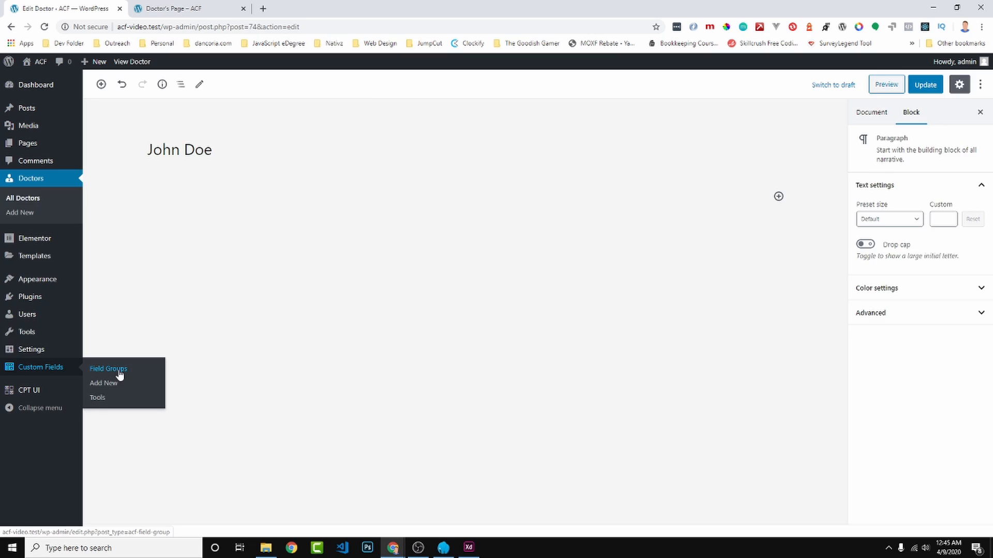
Step: Create an ACF field group 'Doctor Info' with location rule Post Type equals Doctor
left_click(103, 383)
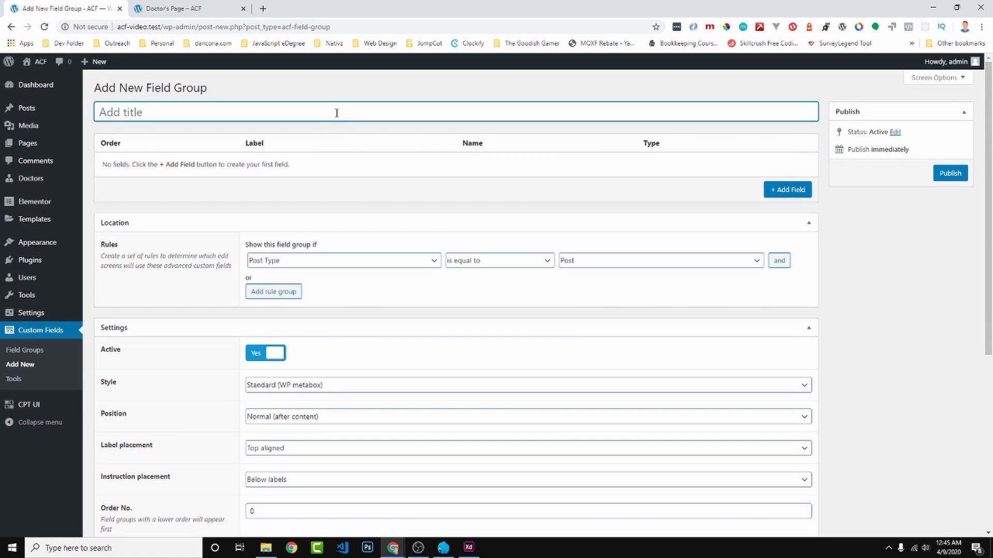
type("Doctor Info")
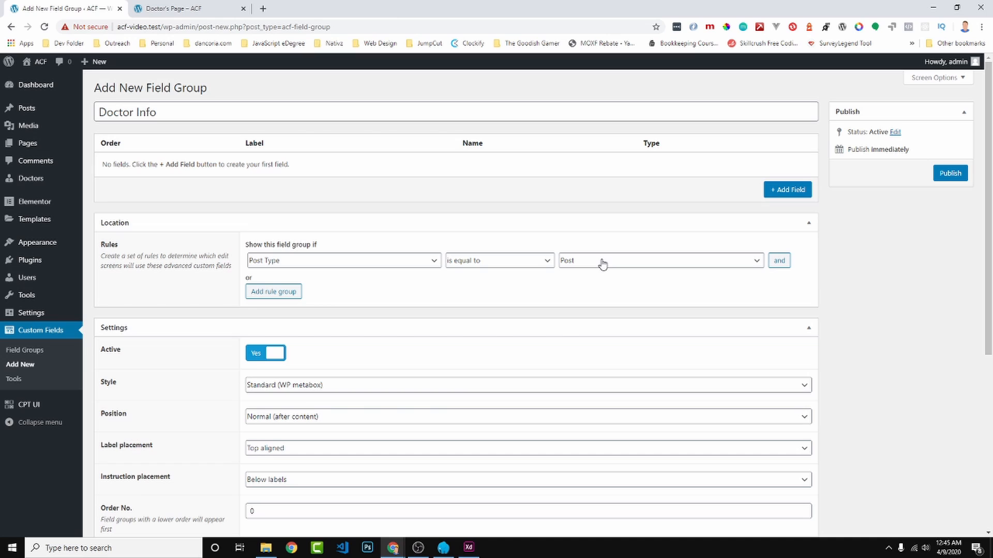
left_click(660, 261)
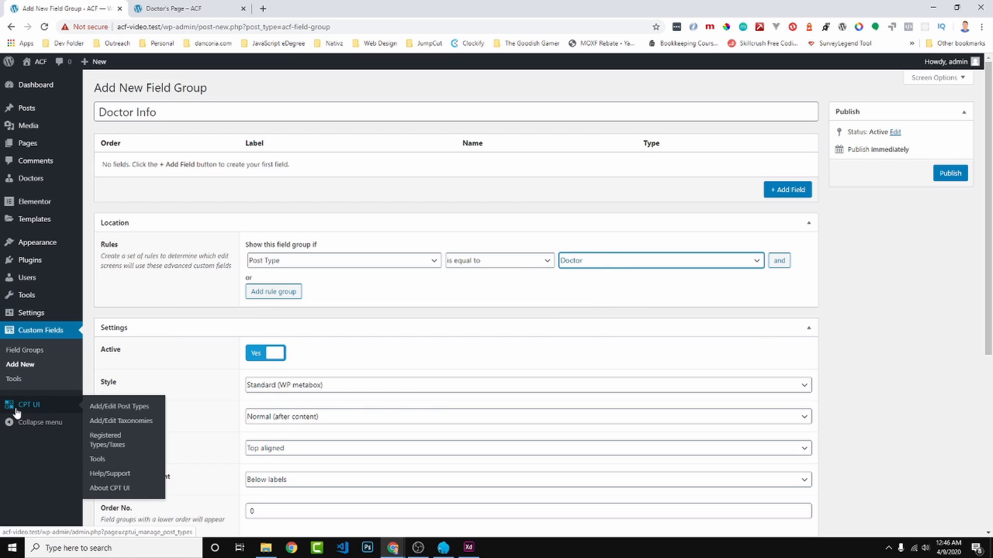
mouse_move(31, 177)
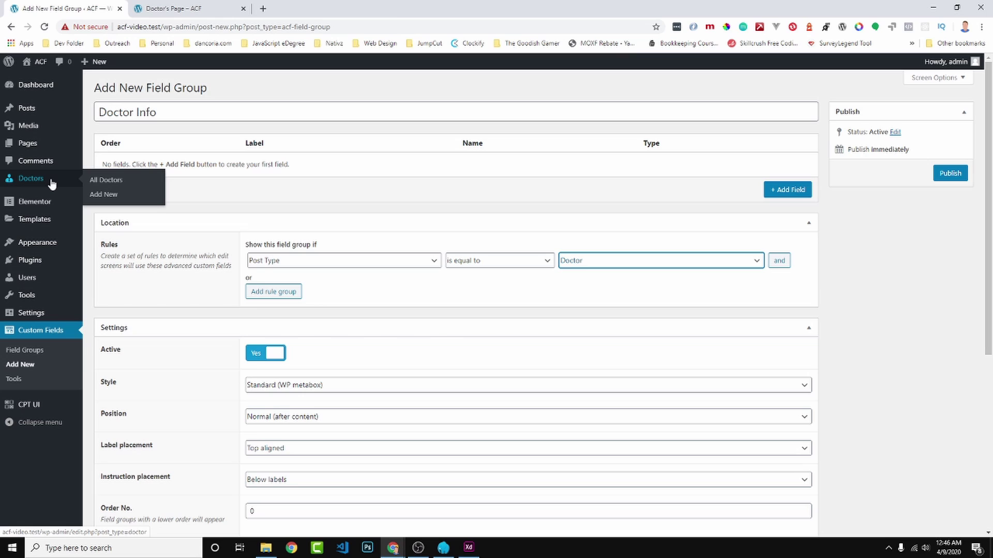
mouse_move(593, 252)
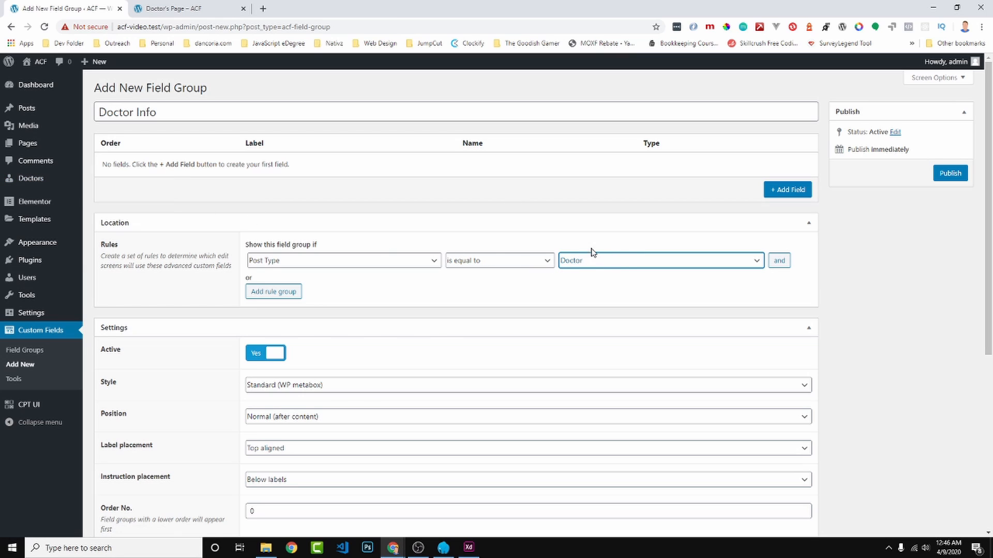
mouse_move(615, 265)
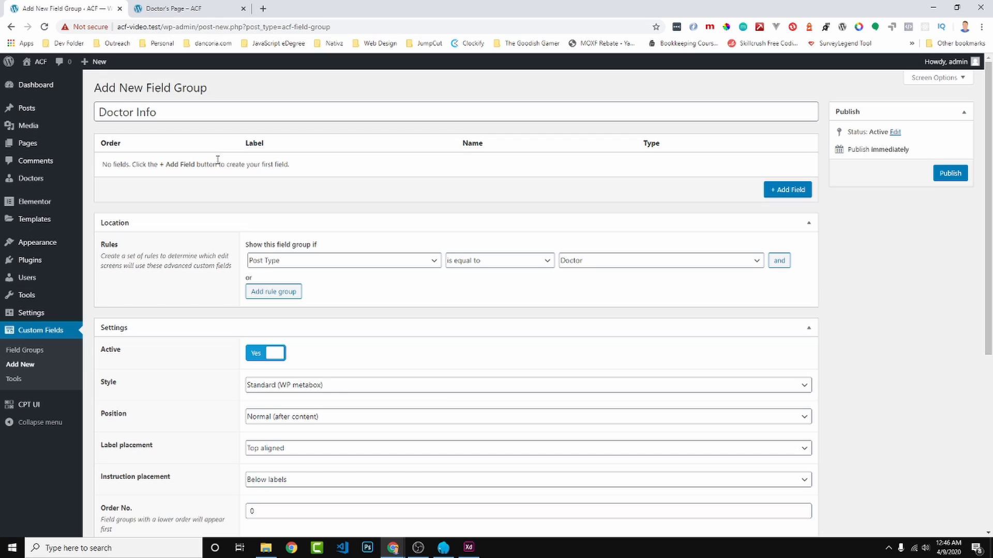
mouse_move(498, 271)
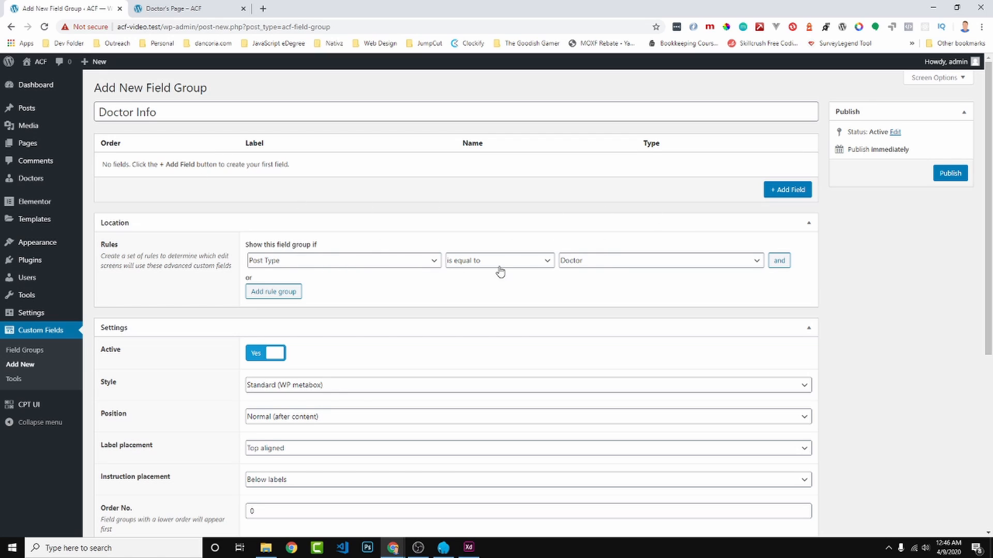
Step: Add a 'Doctor Name' text field with 'Dr.' as its prepend text
left_click(787, 190)
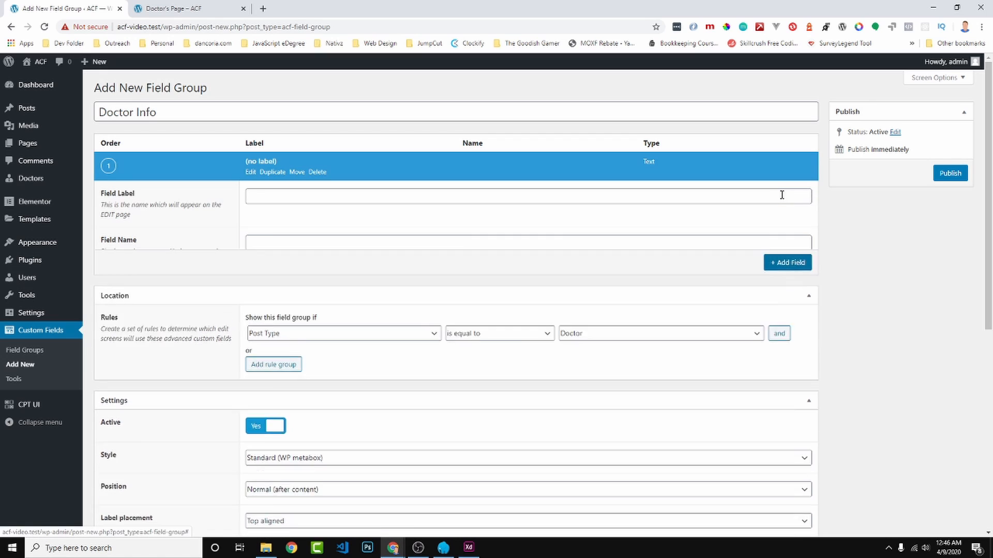
left_click(494, 196)
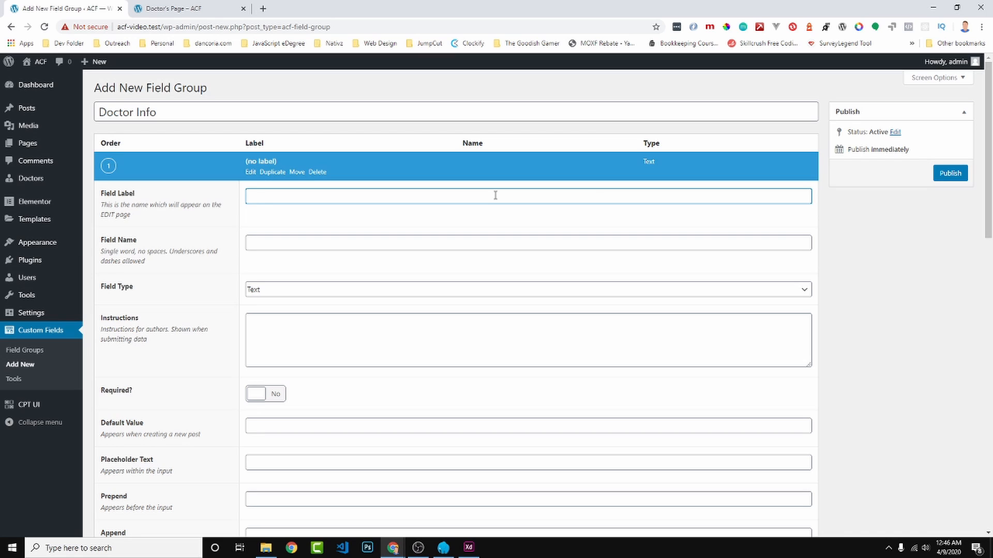
type("Doctor")
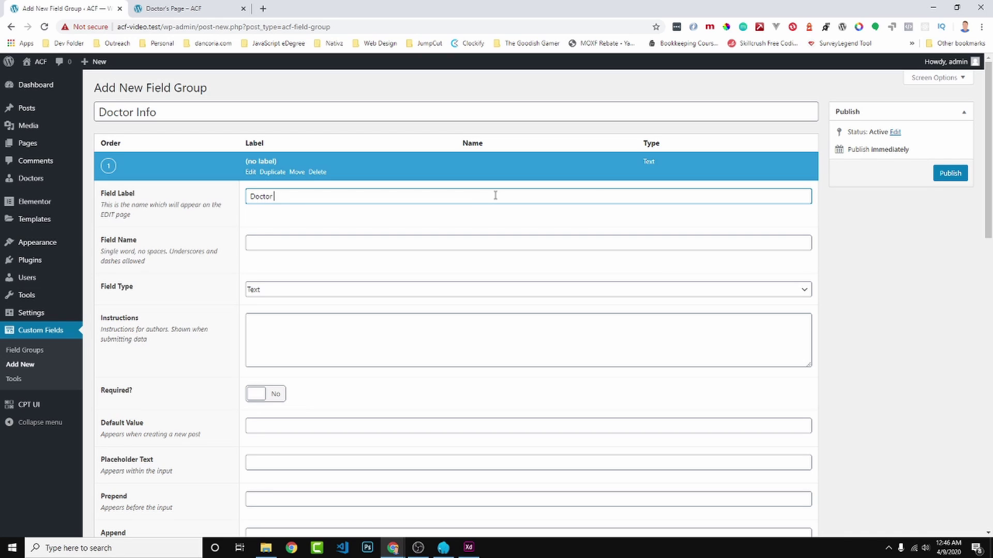
type("Name")
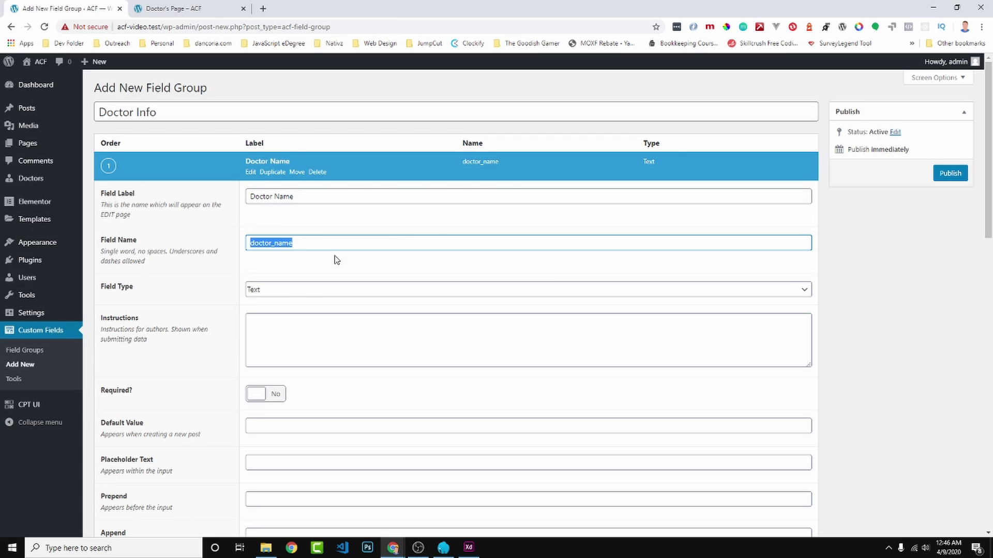
mouse_move(283, 288)
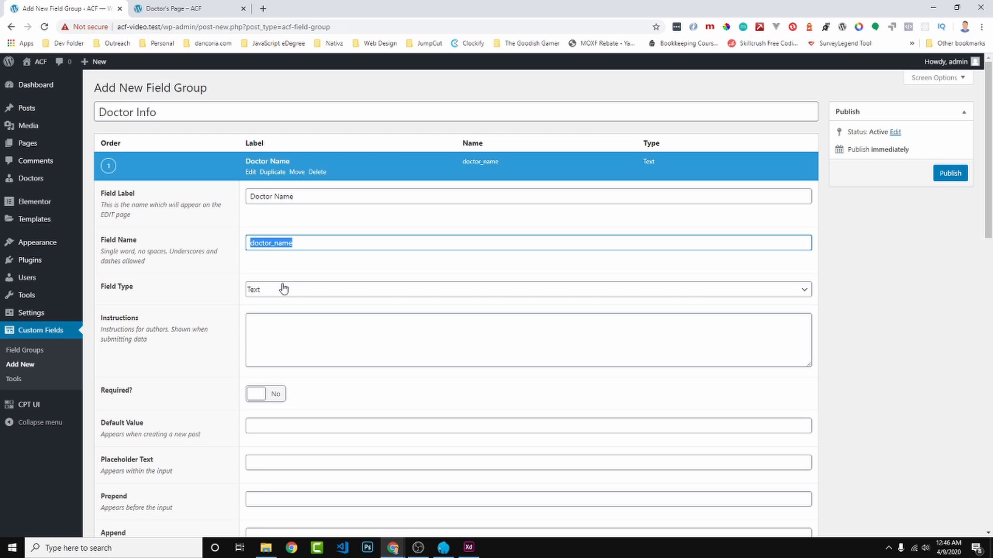
mouse_move(334, 258)
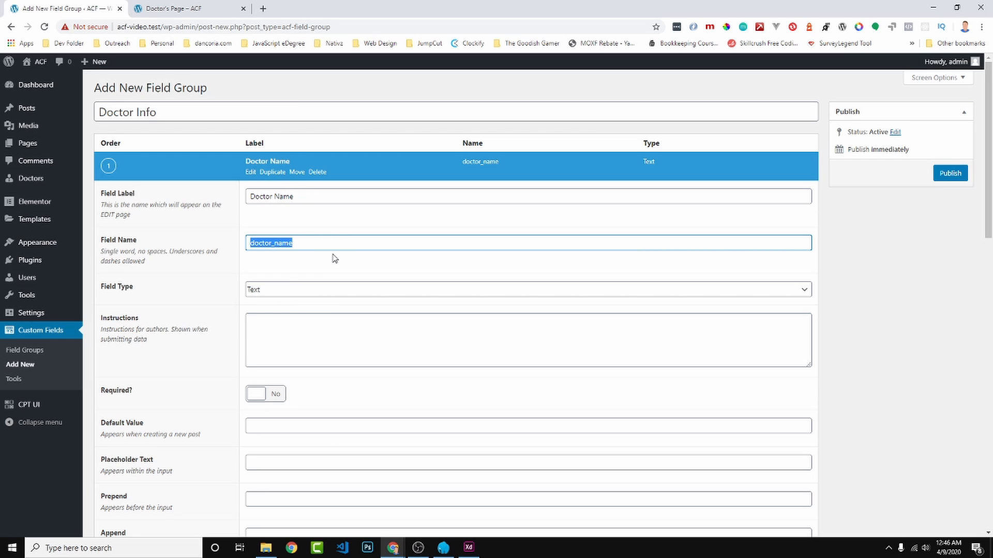
scroll("down", 3)
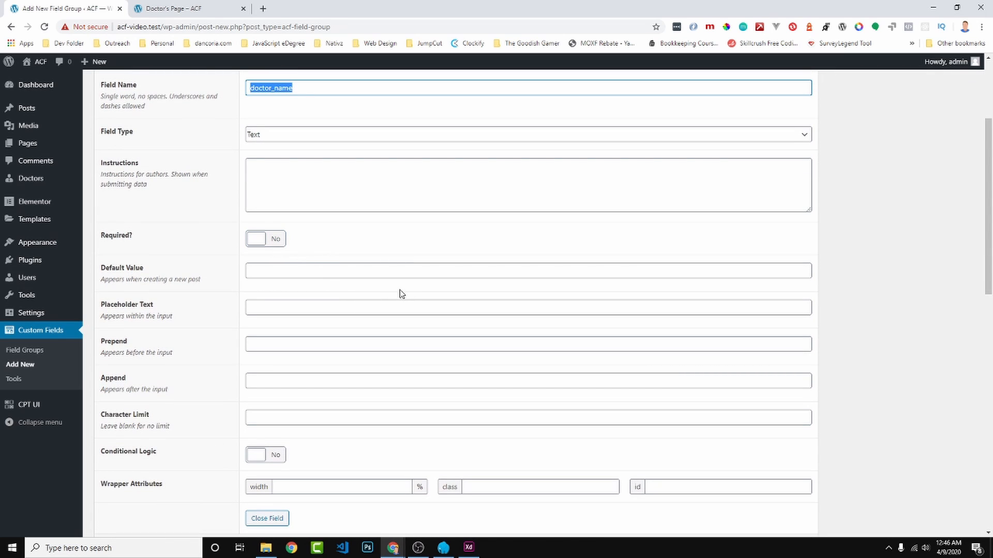
scroll("down", 3)
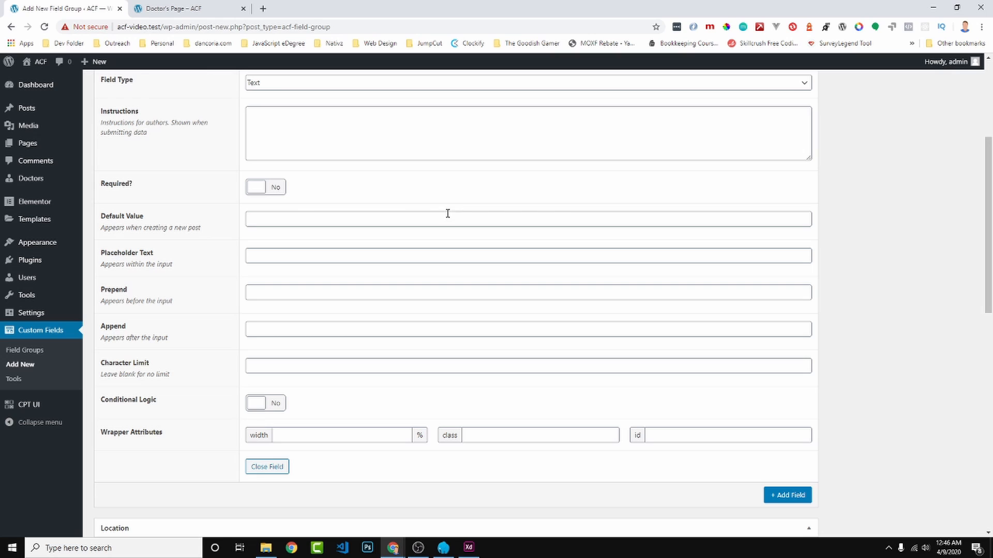
mouse_move(481, 401)
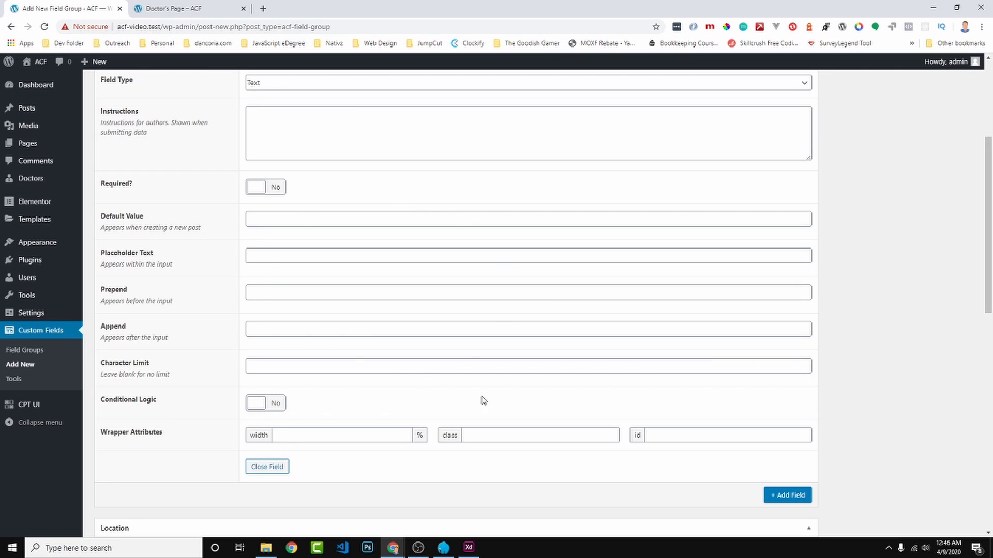
left_click(528, 293)
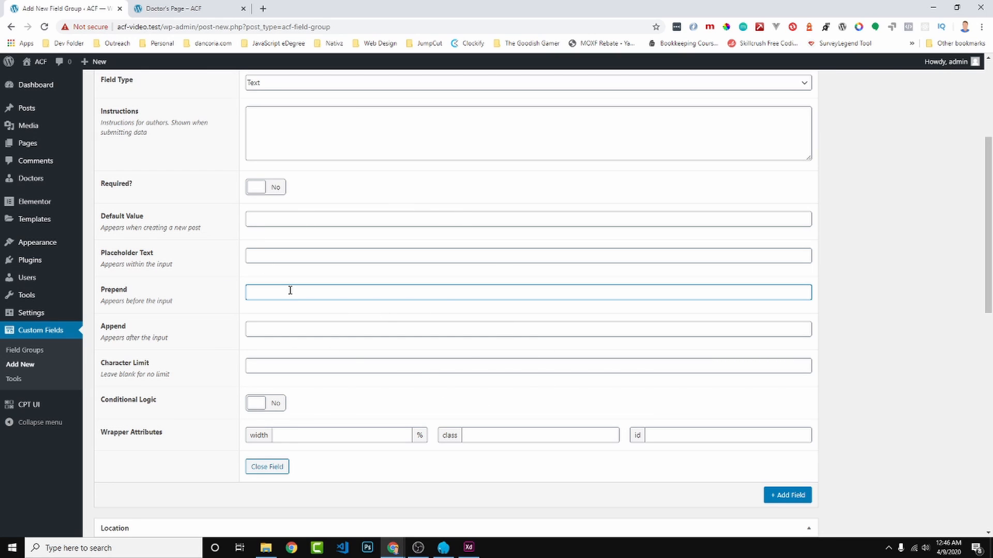
type("Dr.")
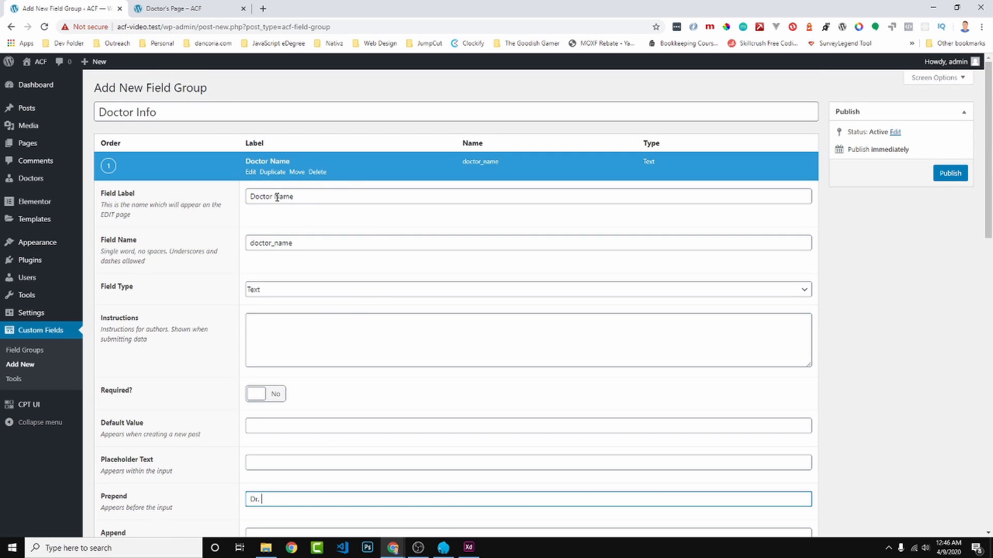
scroll("down", 3)
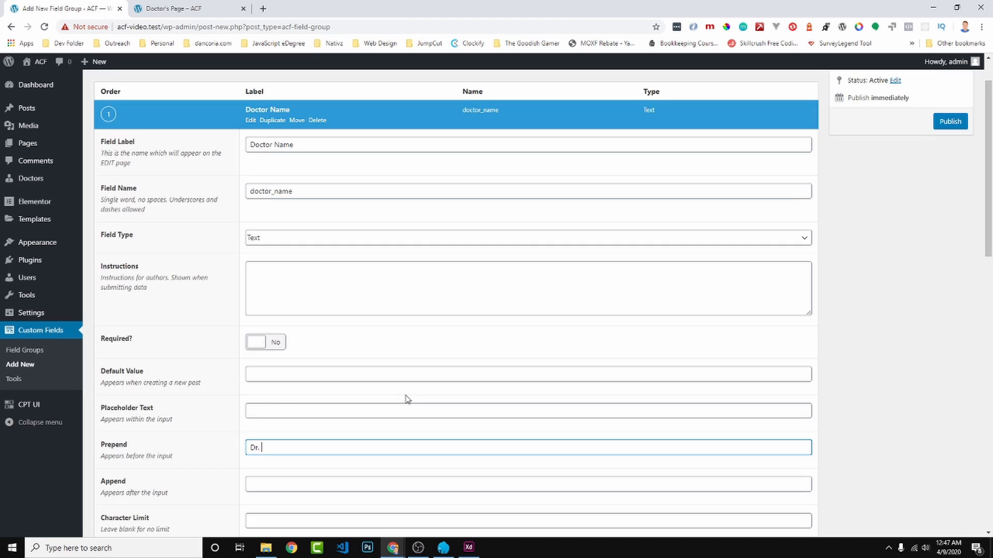
scroll("down", 3)
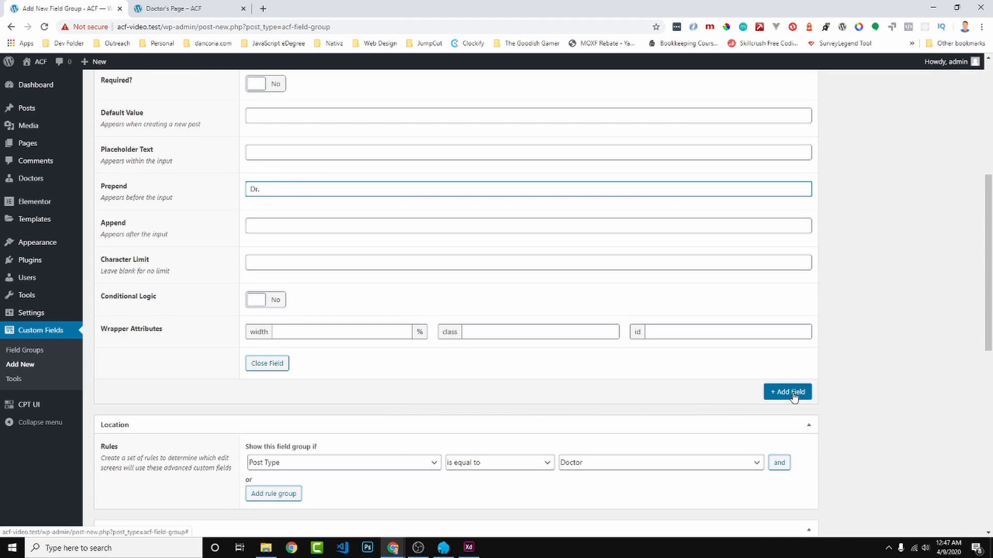
Step: Add a Doctor Image field of type Image with a Full Size preview
left_click(788, 392)
type("Doctor Image")
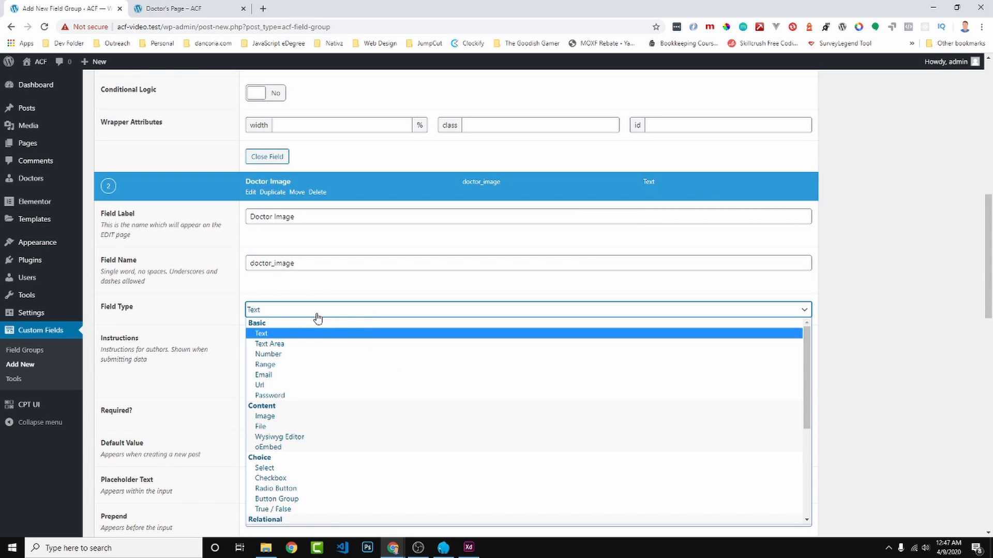
left_click(264, 417)
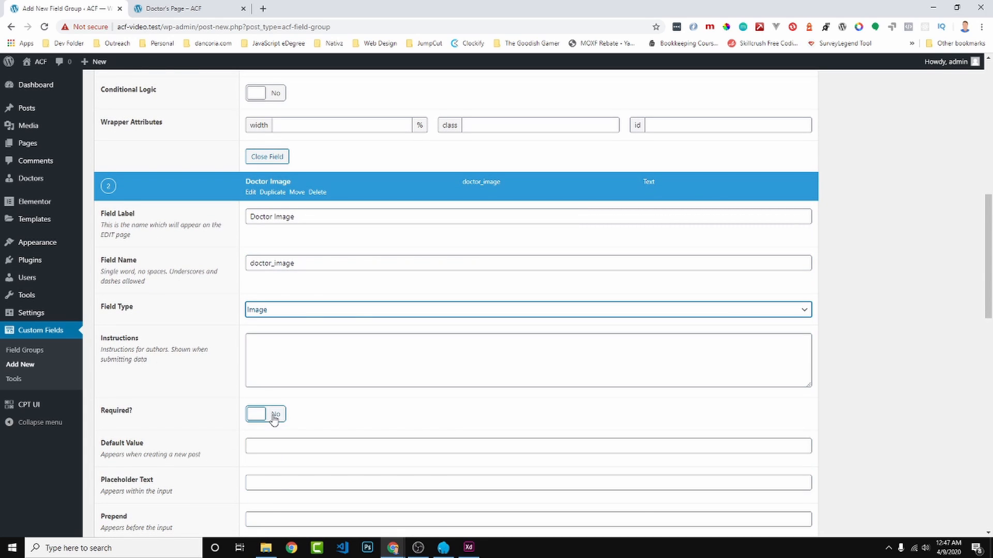
scroll("down", 3)
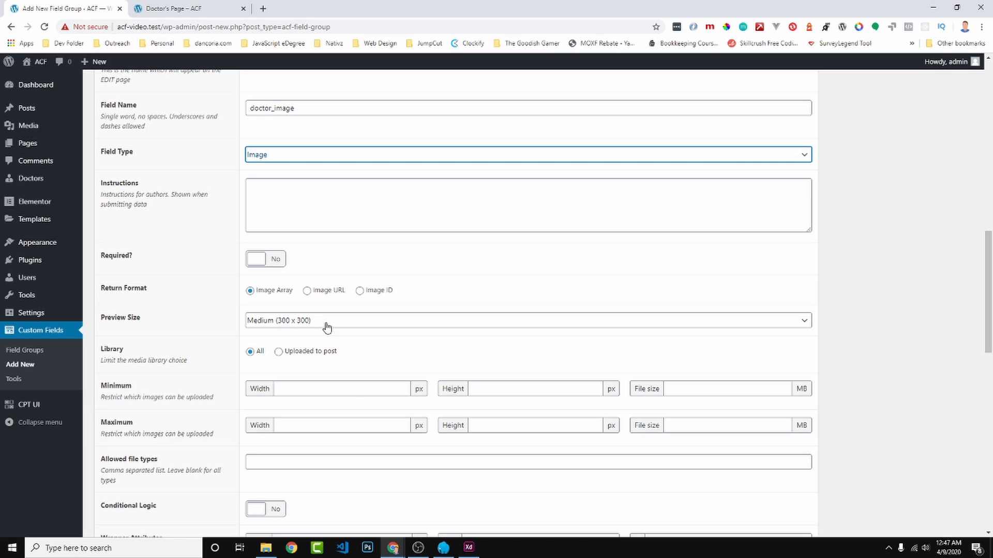
mouse_move(324, 322)
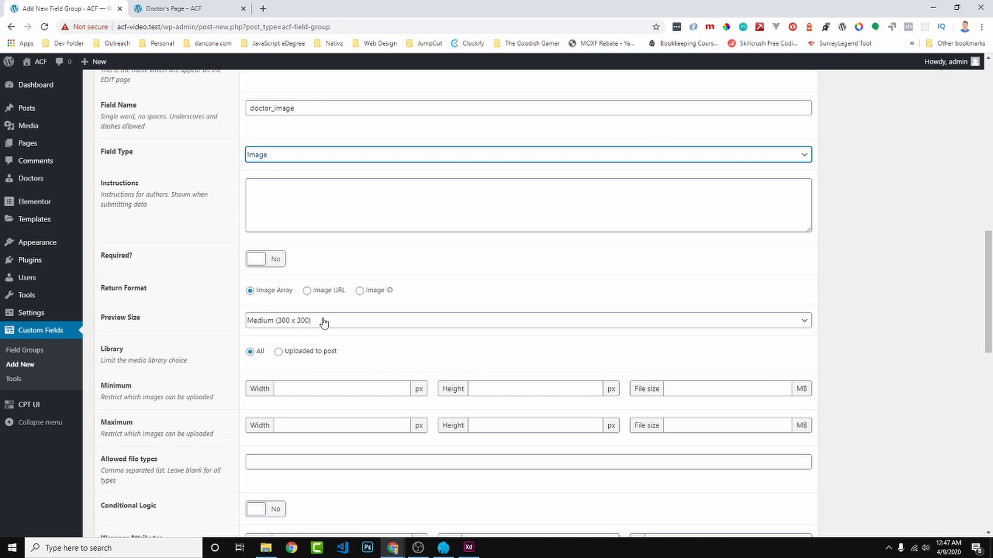
left_click(526, 327)
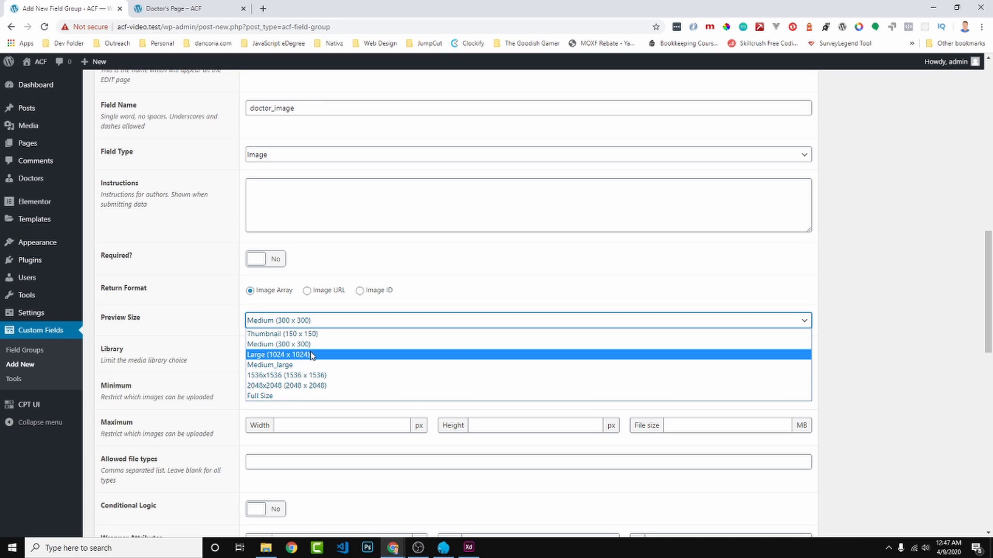
left_click(260, 395)
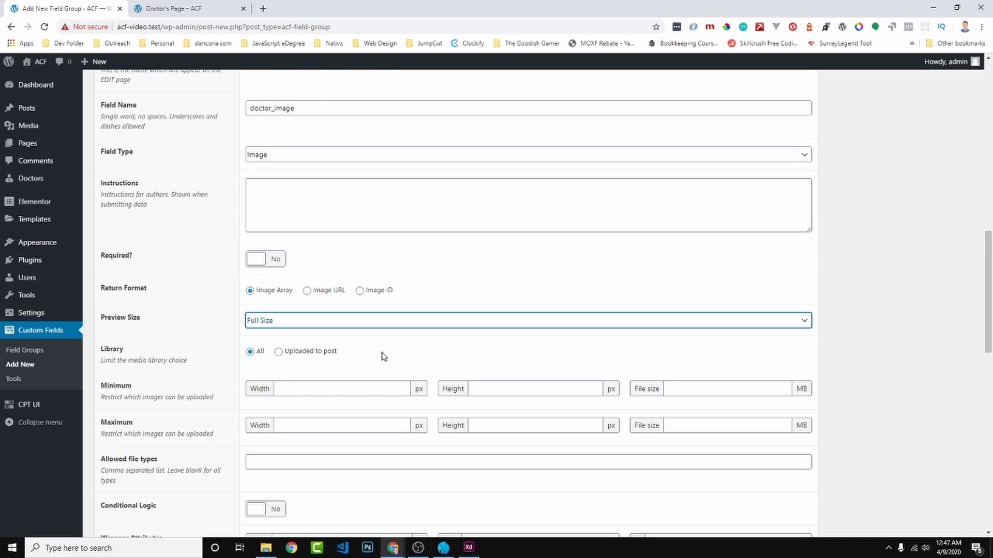
scroll("down", 3)
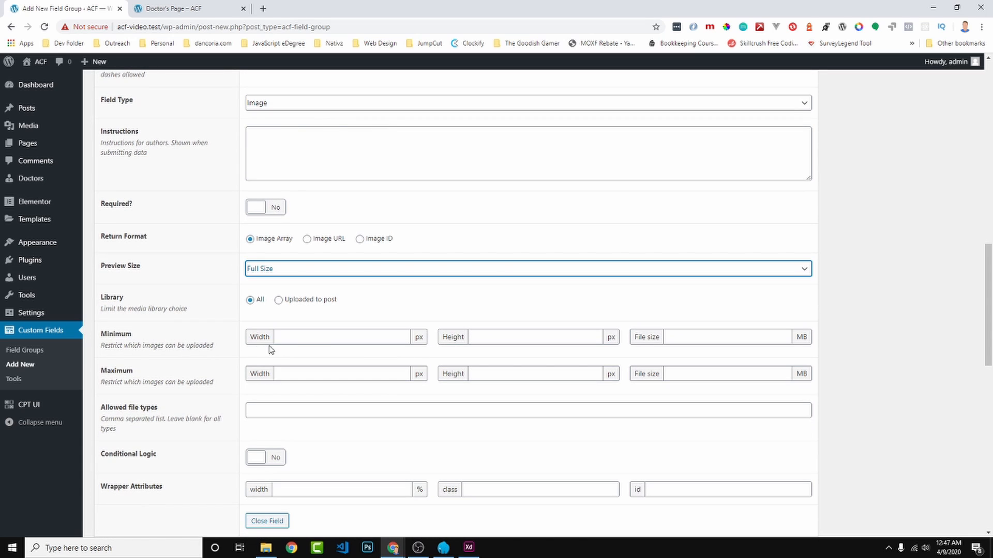
mouse_move(370, 332)
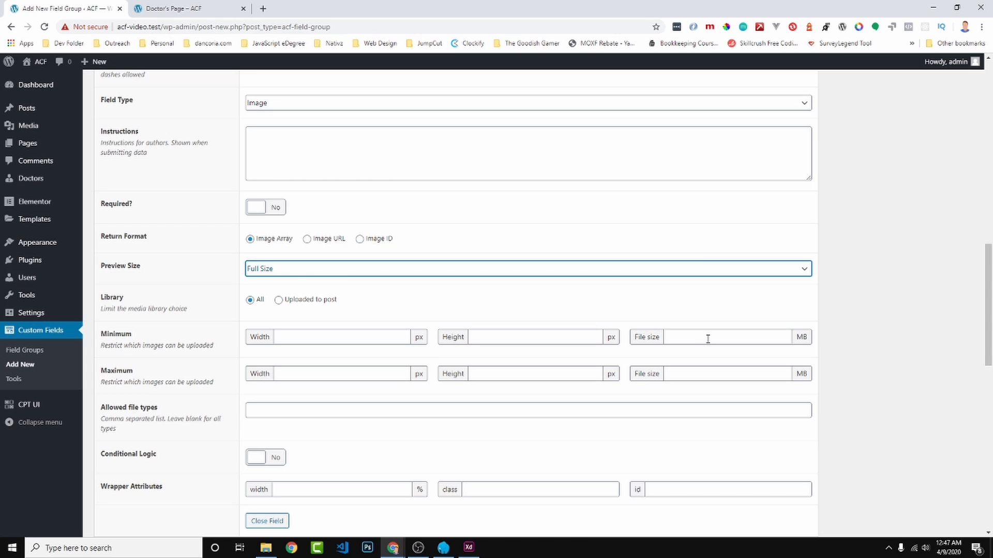
scroll("down", 3)
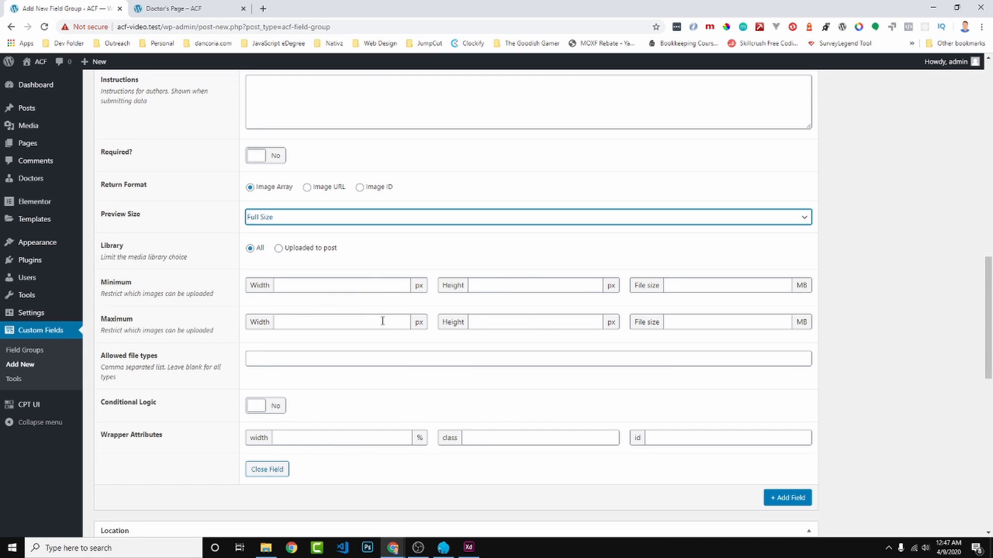
mouse_move(560, 430)
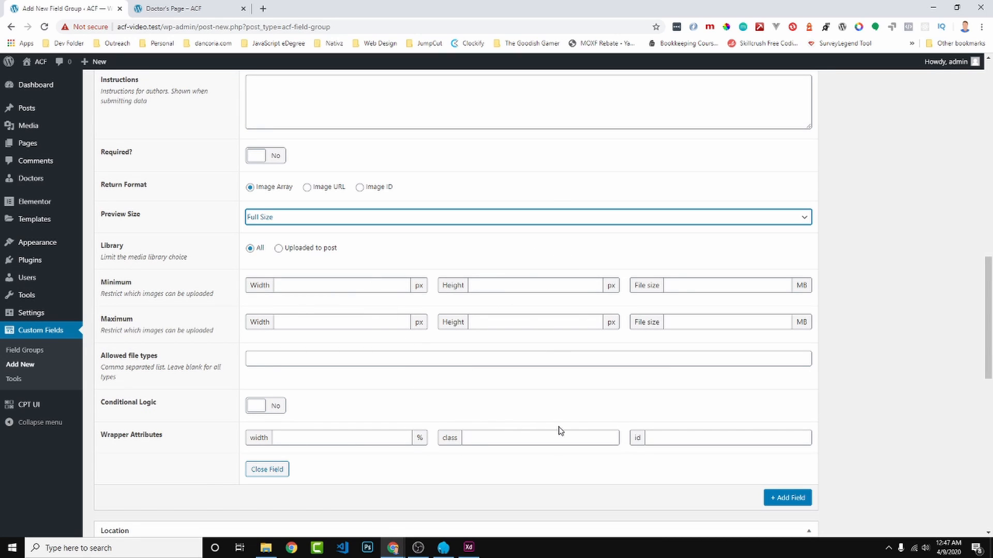
mouse_move(670, 431)
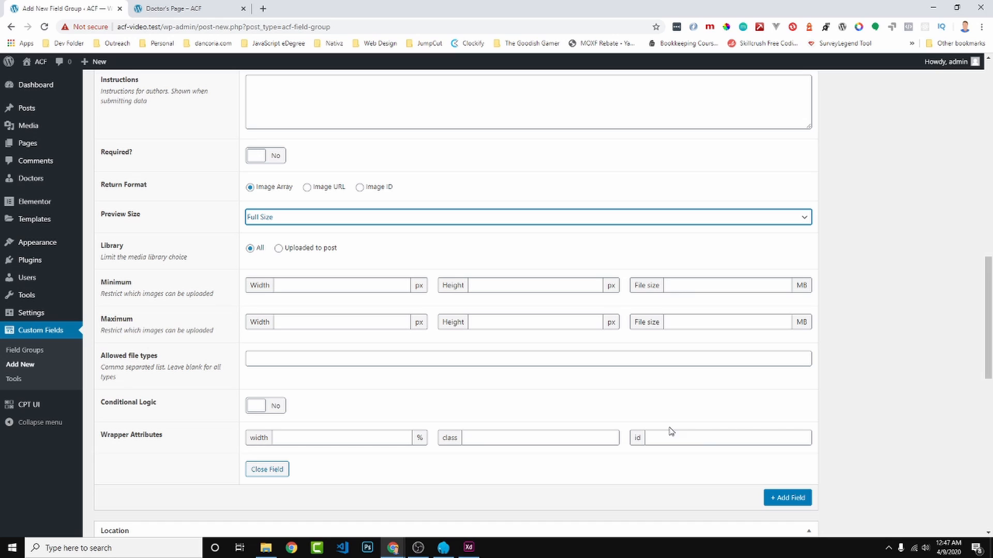
Step: Add Doctor Address and Doctor Phone fields as text fields
left_click(787, 498)
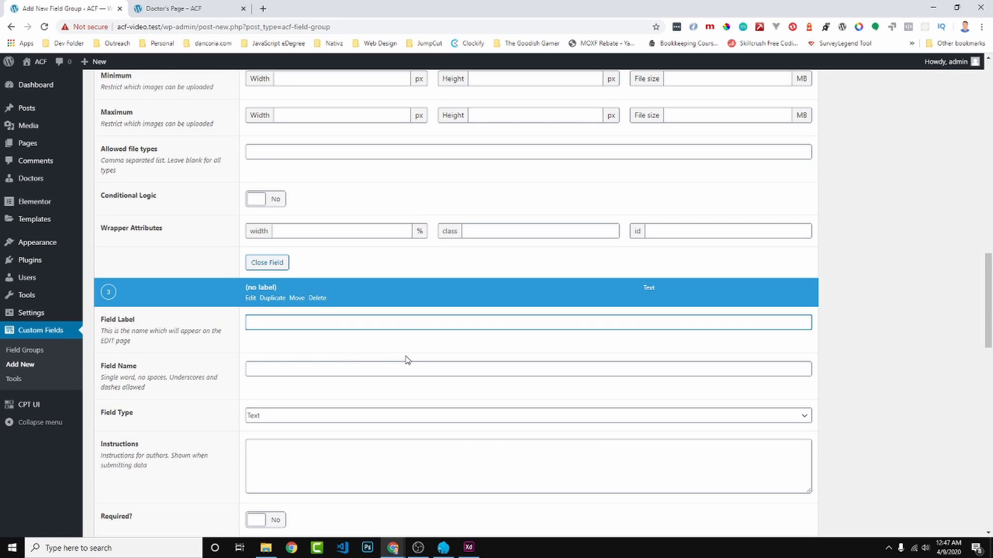
type("Doctor Address")
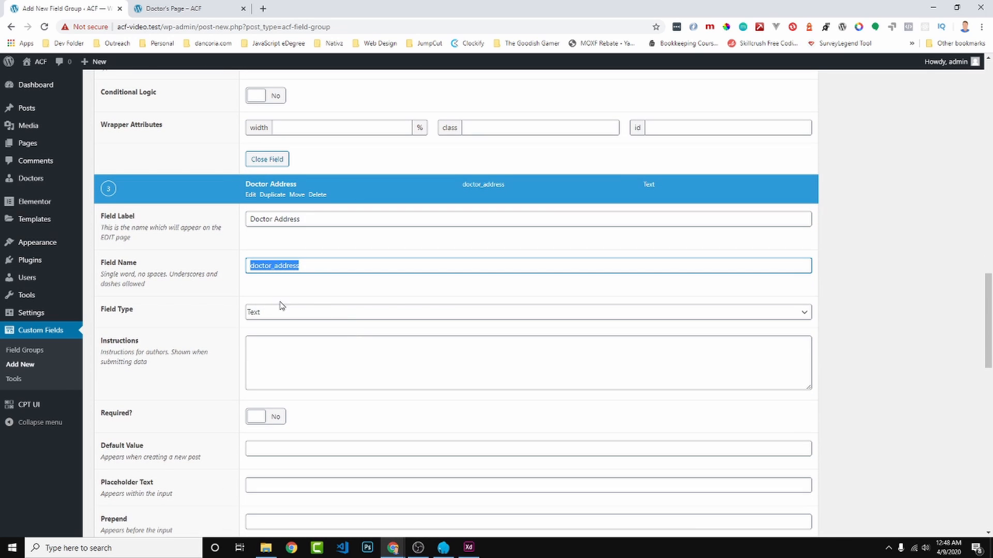
scroll("down", 3)
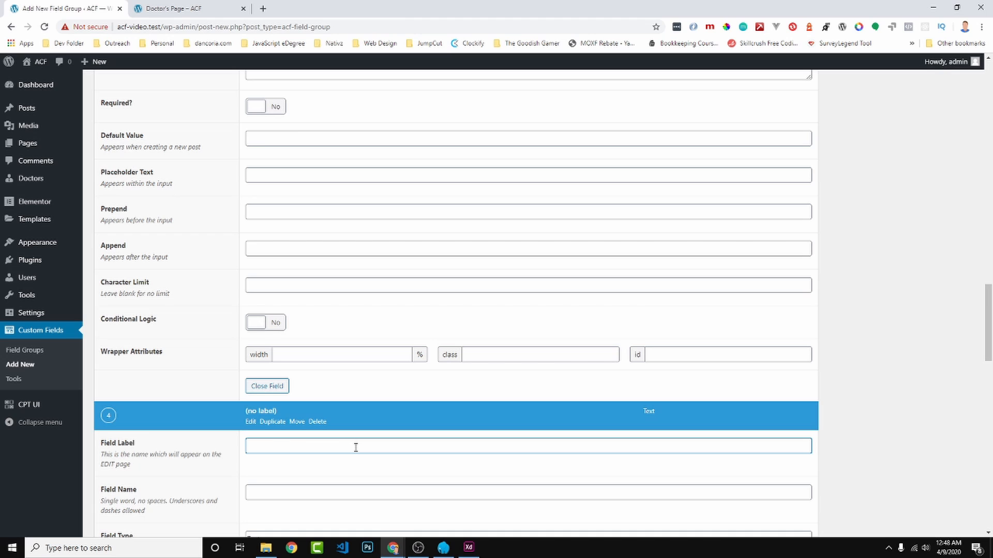
type("Doctor Phone")
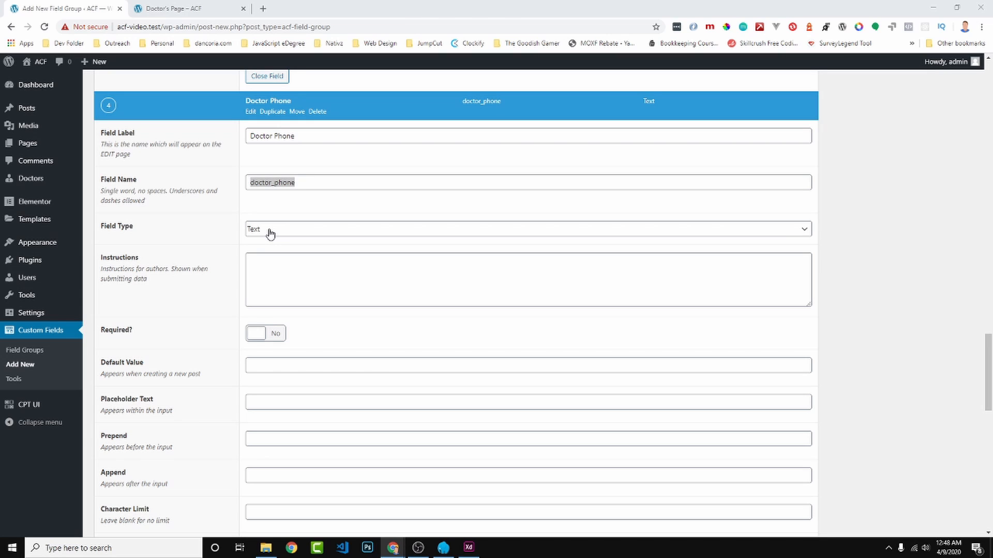
mouse_move(276, 234)
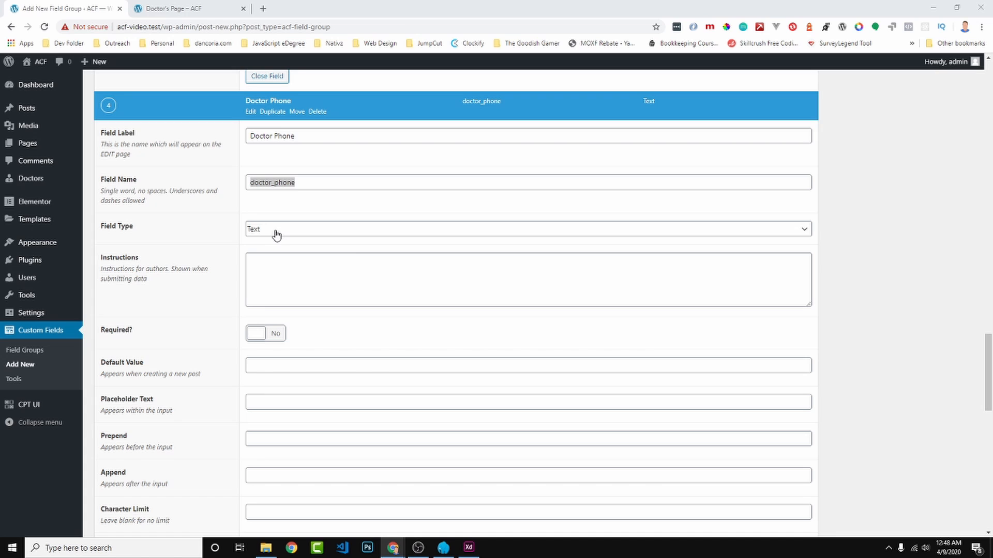
mouse_move(599, 253)
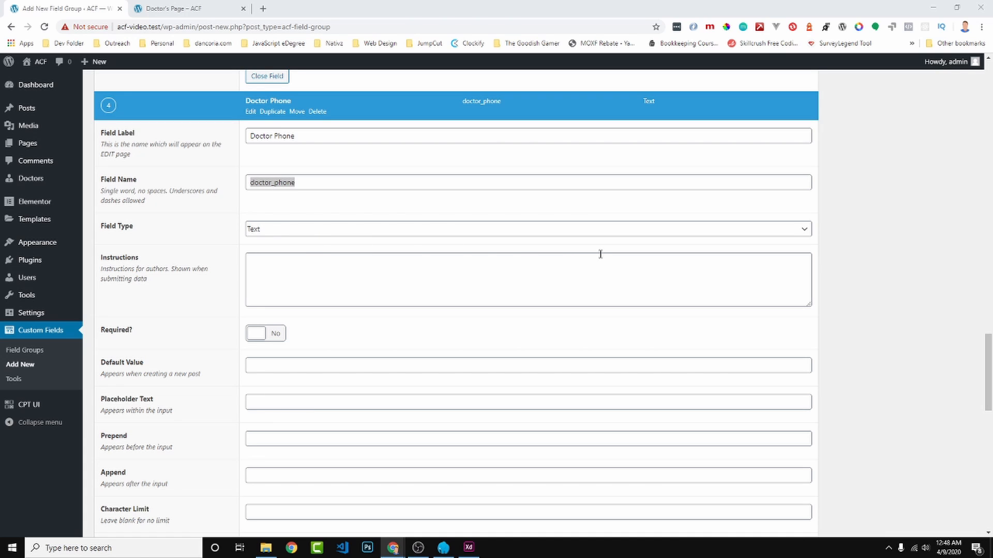
scroll("down", 3)
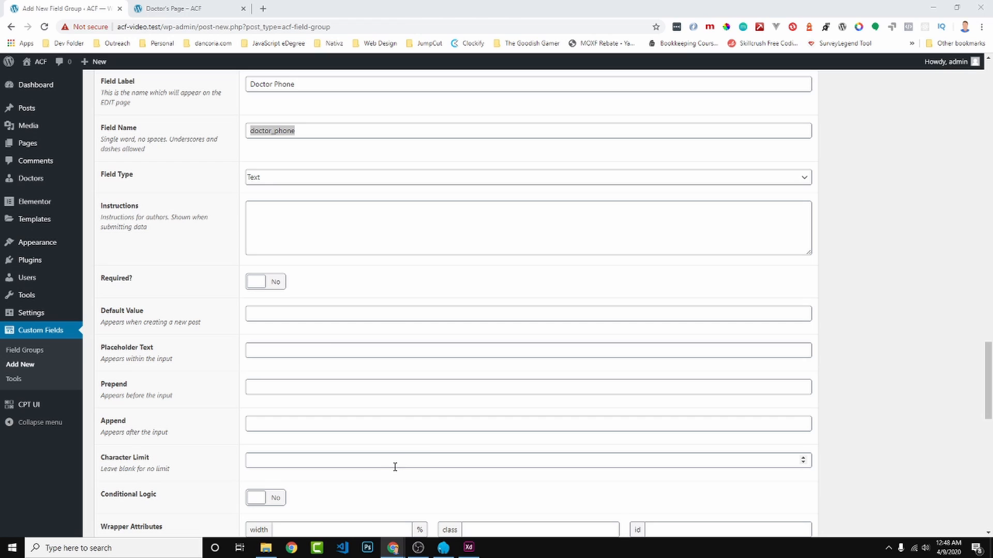
mouse_move(428, 460)
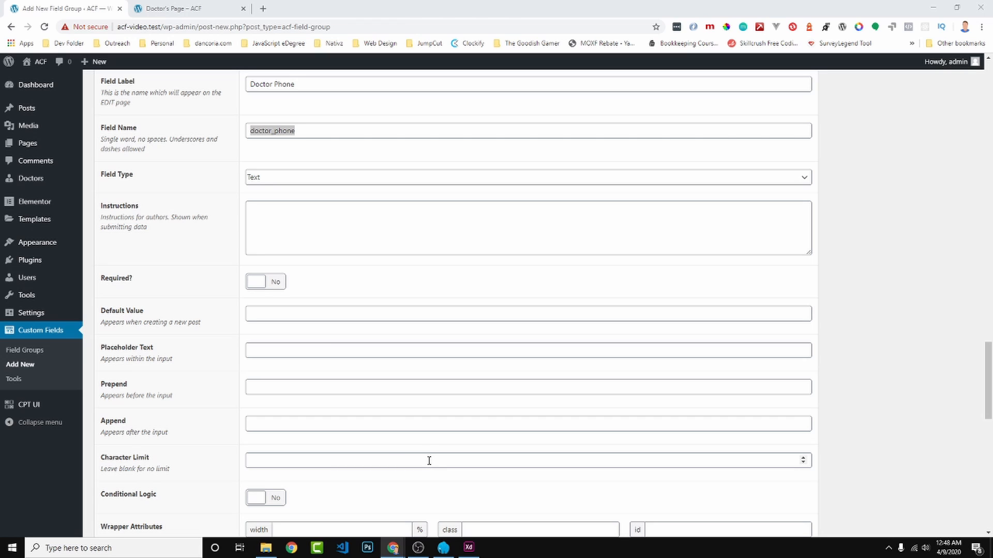
scroll("down", 3)
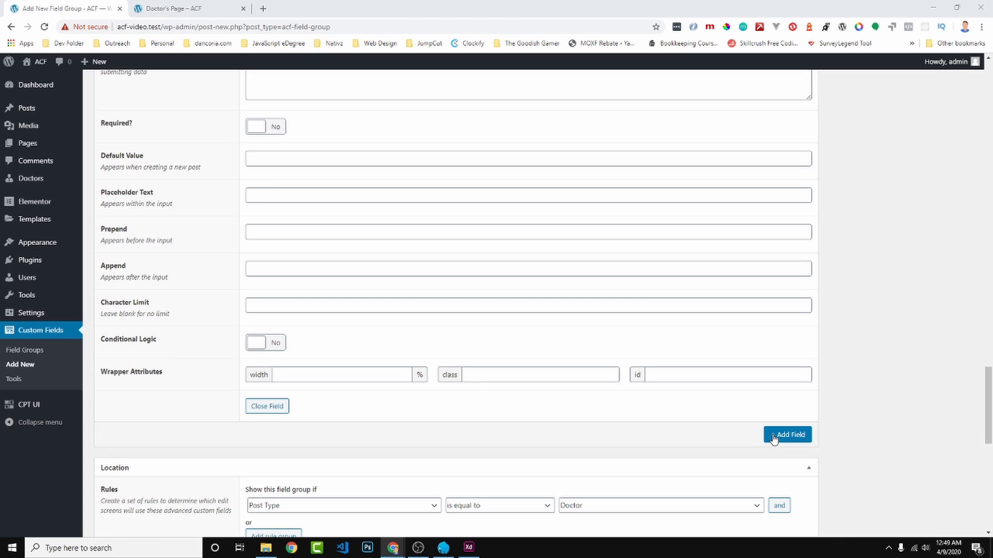
Step: Add a Doctor Description field with type Text Area
left_click(788, 434)
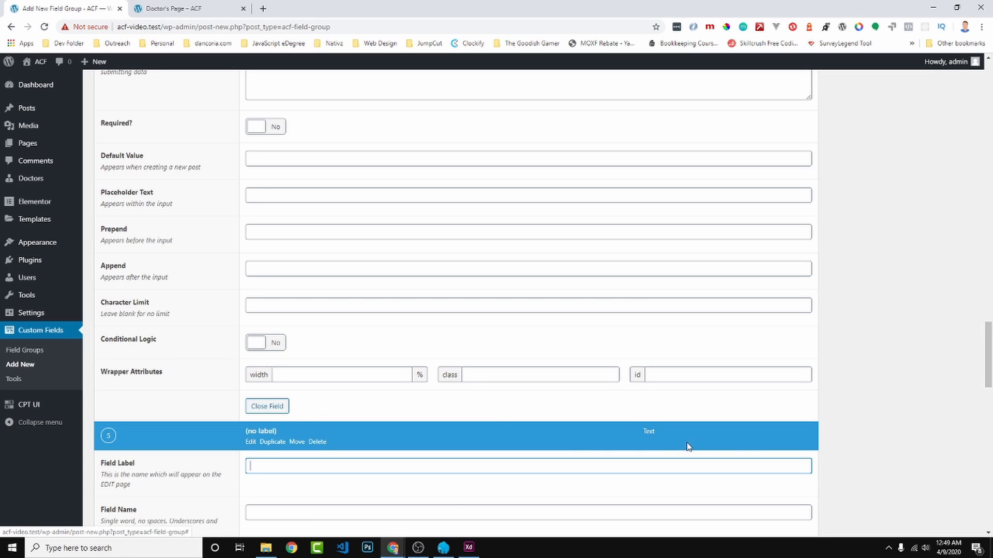
type("Doctor")
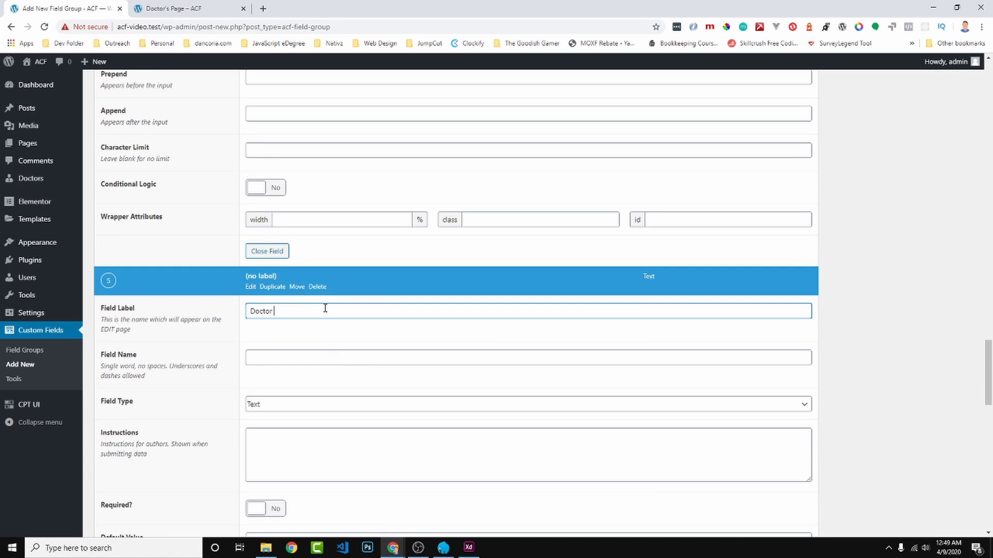
type("Description")
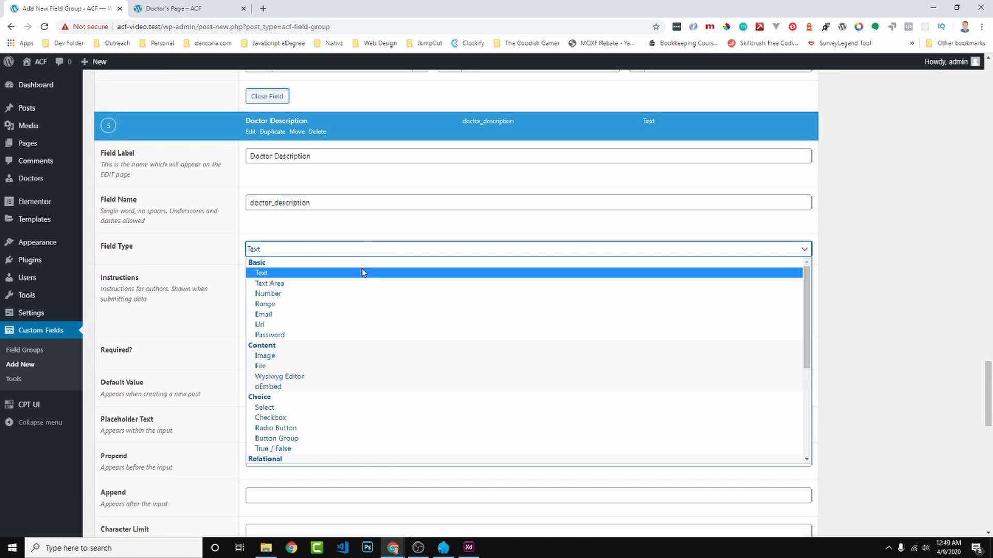
left_click(269, 283)
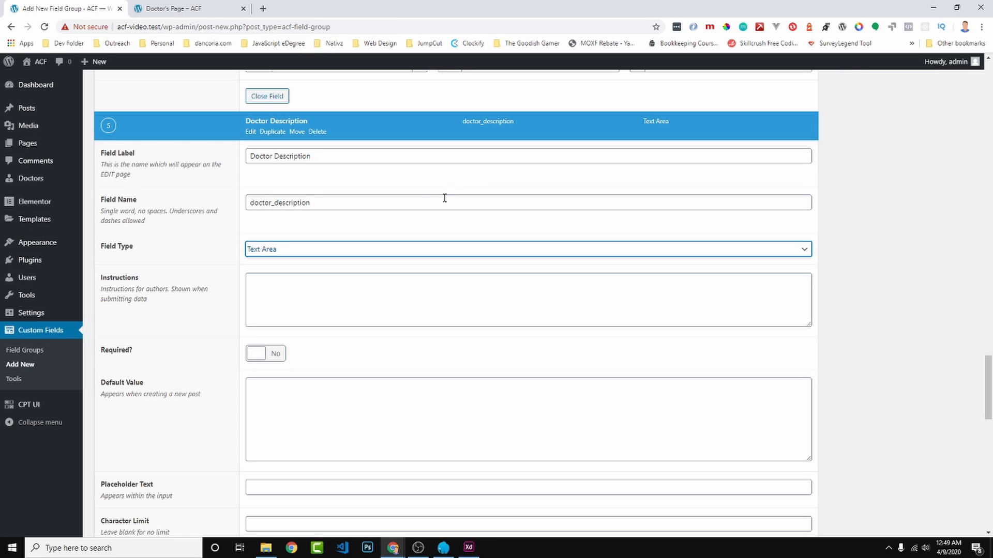
mouse_move(465, 250)
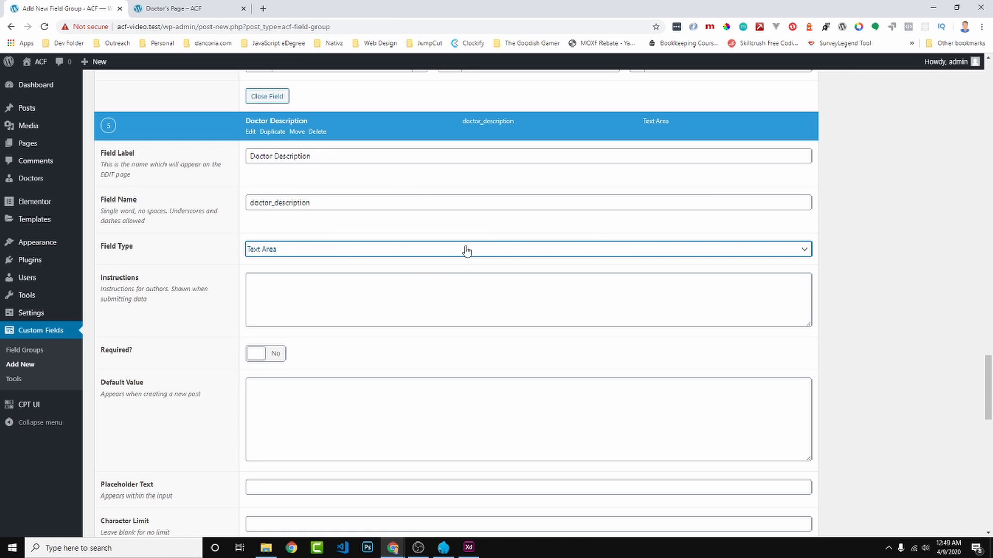
mouse_move(302, 257)
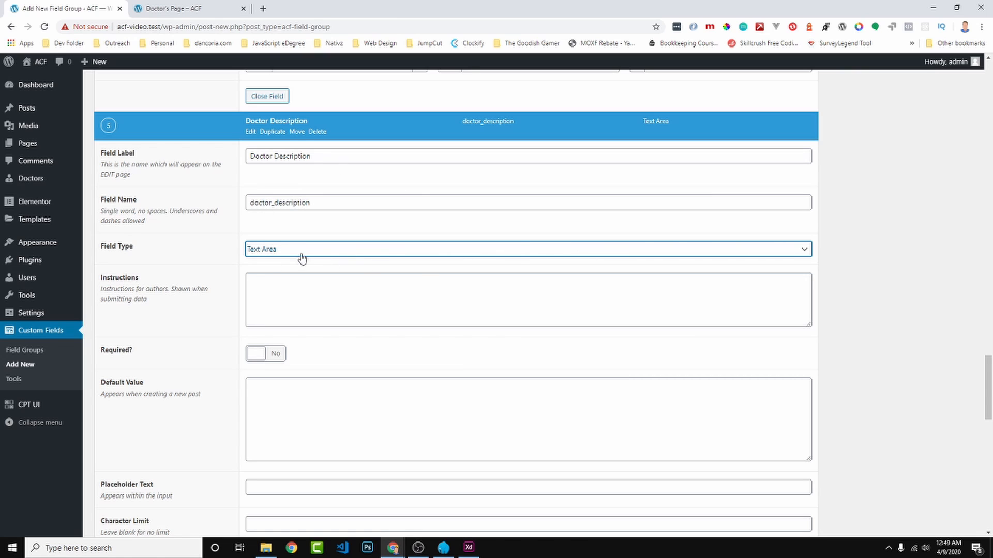
left_click(526, 255)
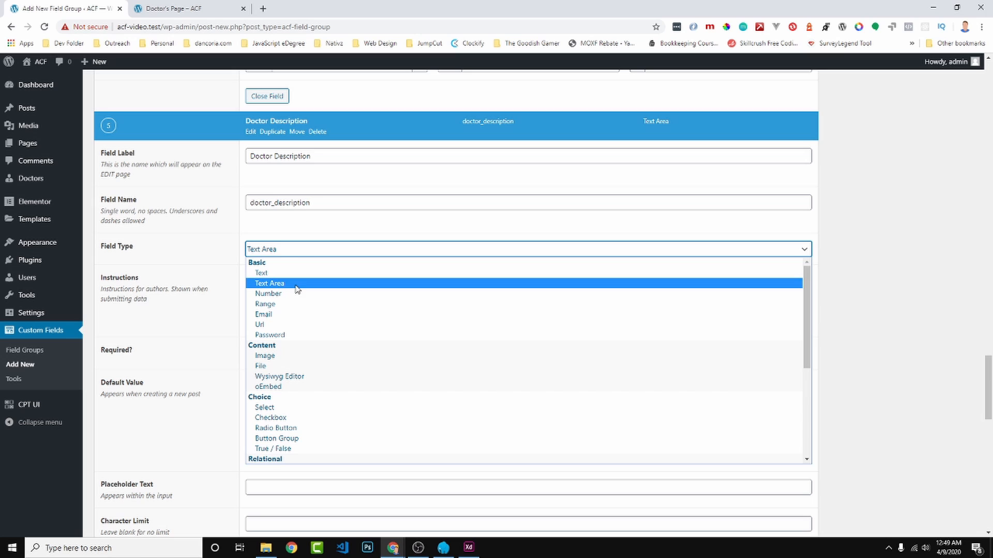
left_click(269, 283)
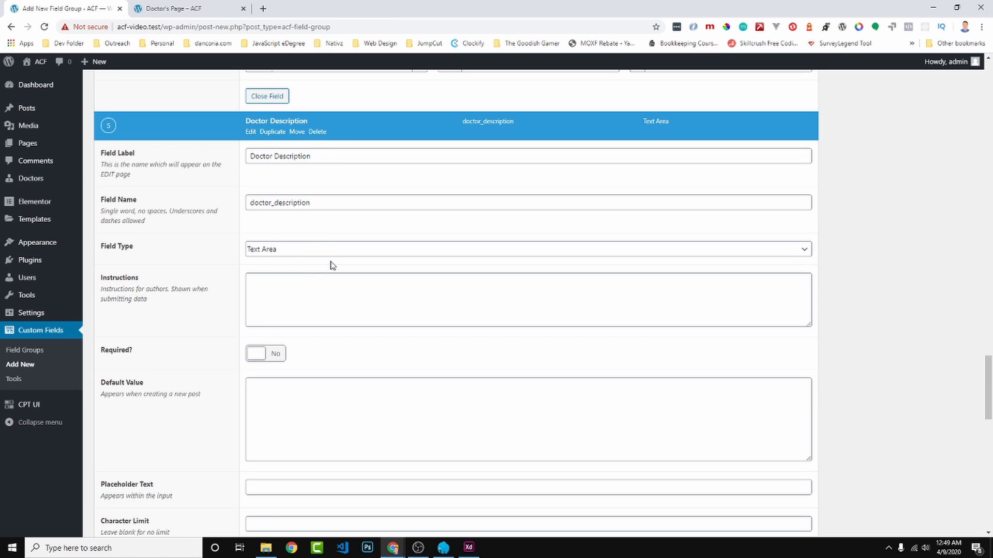
scroll("down", 3)
type("D")
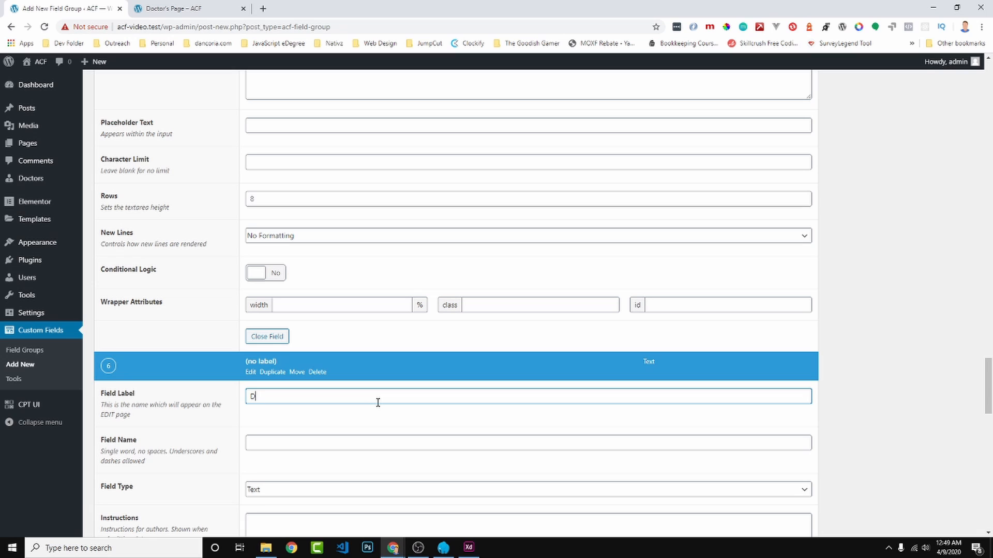
Step: Add a Doctor Email field with type Email
type("octor Email")
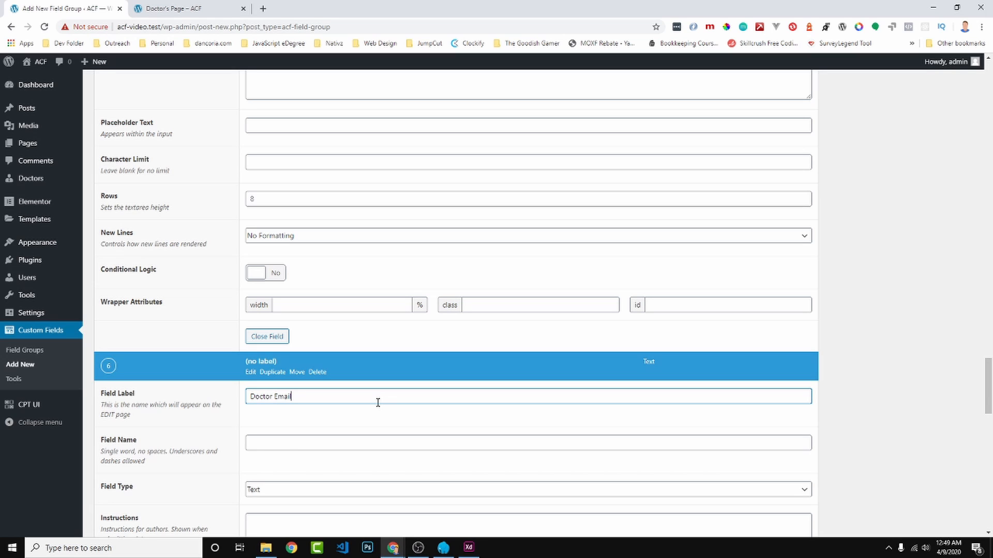
left_click(527, 334)
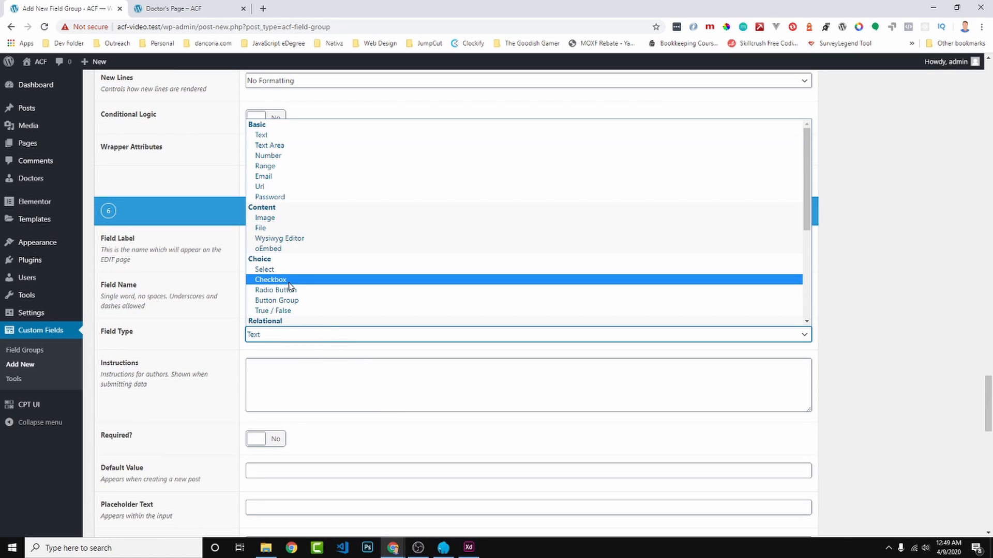
left_click(263, 177)
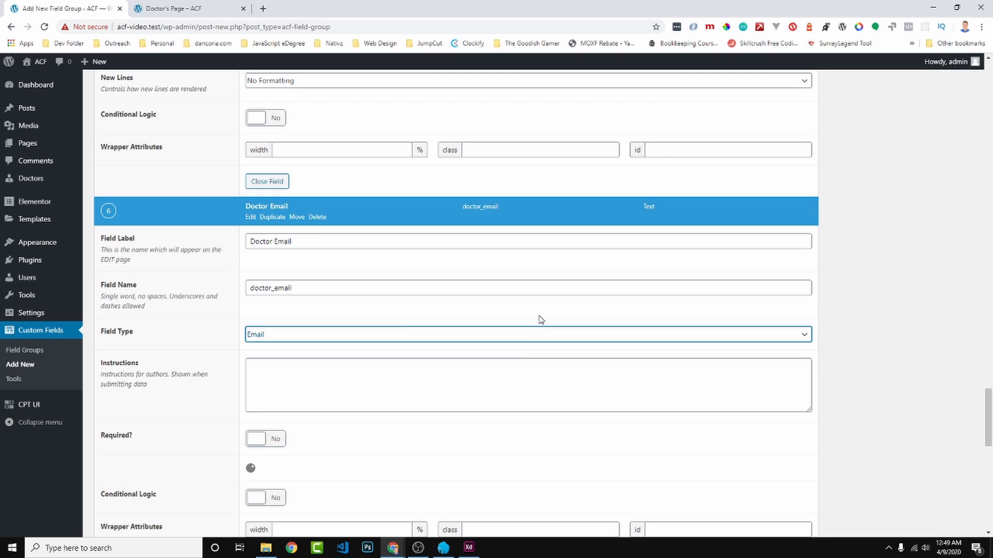
scroll("down", 3)
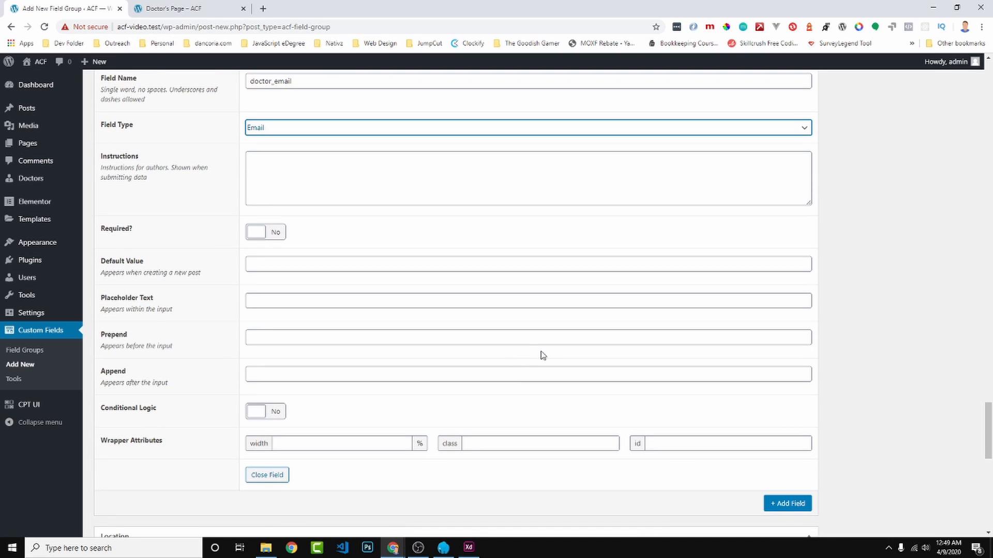
scroll("down", 3)
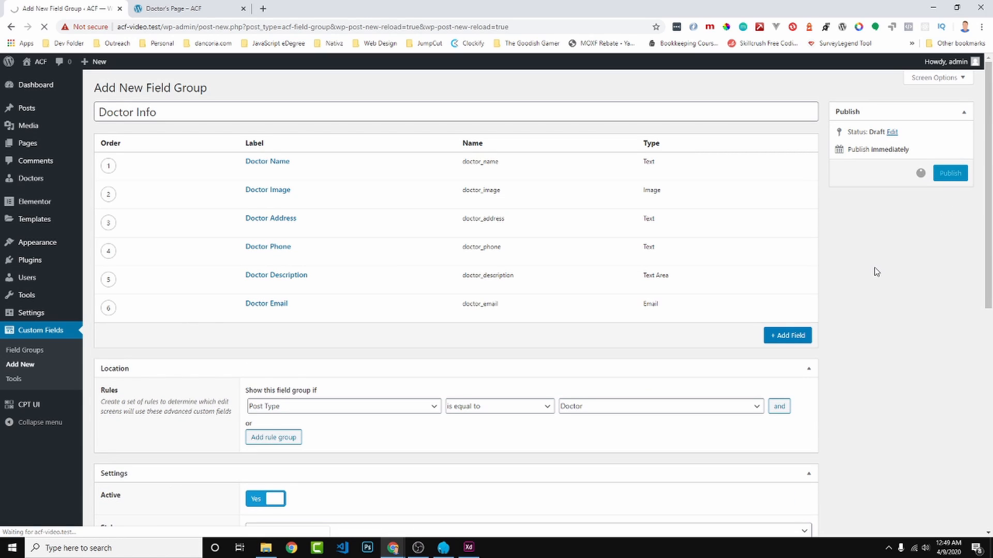
Step: Publish the Doctor Info field group and go to the Doctors post list
left_click(949, 173)
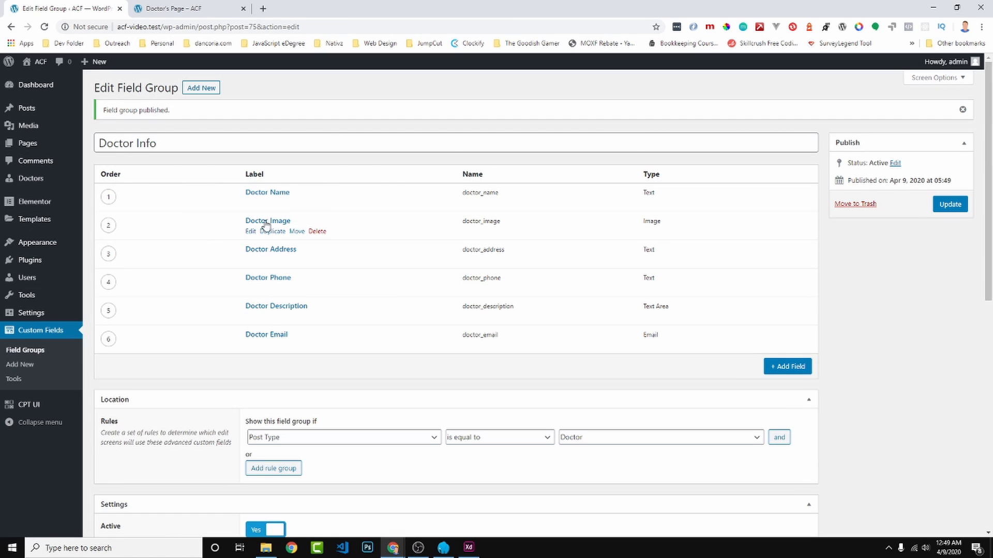
mouse_move(311, 318)
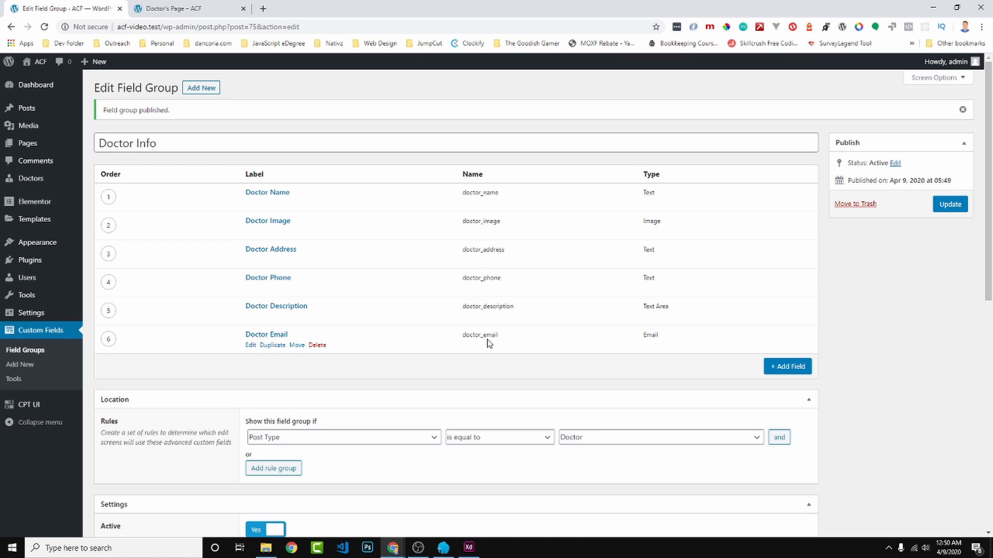
mouse_move(419, 247)
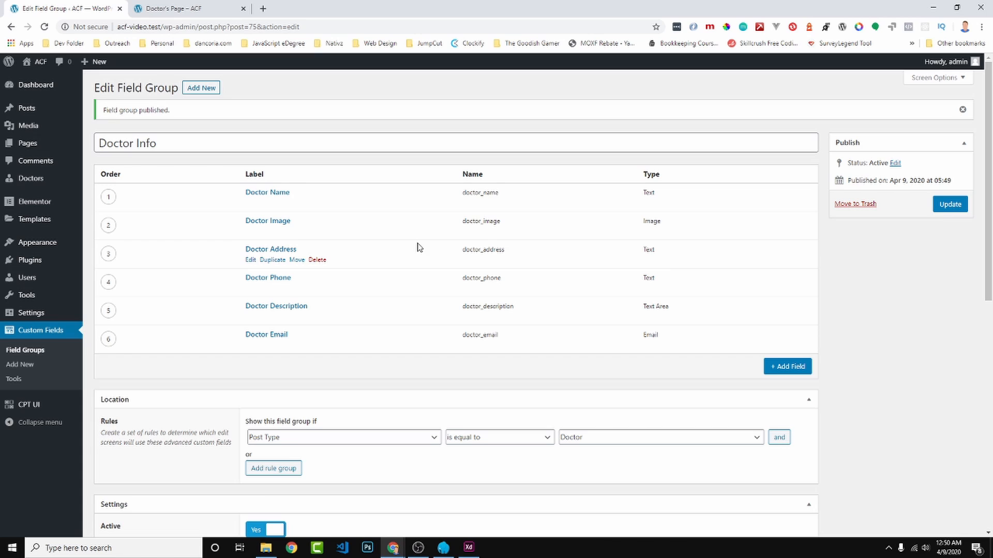
mouse_move(562, 245)
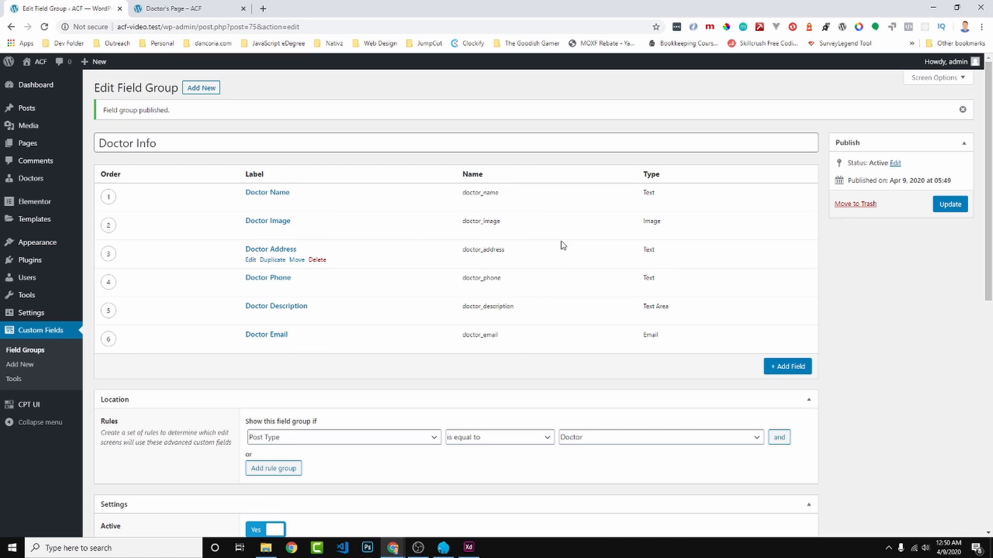
mouse_move(375, 161)
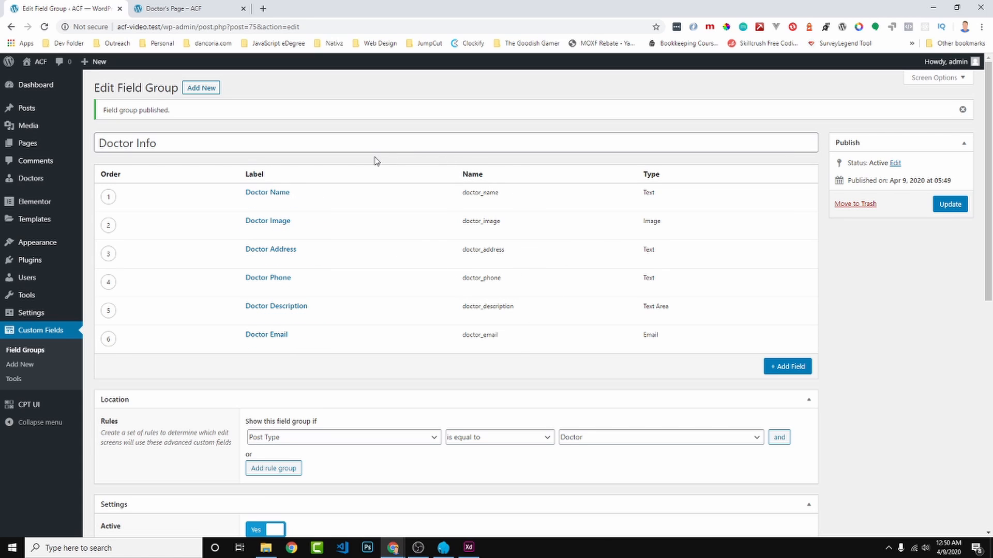
left_click(25, 178)
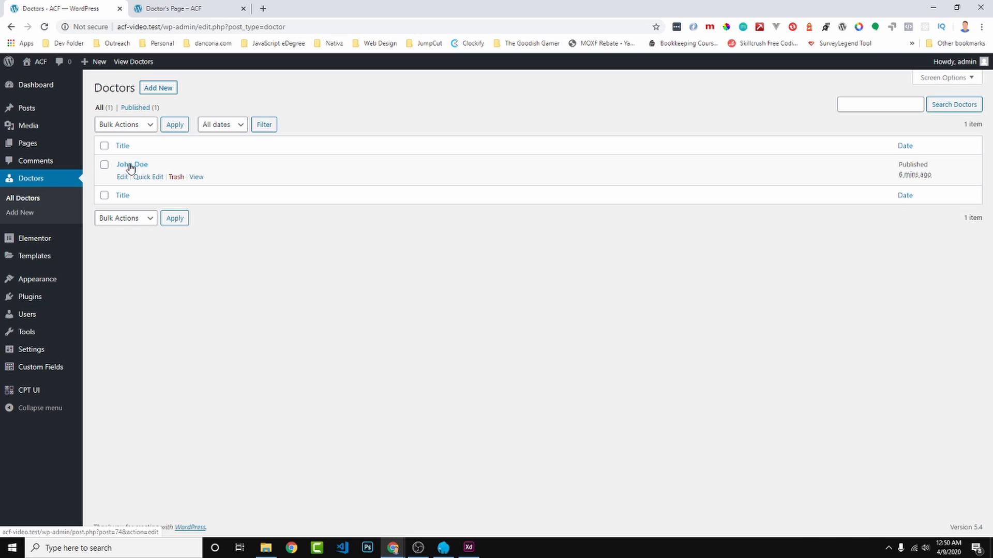
Step: In John Doe's post, type 'John' as Doctor Name and open the image library
left_click(131, 165)
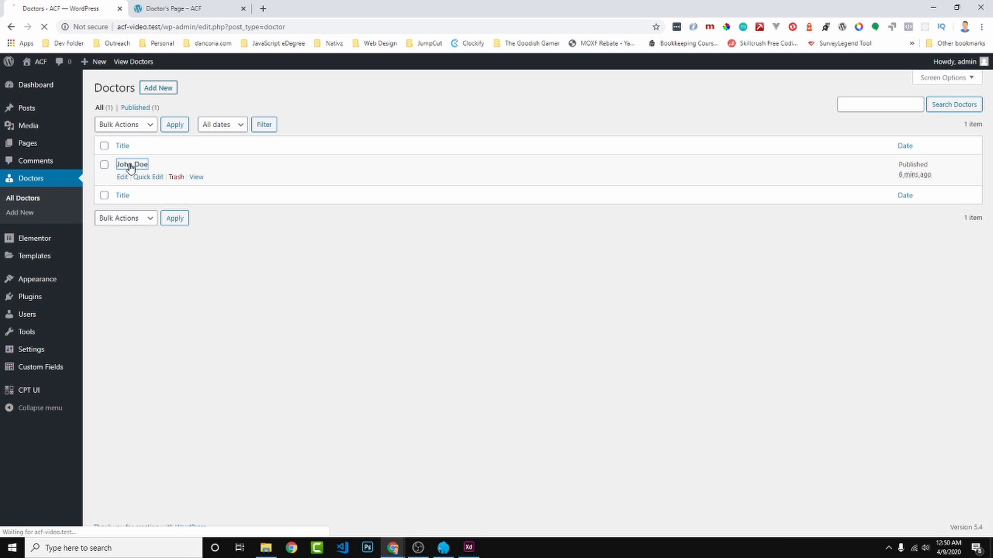
left_click(132, 165)
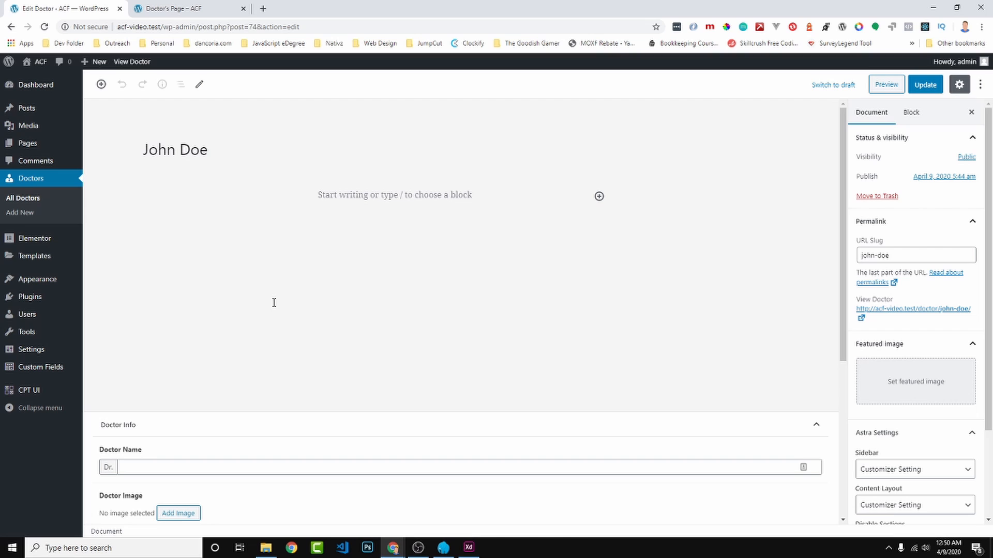
mouse_move(404, 293)
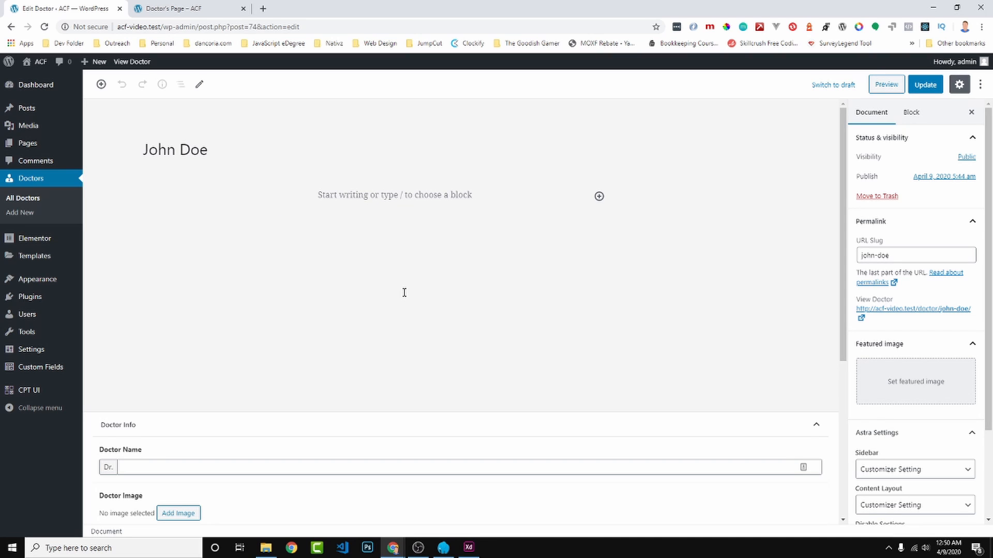
scroll("down", 3)
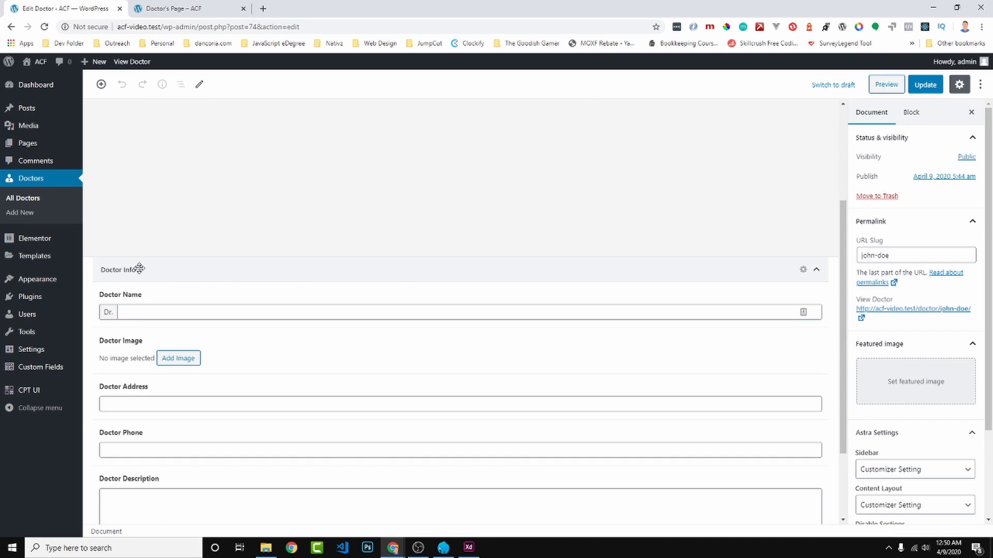
mouse_move(151, 270)
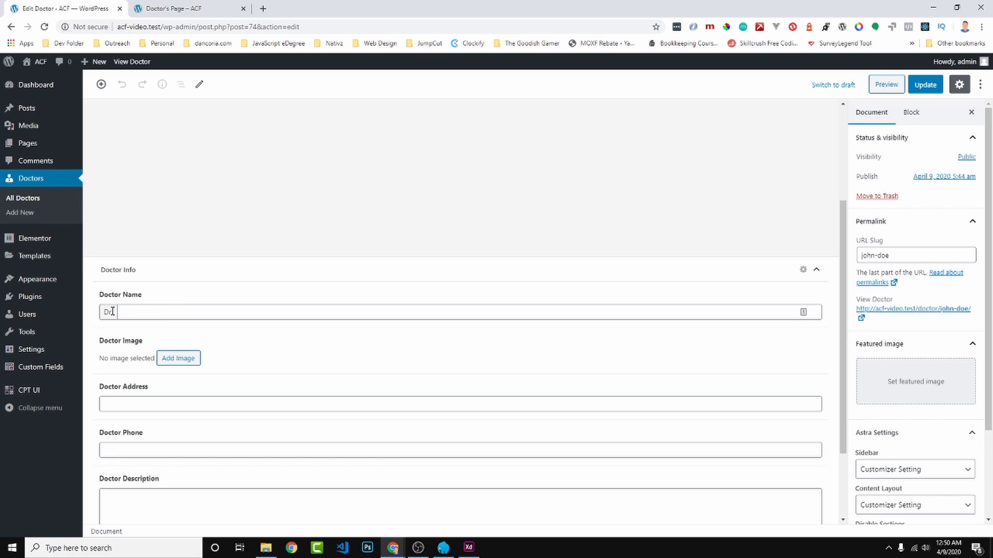
type("John")
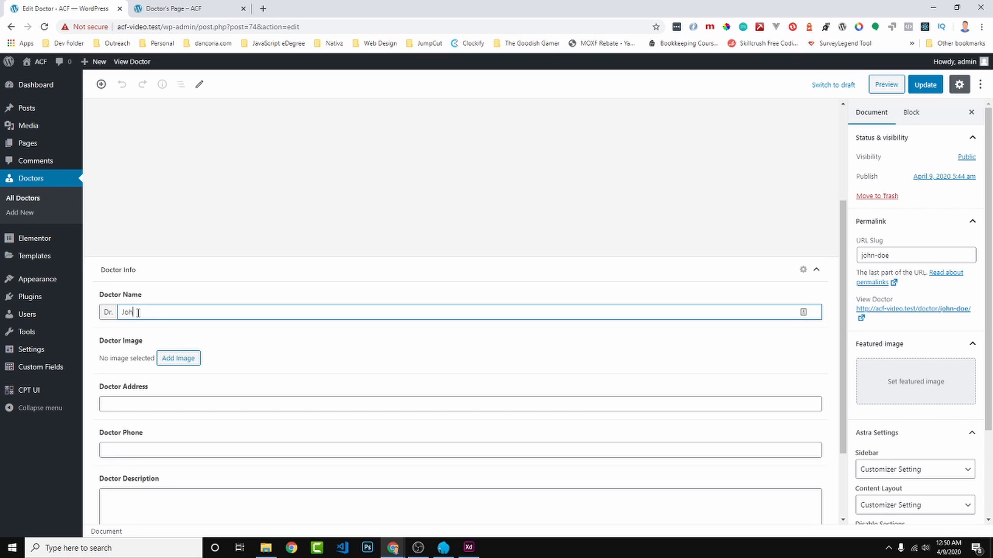
left_click(178, 358)
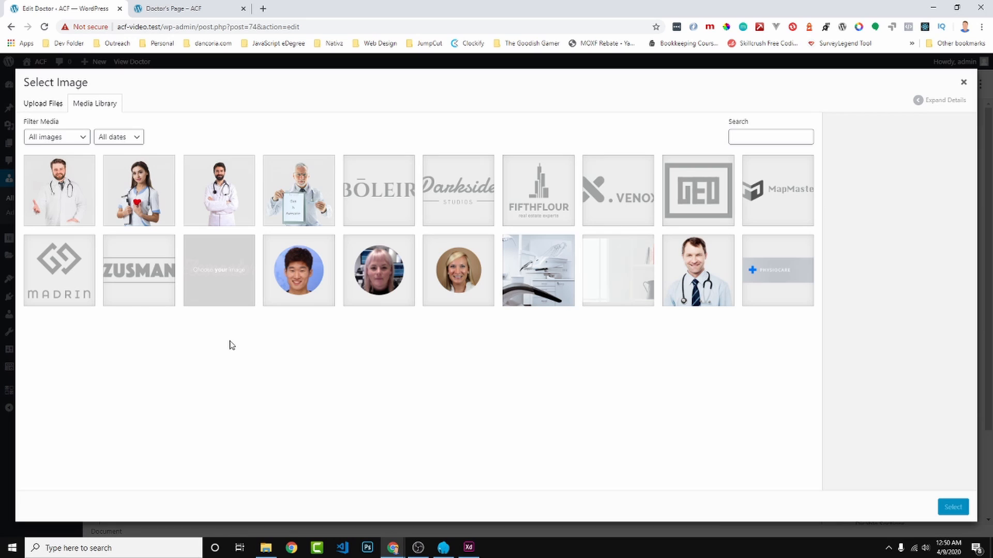
Step: Set the Doctor_1 photo and autofill address 1234 main st, phone and email
left_click(219, 191)
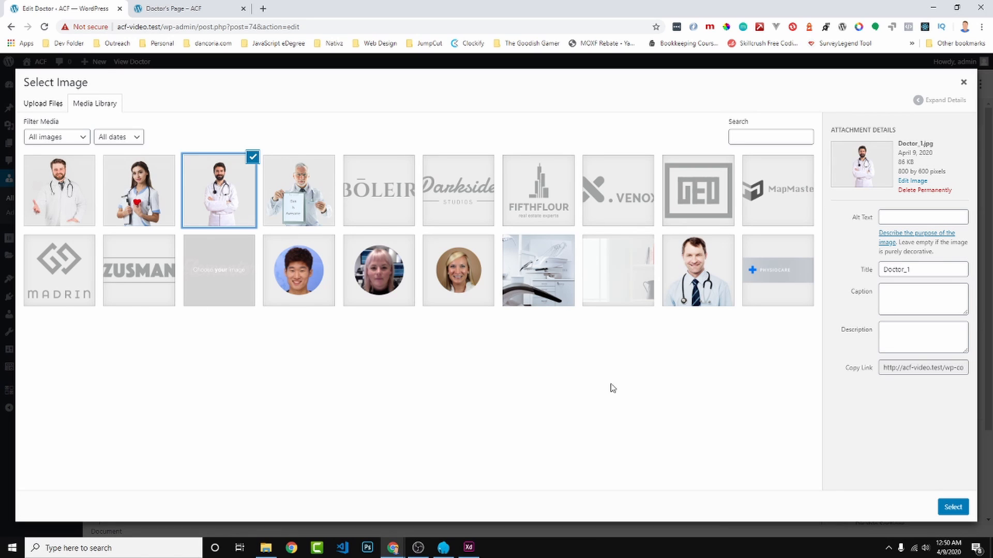
left_click(953, 507)
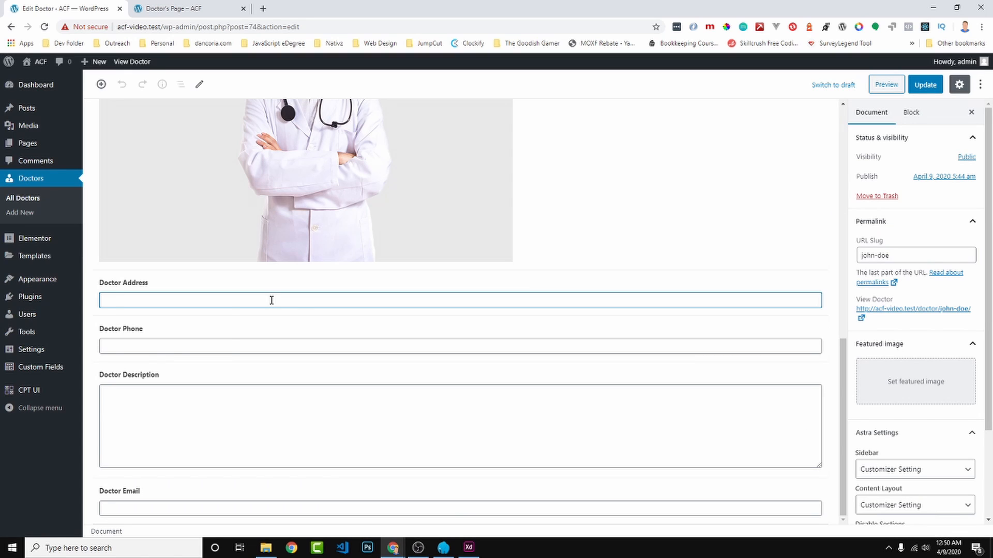
type("123")
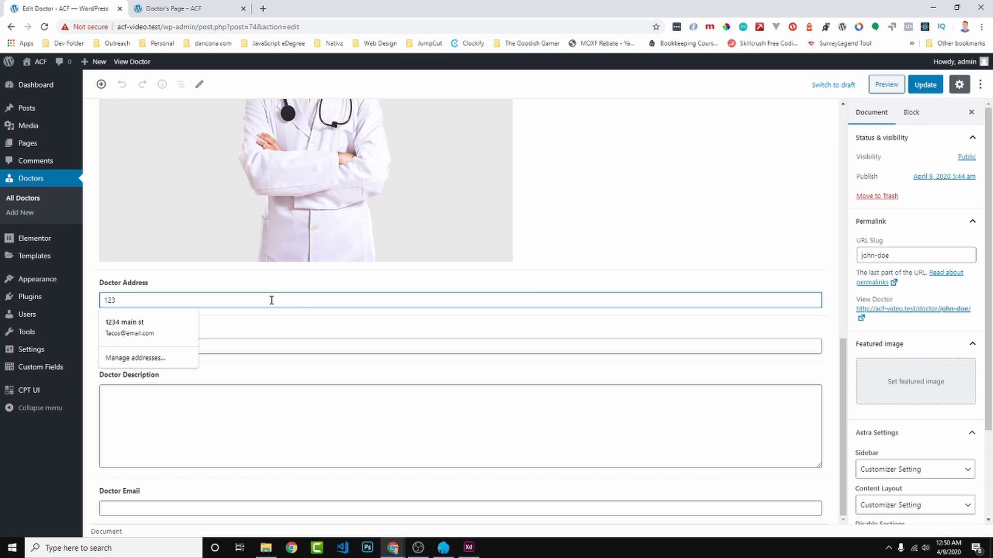
left_click(123, 322)
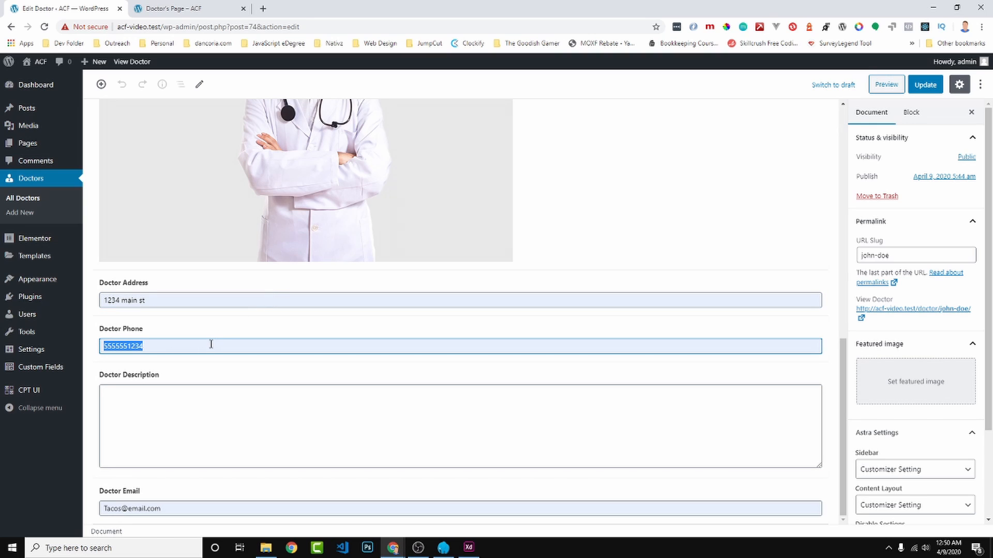
mouse_move(222, 390)
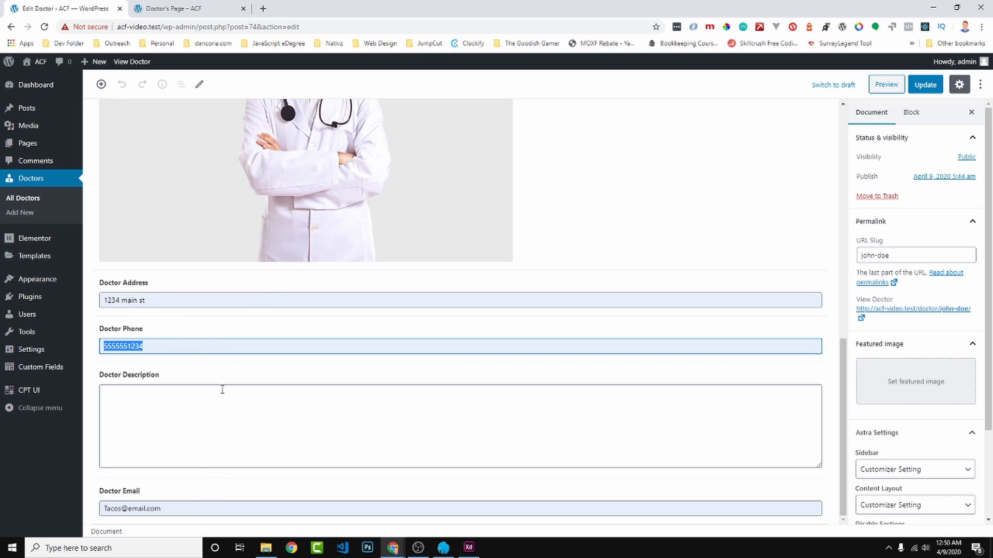
Step: Enter the description 'This is the description.'
left_click(202, 424)
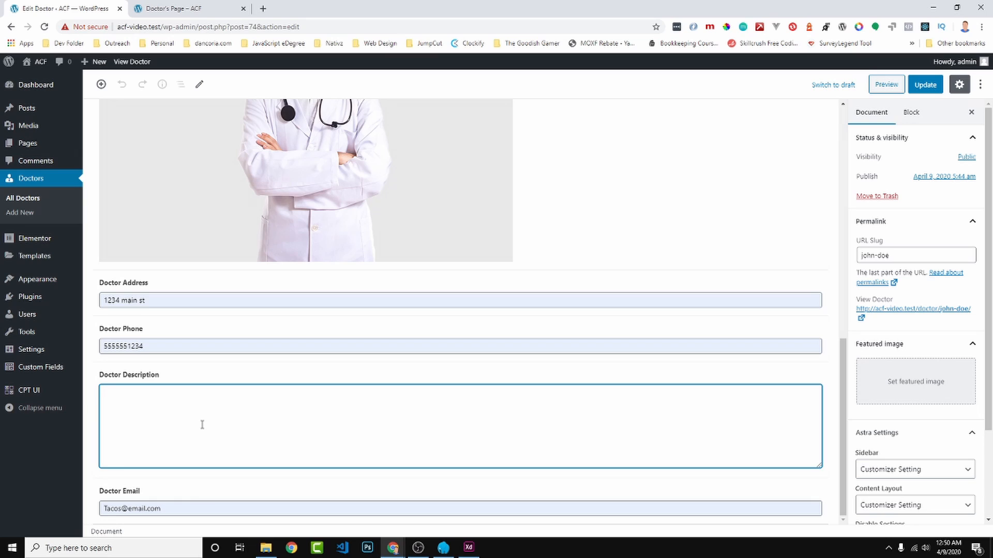
type("This is the desc")
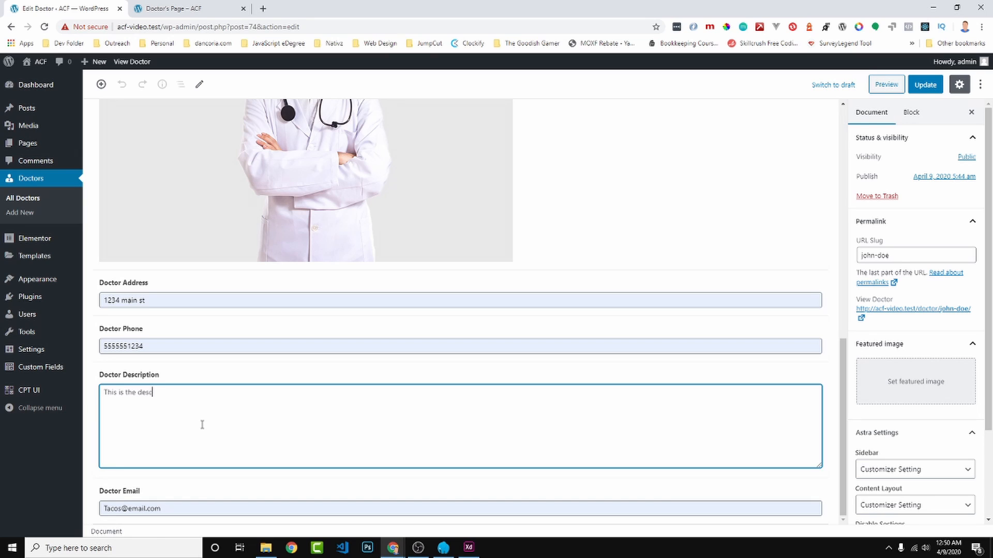
type("rip")
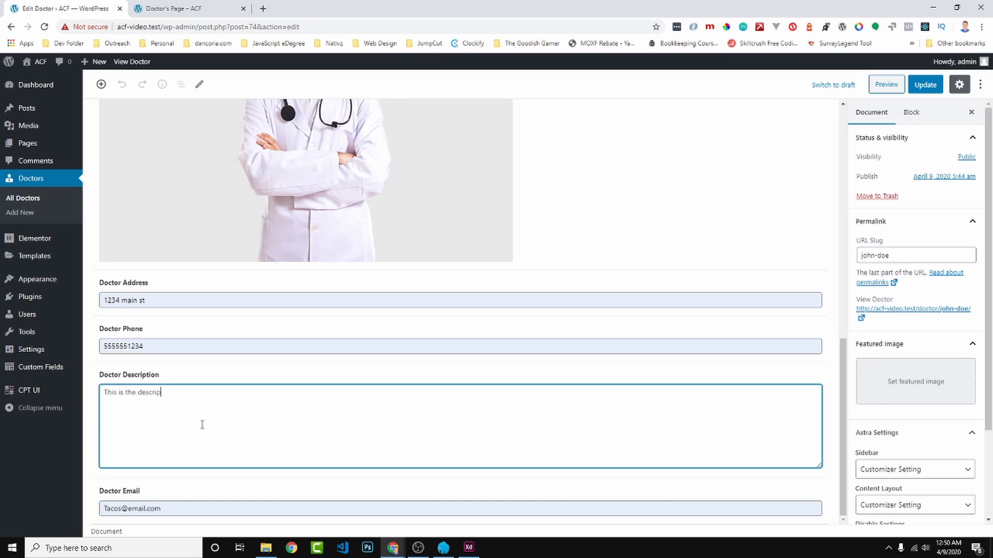
type("tion.")
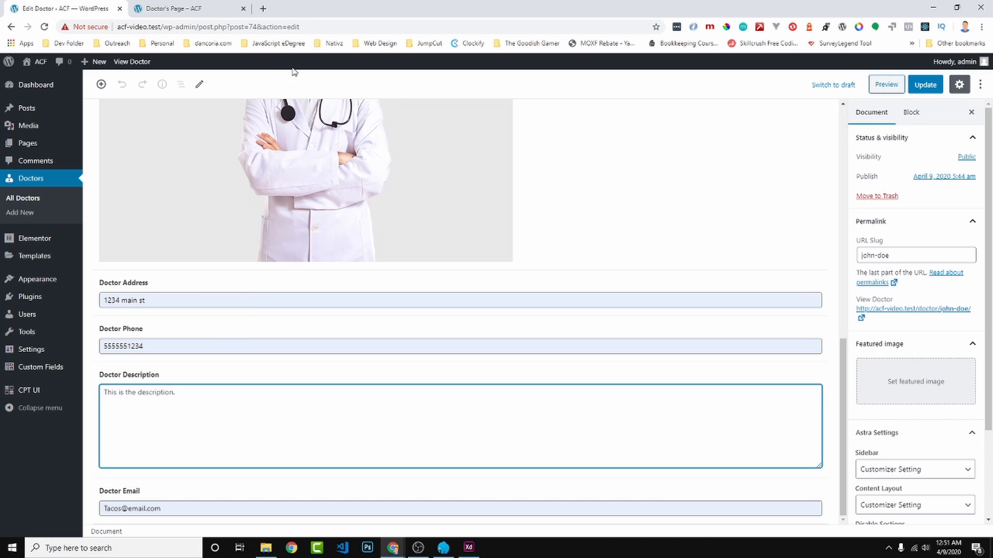
mouse_move(263, 8)
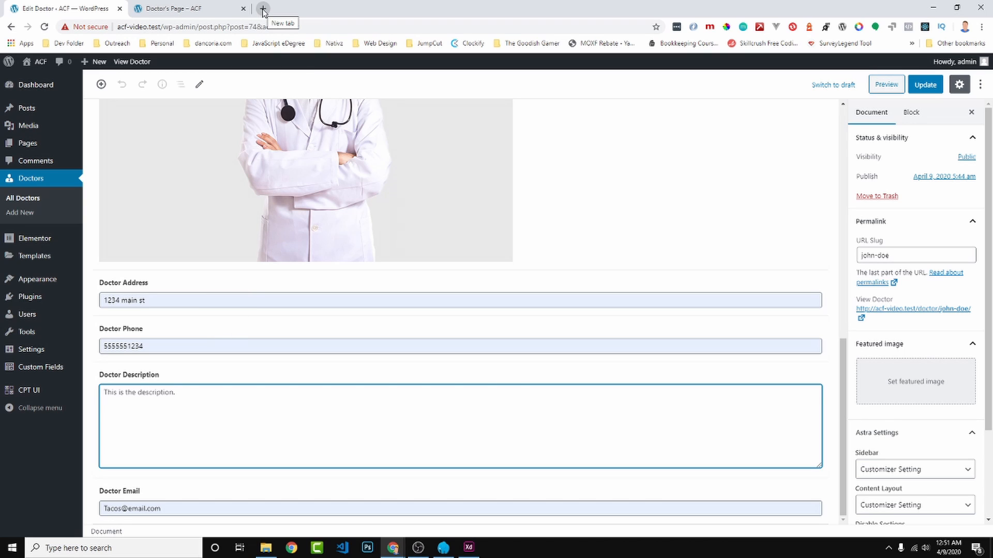
left_click(265, 9)
type("lipsum.com")
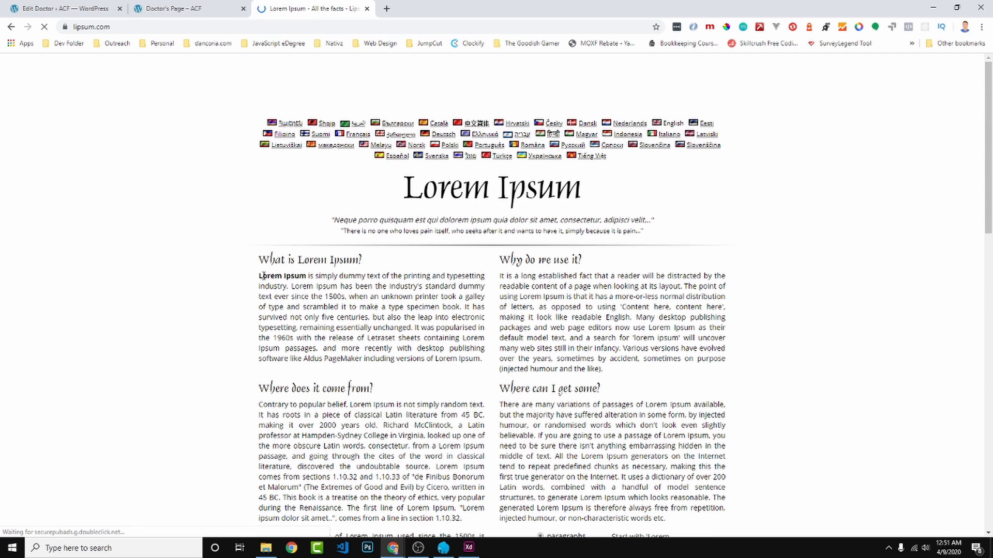
left_click(62, 8)
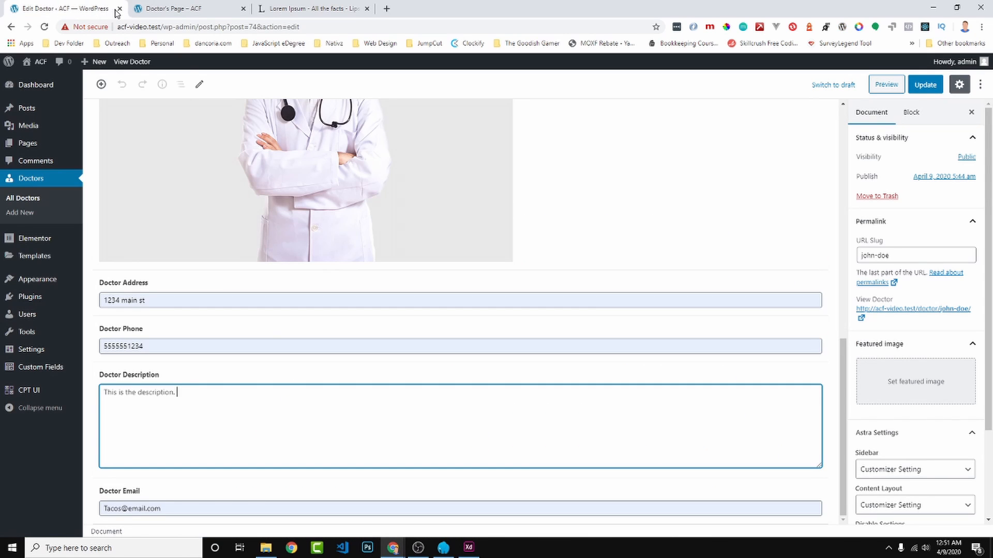
Step: Confirm the Doctor Name reads John Doe, then start a new doctor entry
triple_click(139, 392)
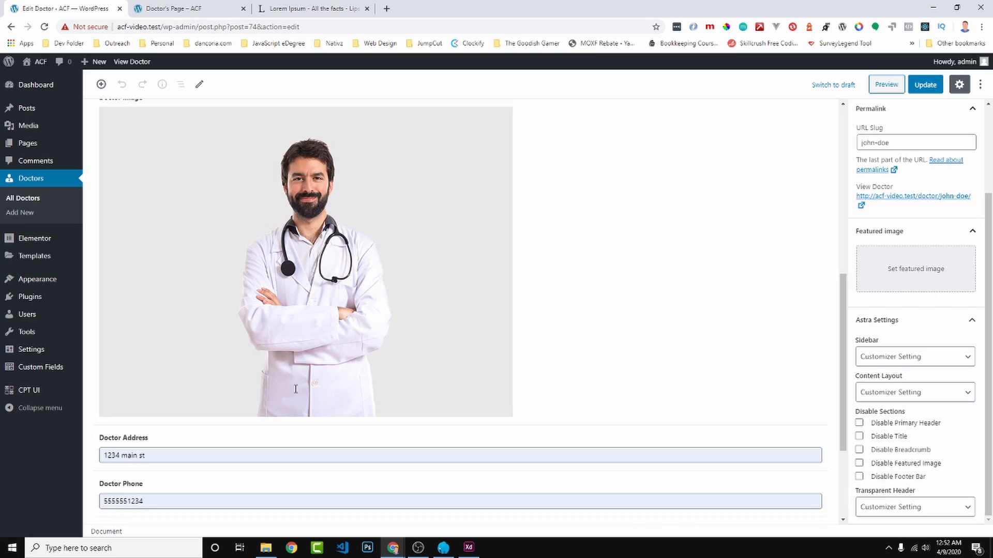
scroll("up", 3)
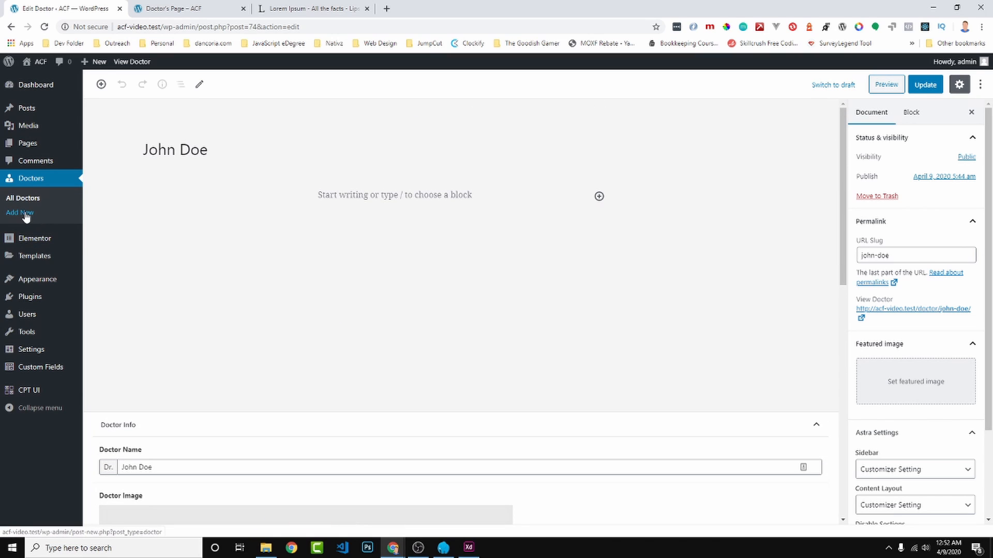
left_click(19, 212)
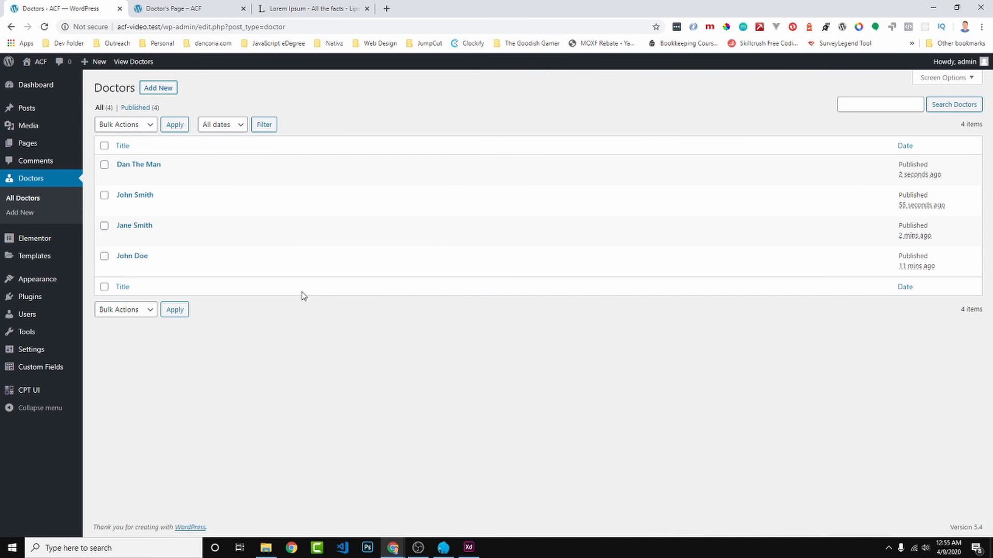
mouse_move(131, 256)
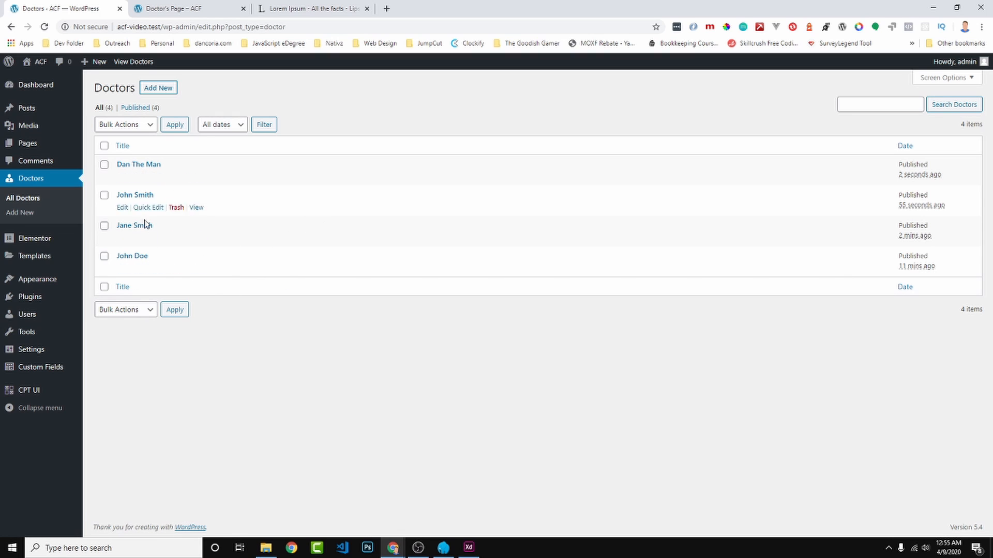
mouse_move(196, 10)
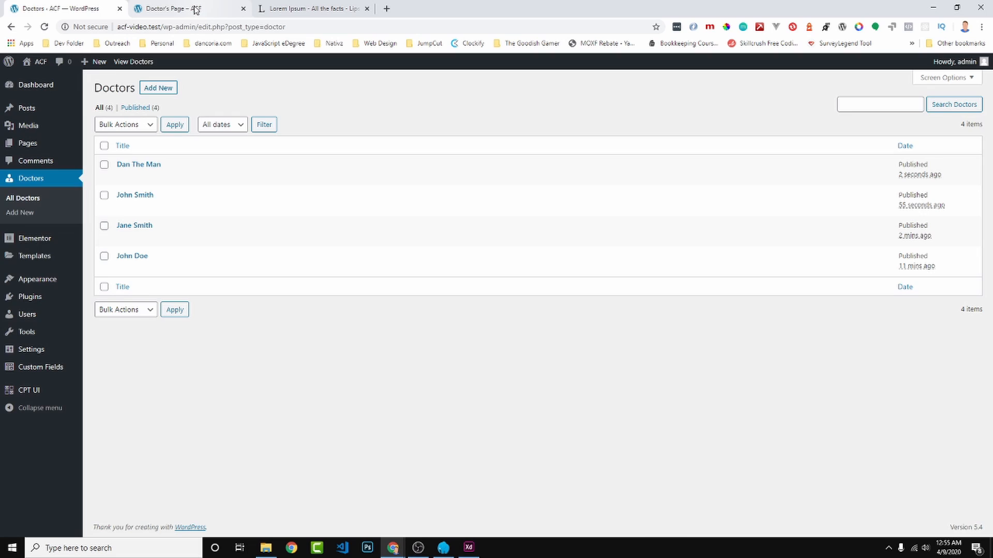
Step: Open the Pages listing that includes Doctor's Page
left_click(181, 8)
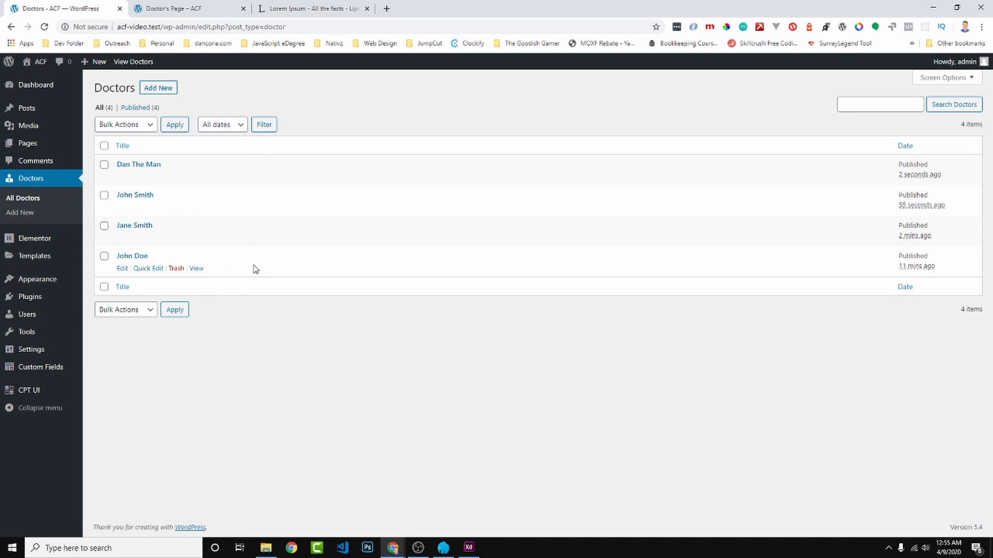
left_click(26, 143)
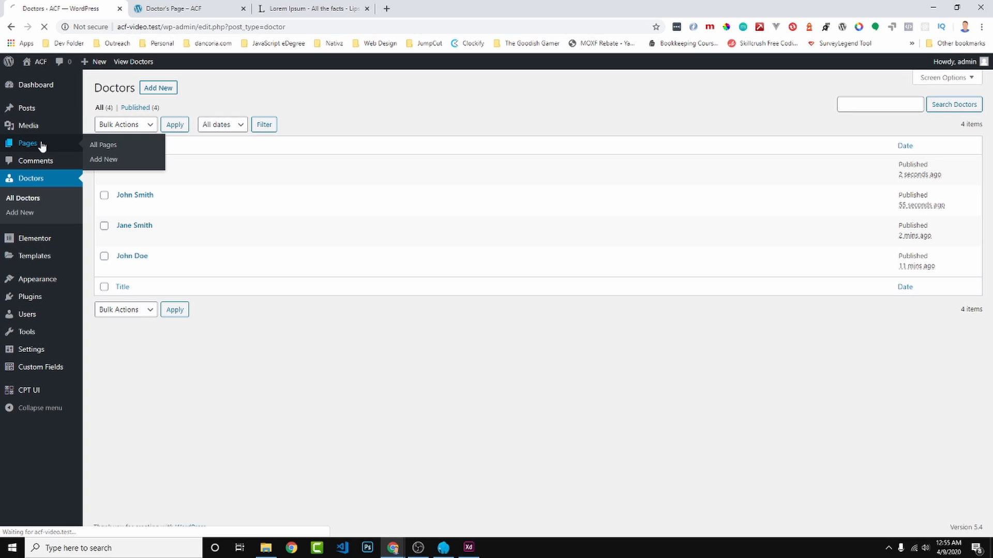
left_click(104, 144)
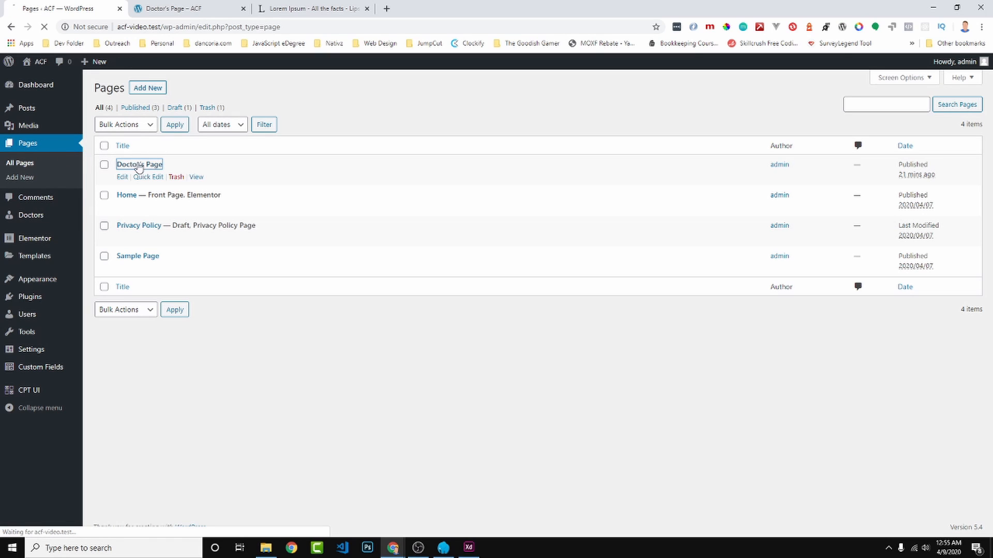
Step: Open and view Doctor's Page live, then go to Theme Builder's template list
left_click(139, 165)
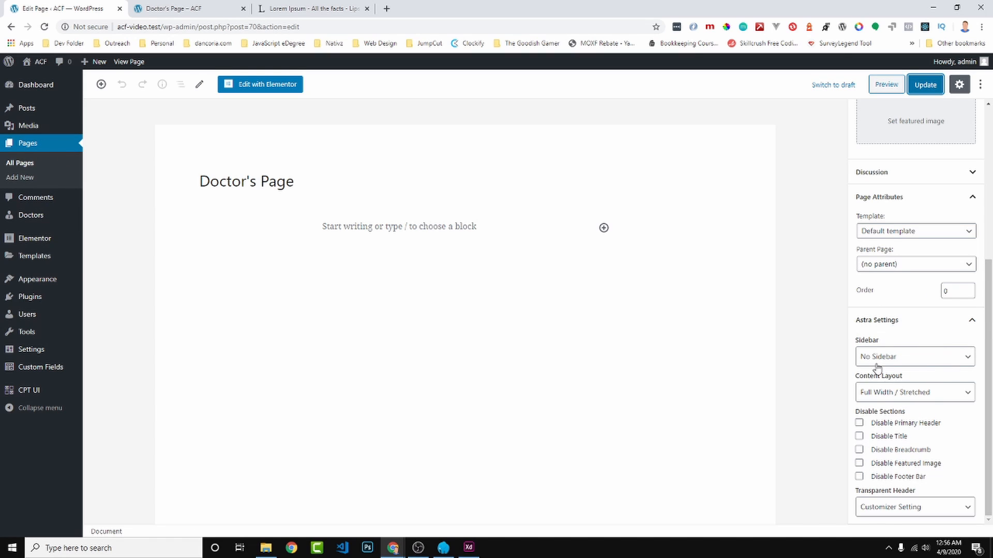
mouse_move(890, 363)
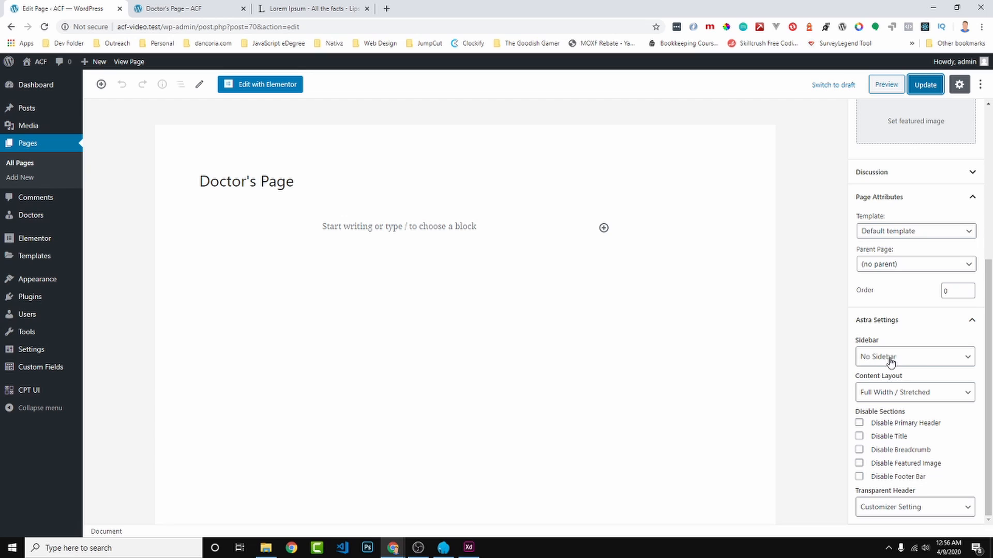
mouse_move(902, 395)
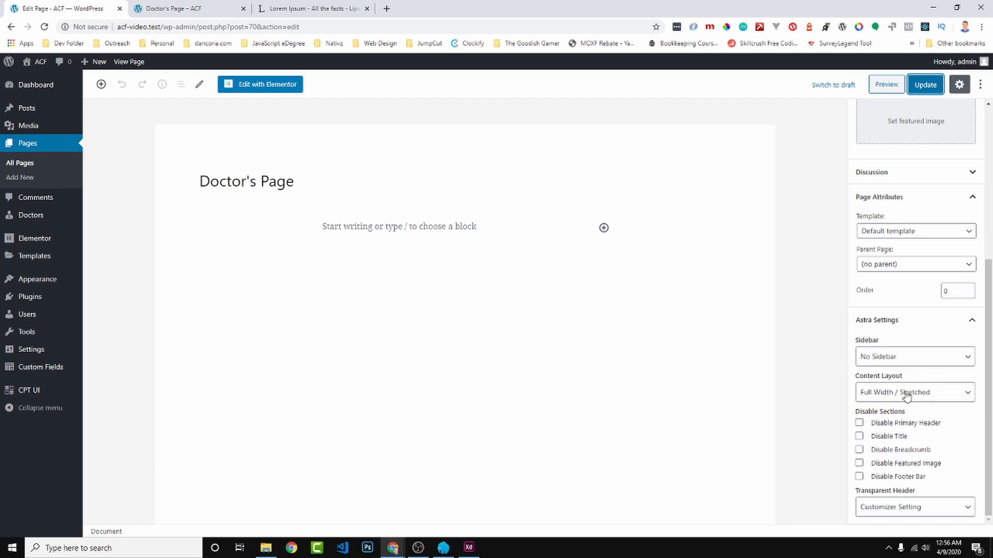
left_click(176, 8)
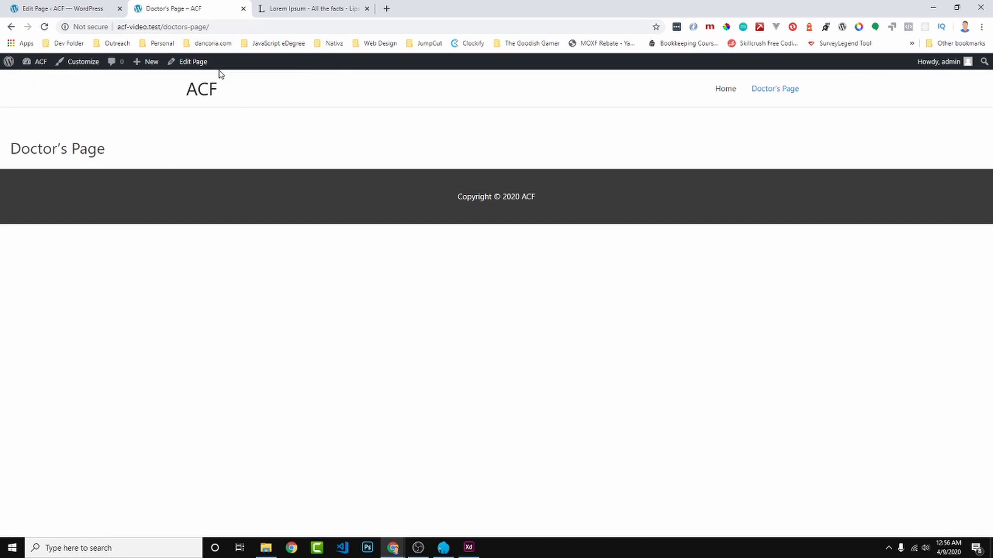
mouse_move(99, 134)
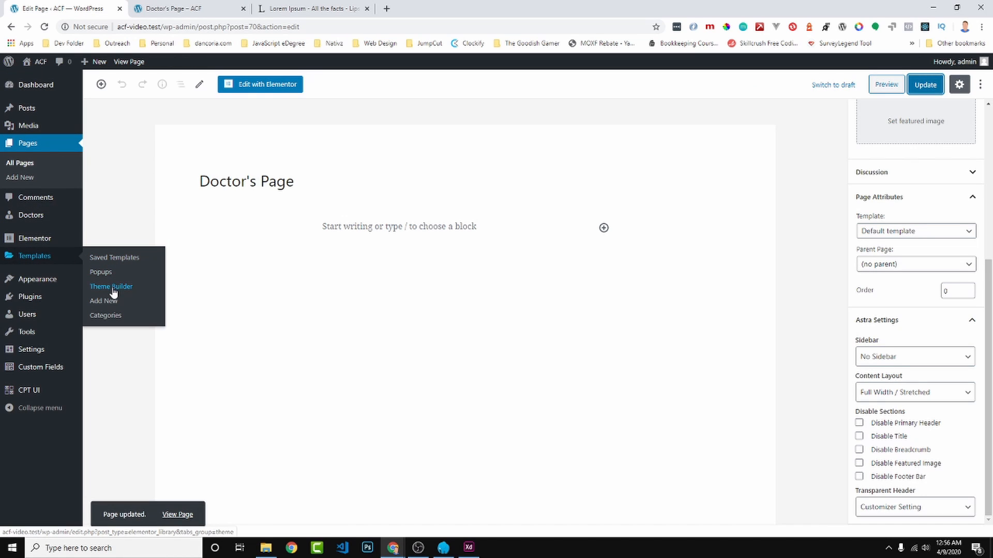
left_click(110, 286)
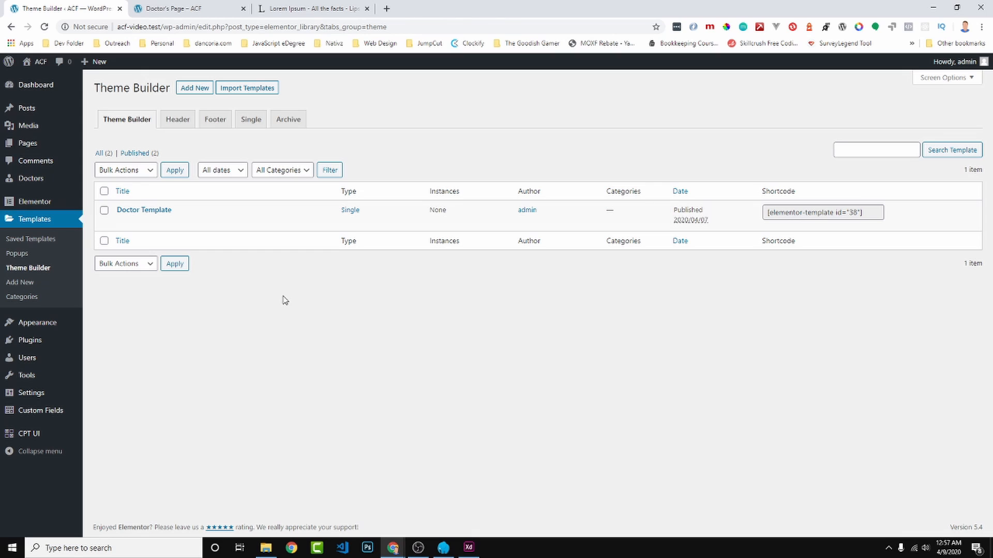
mouse_move(190, 87)
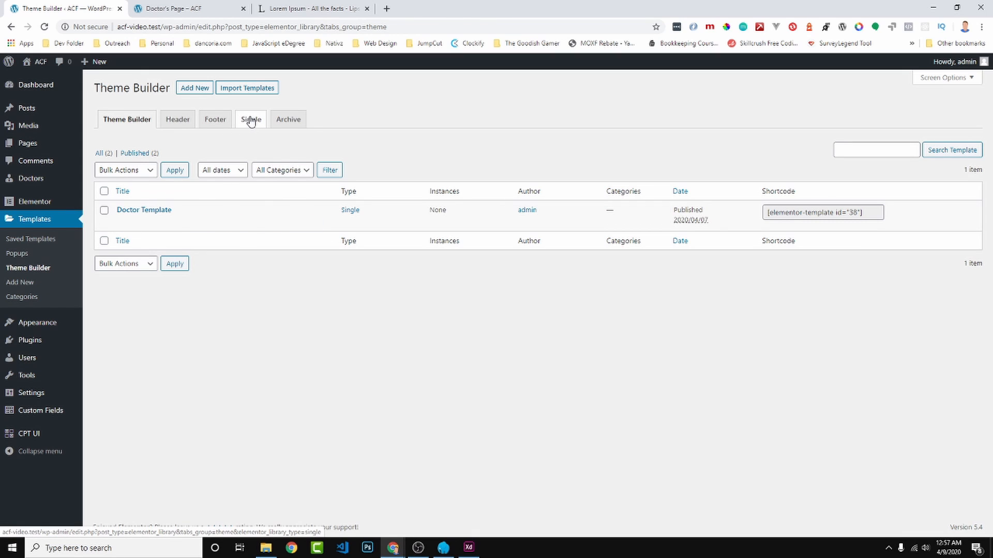
Step: Filter templates to Single, dismiss the new Doctor template form, and edit Doctor Template
left_click(250, 120)
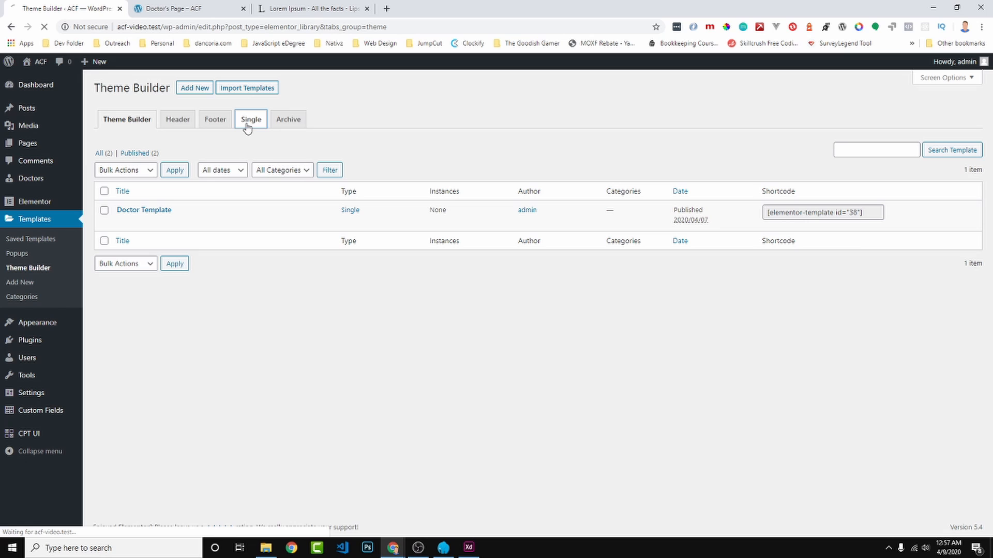
left_click(250, 120)
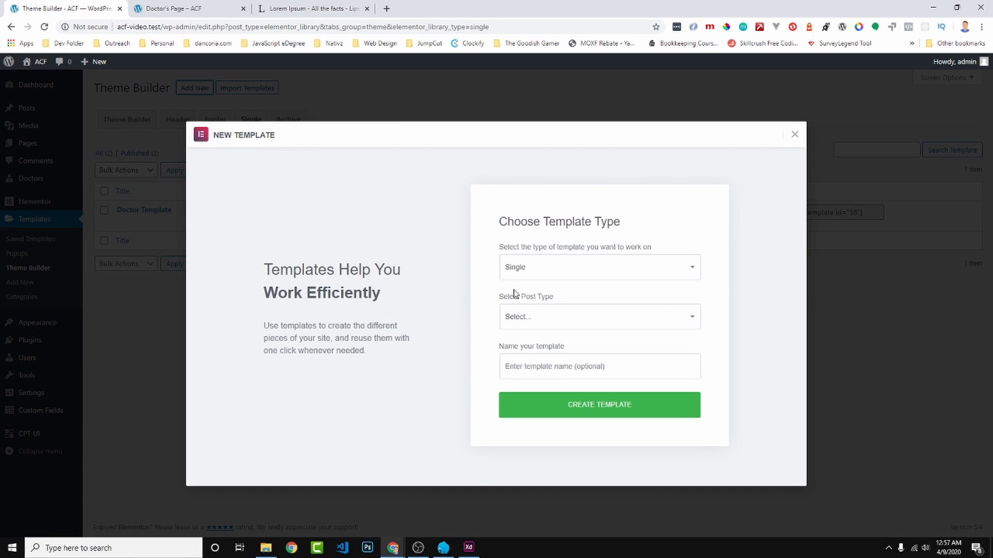
left_click(599, 316)
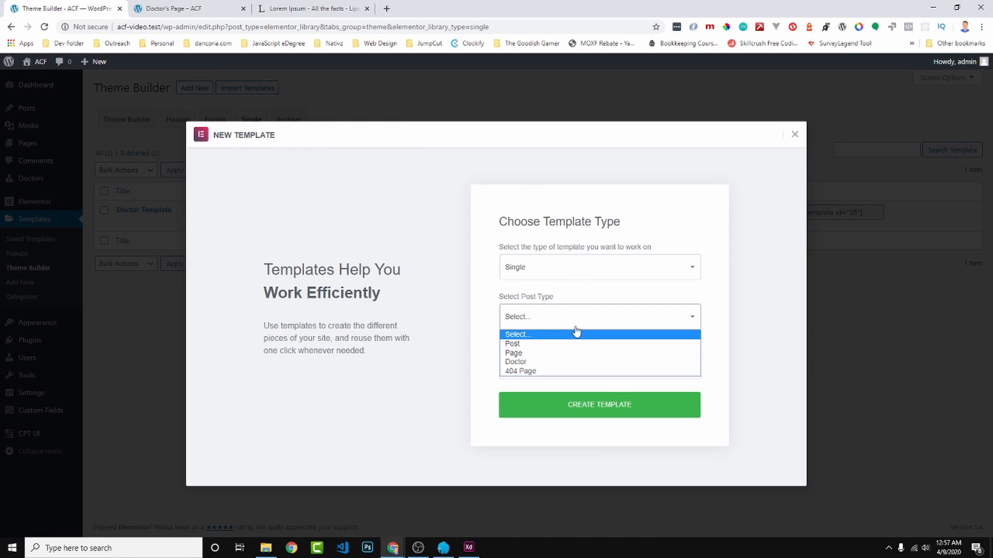
left_click(516, 362)
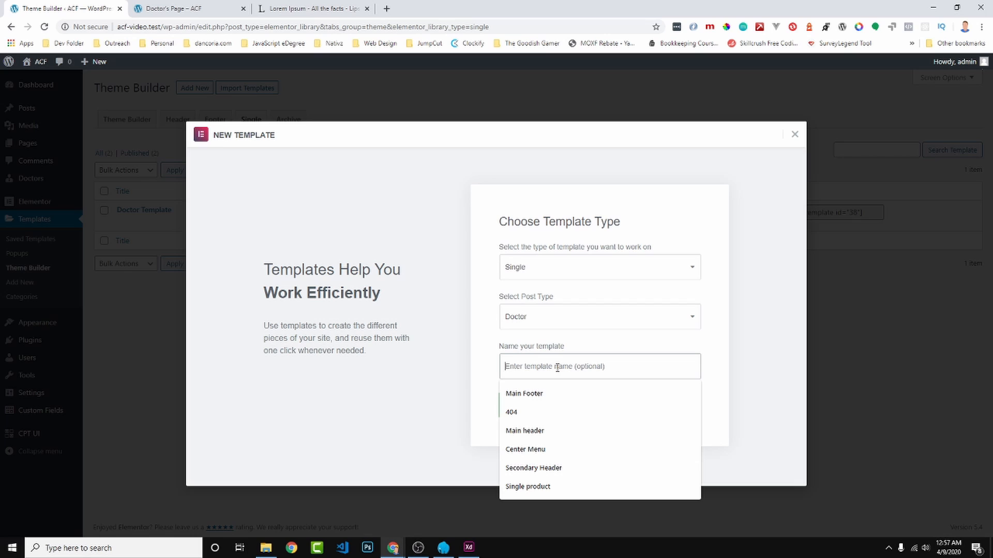
type("d")
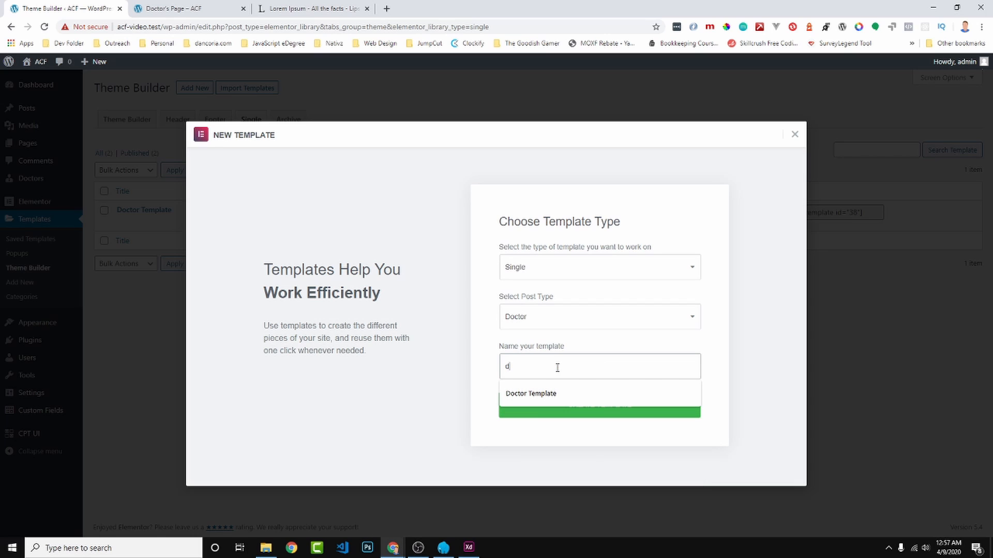
type("oc")
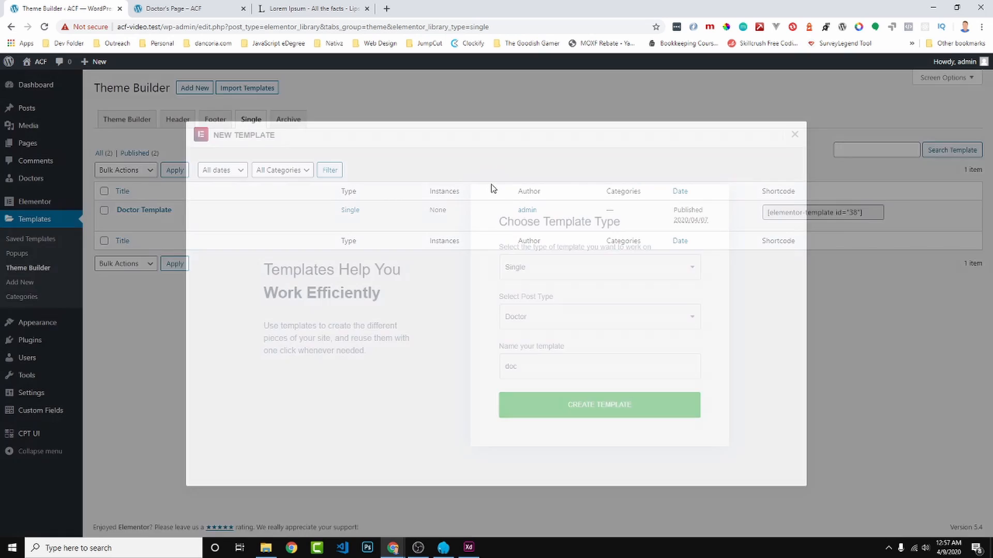
left_click(794, 134)
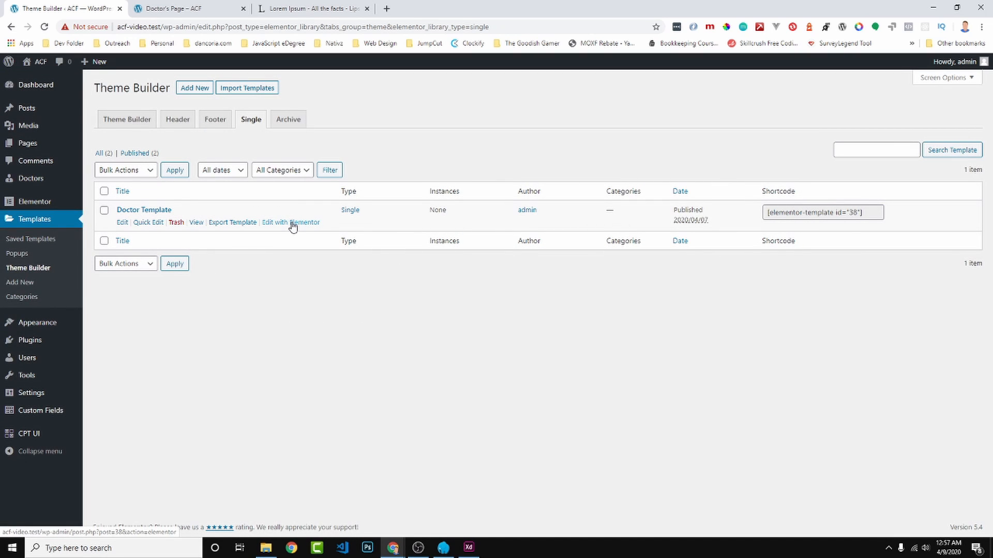
left_click(290, 222)
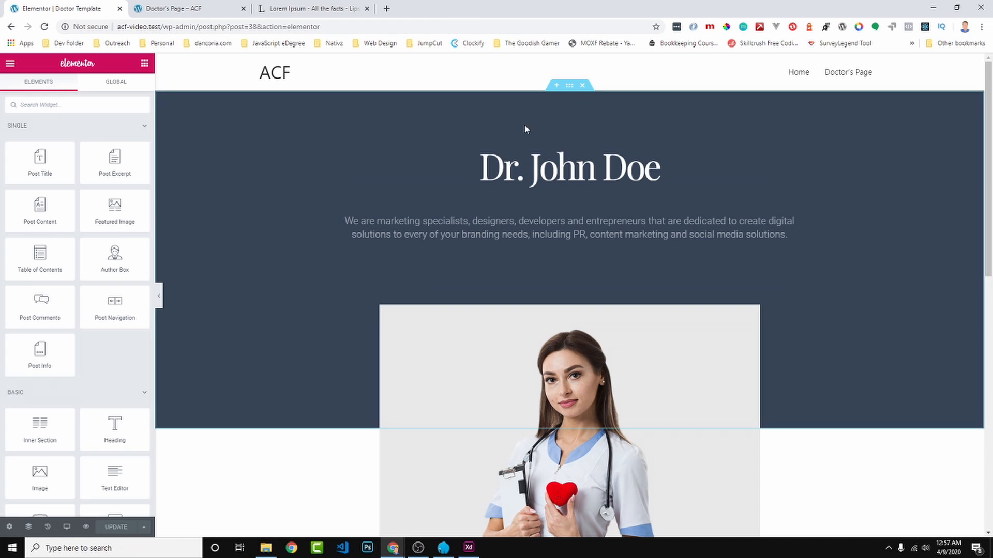
Step: Select the Dr. John Doe heading in the template and open its settings
scroll("down", 3)
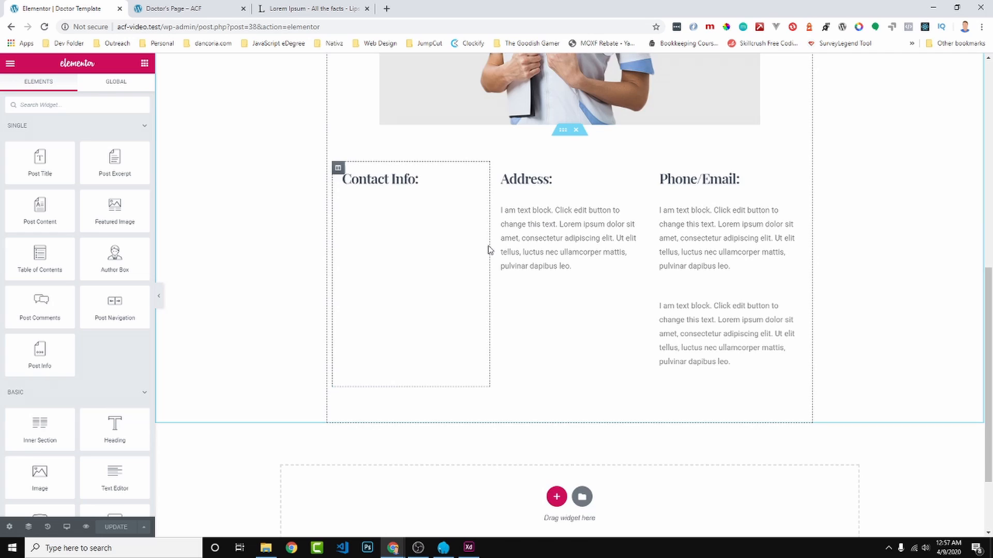
scroll("up", 3)
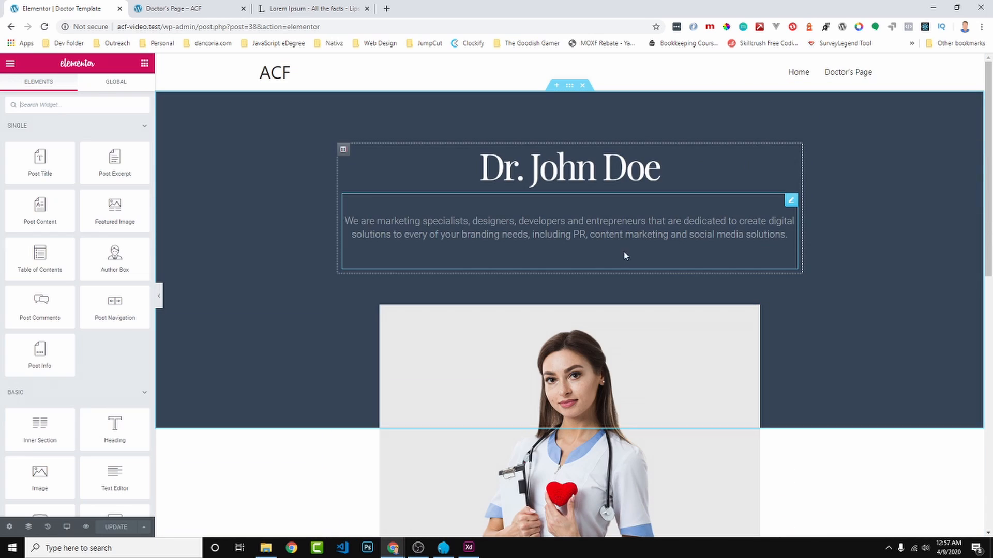
left_click(571, 167)
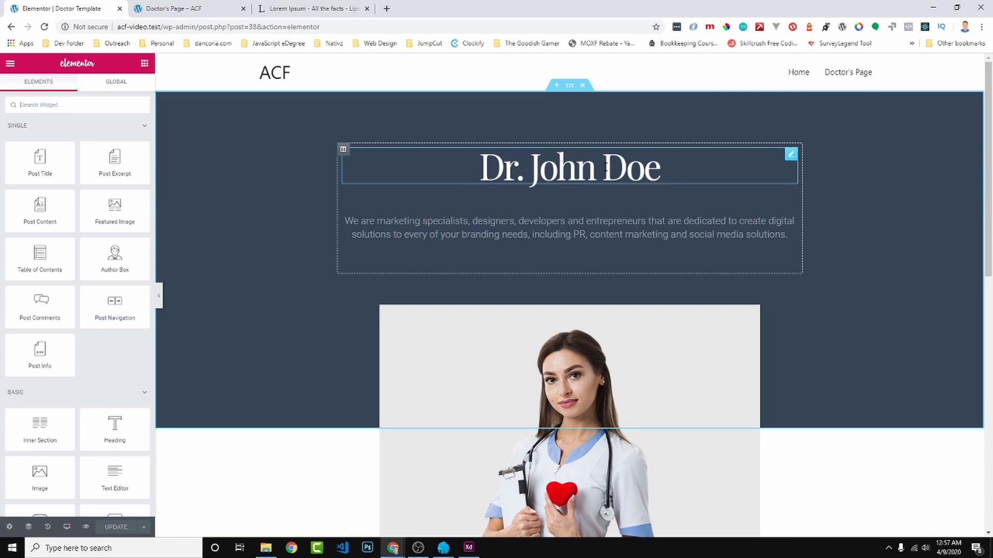
scroll("down", 3)
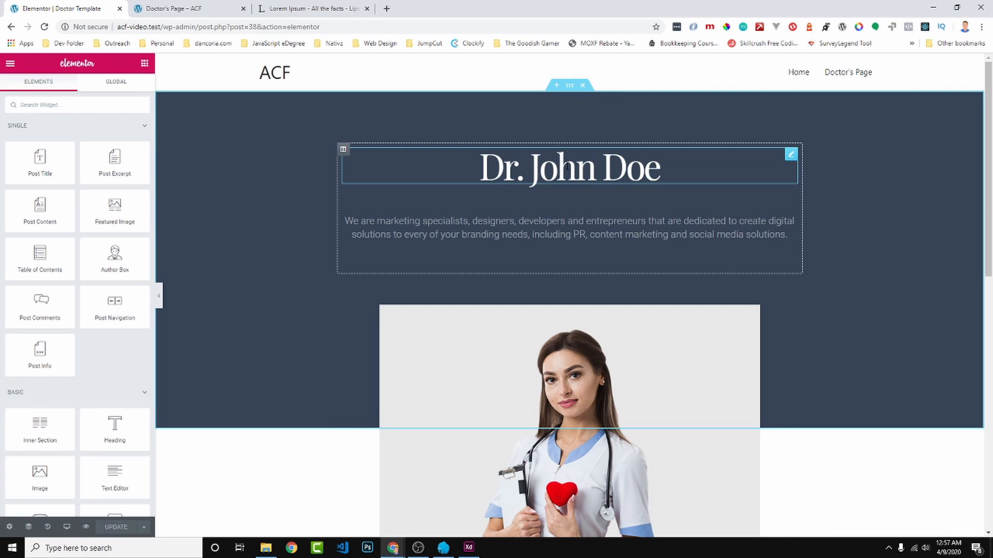
mouse_move(790, 156)
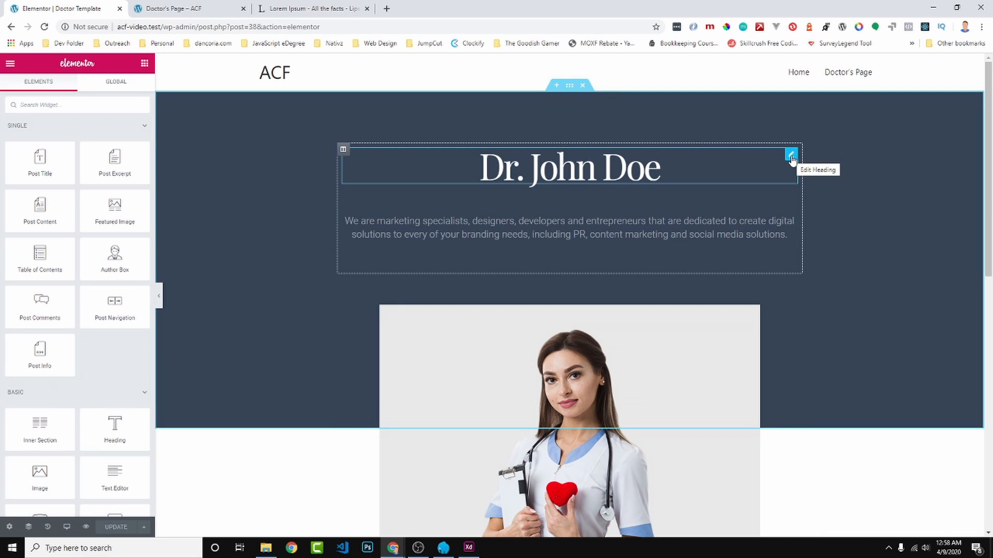
left_click(791, 156)
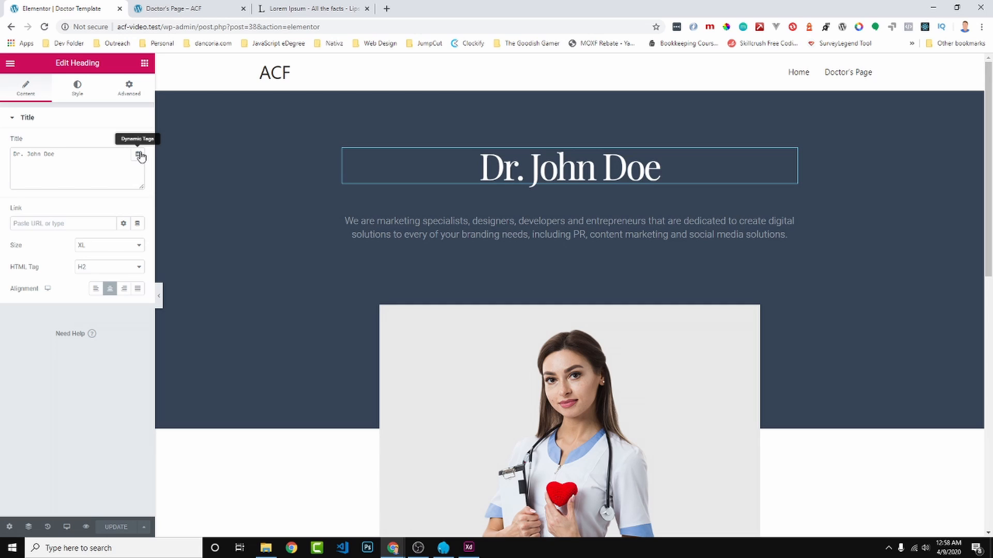
mouse_move(139, 156)
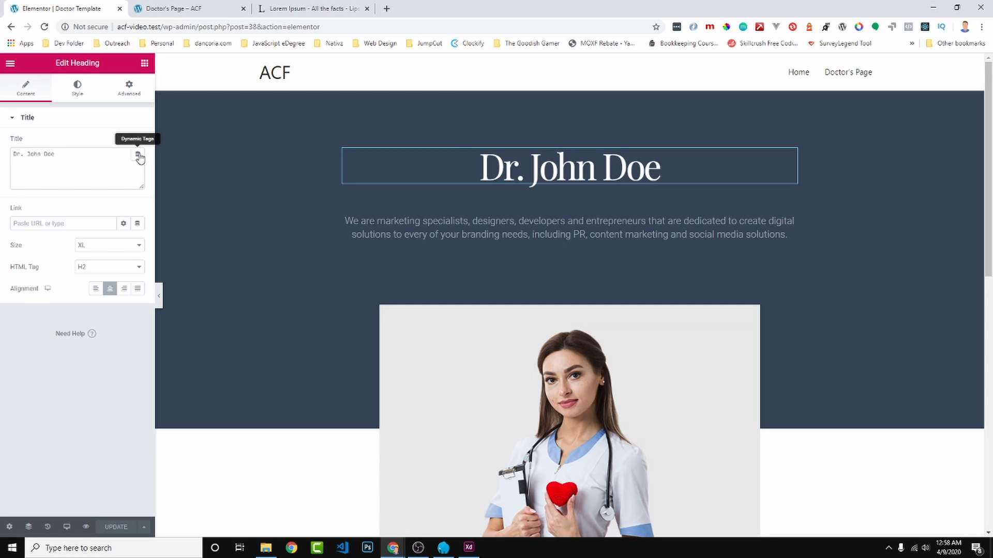
Step: Set the heading to the ACF Doctor Name field with a 'Dr.' prefix
left_click(139, 156)
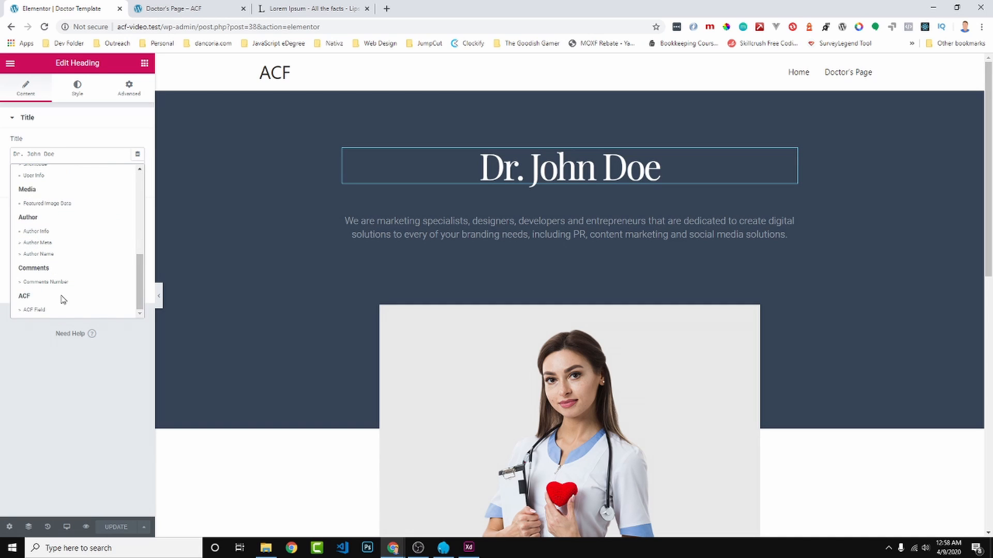
left_click(33, 309)
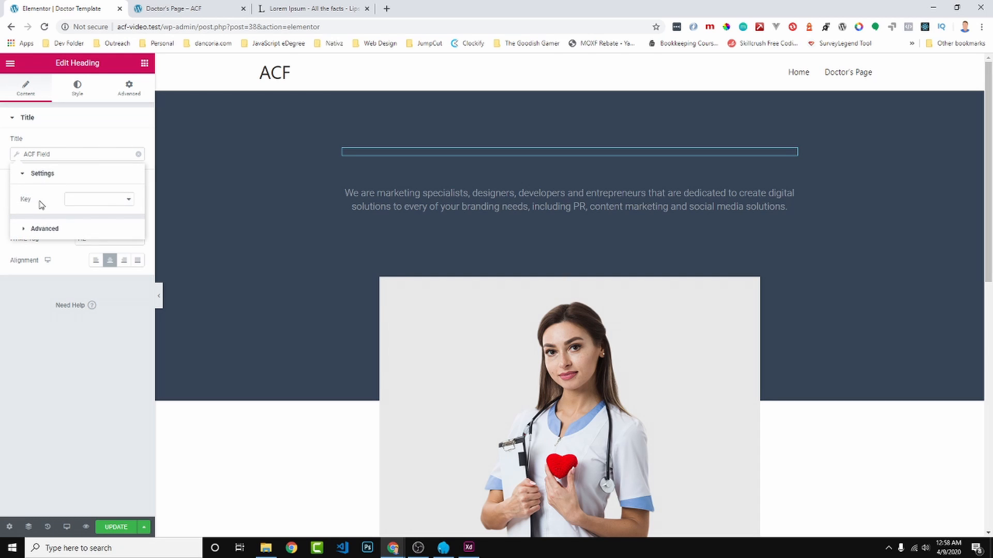
left_click(98, 199)
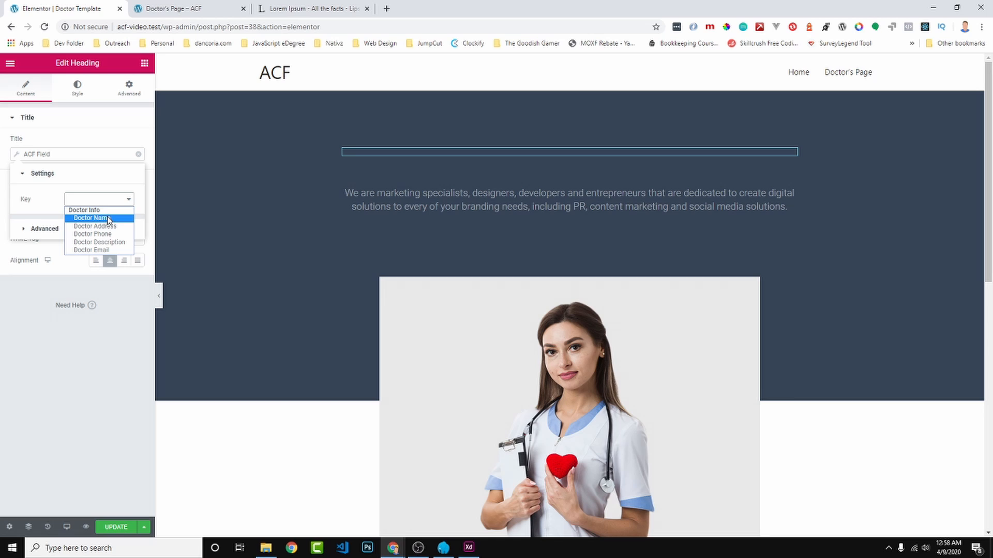
mouse_move(84, 226)
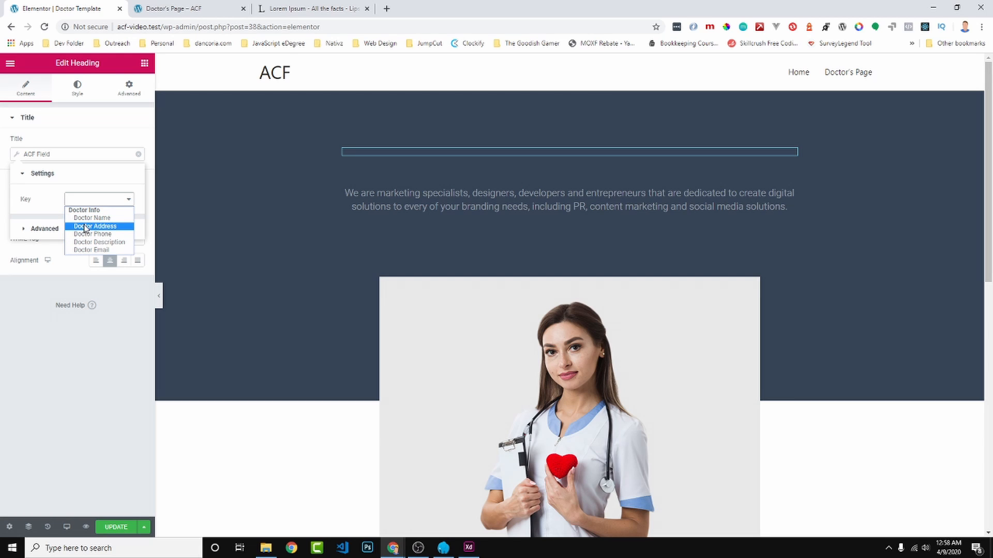
mouse_move(91, 218)
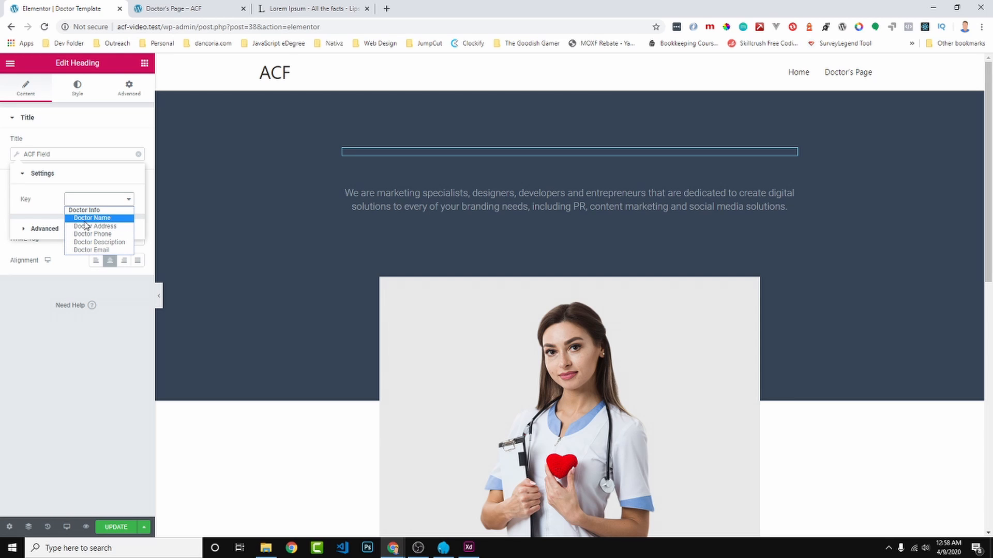
left_click(92, 218)
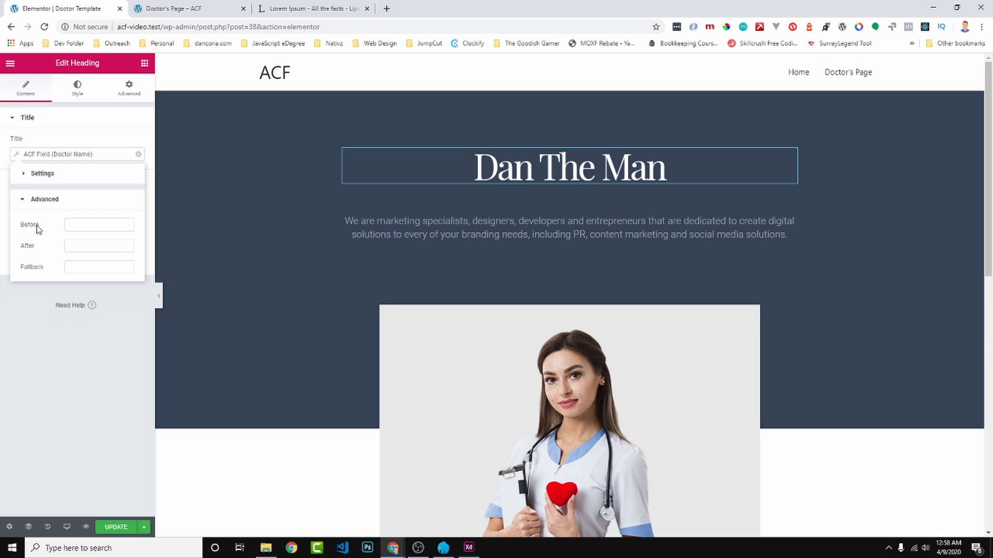
type("Dr.")
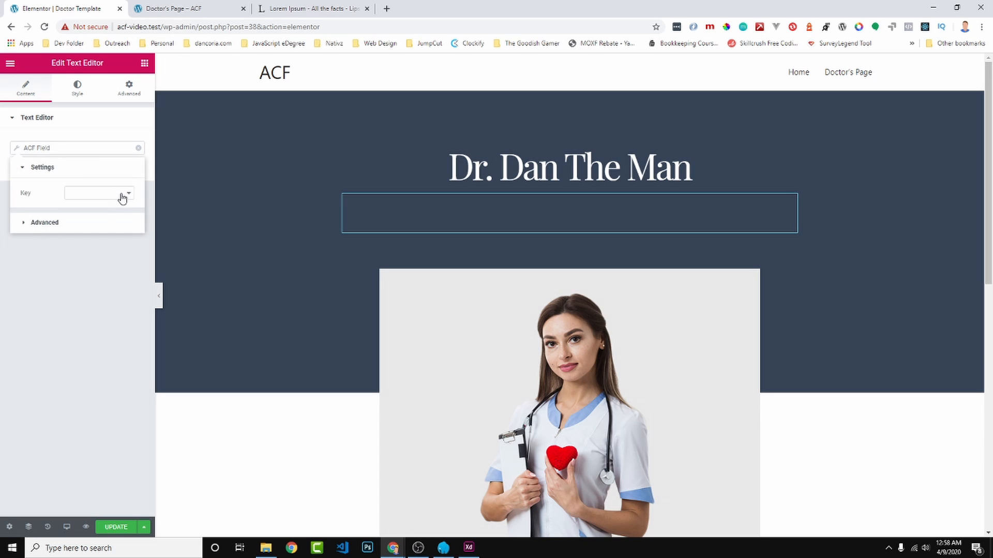
Step: Link the description block to the ACF Doctor Description field and select the doctor photo
left_click(98, 193)
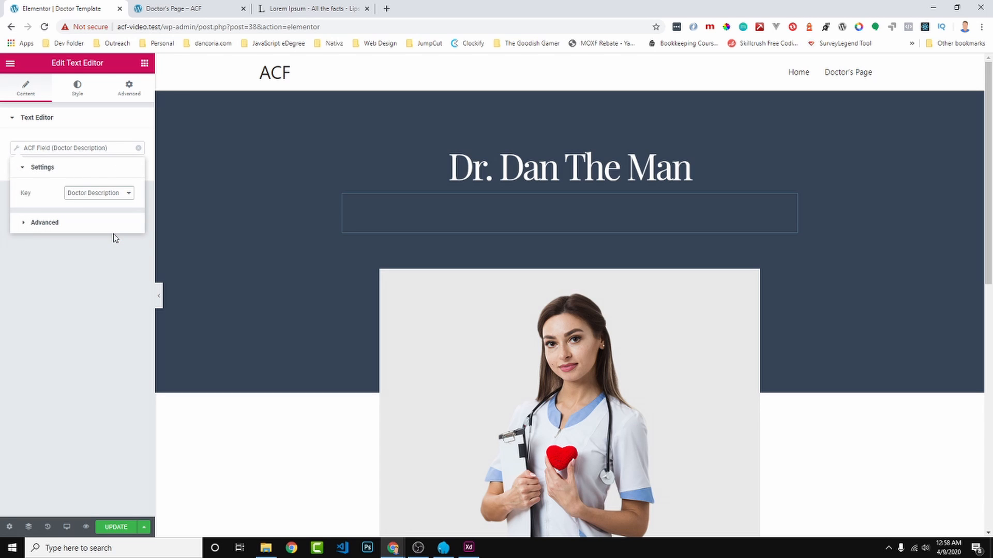
scroll("down", 3)
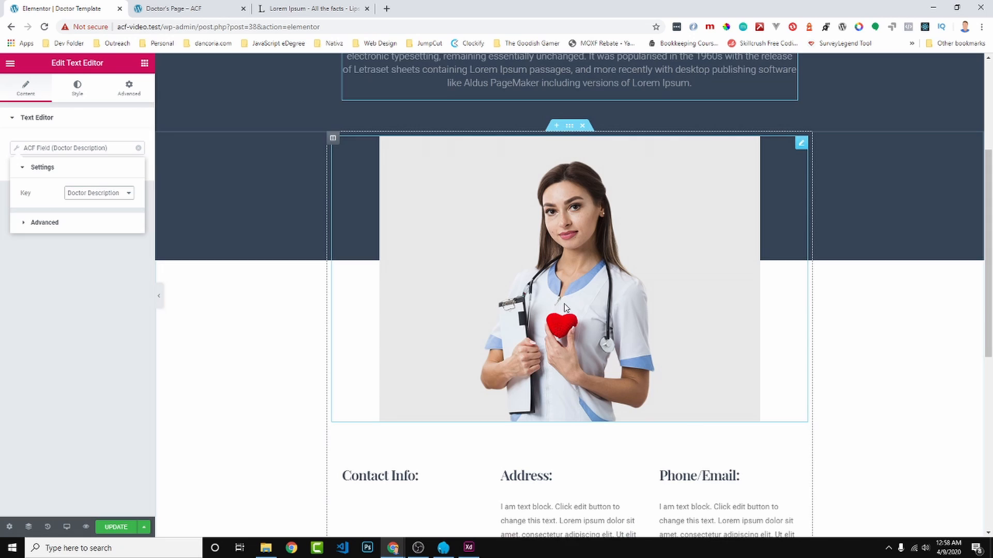
left_click(802, 143)
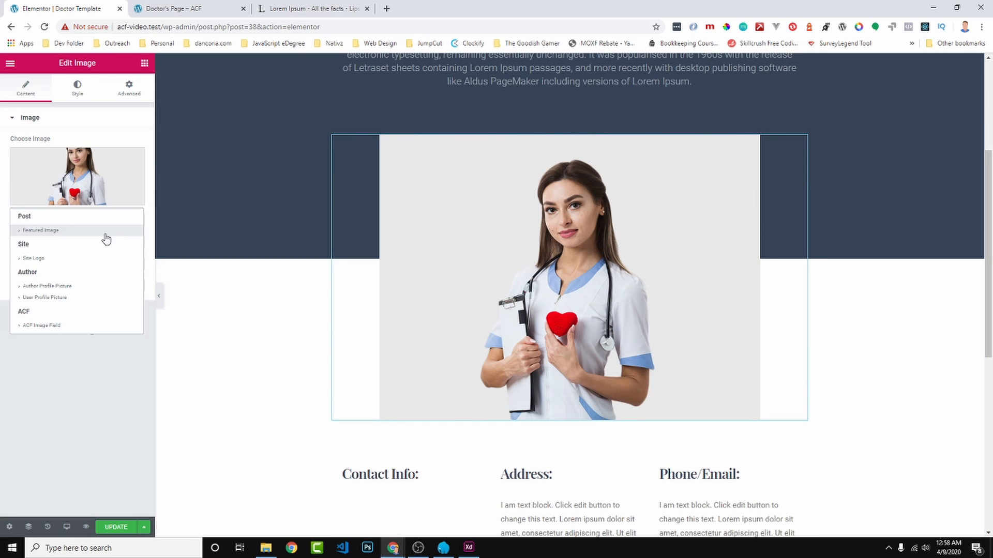
Step: Make the doctor photo pull the ACF Doctor Image field, then select the Address text
left_click(42, 325)
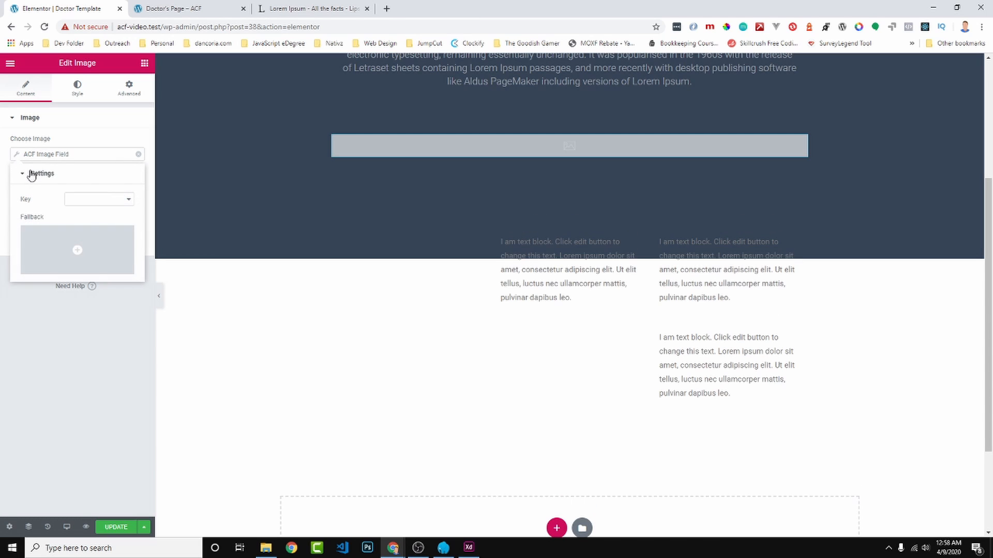
left_click(98, 199)
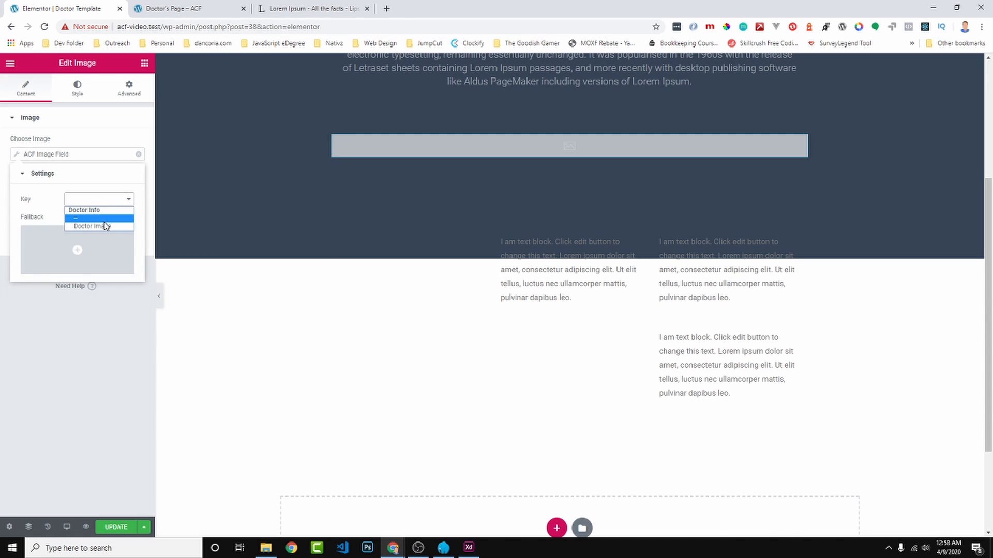
left_click(94, 225)
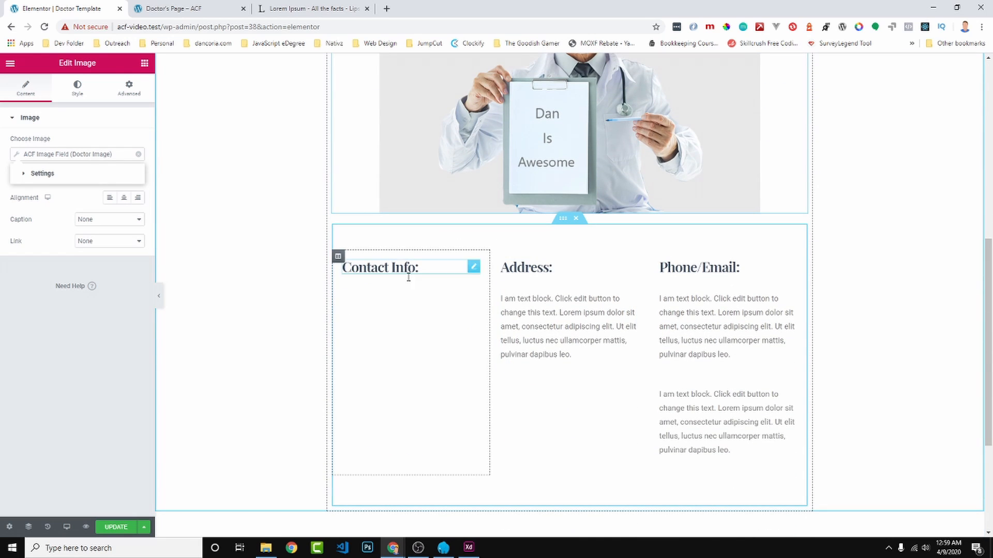
left_click(566, 325)
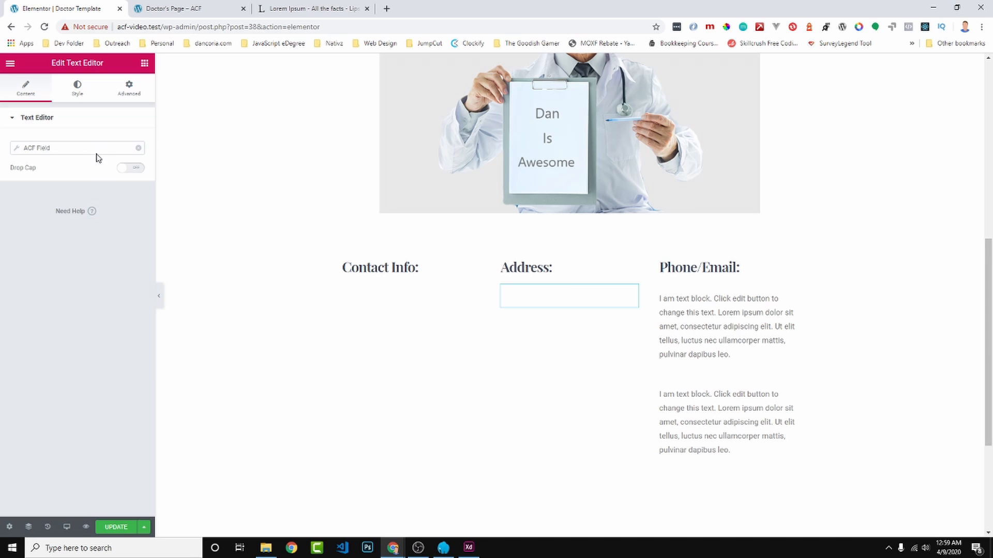
mouse_move(19, 155)
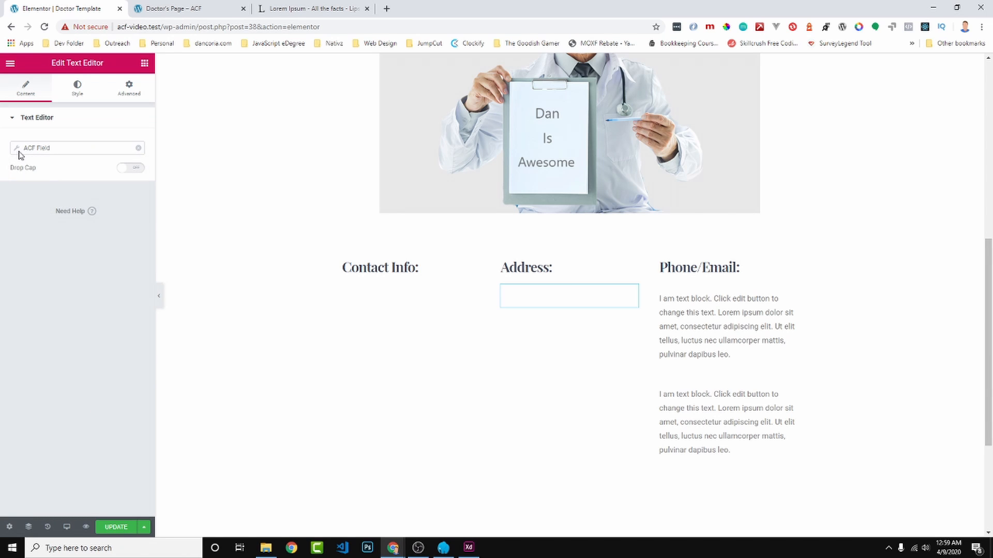
Step: Link the Address text to Doctor Address, showing '8675309 tuton place'
left_click(77, 148)
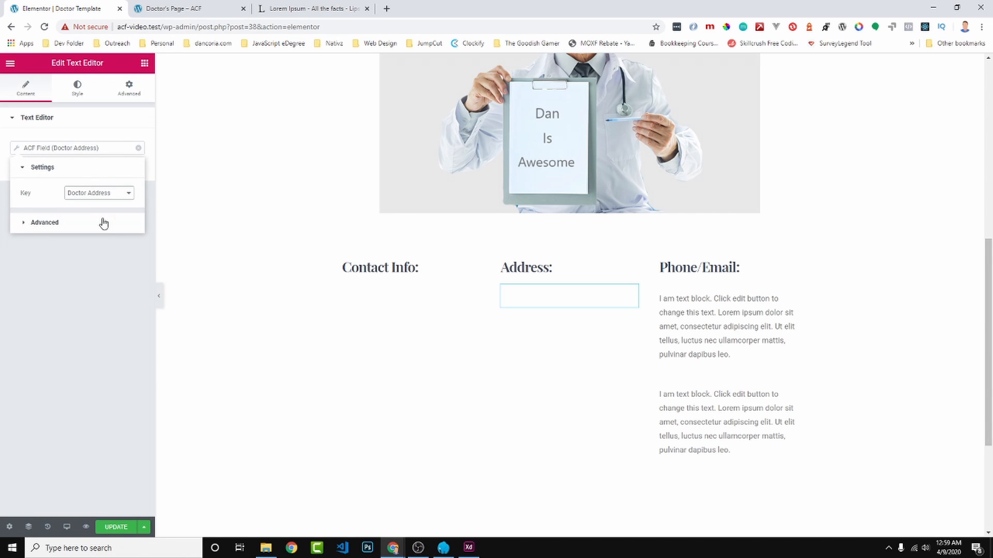
left_click(727, 325)
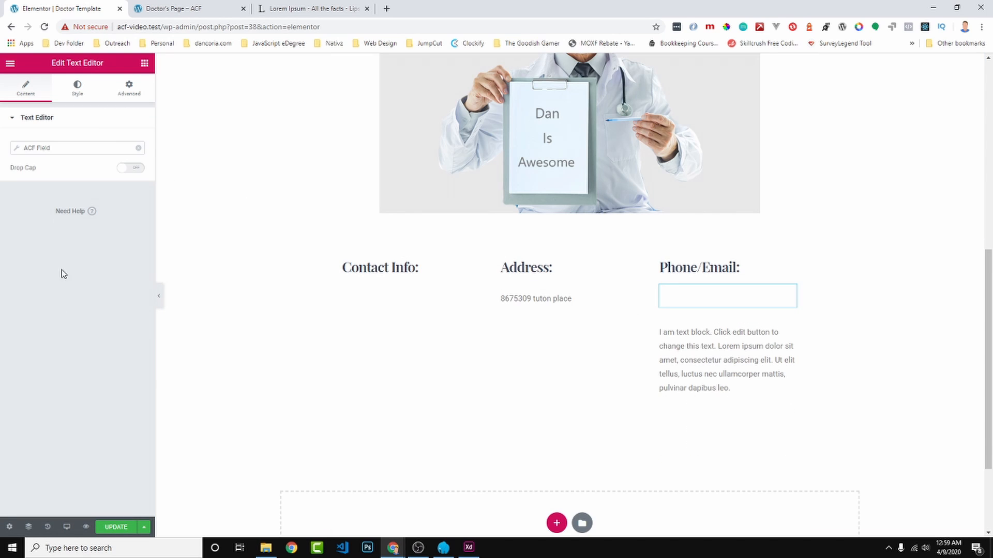
left_click(98, 193)
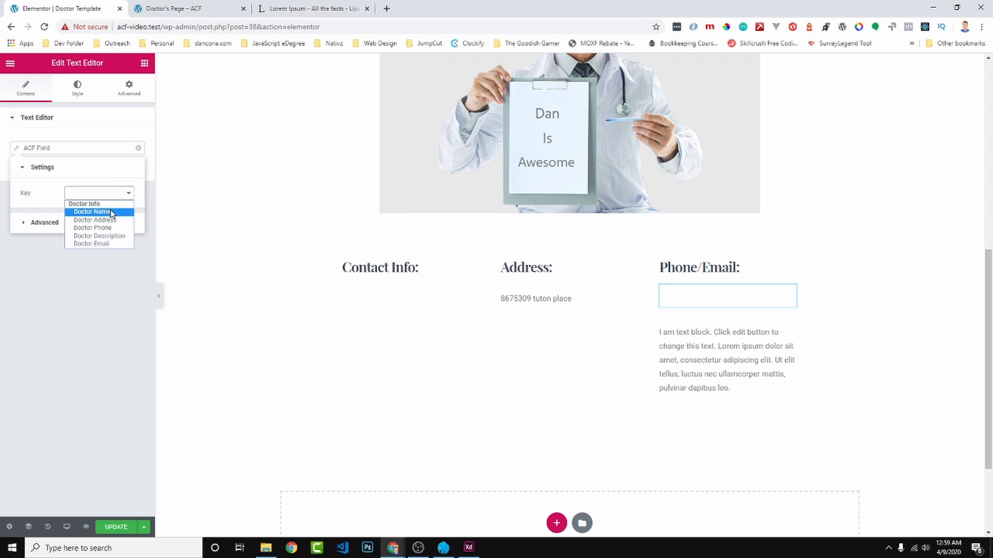
left_click(92, 228)
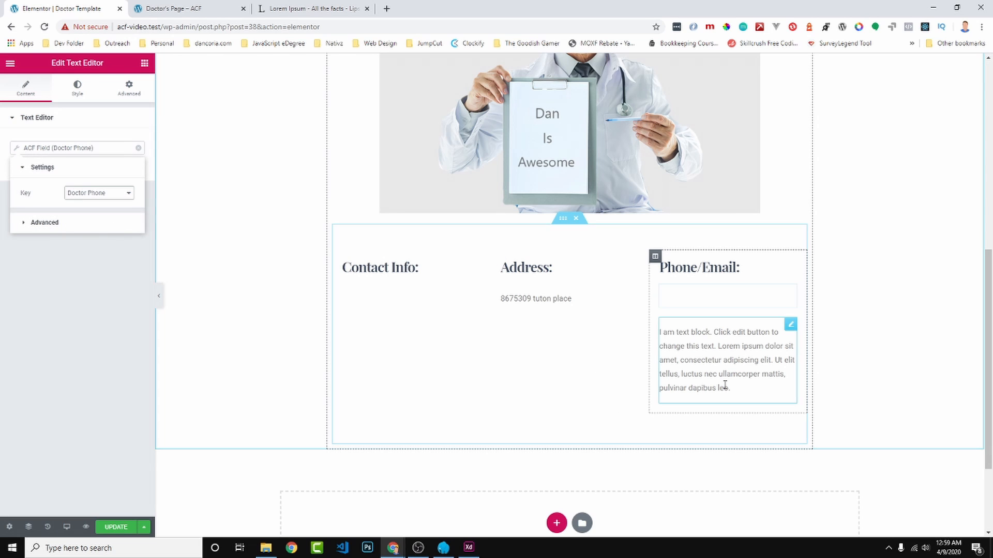
left_click(137, 148)
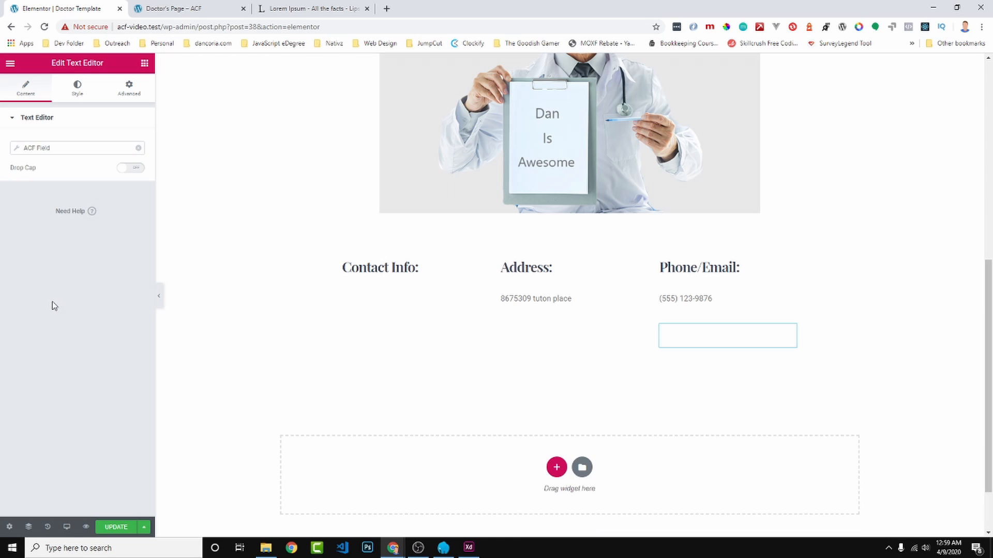
Step: Link the second Phone/Email text block to the Doctor Email field
left_click(77, 148)
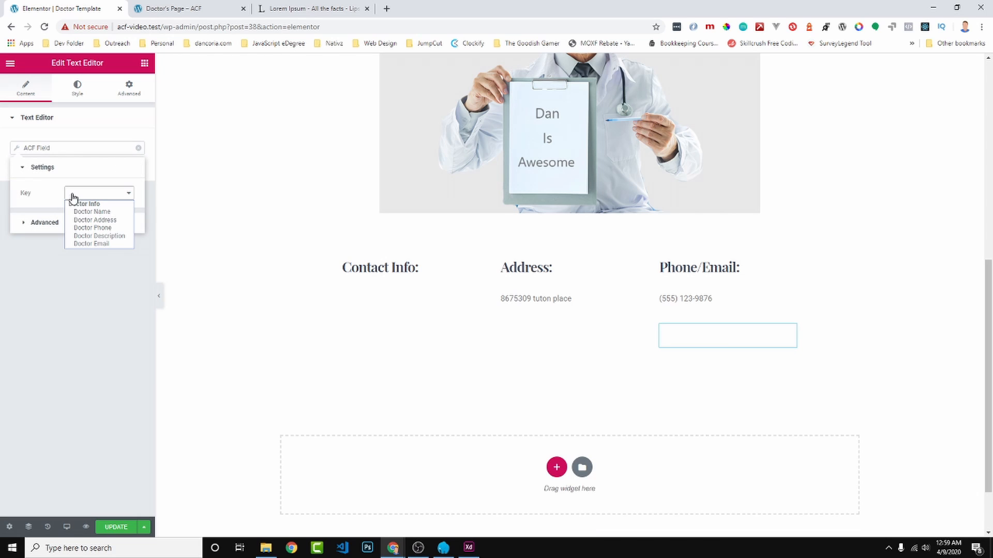
left_click(91, 244)
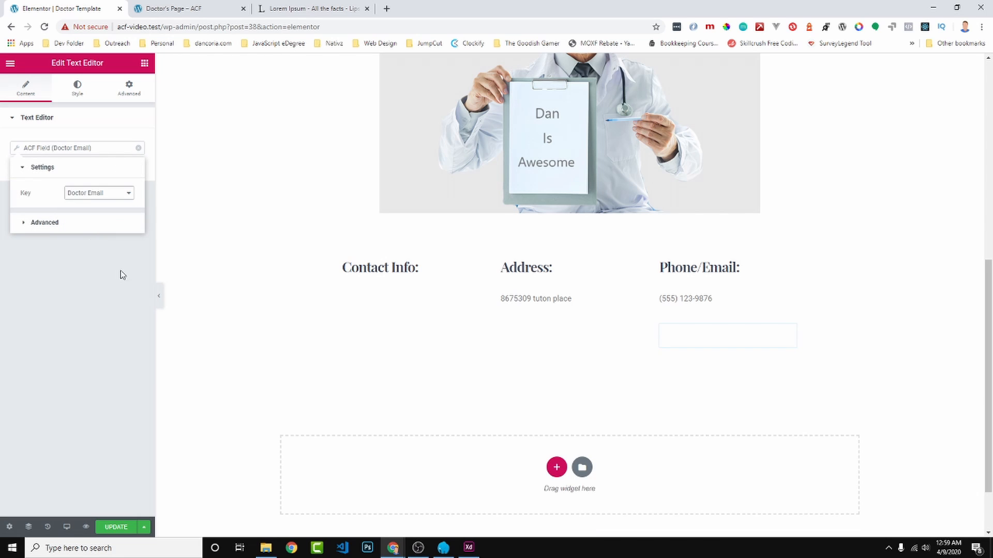
left_click(129, 88)
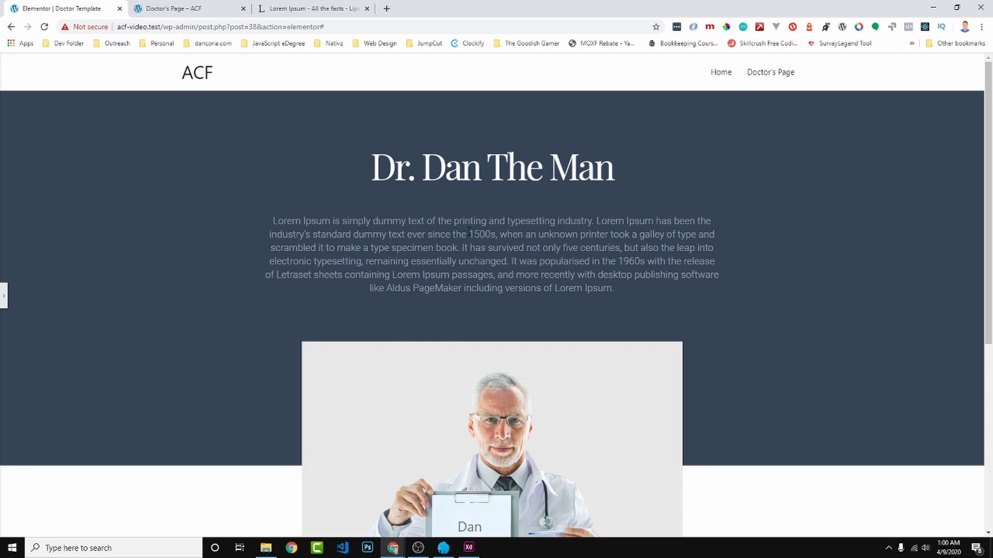
Step: Scroll through the template preview showing Dr. Dan The Man's details
scroll("down", 3)
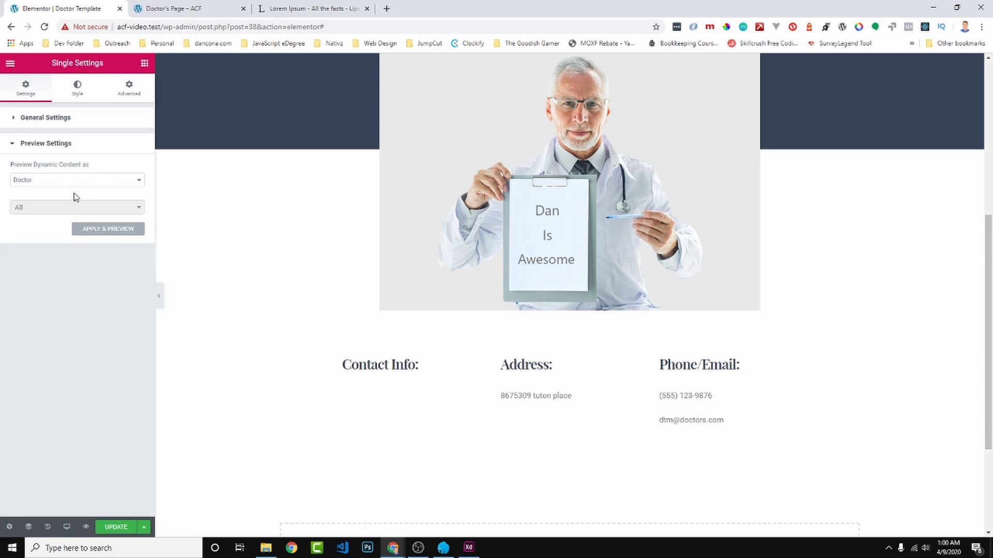
Step: Switch the template preview to John Doe by searching 'john' in Preview Settings
left_click(77, 207)
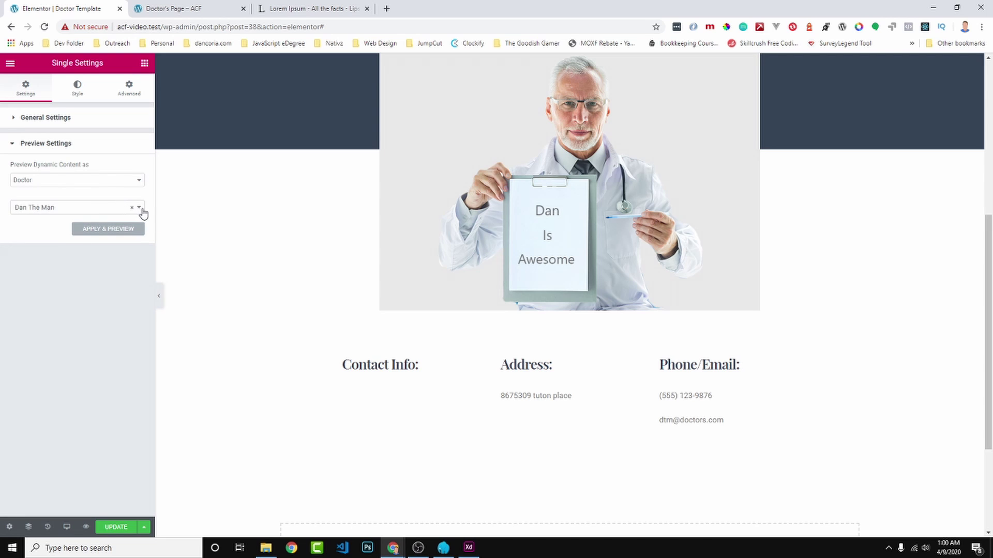
left_click(77, 208)
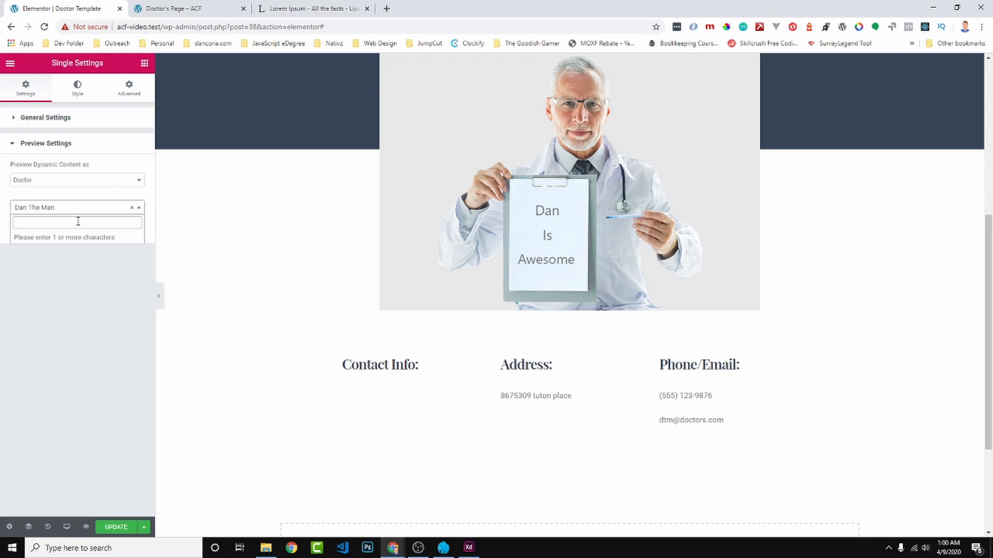
type("john")
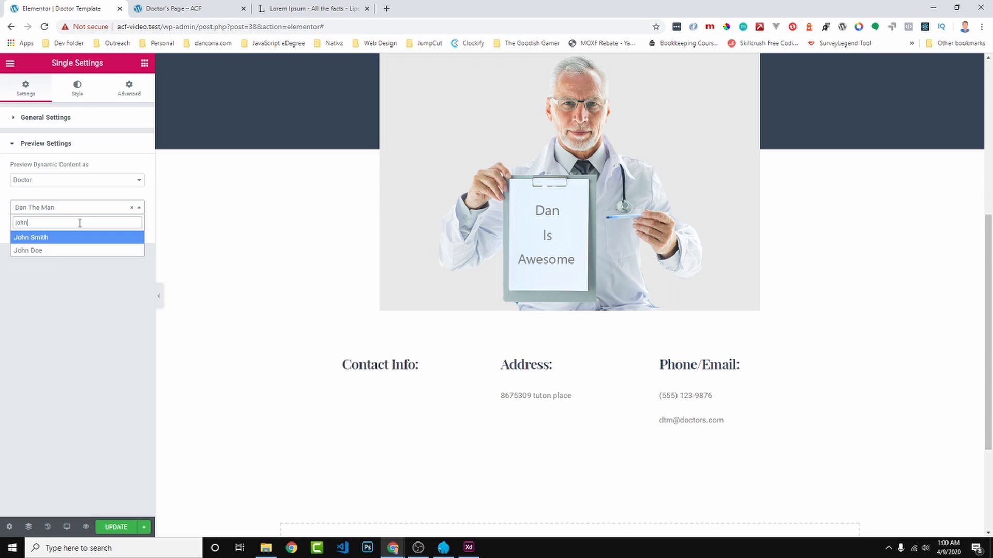
left_click(27, 250)
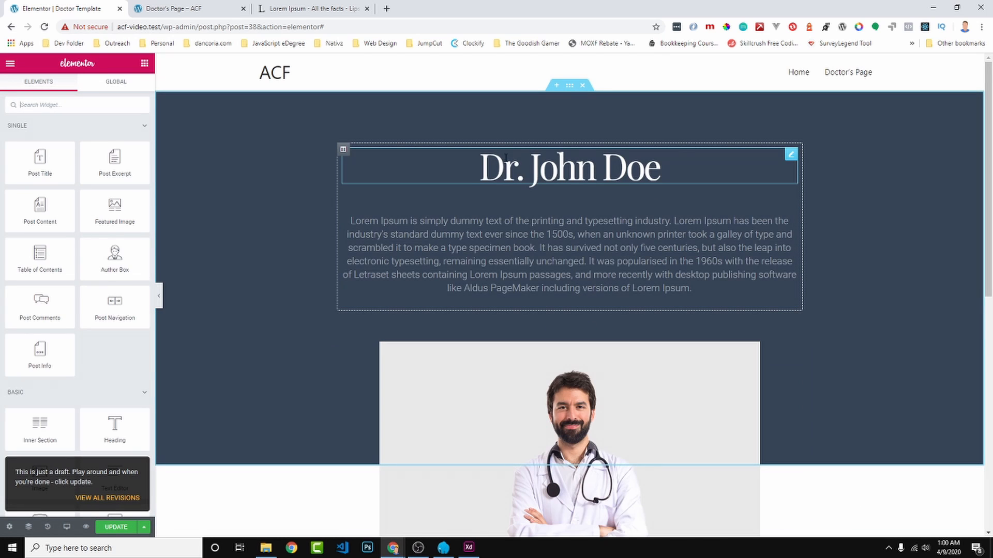
scroll("down", 3)
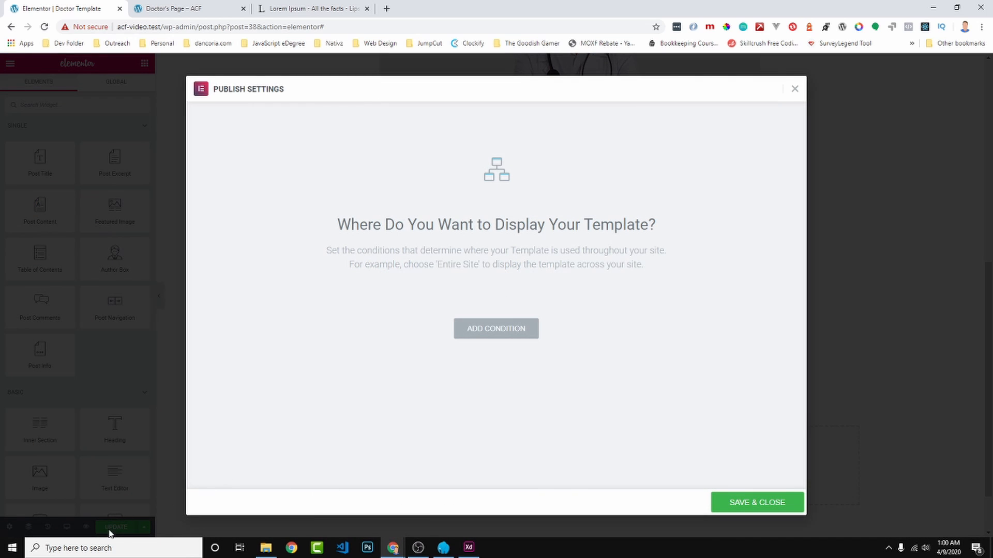
mouse_move(463, 240)
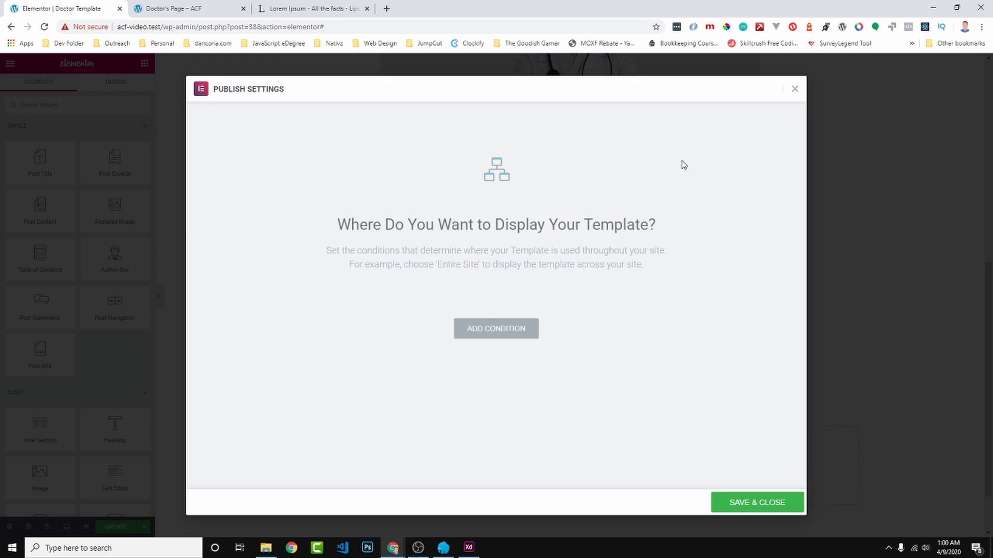
mouse_move(535, 350)
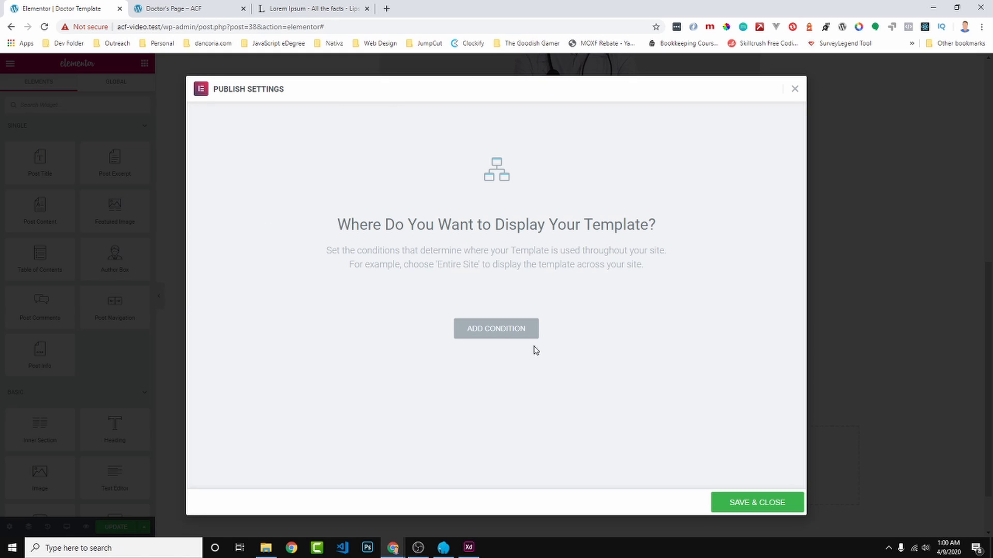
mouse_move(304, 231)
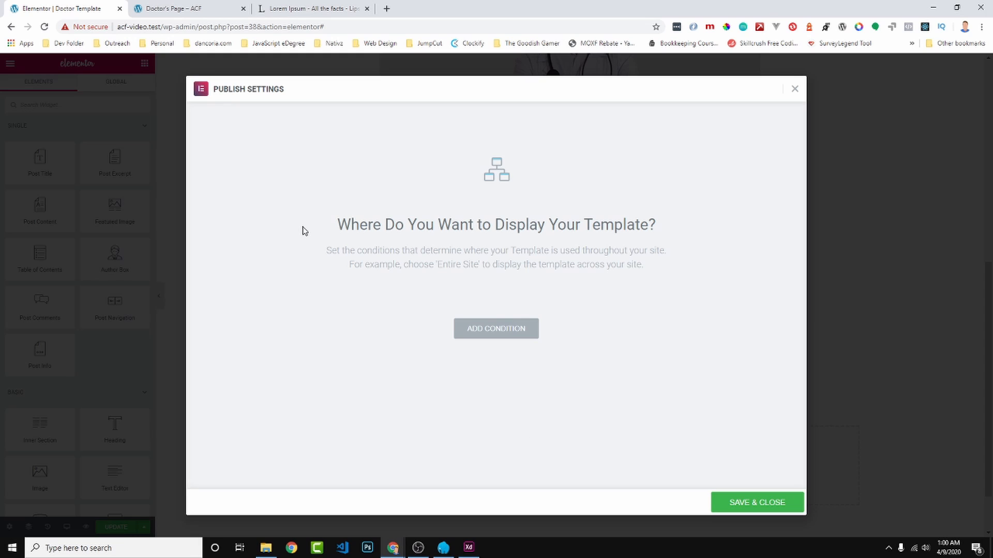
mouse_move(367, 290)
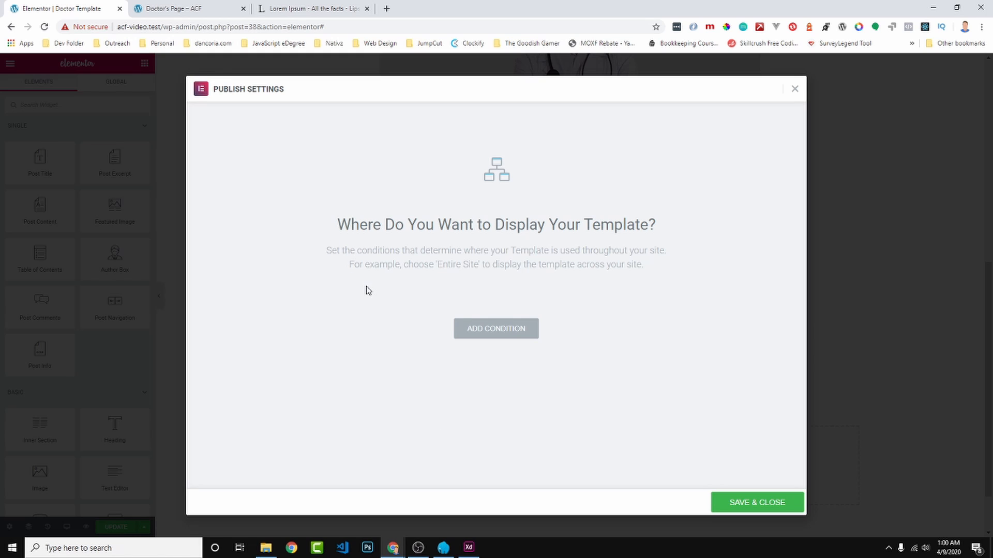
Step: Add a display condition including the template on all Doctors posts
left_click(495, 328)
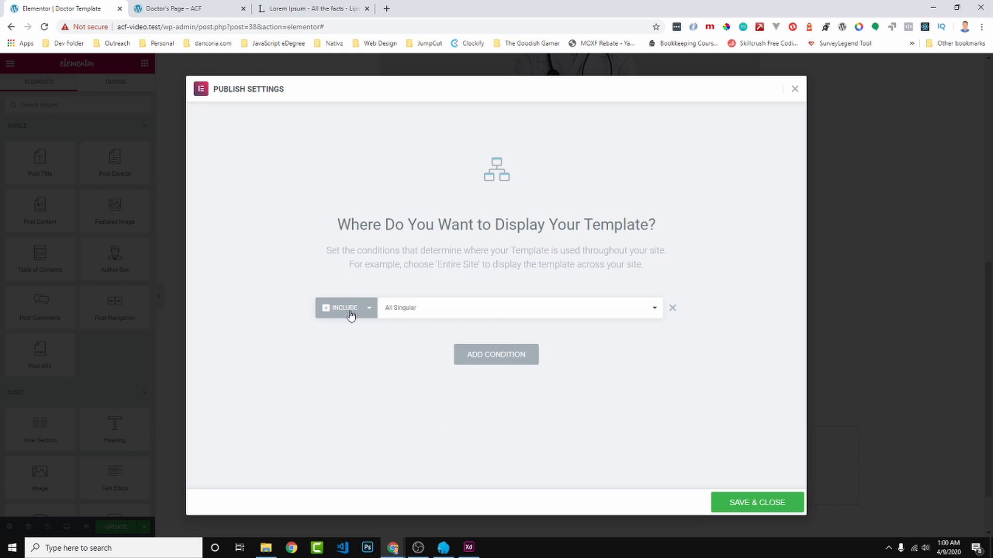
mouse_move(435, 315)
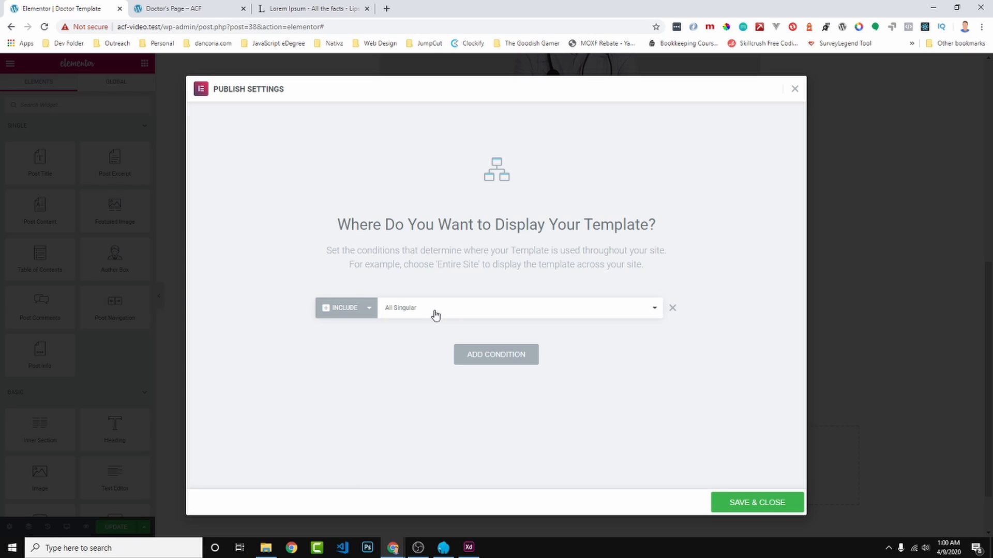
mouse_move(479, 328)
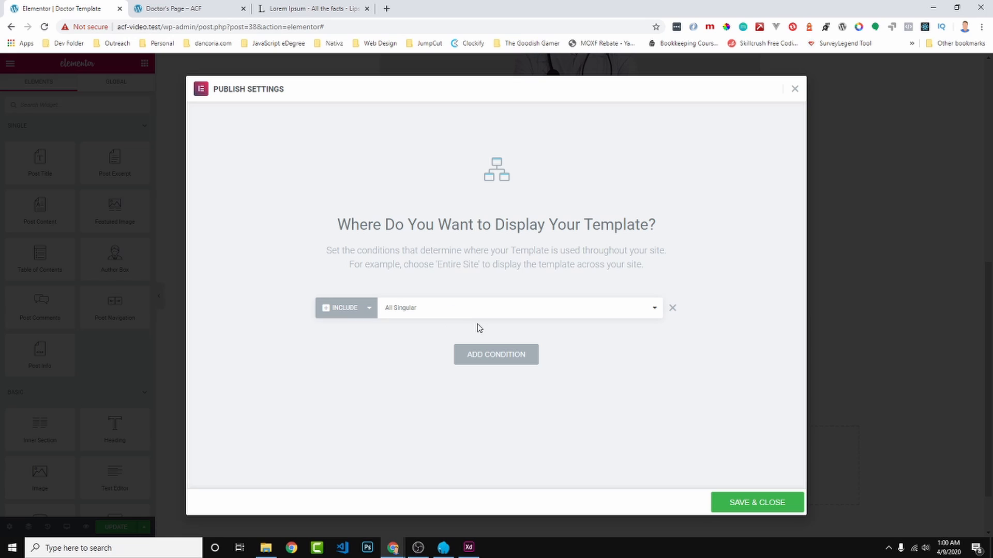
left_click(519, 308)
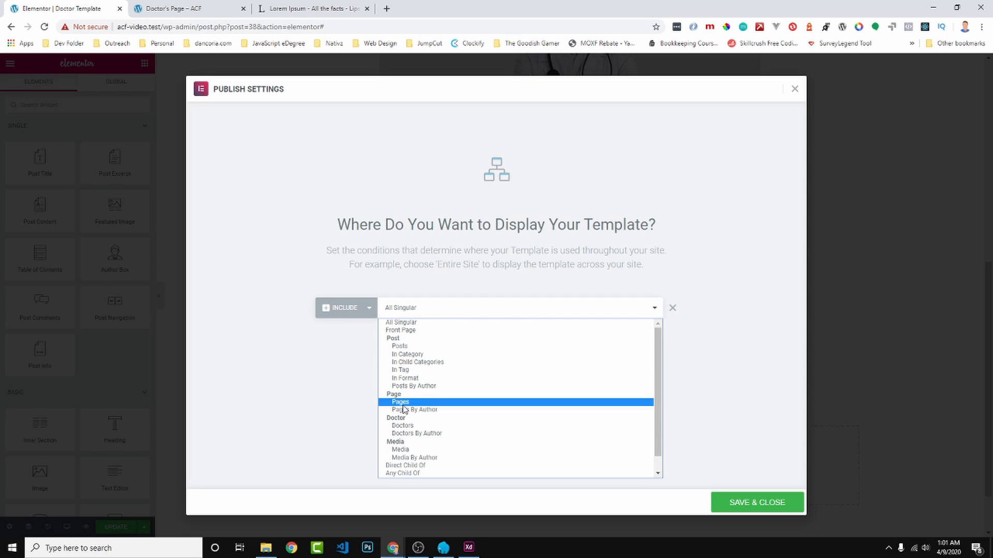
mouse_move(401, 425)
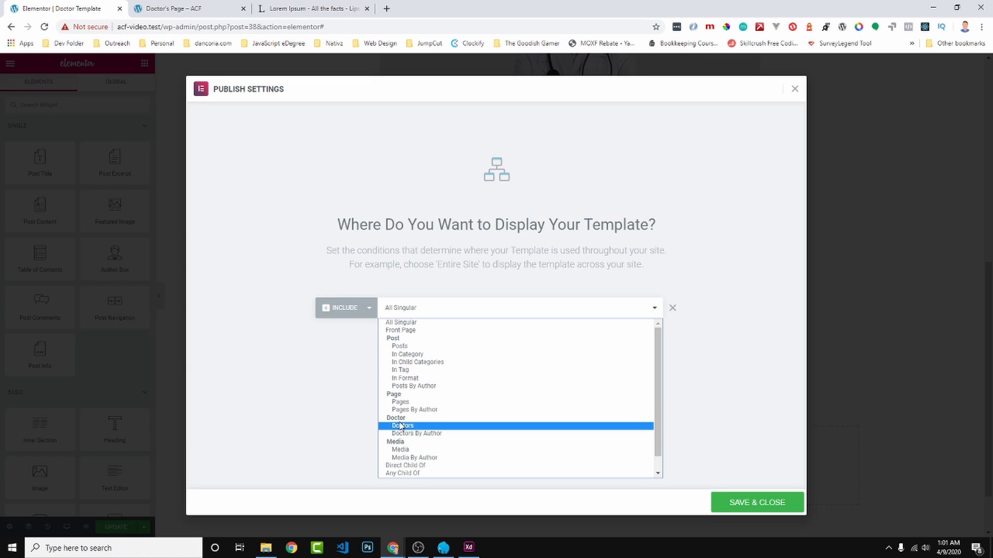
mouse_move(437, 429)
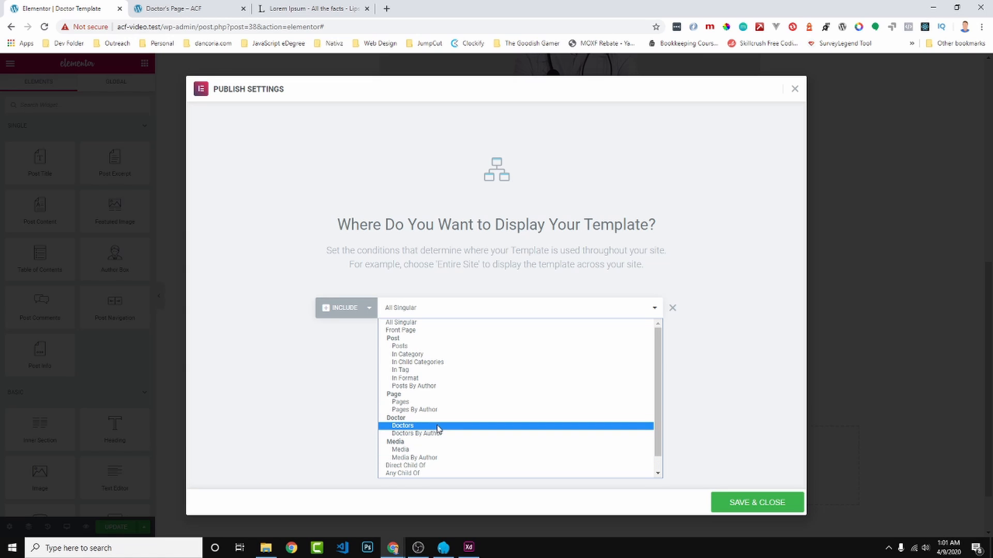
left_click(403, 425)
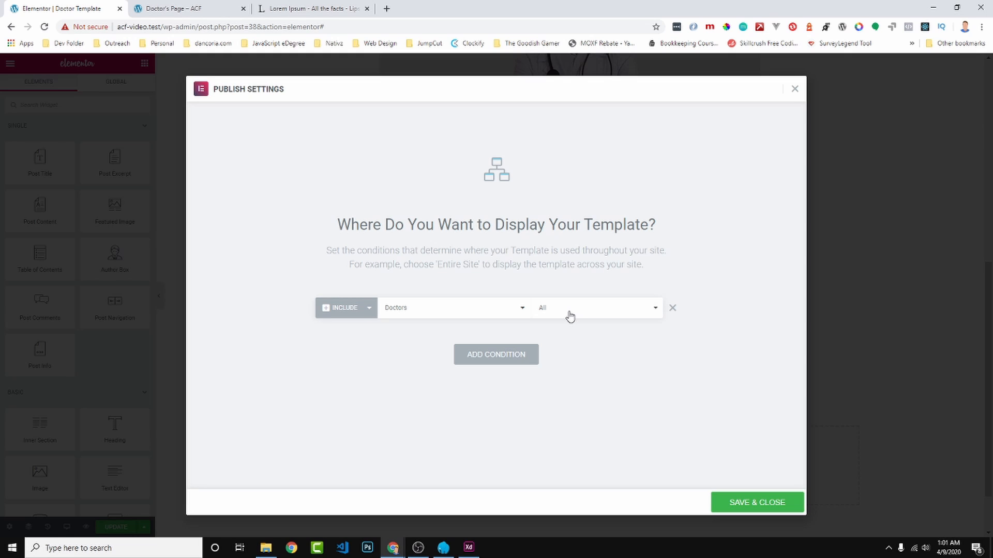
mouse_move(568, 313)
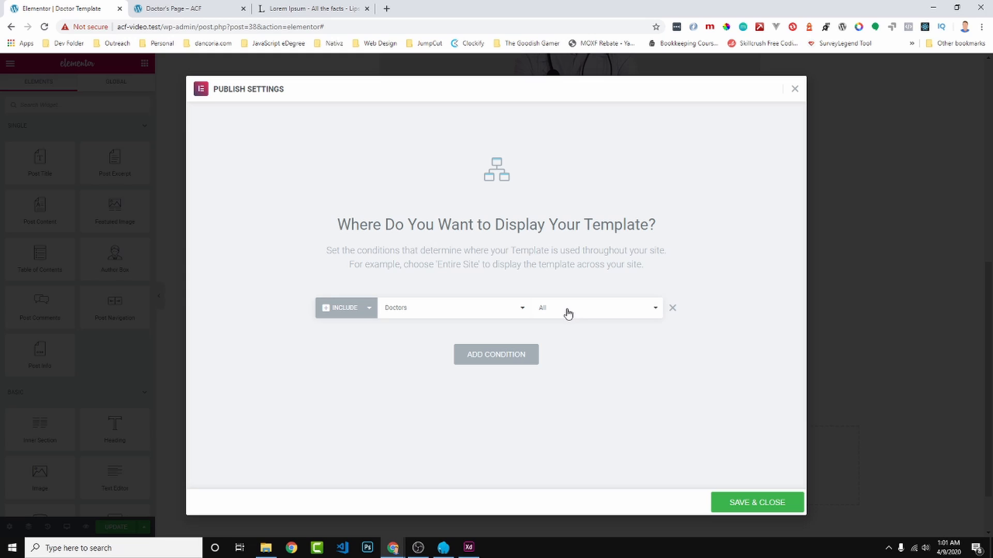
mouse_move(600, 309)
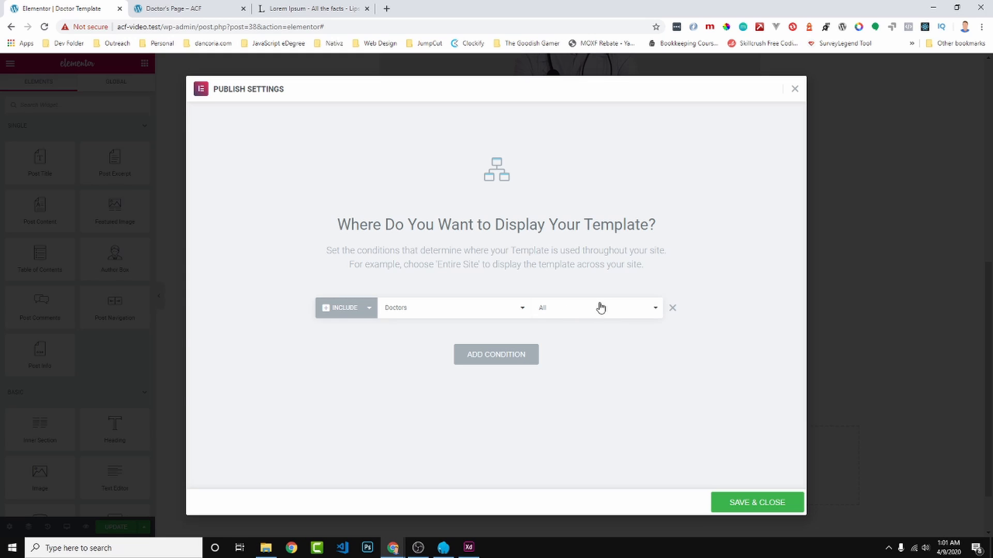
mouse_move(700, 349)
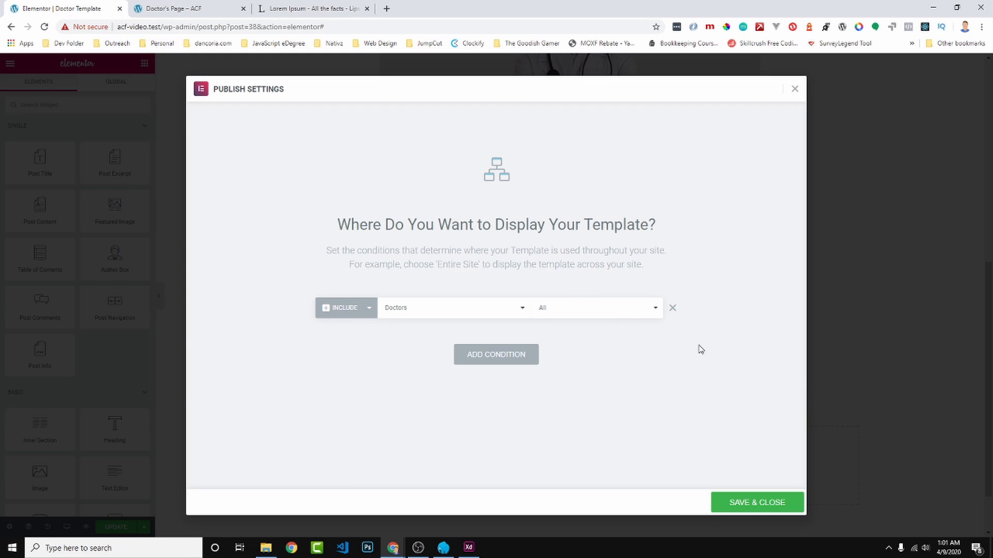
mouse_move(692, 443)
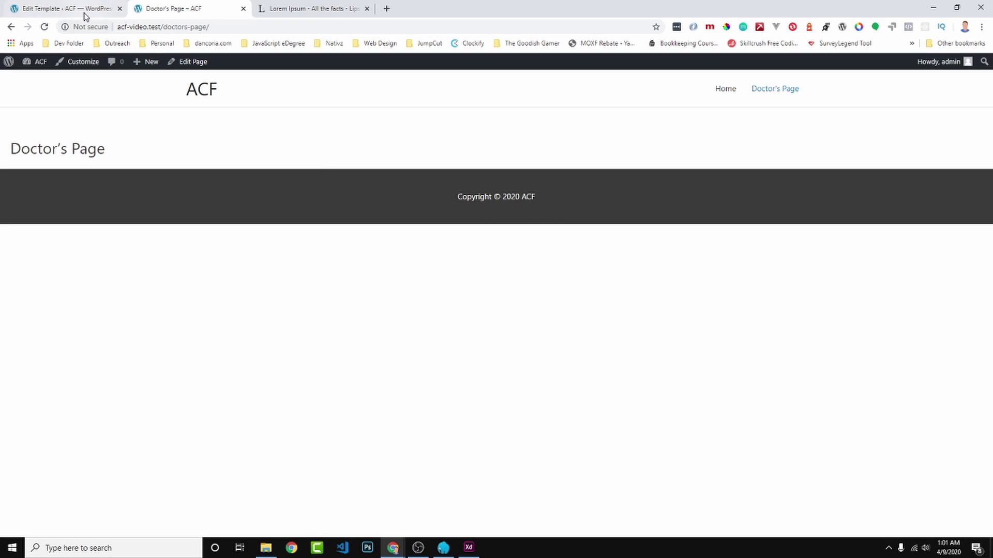
Step: Open Doctor's Page for editing from Pages > All Pages
left_click(62, 9)
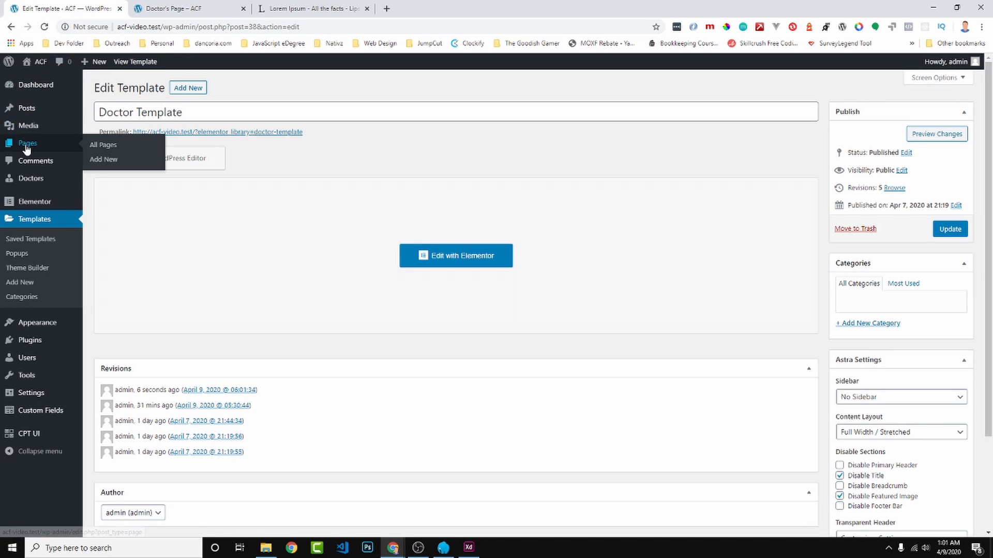
left_click(103, 144)
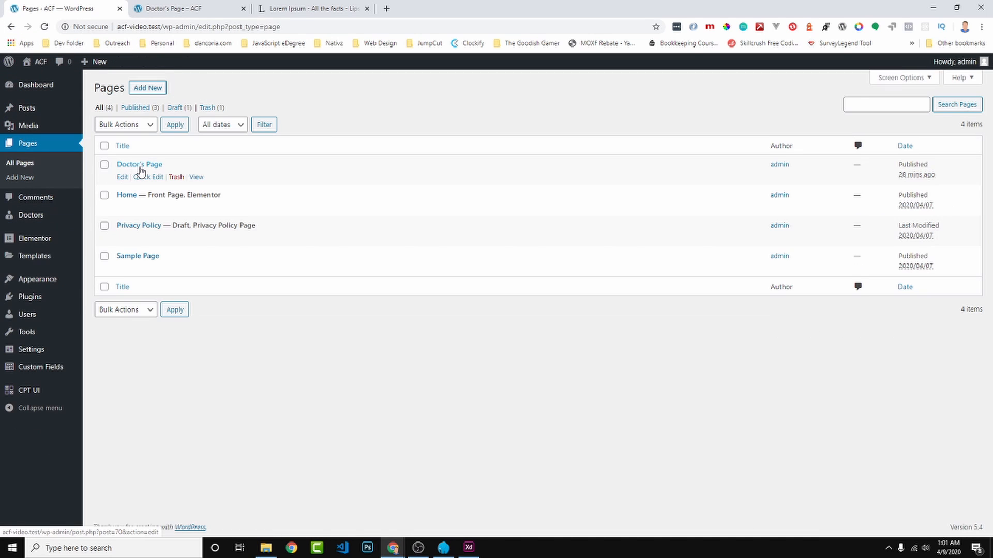
left_click(139, 165)
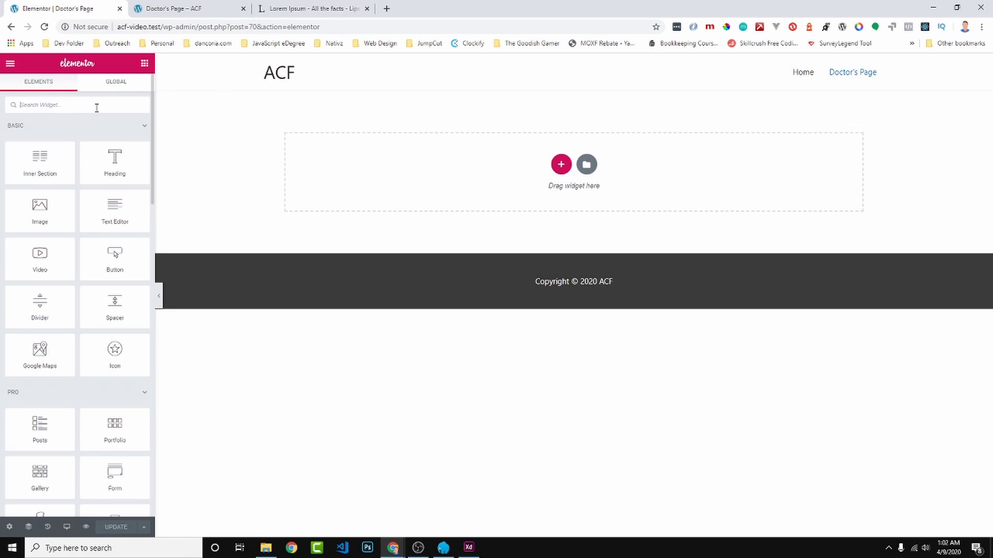
Step: Add a Posts widget displaying posts as cards in two columns
type("post")
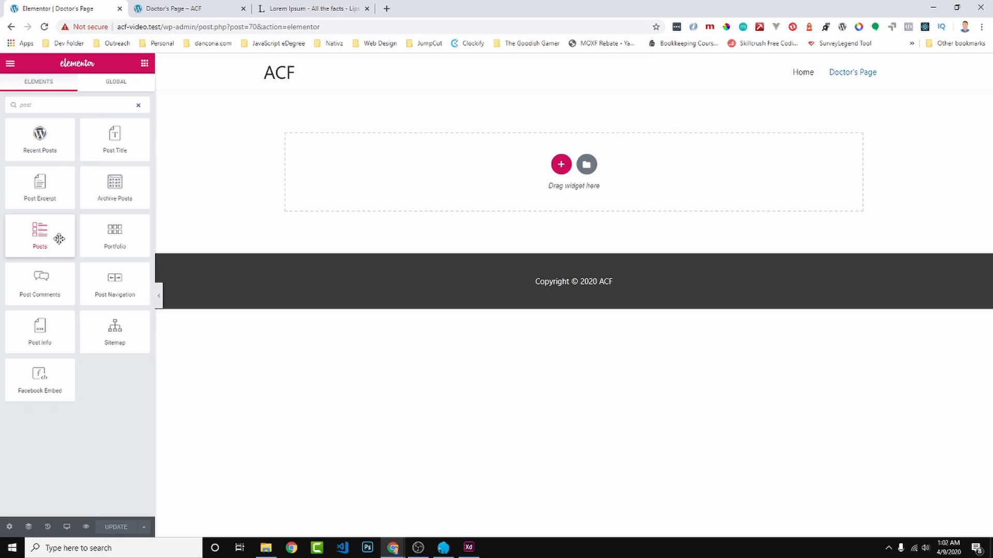
left_click_drag(40, 235, 573, 171)
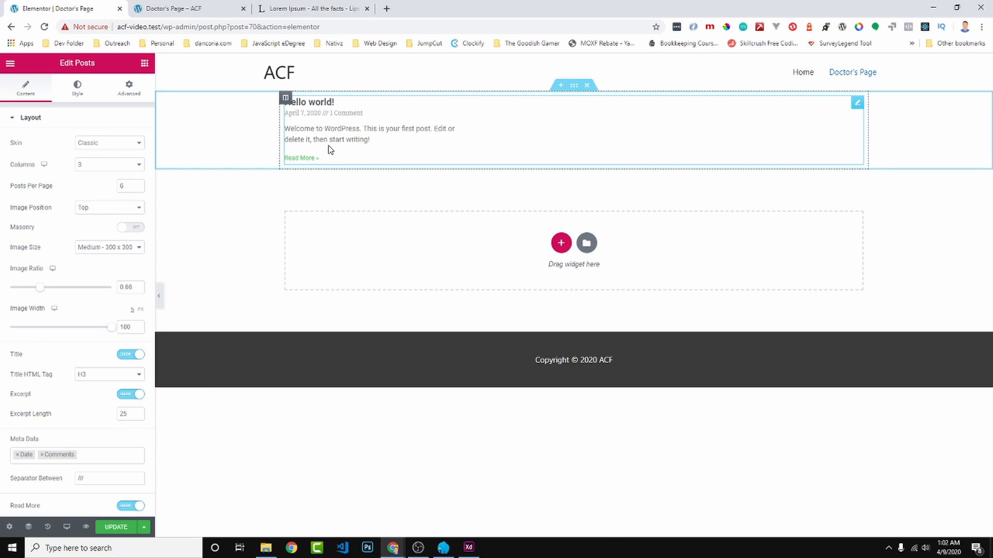
mouse_move(355, 120)
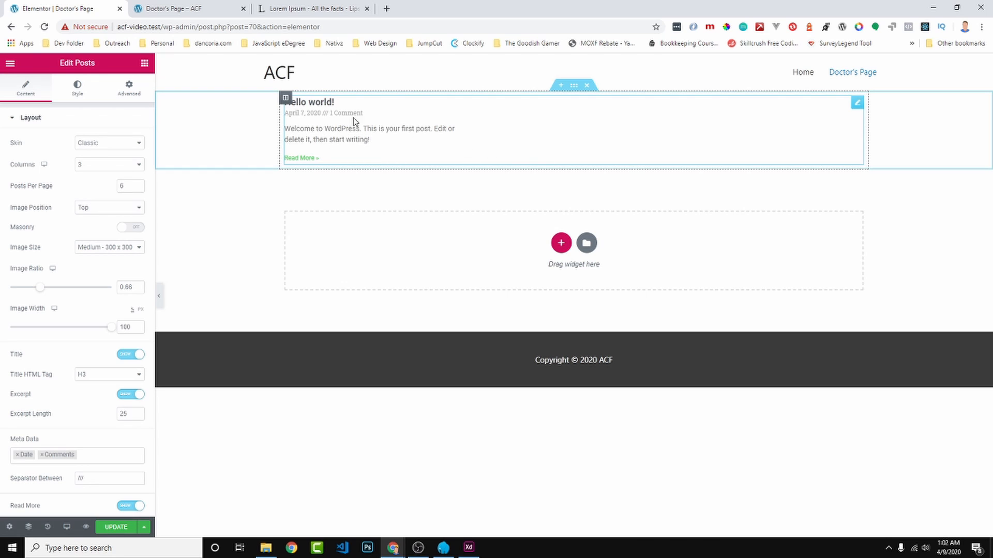
mouse_move(421, 167)
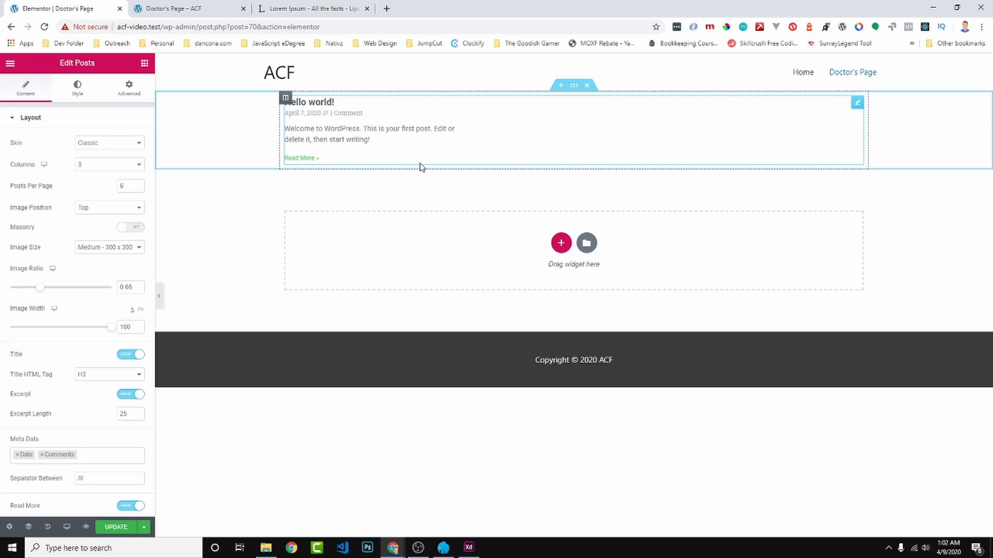
mouse_move(419, 164)
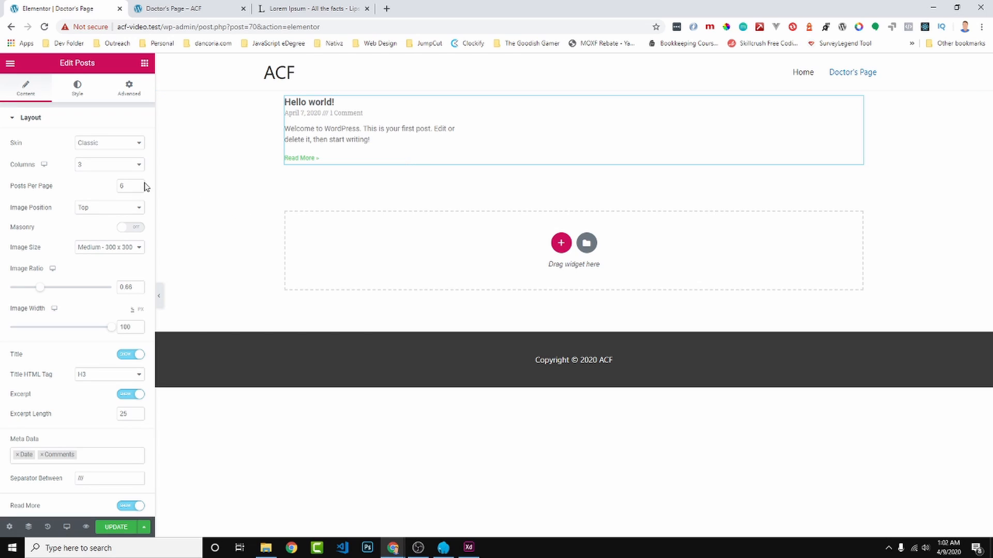
mouse_move(123, 152)
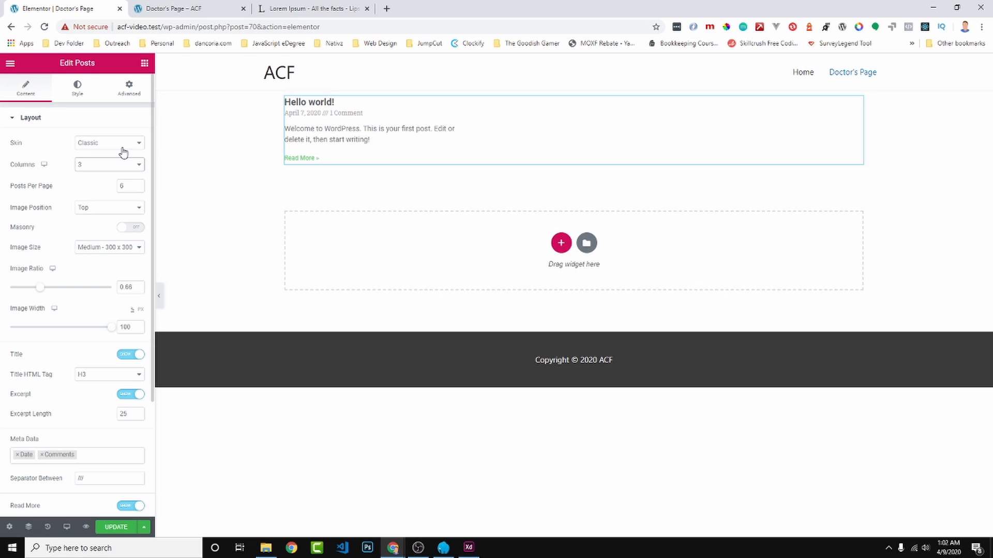
mouse_move(90, 167)
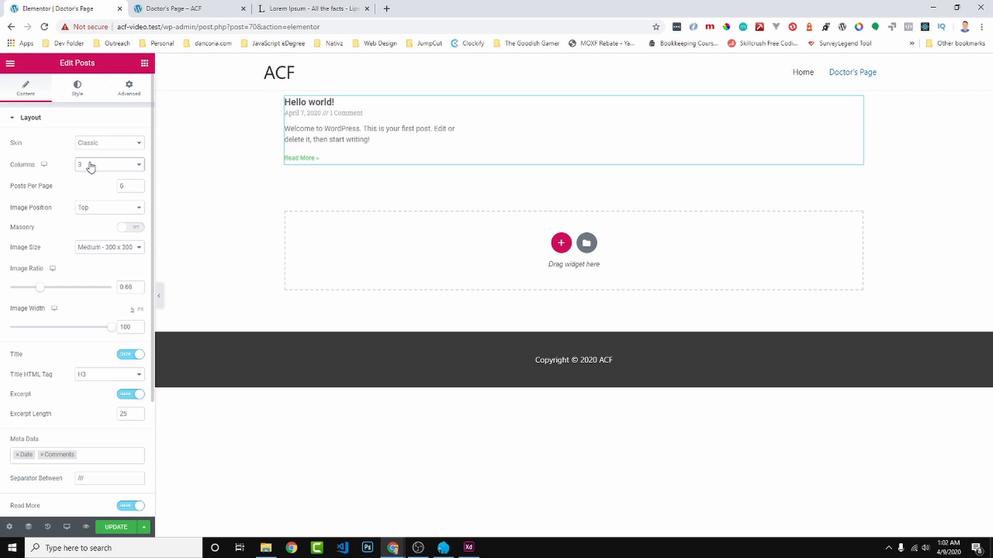
left_click(109, 164)
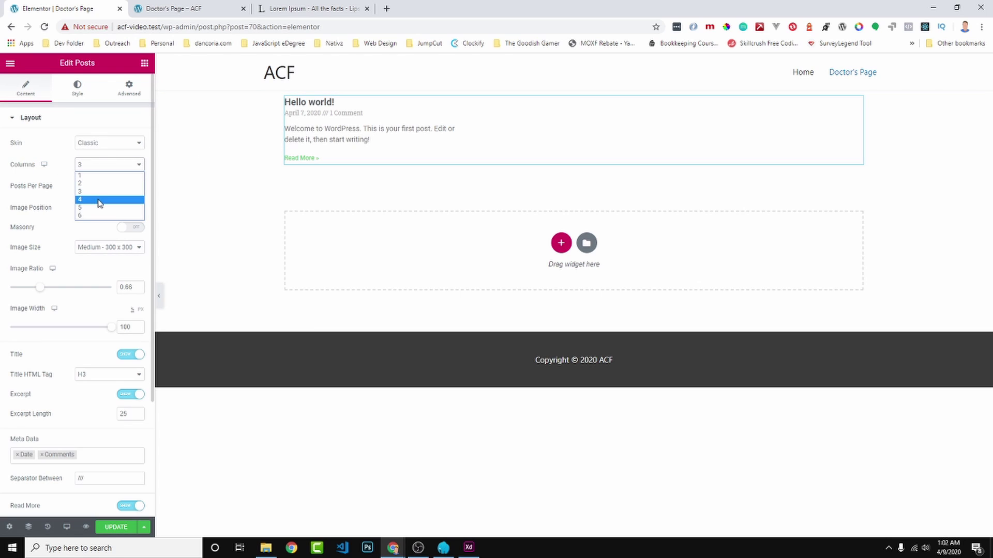
left_click(80, 183)
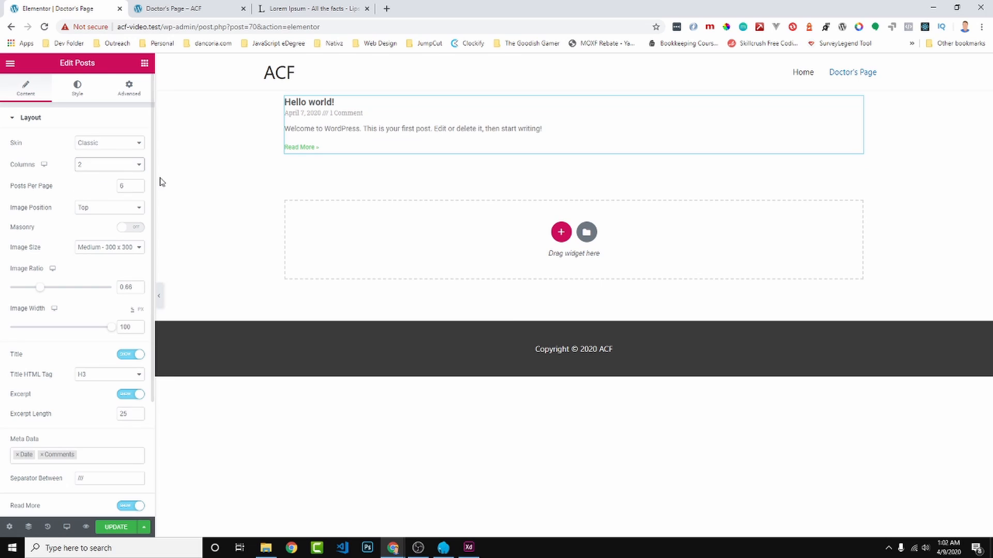
left_click(109, 143)
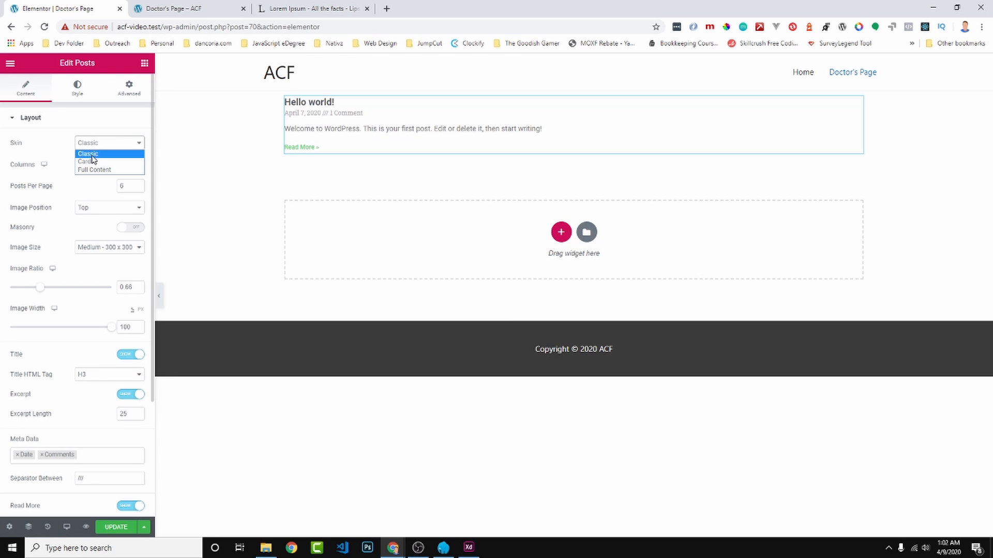
left_click(87, 162)
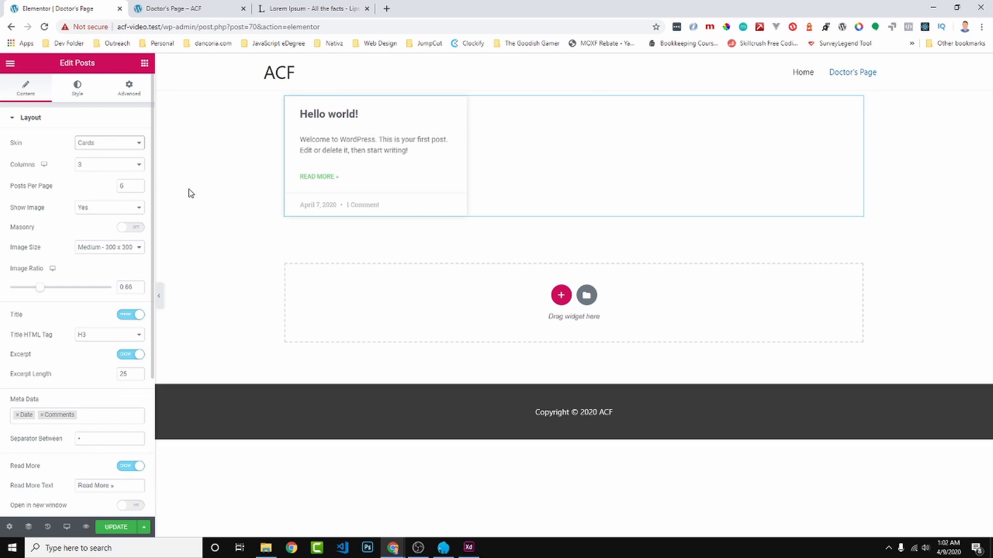
mouse_move(76, 180)
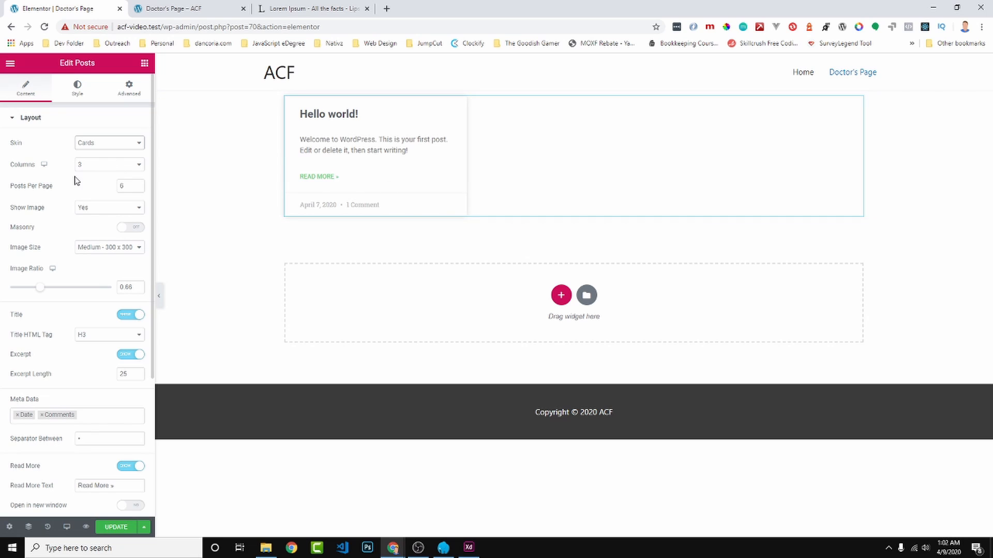
left_click(109, 164)
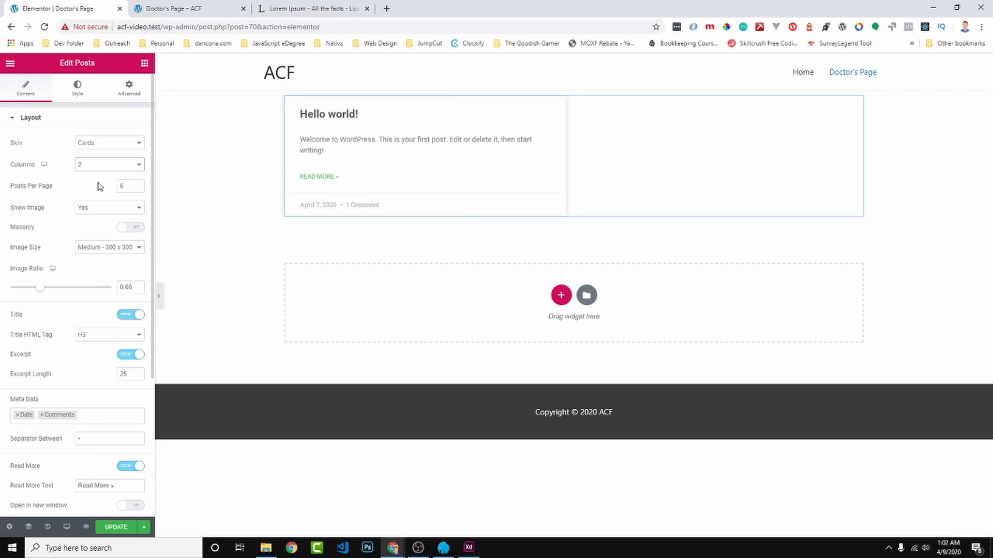
mouse_move(43, 166)
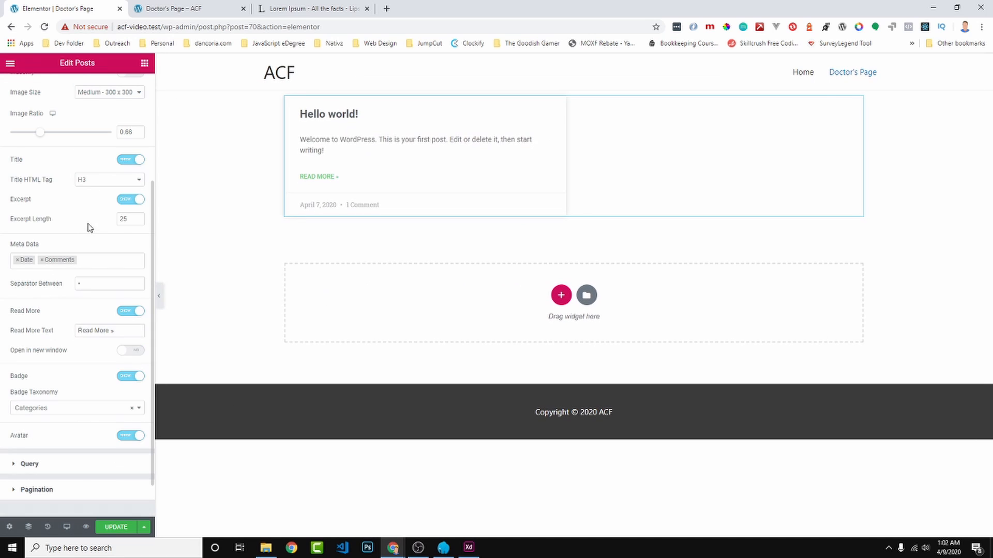
mouse_move(23, 260)
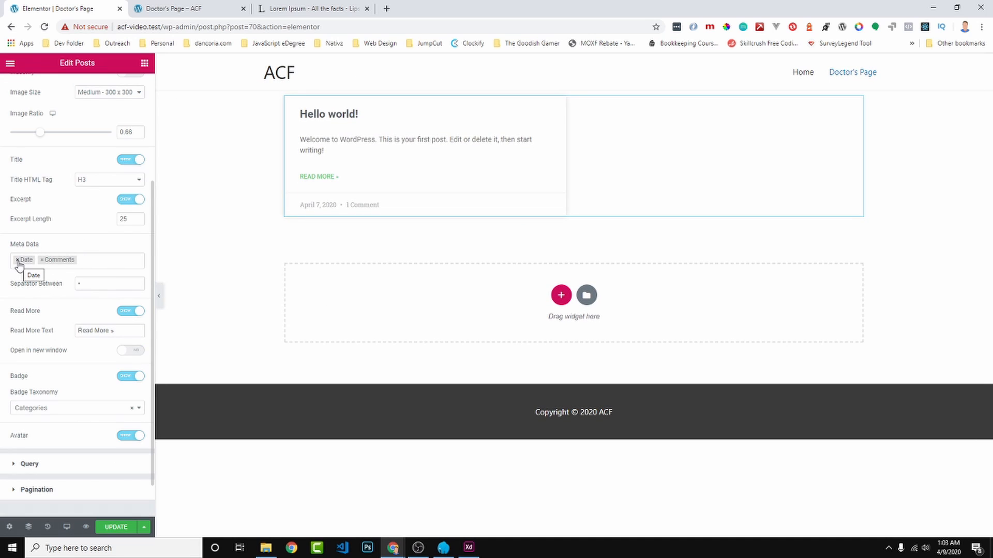
Step: Remove date and comment meta, set read-more text to 'Visit Doctor', and hide avatars
left_click(19, 260)
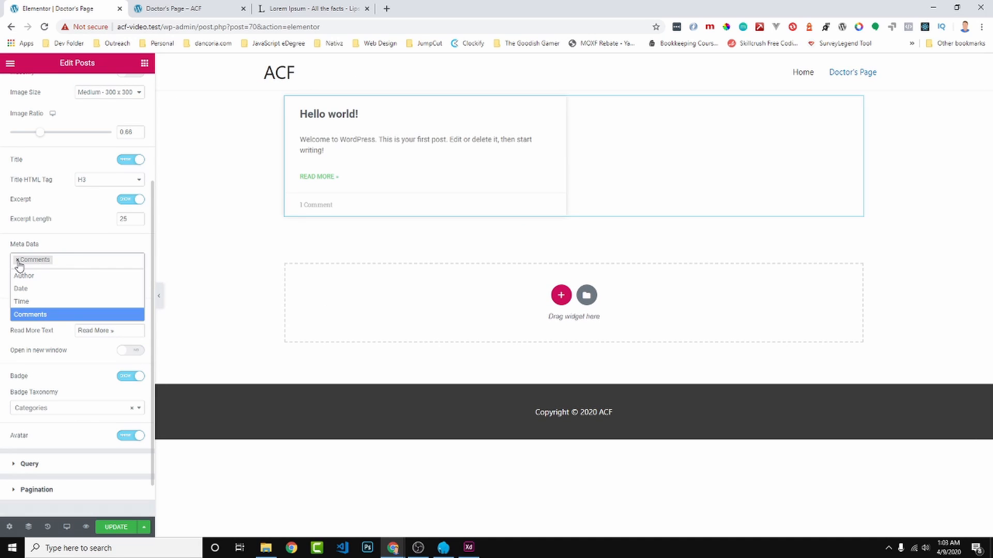
left_click(19, 260)
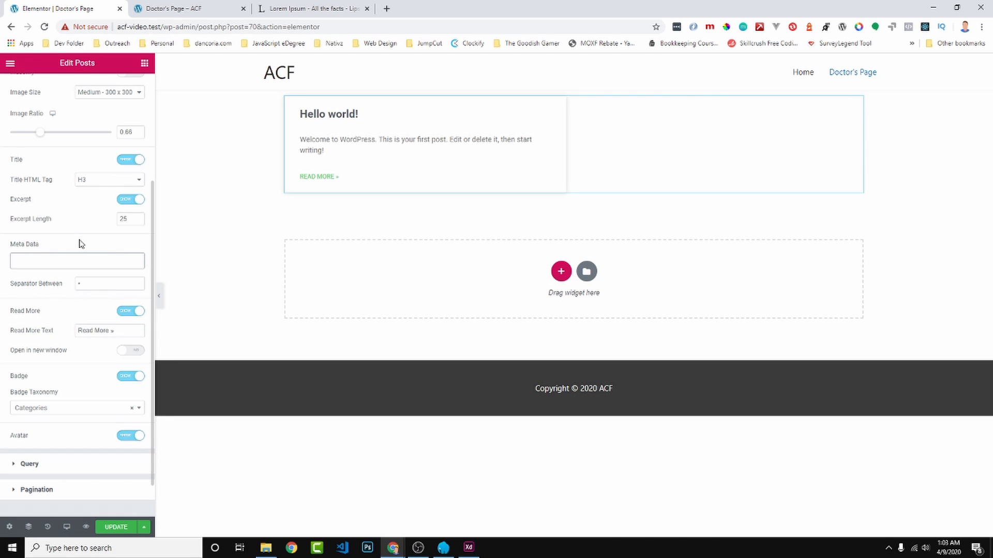
mouse_move(71, 234)
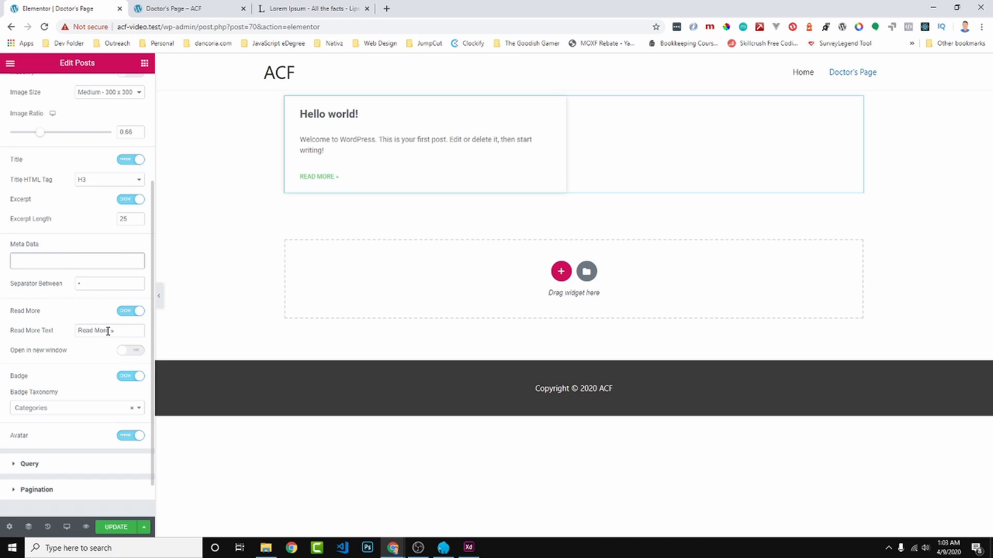
double_click(93, 330)
type("Visit Doctor")
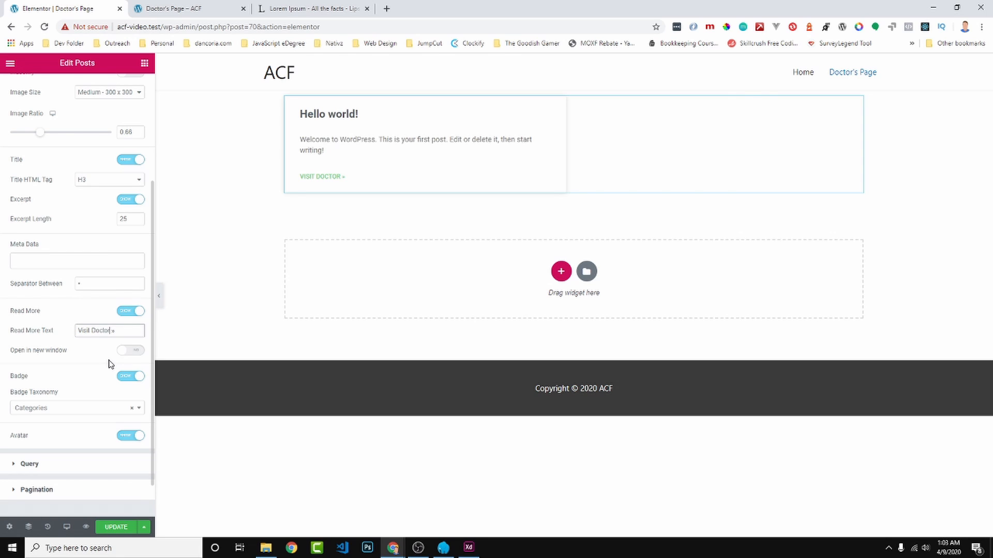
mouse_move(116, 381)
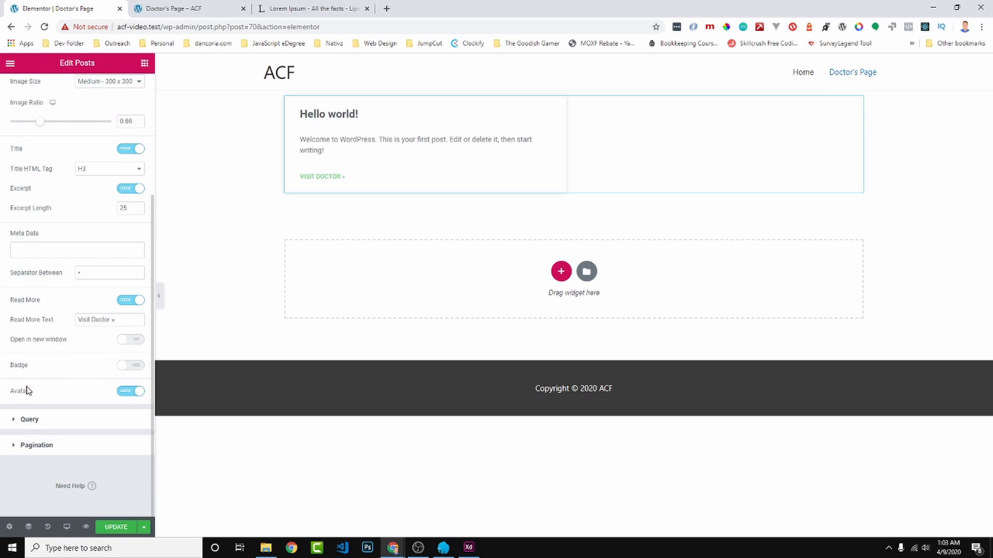
left_click(130, 391)
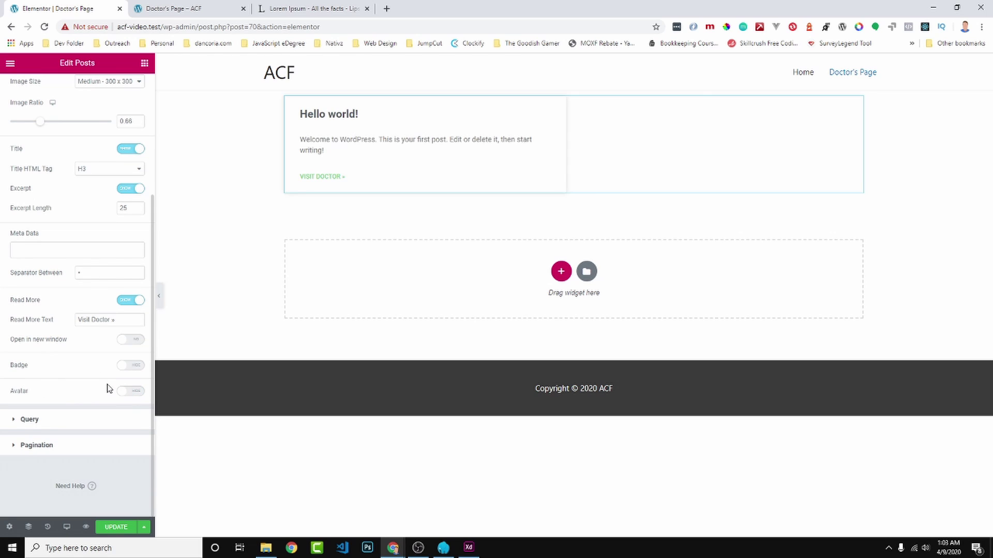
mouse_move(101, 409)
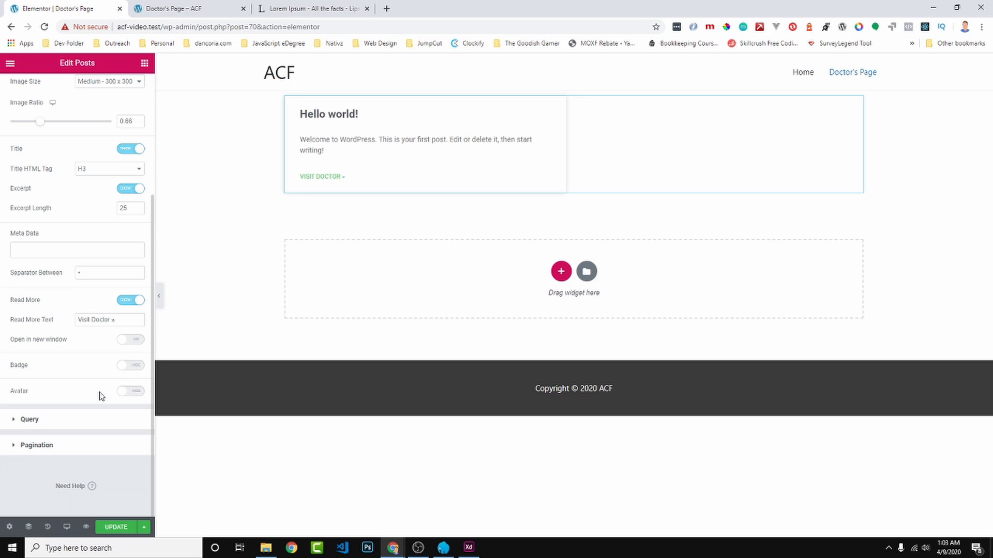
mouse_move(177, 420)
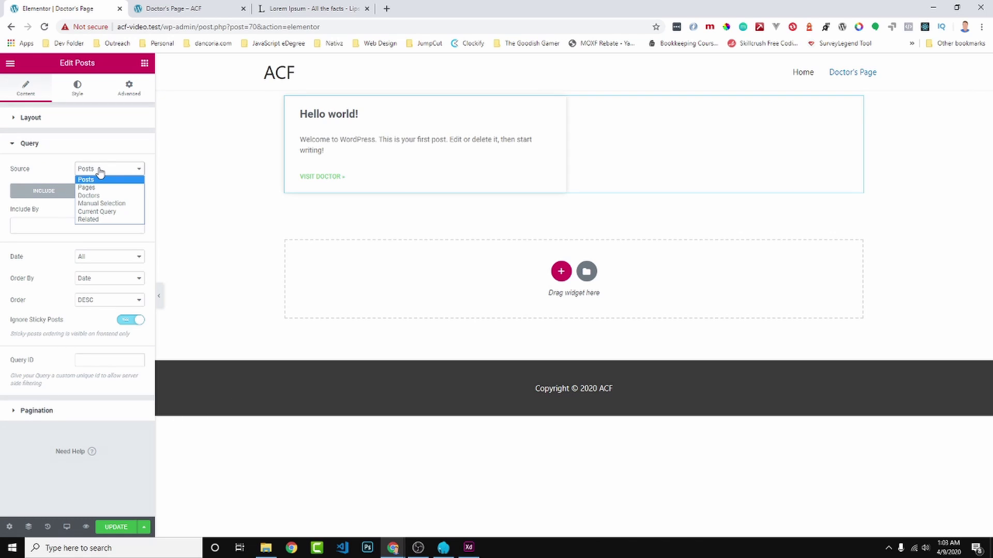
mouse_move(89, 195)
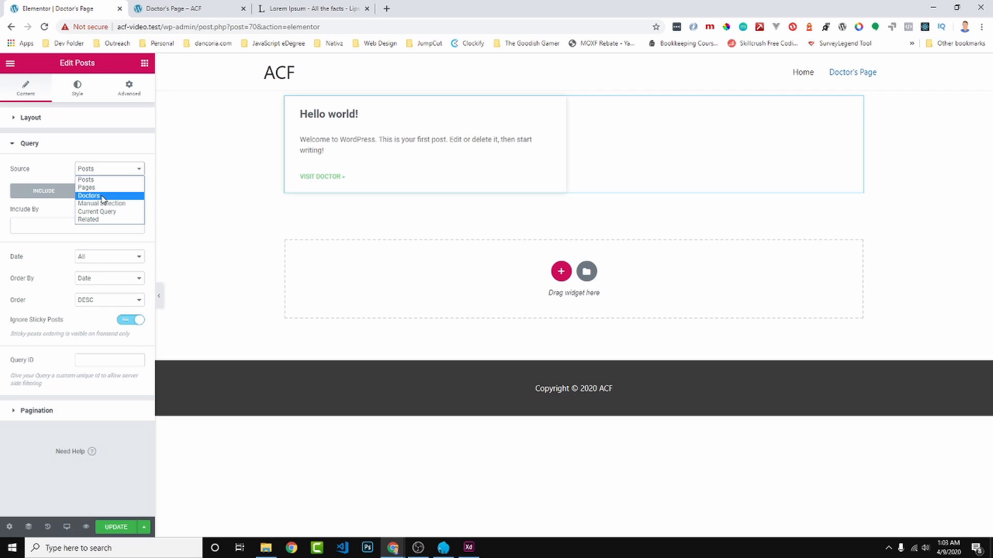
Step: Switch the posts query source to Doctors, try Include/Exclude, then exit Elementor
left_click(89, 196)
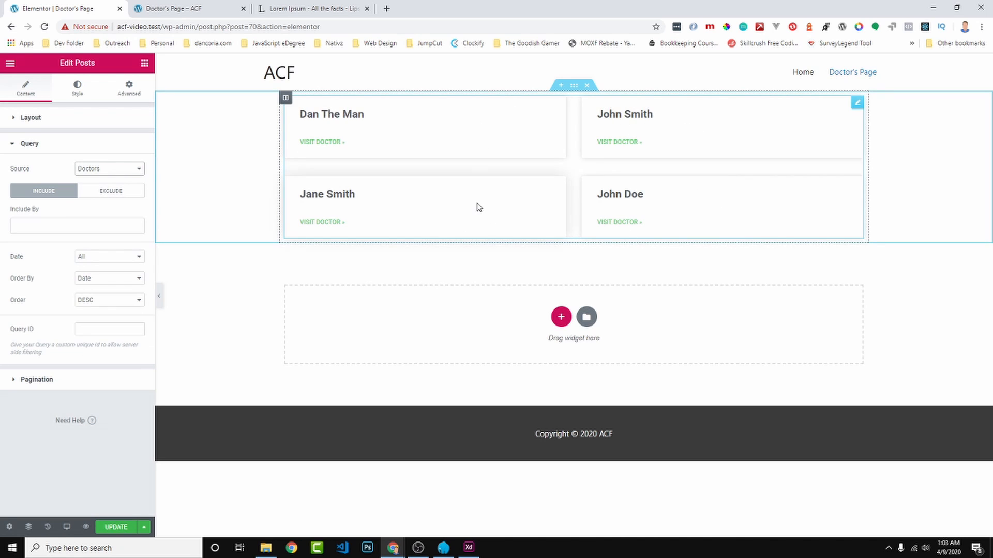
left_click(77, 225)
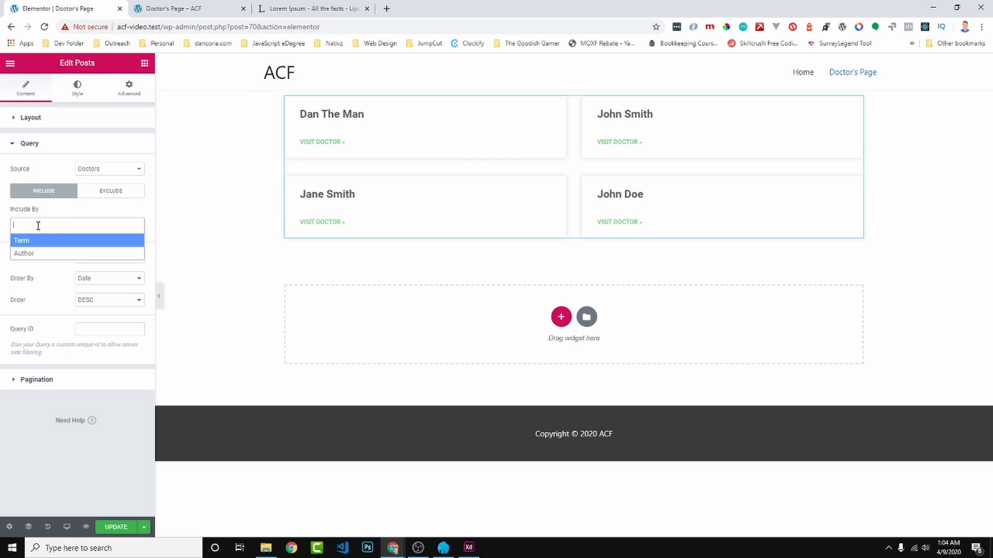
mouse_move(41, 253)
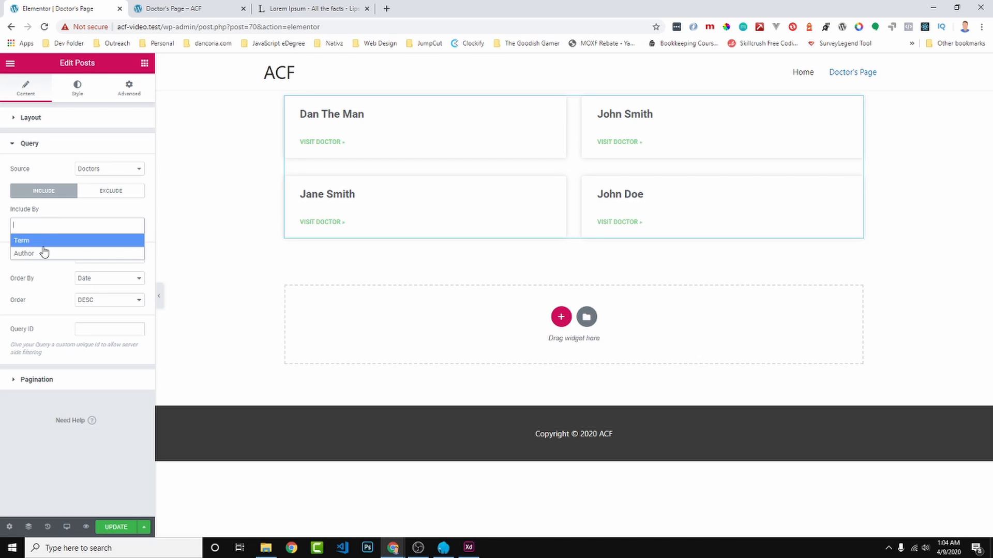
left_click(110, 191)
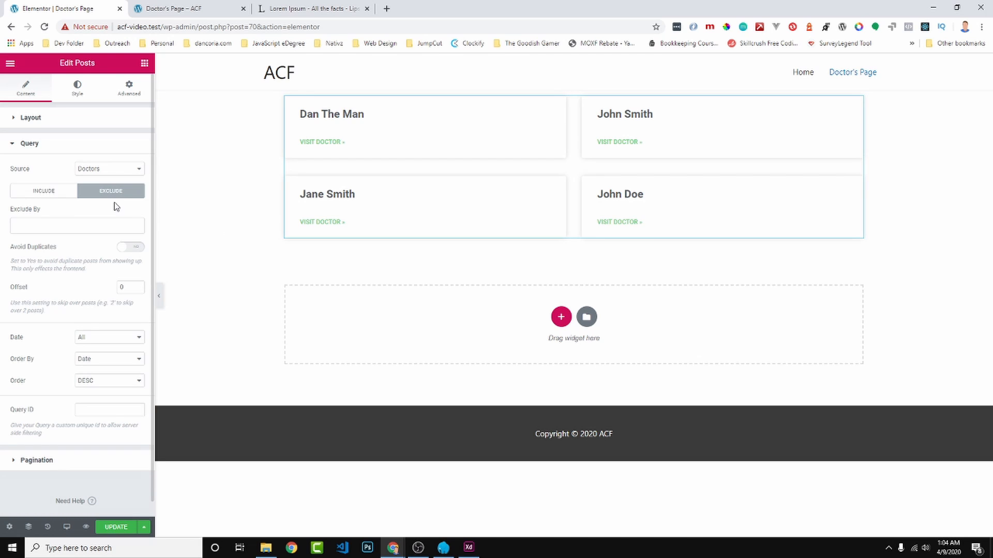
left_click(77, 226)
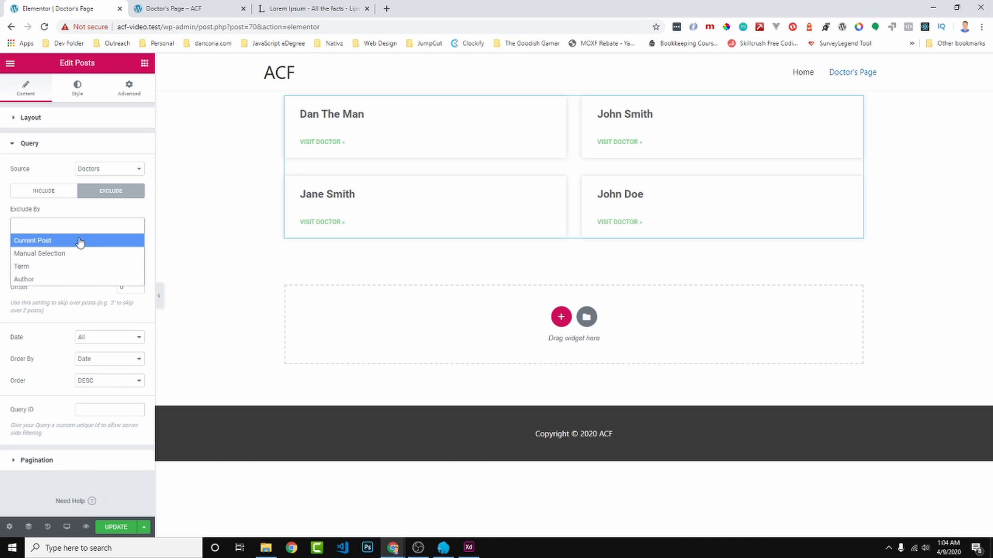
left_click(43, 190)
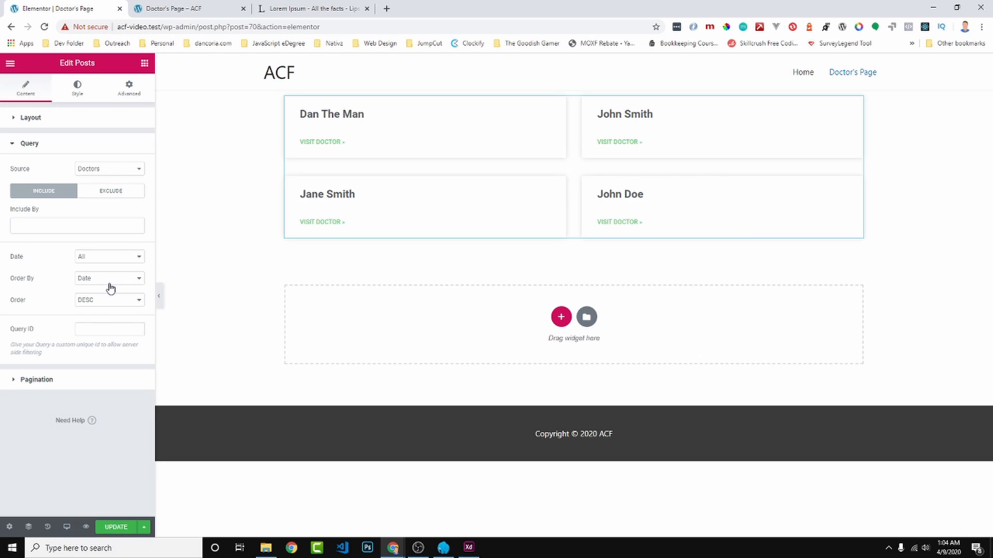
mouse_move(77, 305)
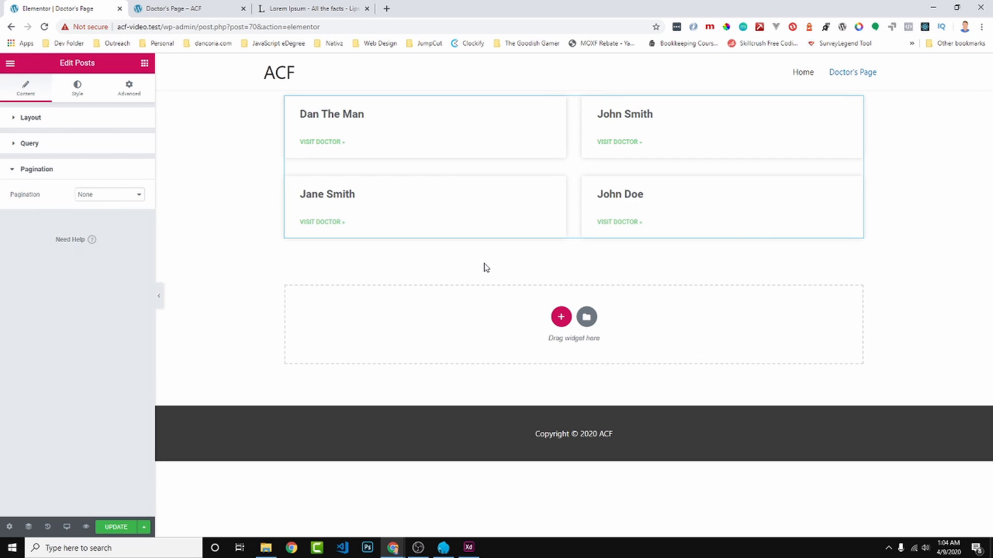
mouse_move(448, 285)
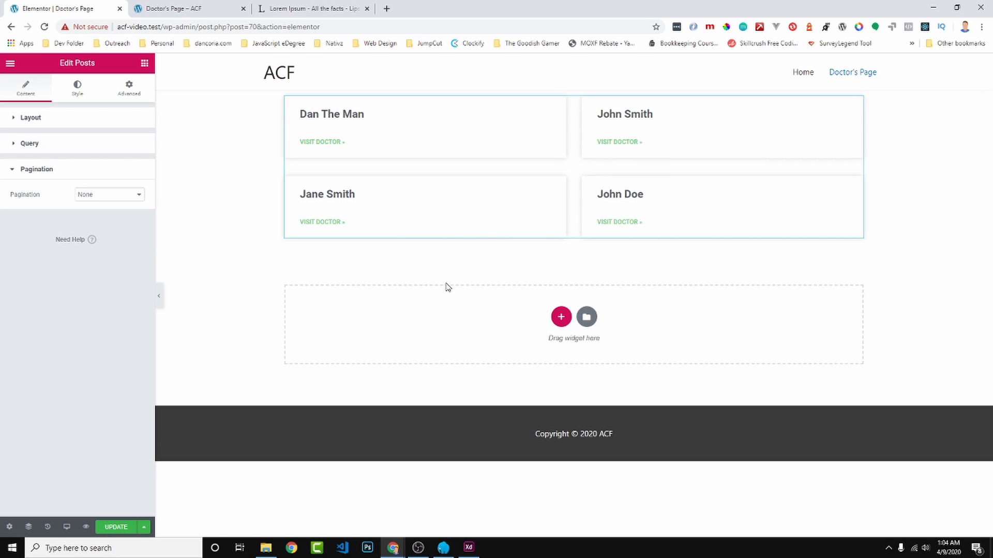
left_click(115, 527)
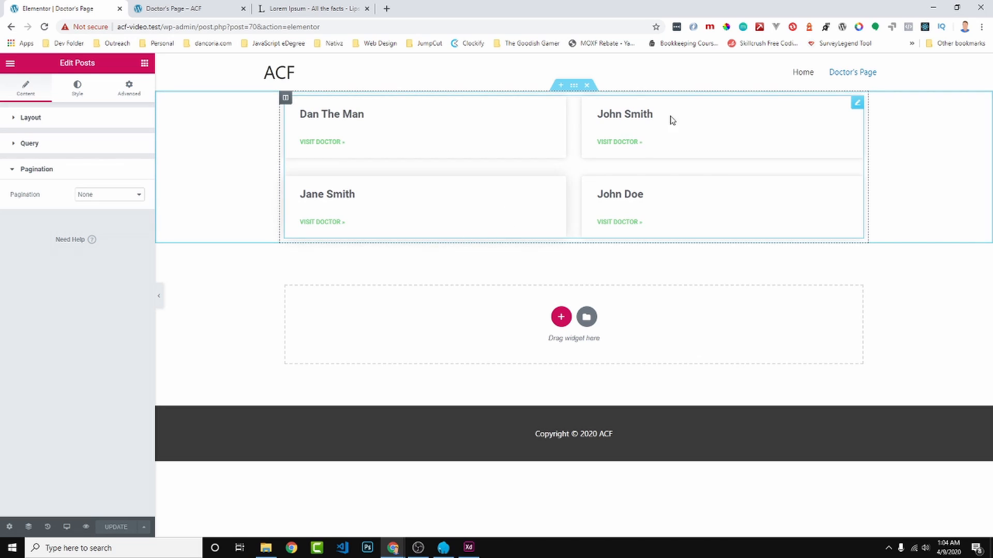
mouse_move(548, 106)
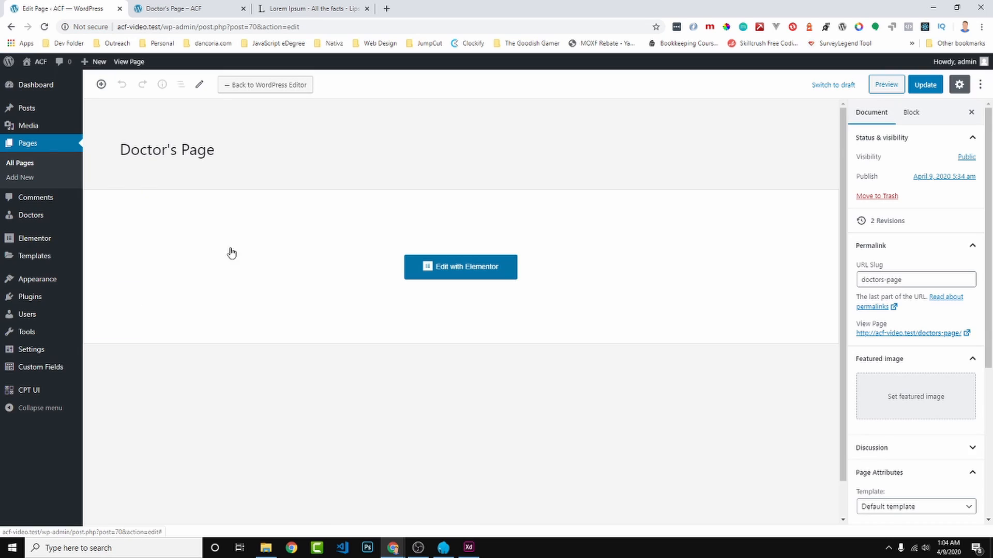
Step: Set the grey-haired clipboard doctor photo as Dan The Man's featured image and update
left_click(31, 215)
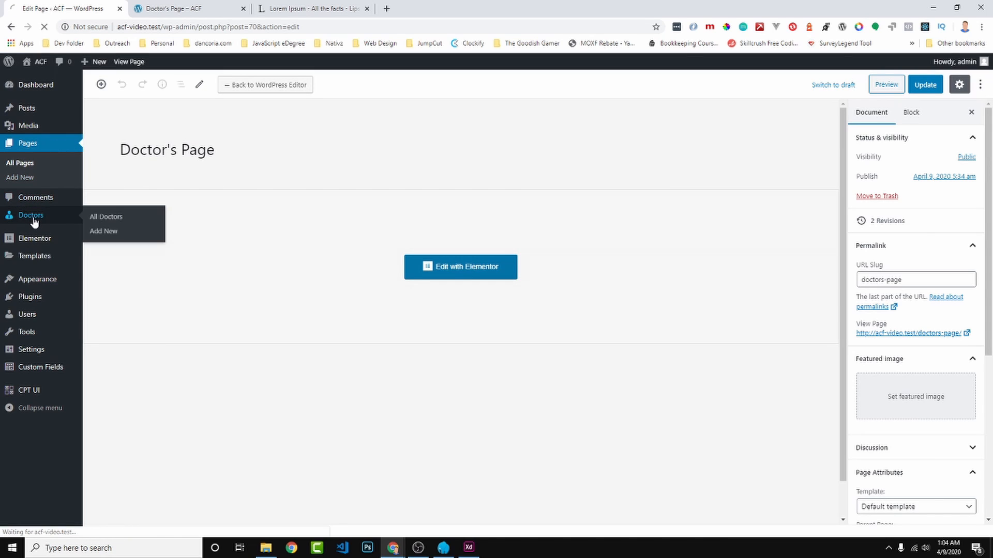
left_click(105, 216)
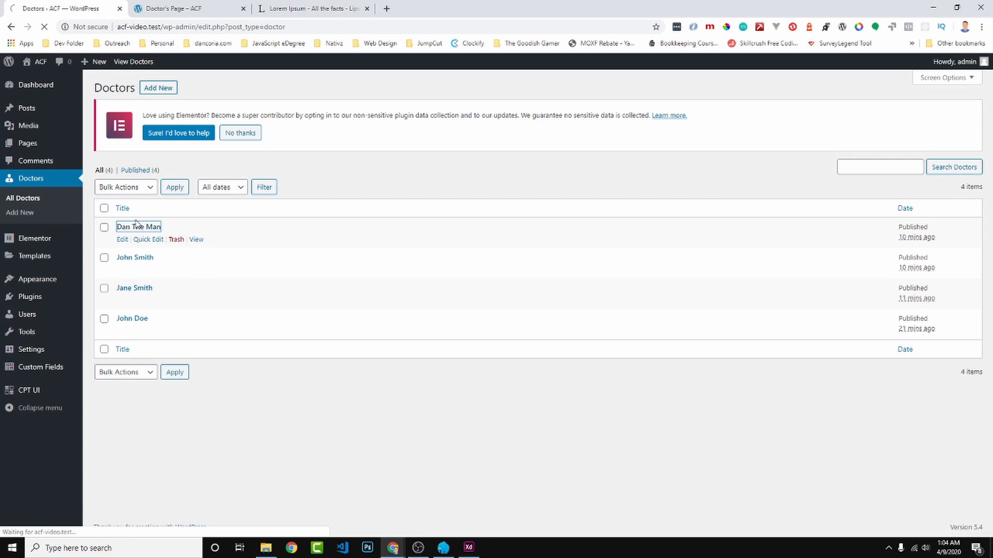
left_click(138, 226)
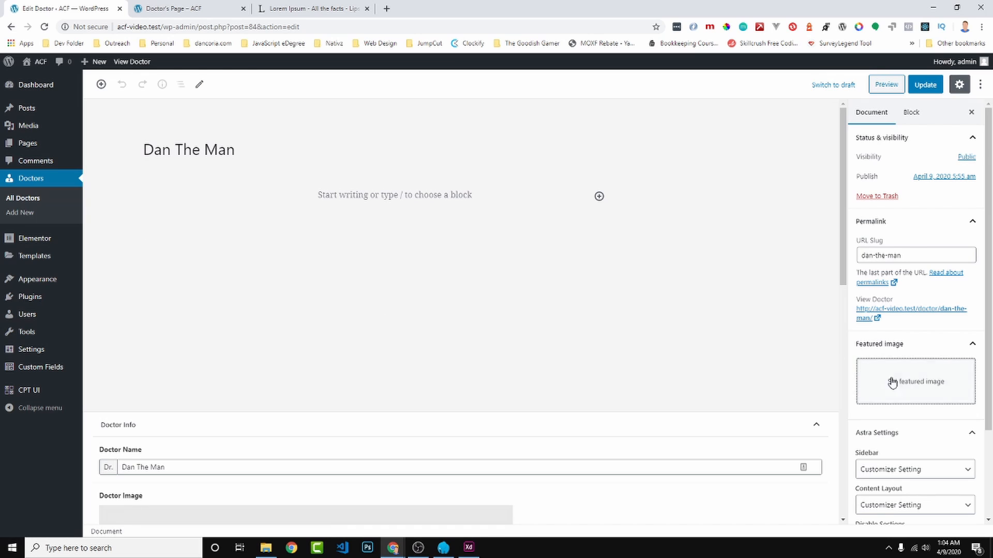
left_click(914, 381)
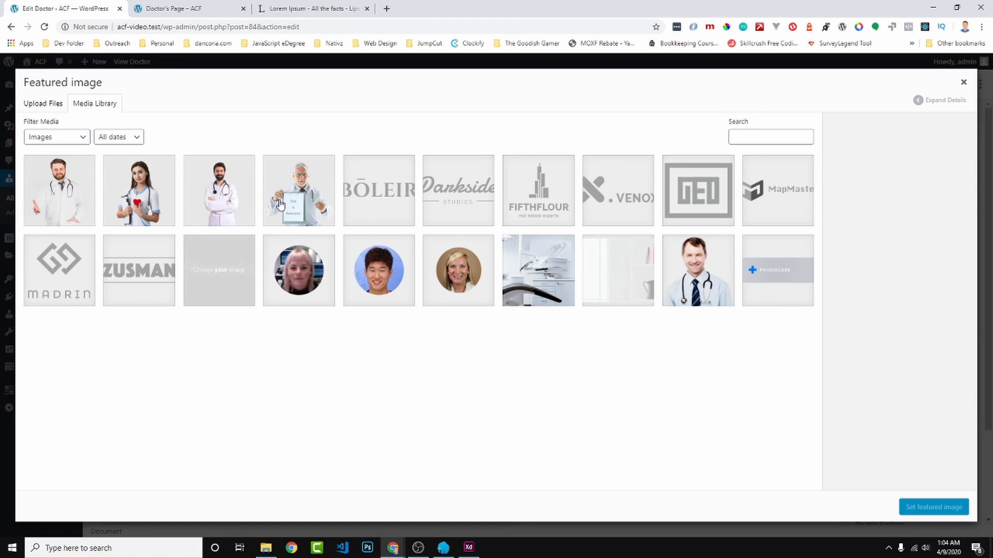
left_click(934, 506)
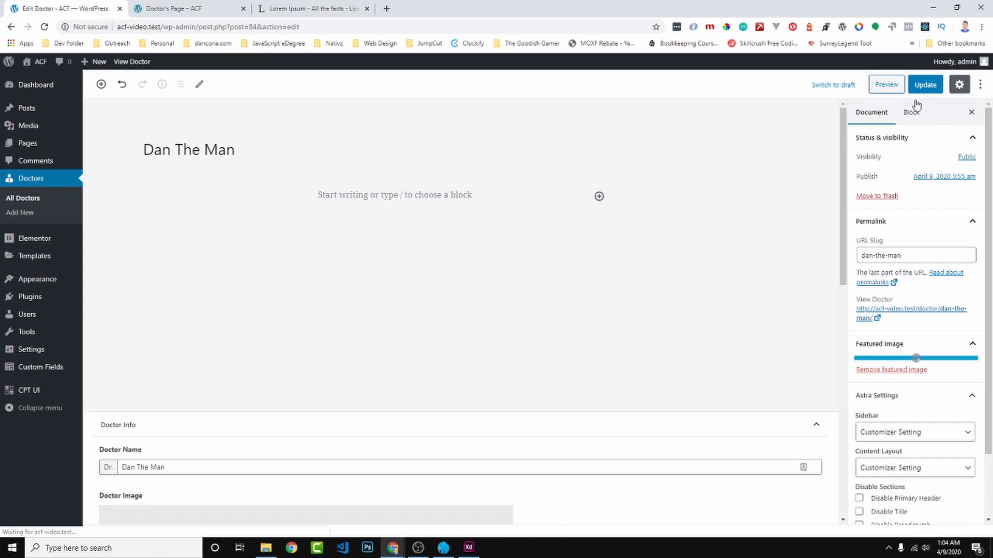
left_click(925, 85)
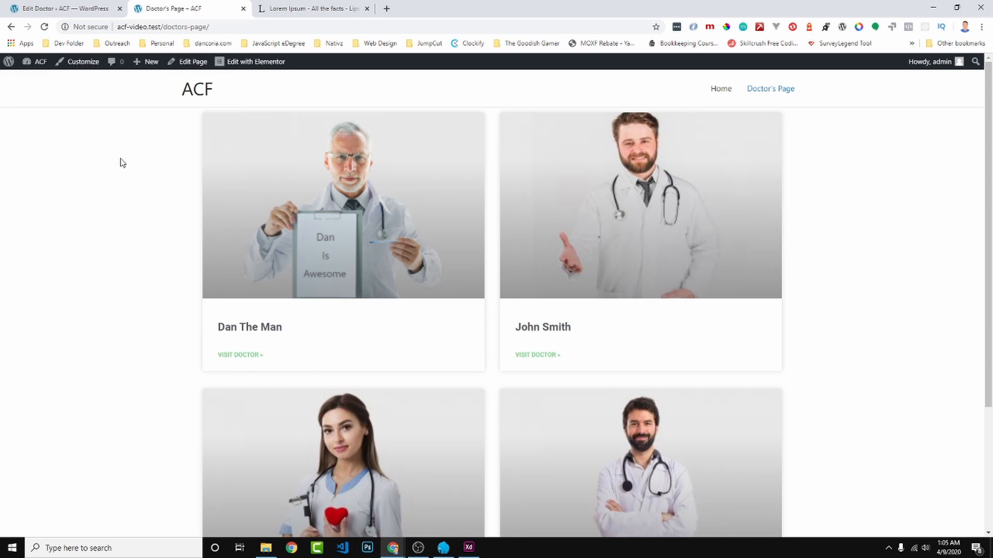
mouse_move(132, 168)
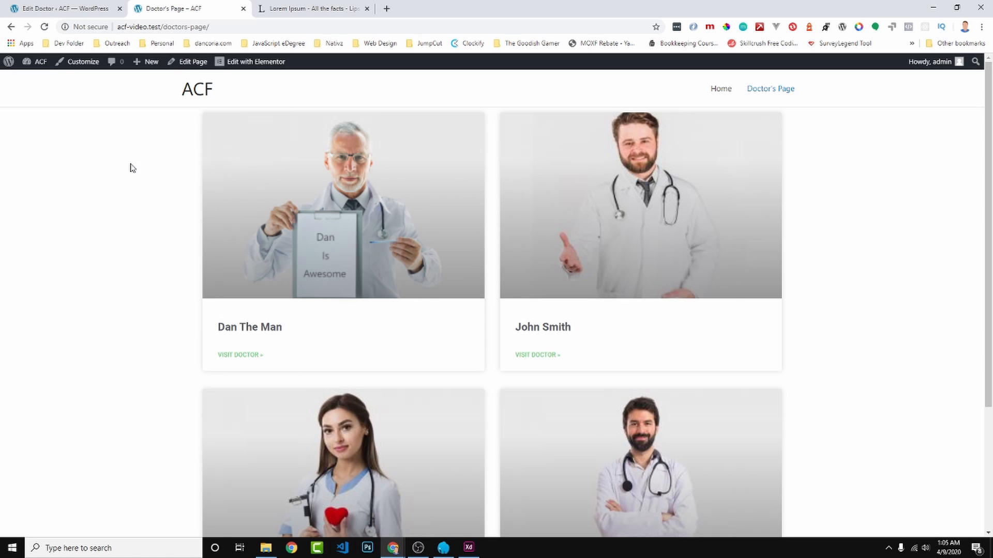
mouse_move(606, 426)
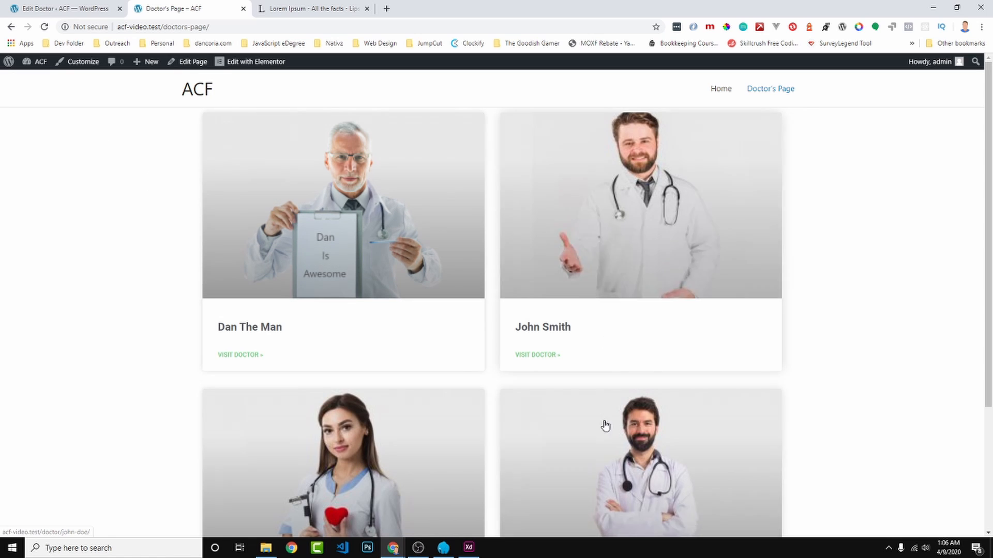
scroll("down", 3)
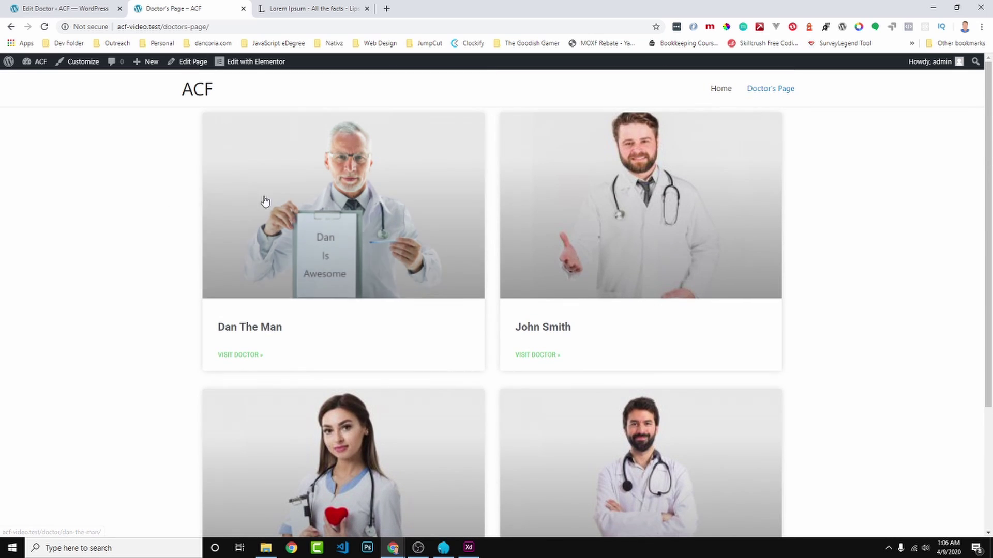
mouse_move(354, 192)
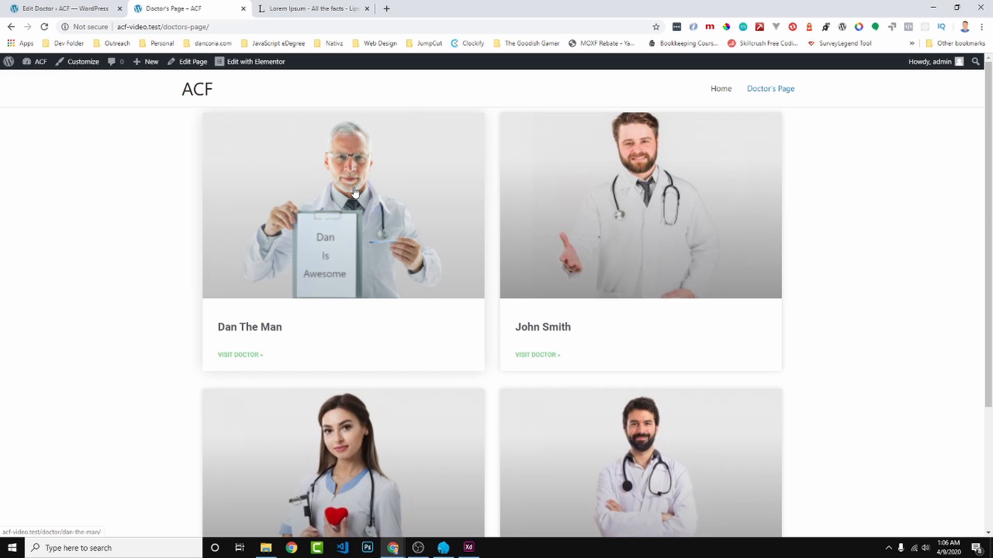
mouse_move(379, 233)
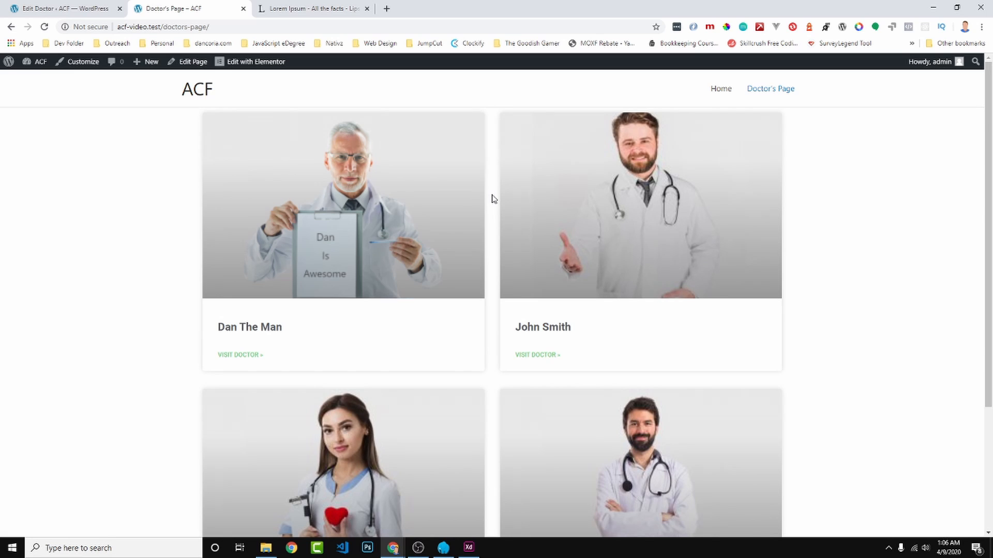
mouse_move(490, 291)
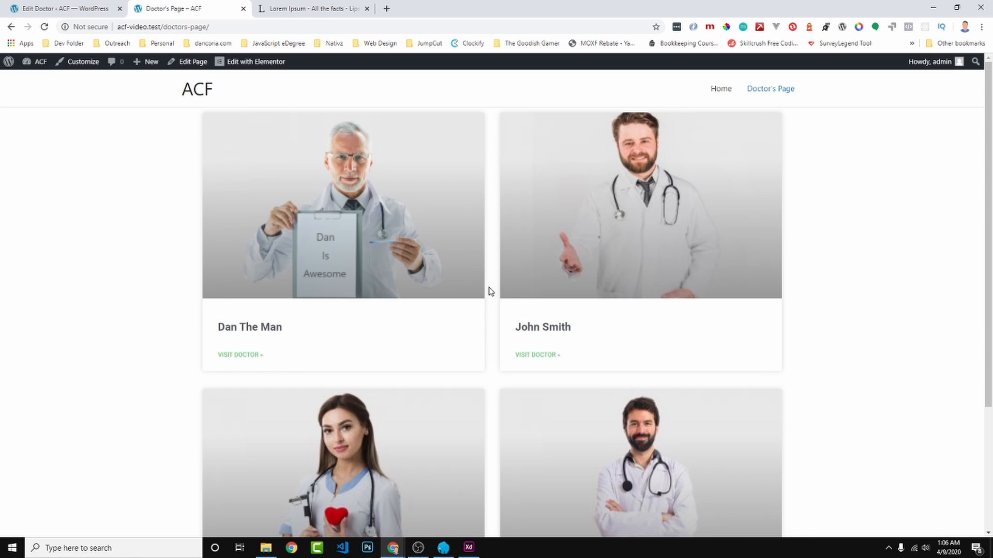
mouse_move(655, 247)
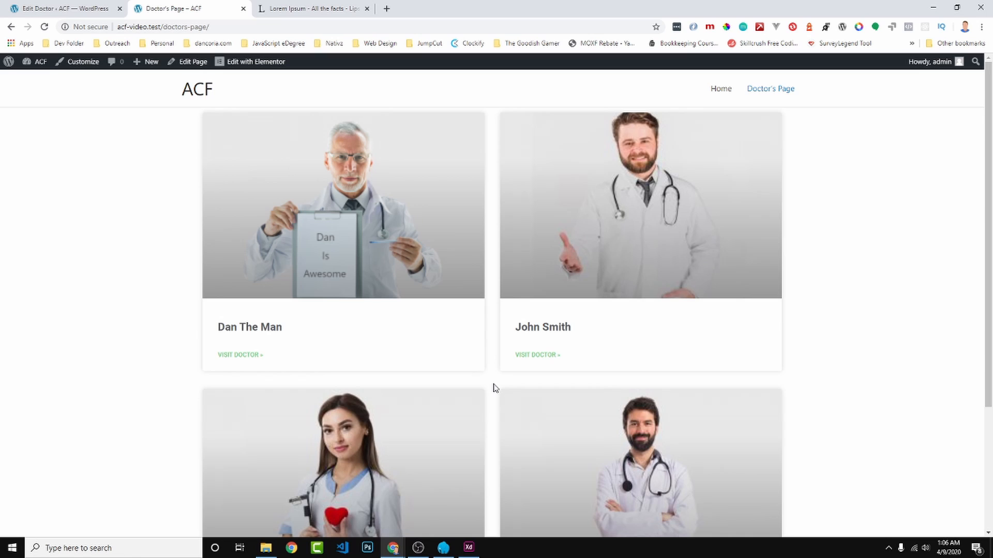
mouse_move(216, 255)
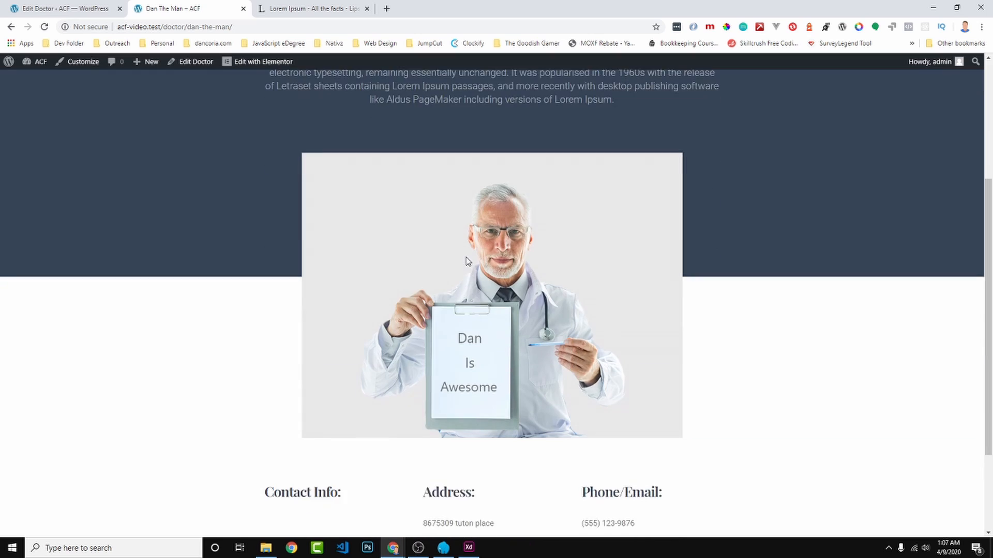
scroll("down", 3)
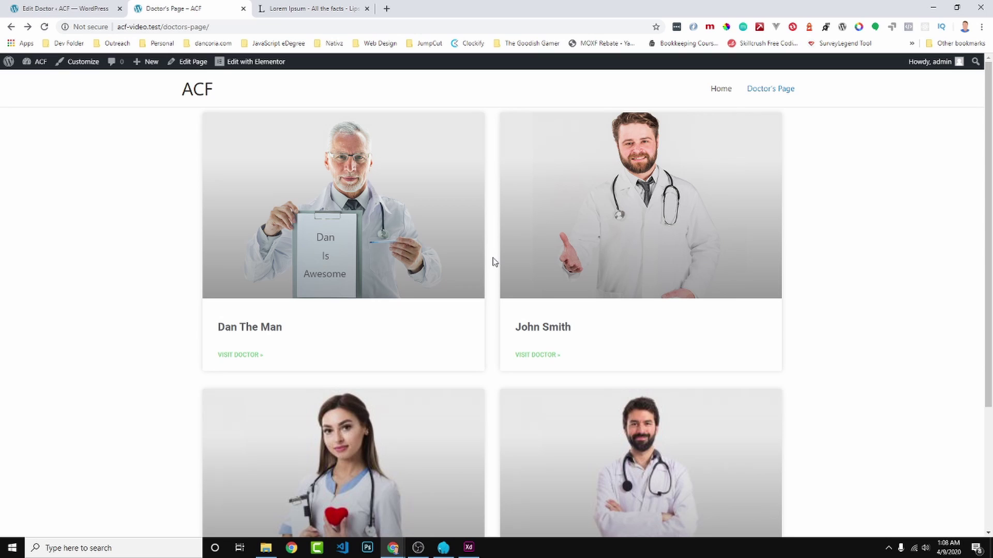
mouse_move(494, 270)
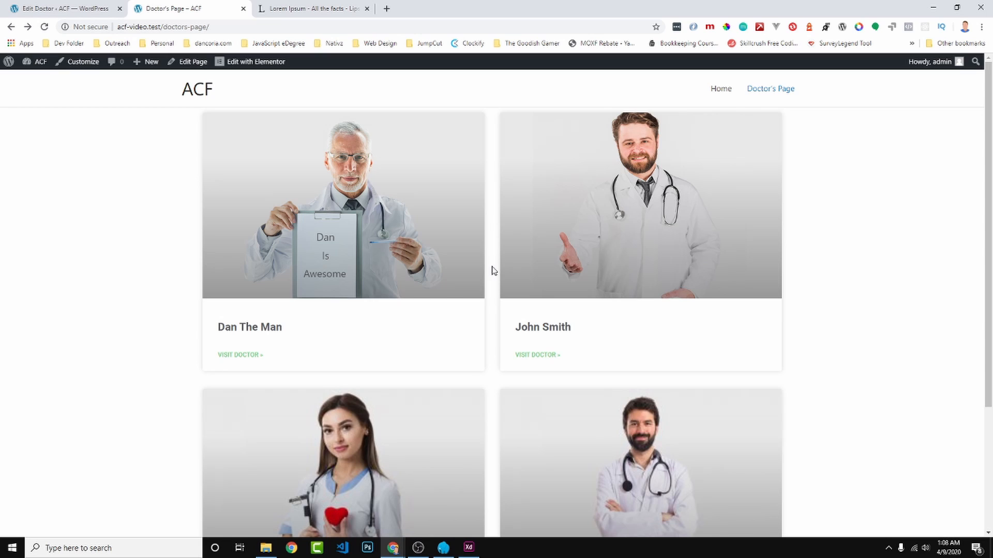